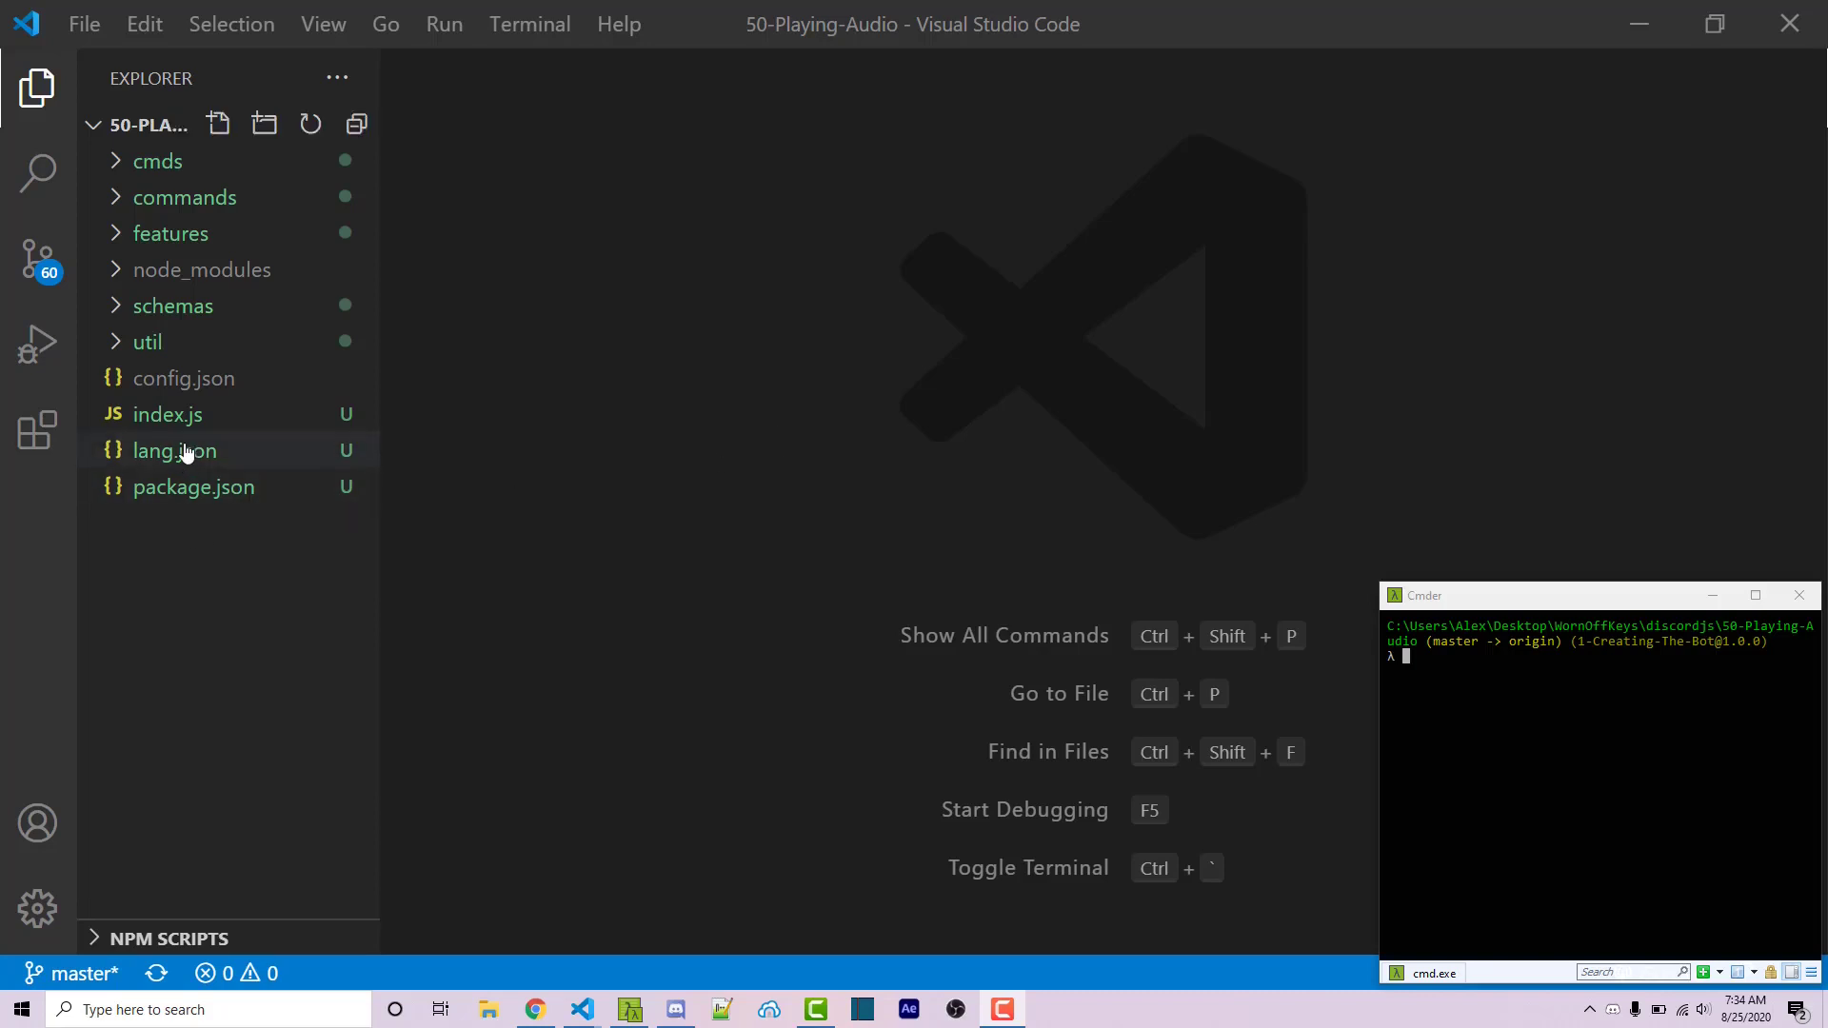
mouse_move(195, 558)
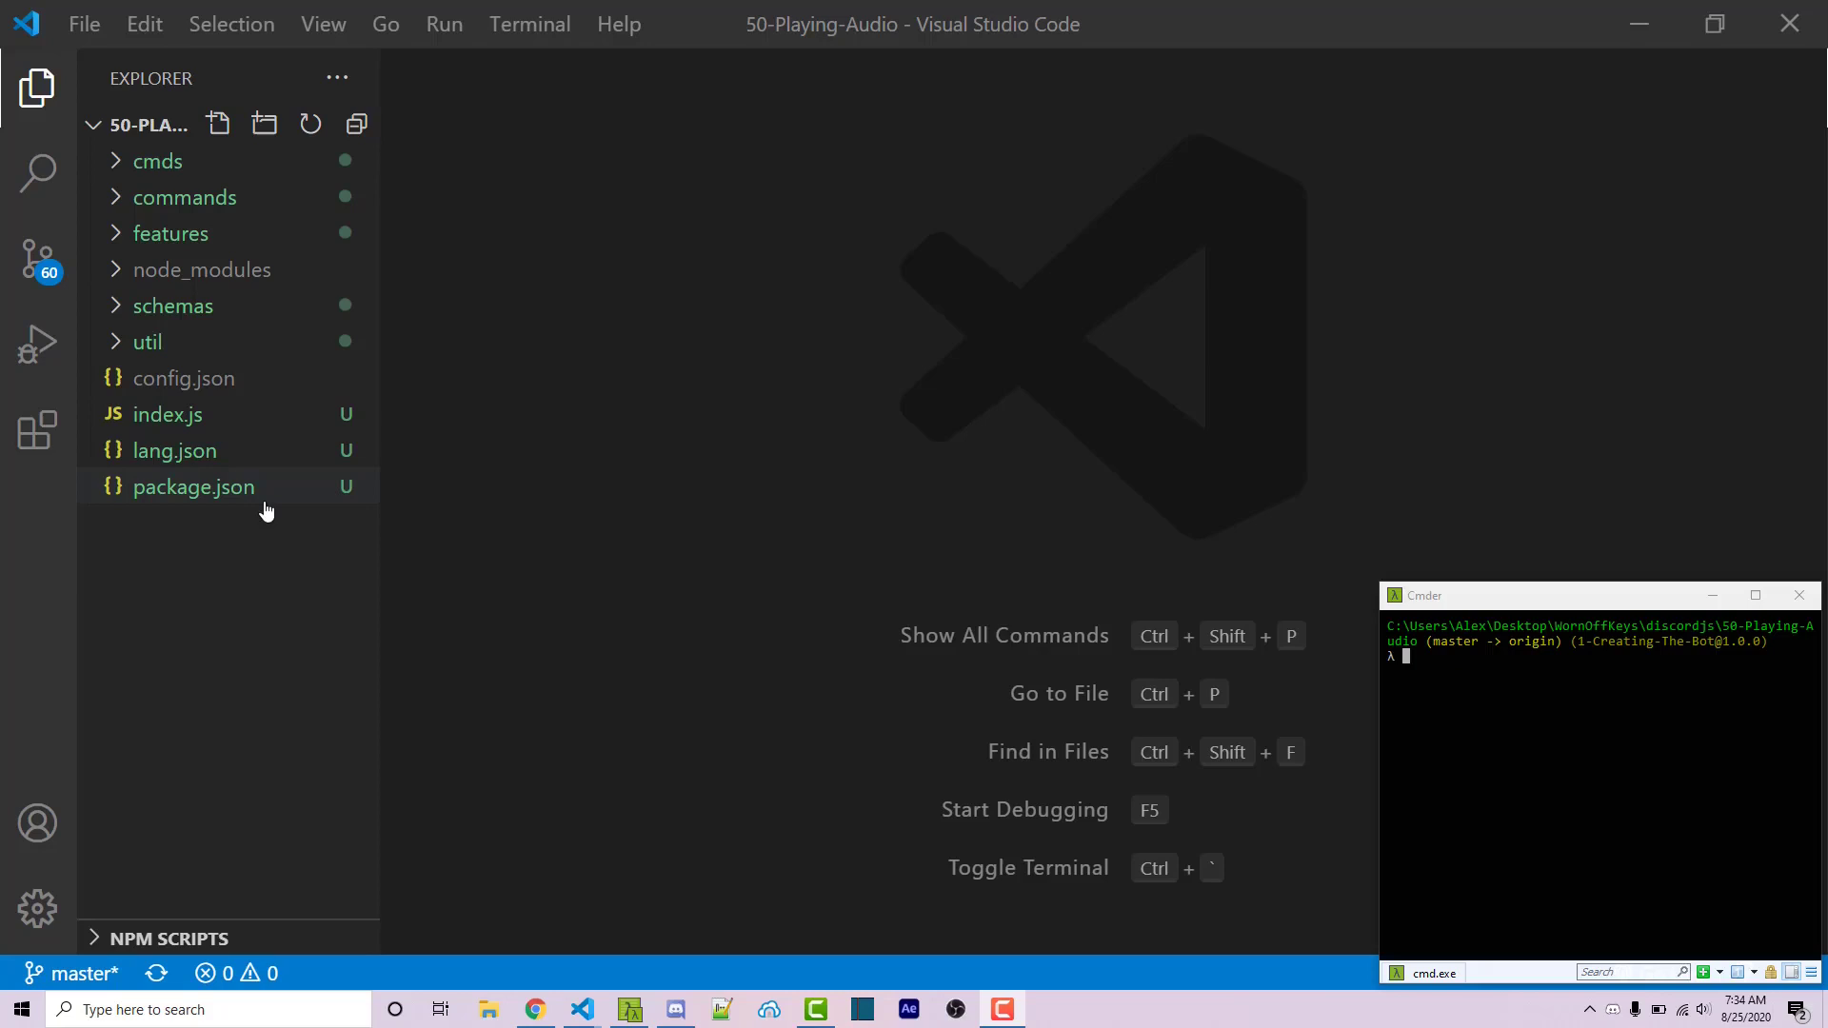
Step: Expand the cmds folder in the Explorer to reveal its command category subfolders
left_click(158, 160)
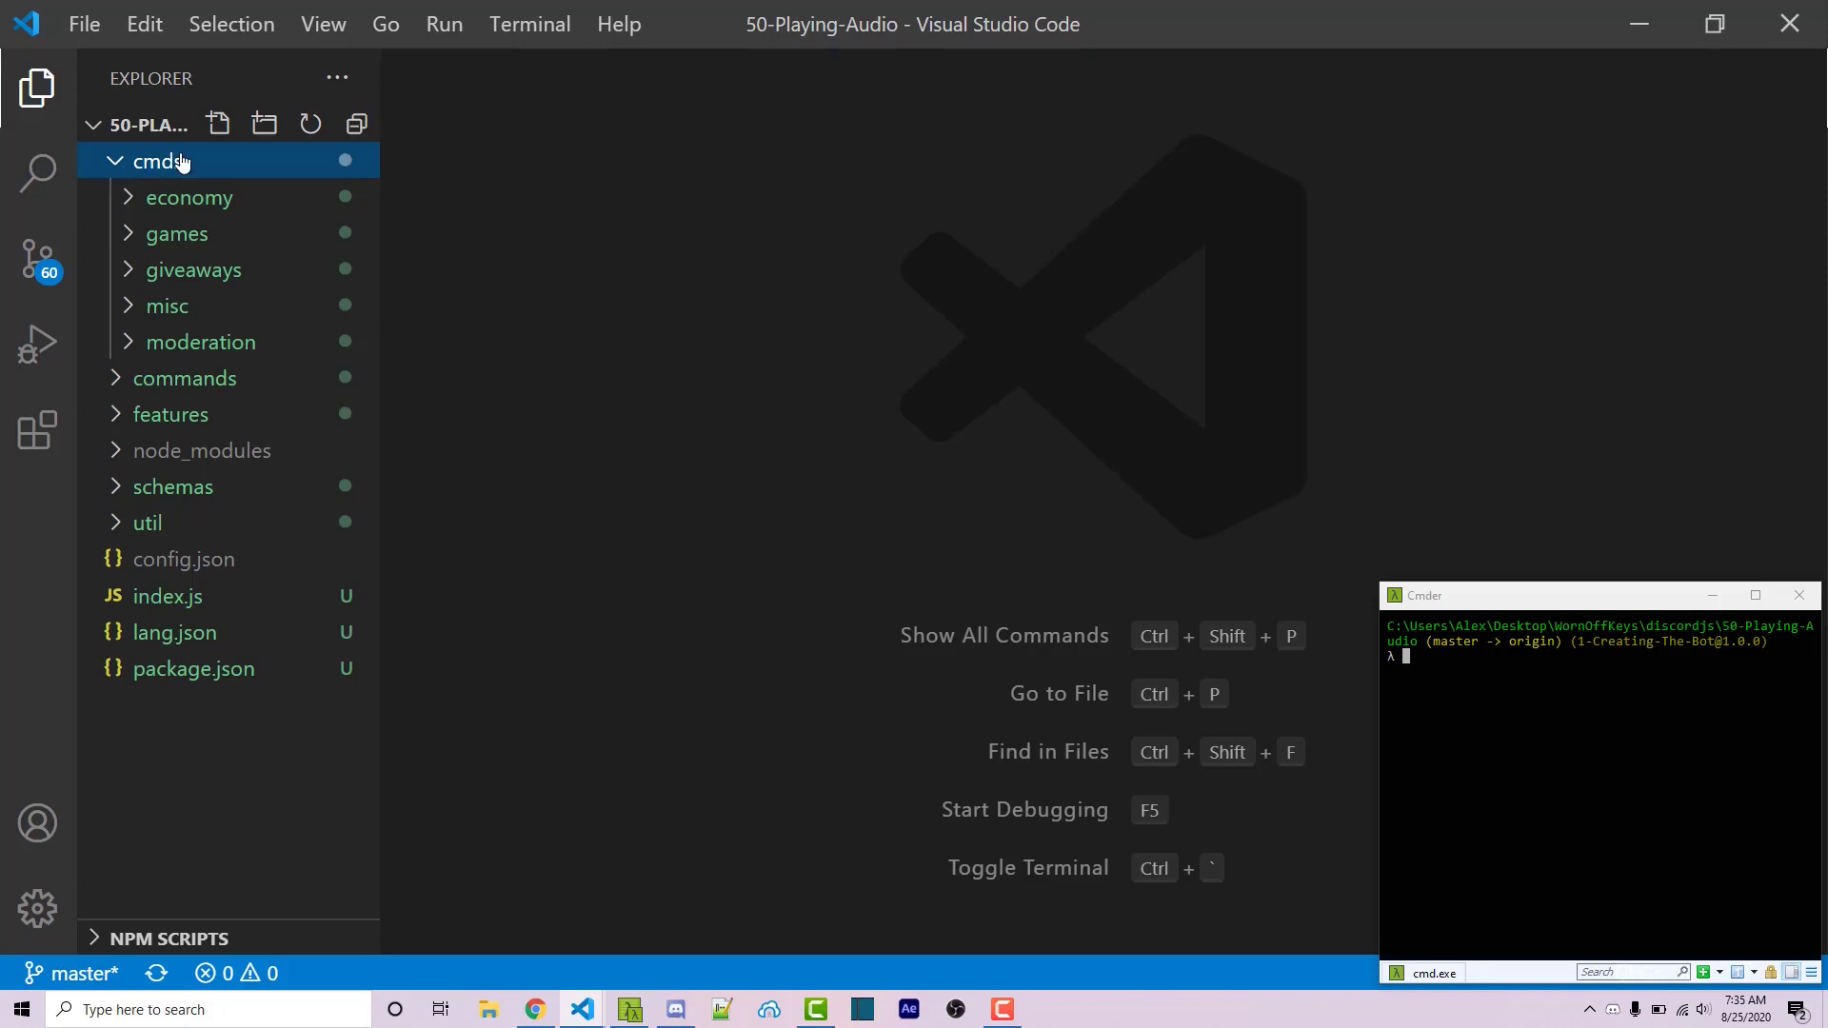
Step: Expand the misc folder under cmds to show add.js, Intro.m4a and set-verification.js
left_click(167, 304)
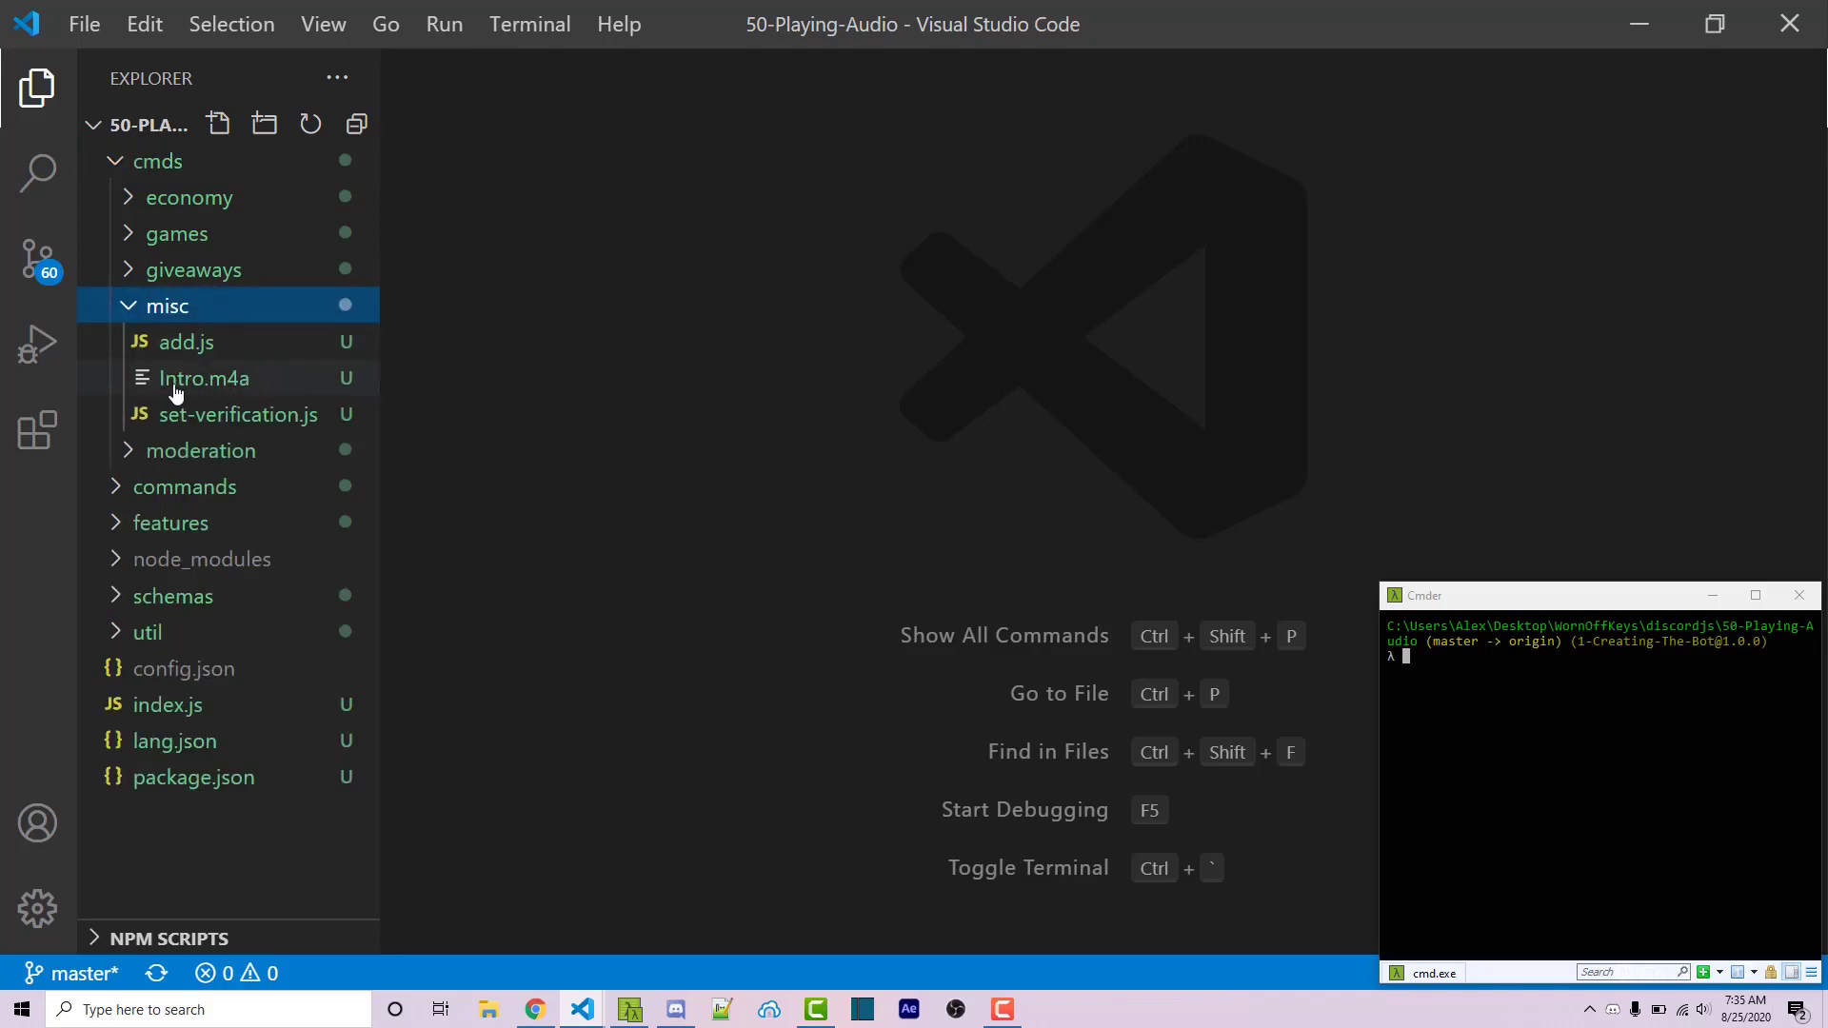
mouse_move(203, 379)
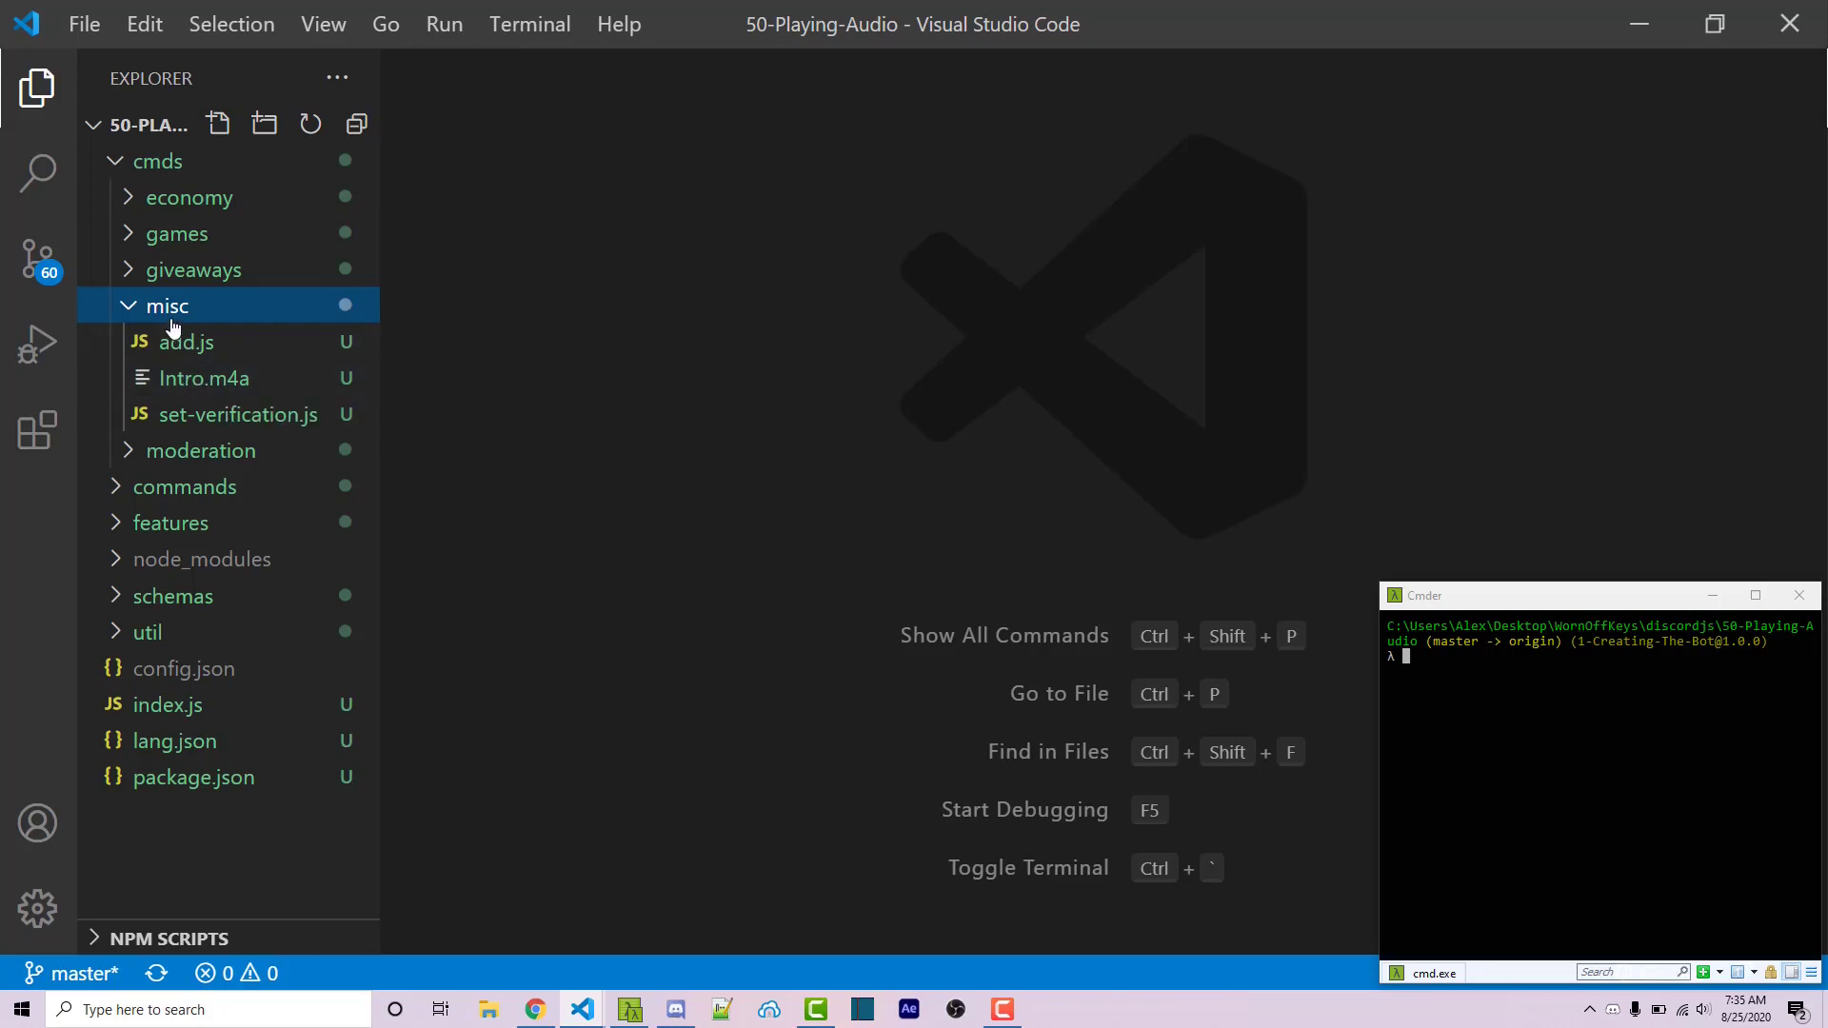
Step: Create a new play-audio.js file in the misc folder and focus its editor
left_click(217, 124)
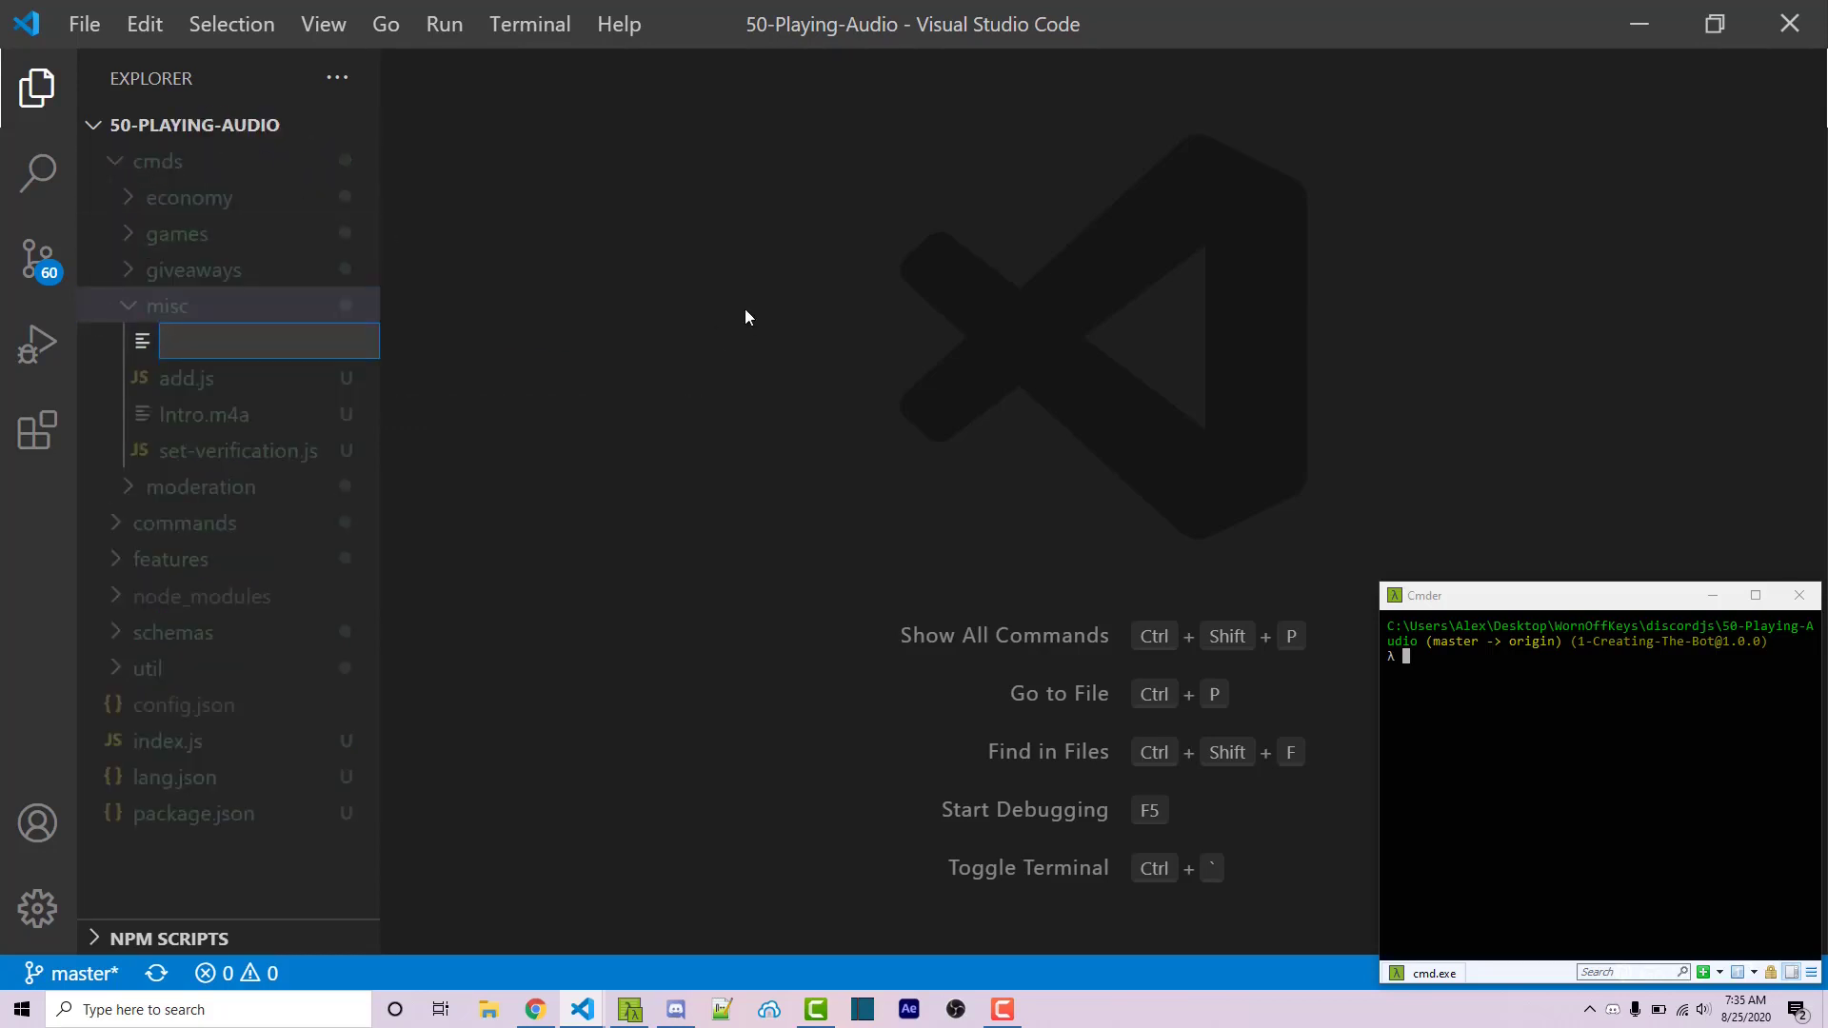
type("play-audio.js")
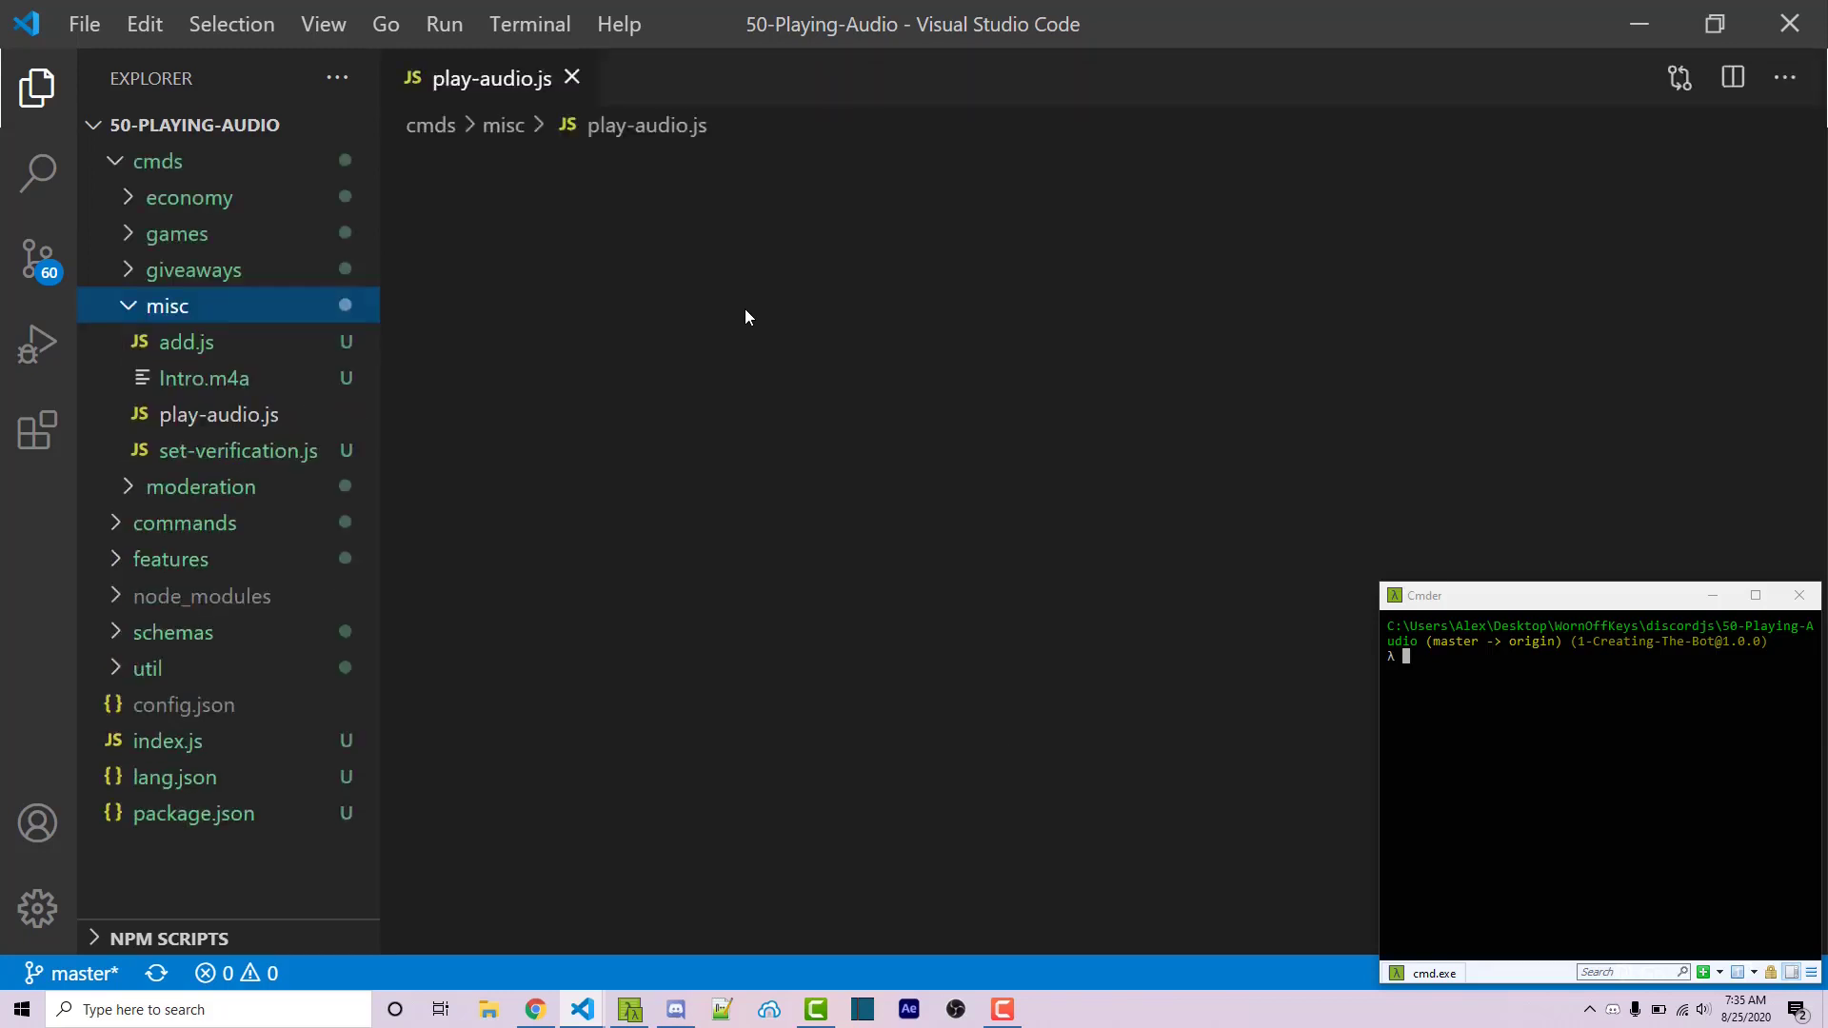
left_click(215, 414)
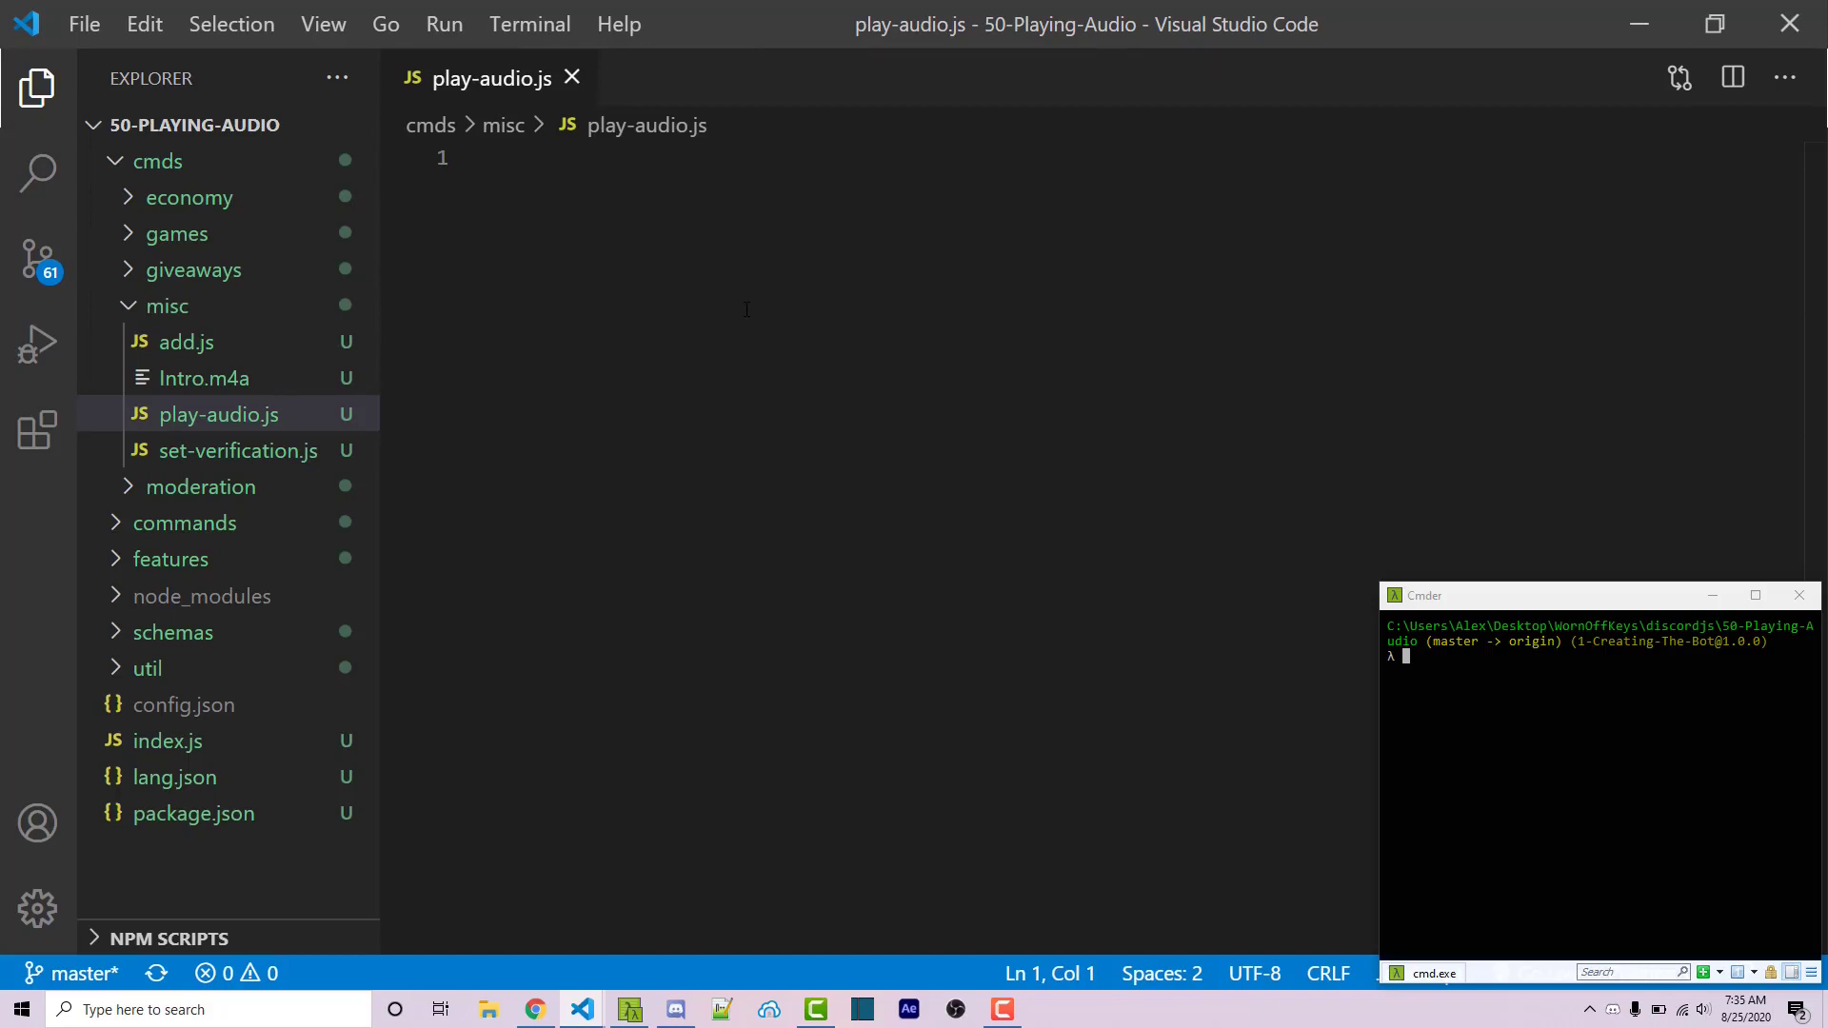
Step: Require discord.js-commando as Commando on the first line
left_click(491, 158)
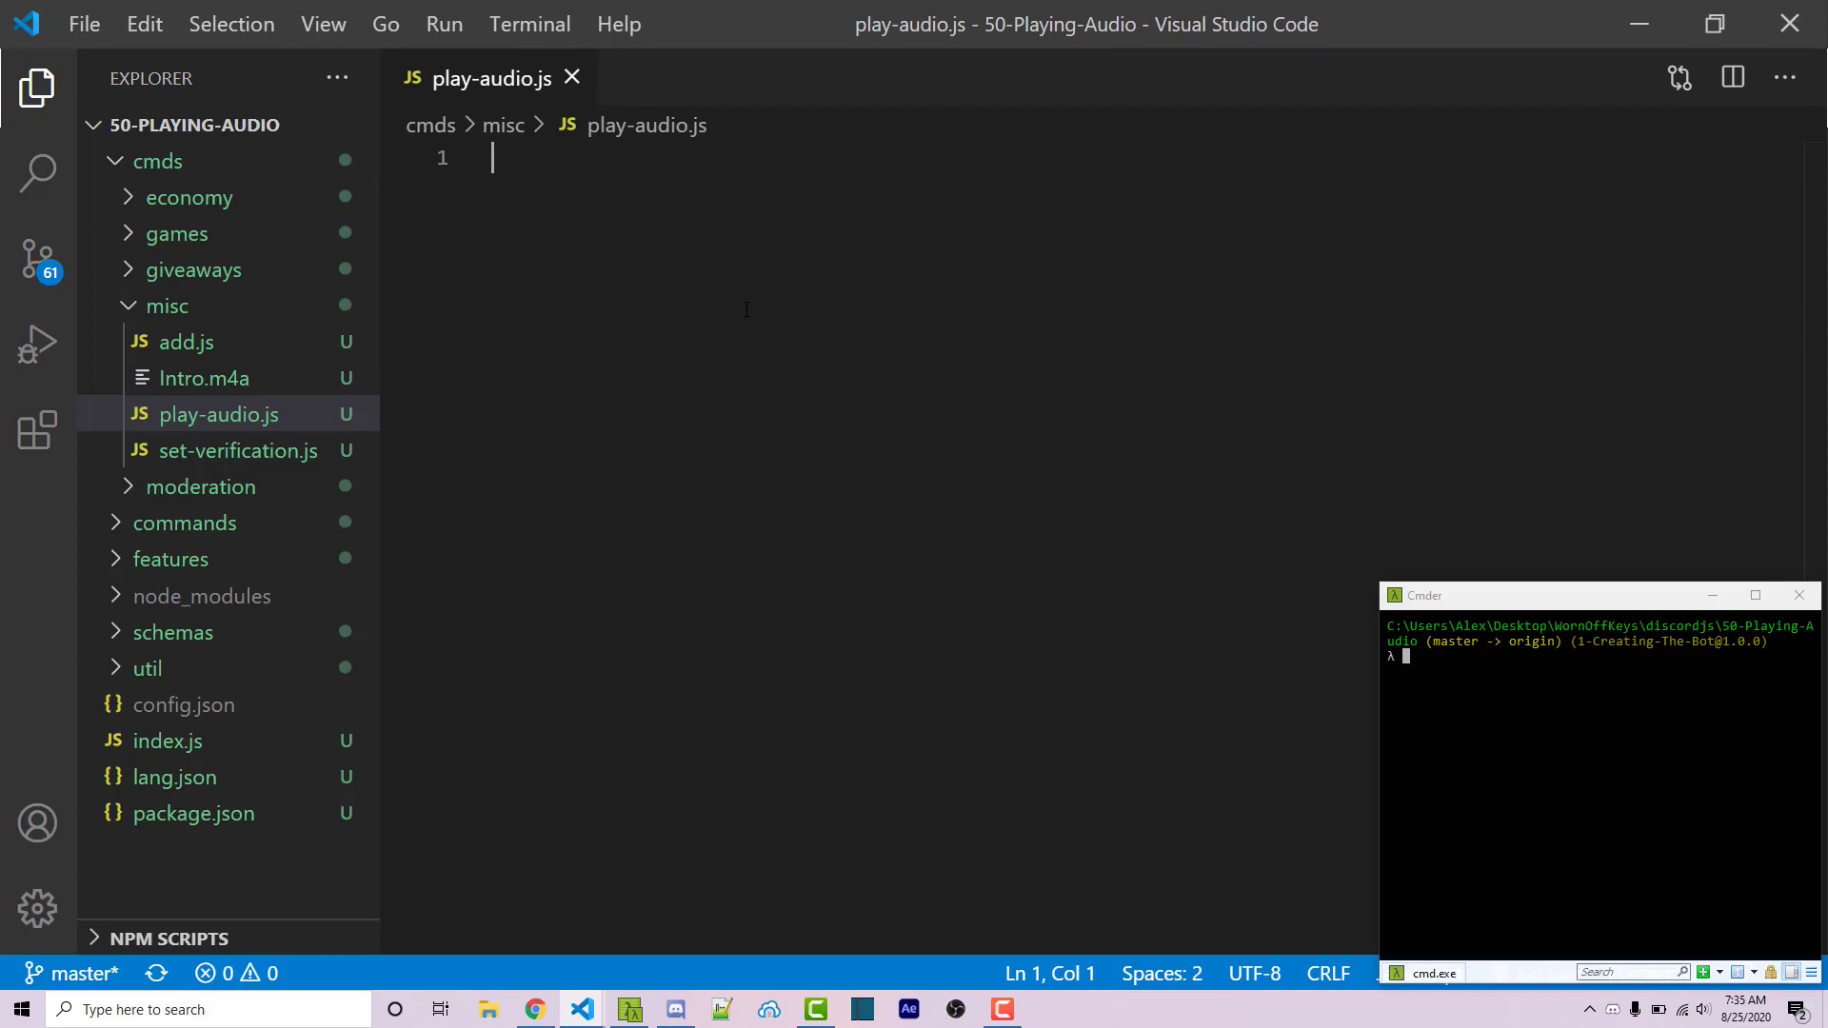
type("const")
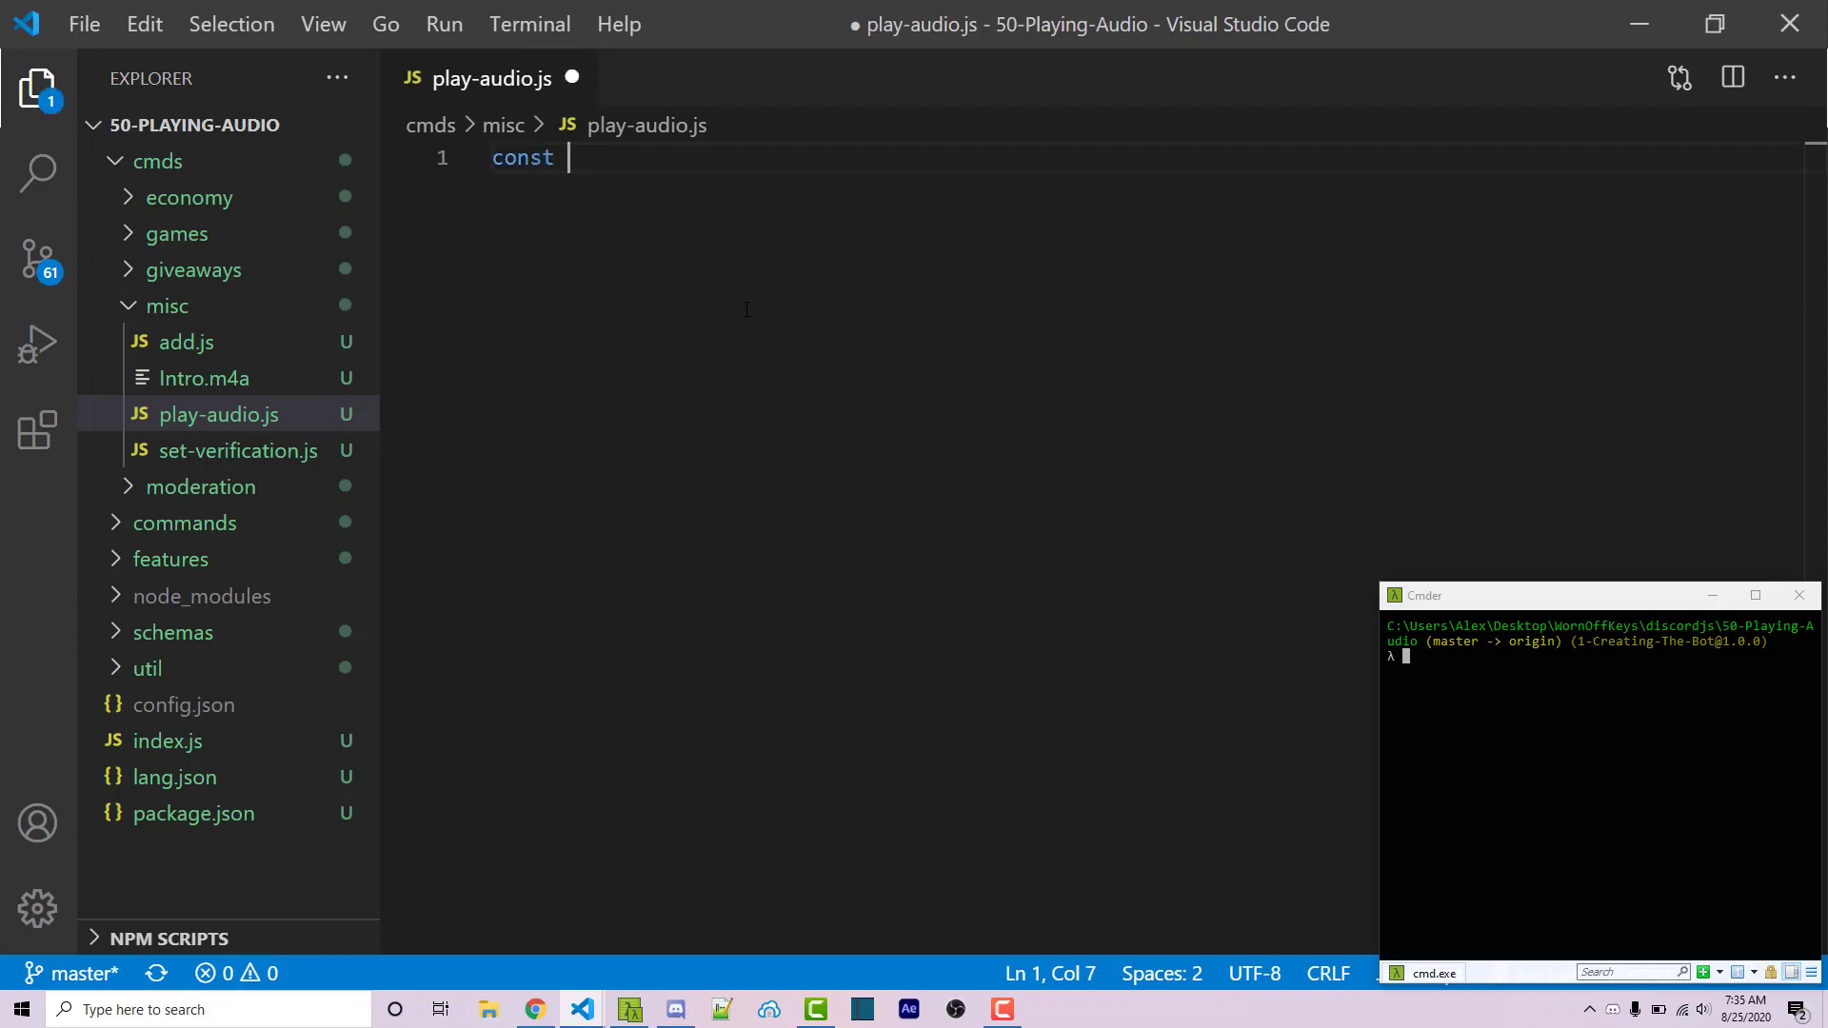
type("Commando = require('discord.js-commando")
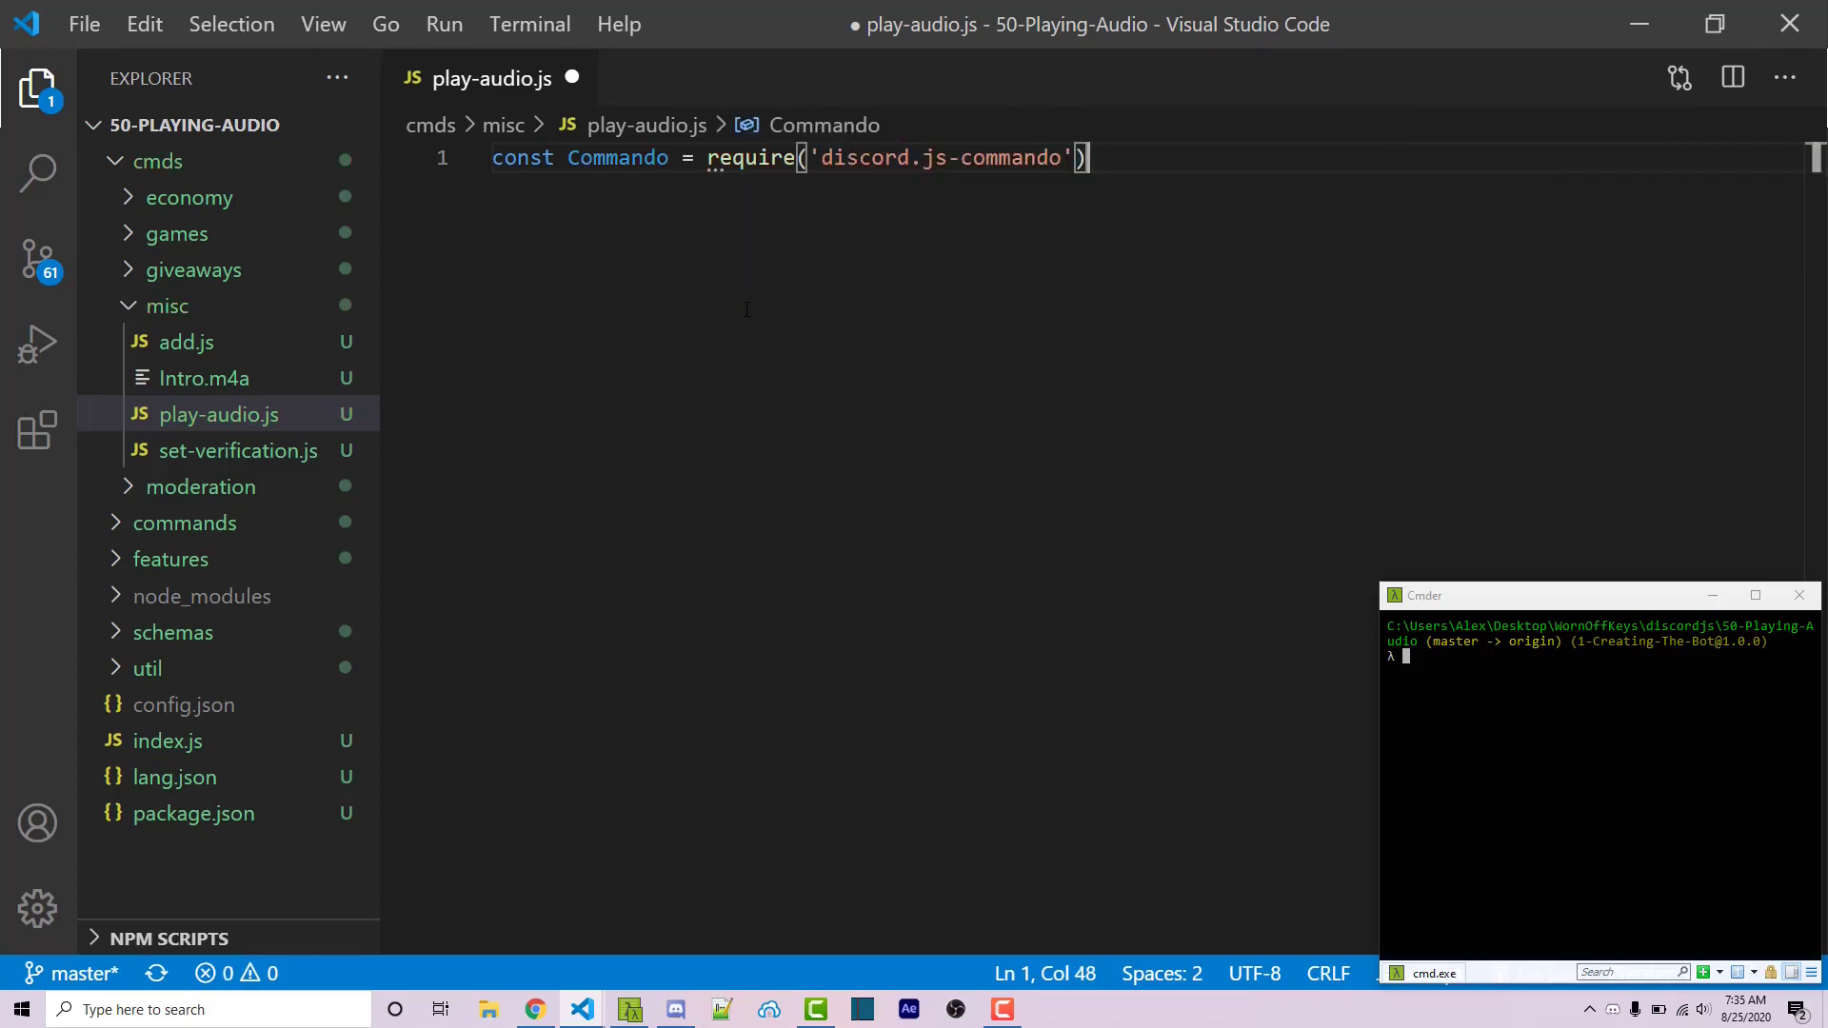
key("enter")
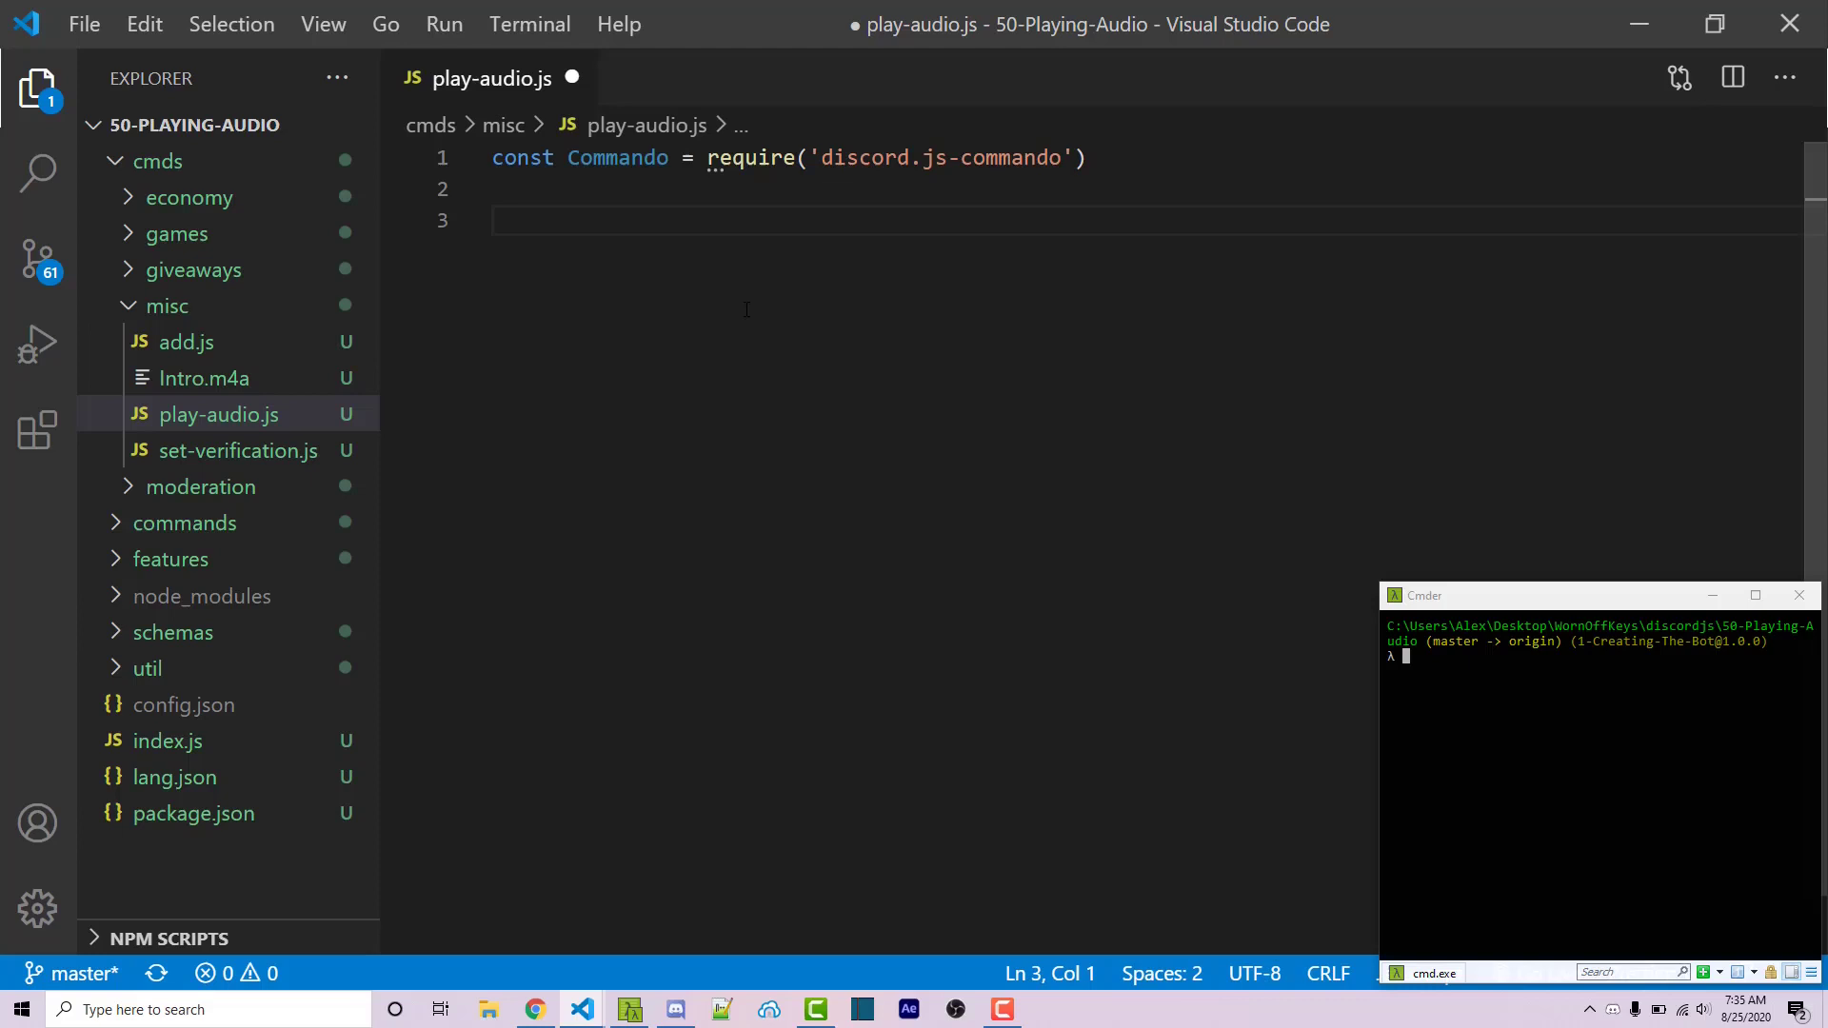
Step: Export an empty PlayAudioCommand class extending Commando.Command
type("module.")
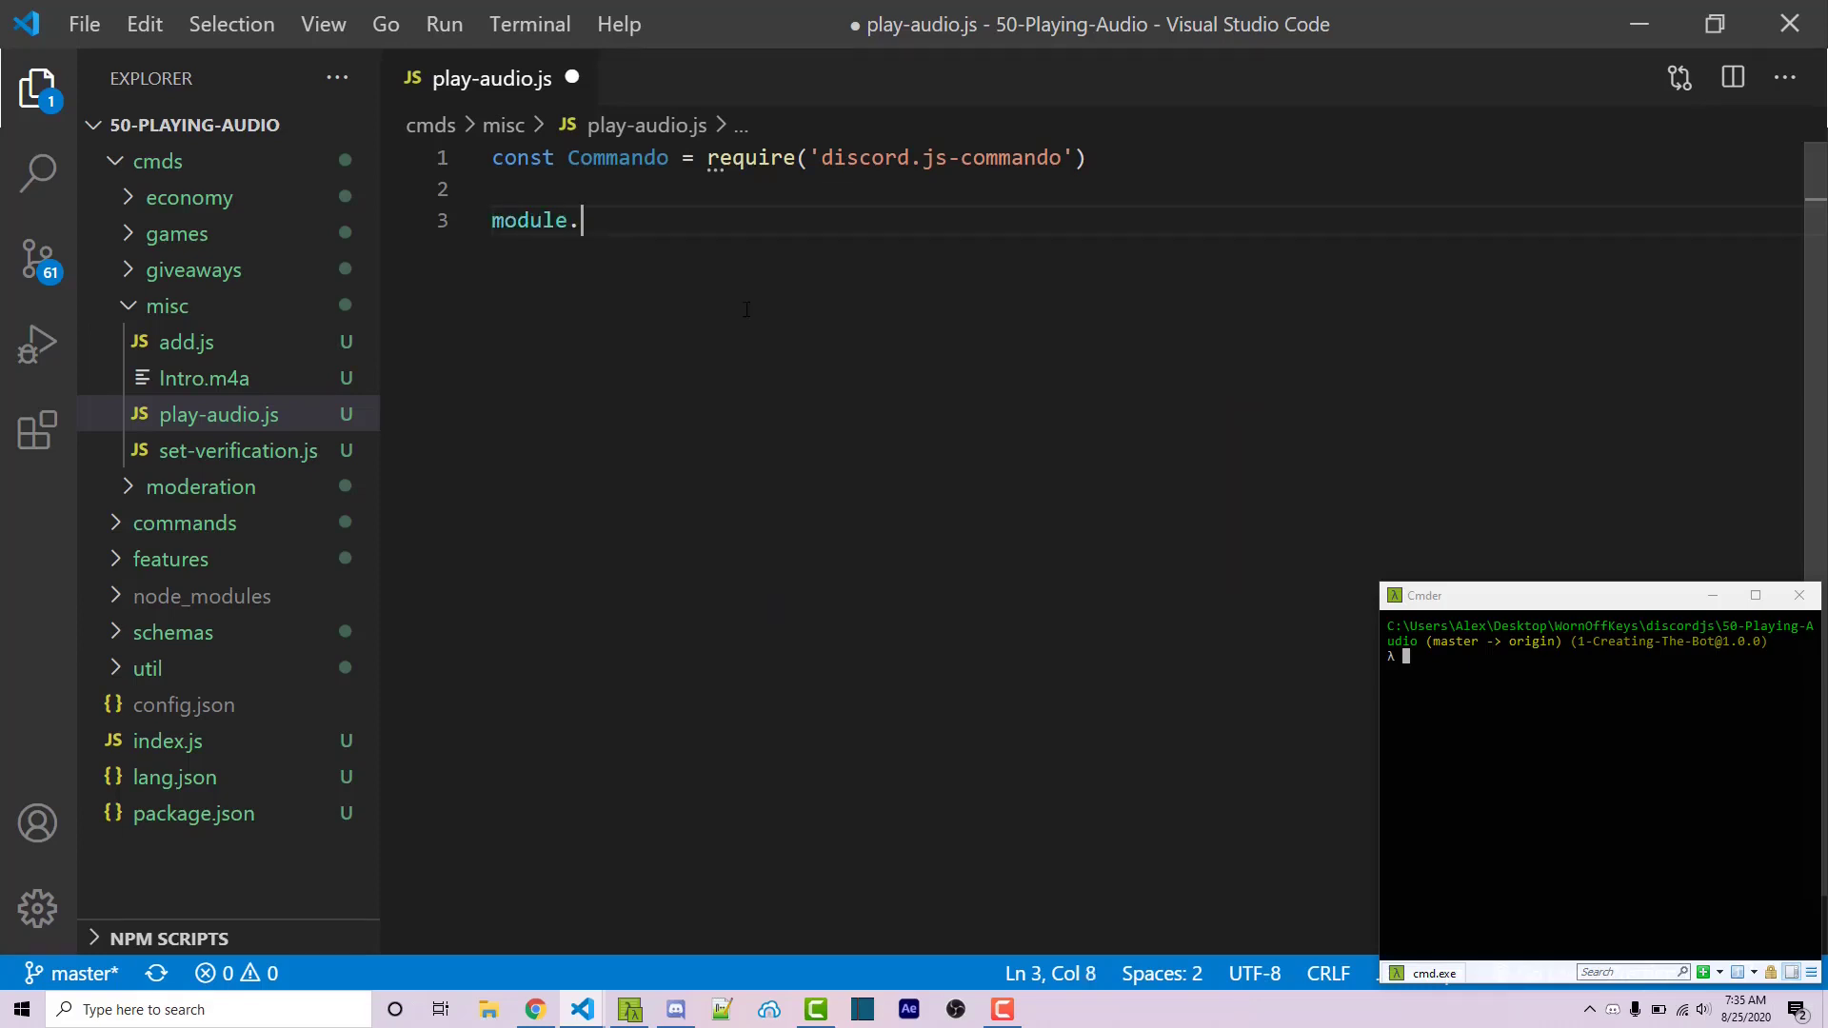
type("exports = class")
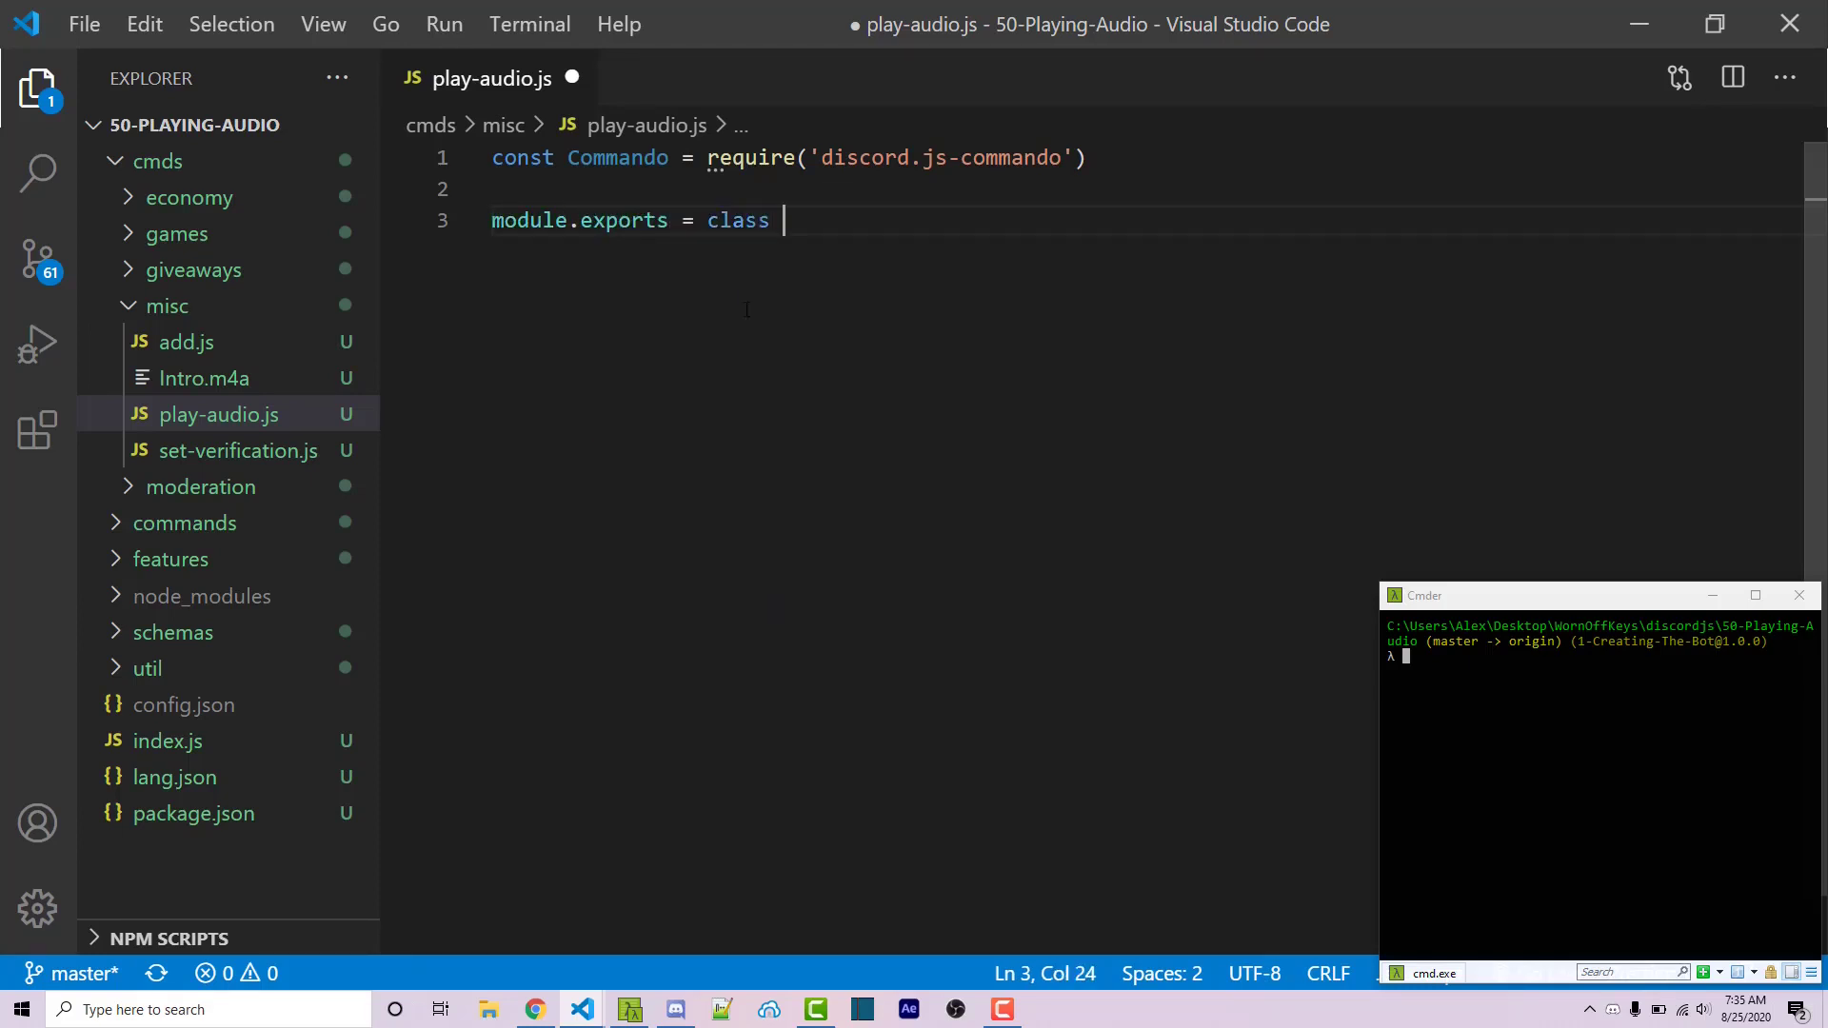
type("PlayAdioCommand")
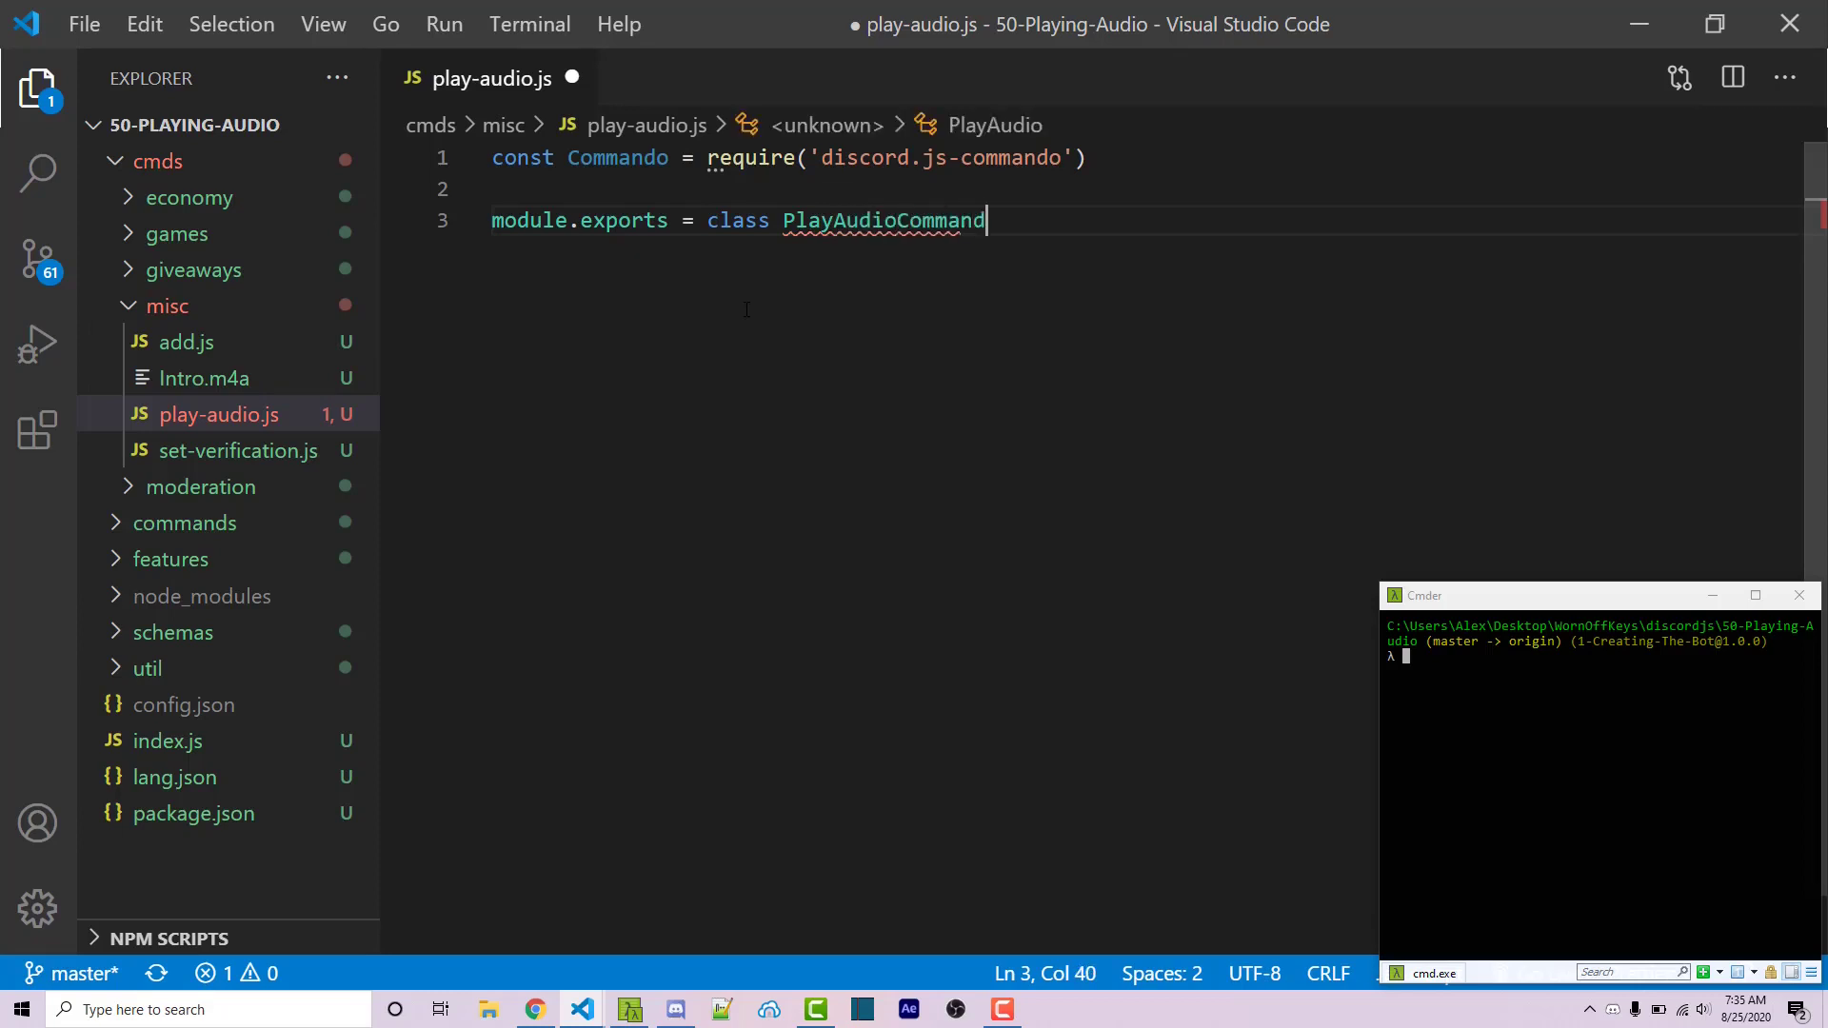
type("extends C")
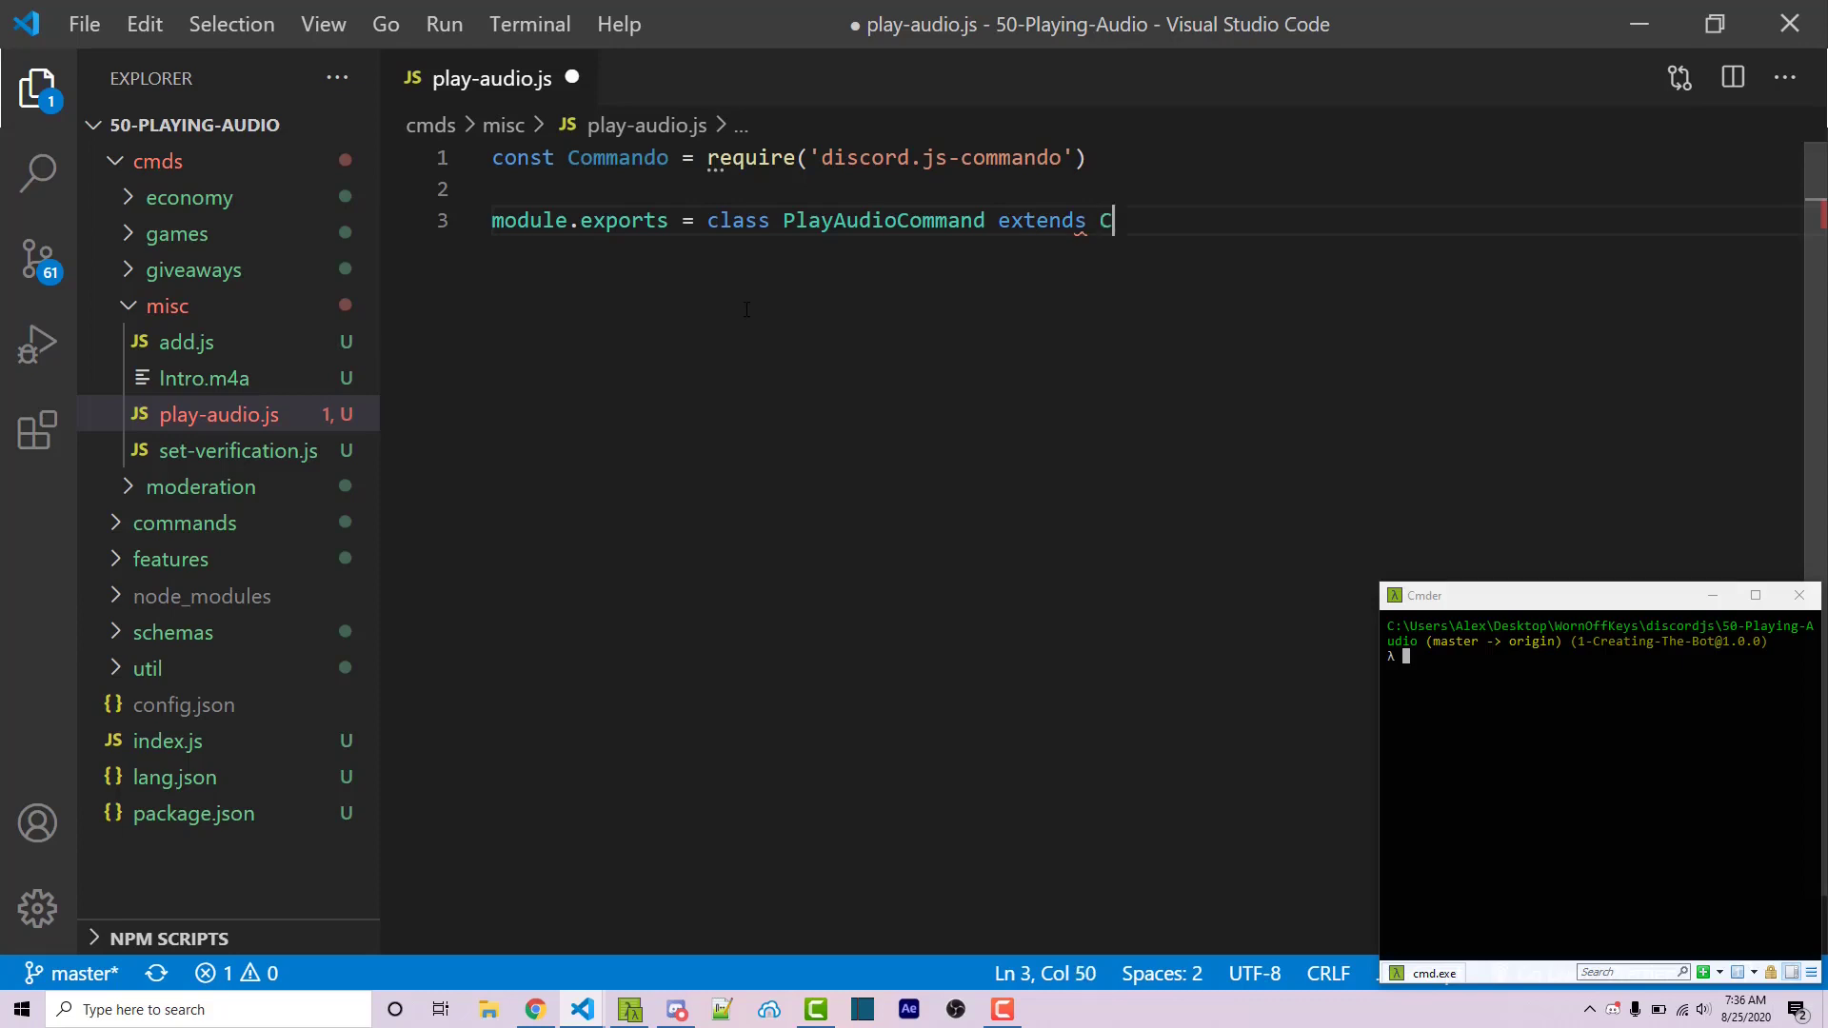
type("ommando.Command {")
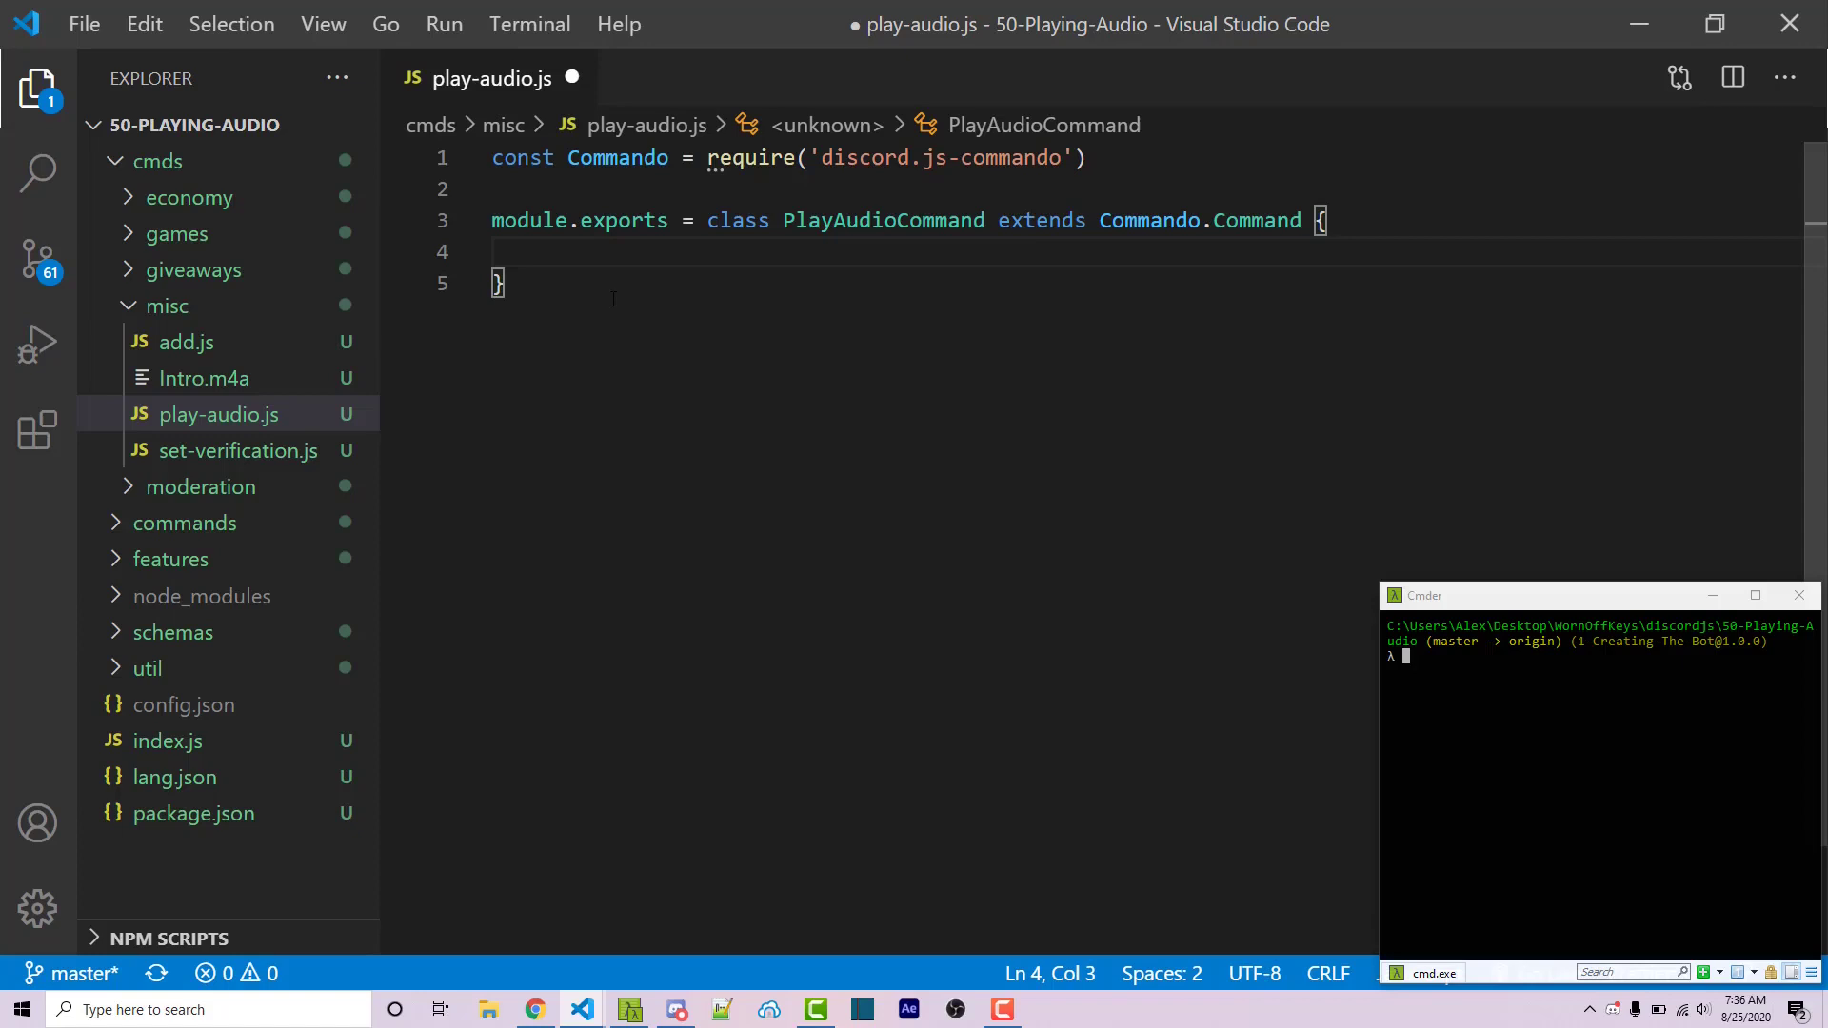
left_click(1097, 220)
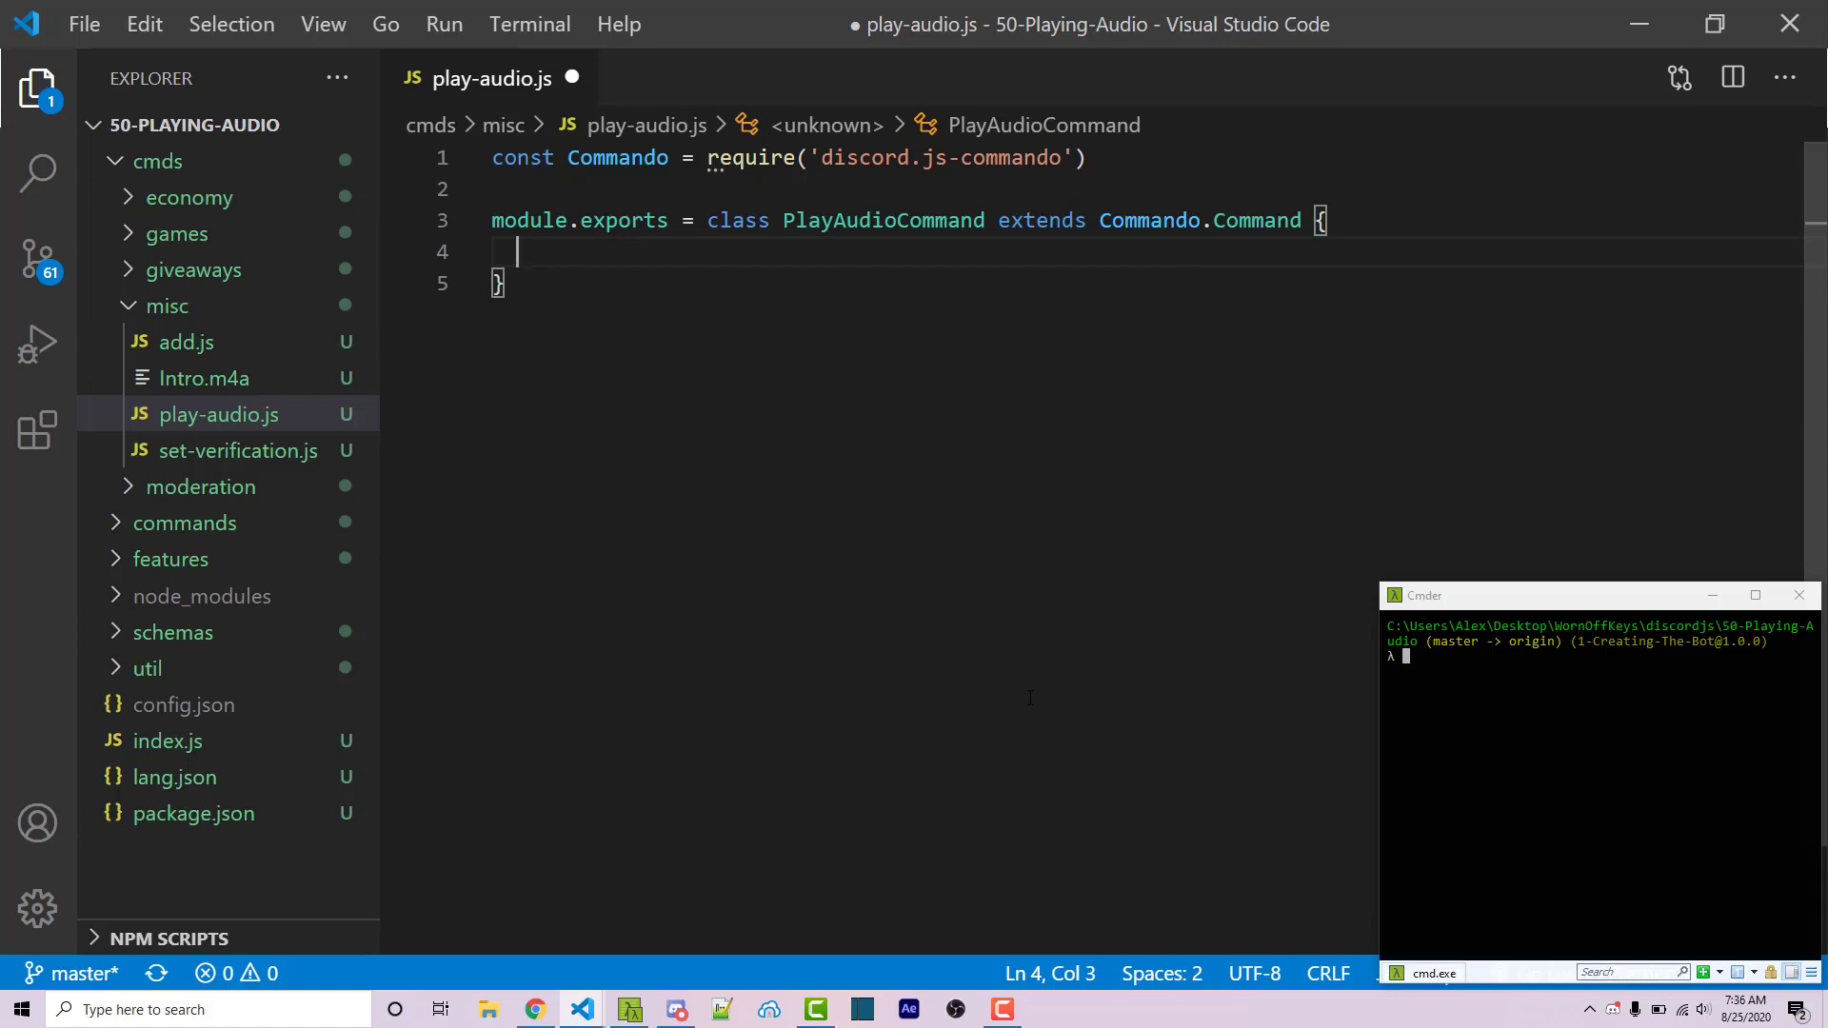
Step: Add a constructor(client) to PlayAudioCommand that calls super(client)
type("constructor")
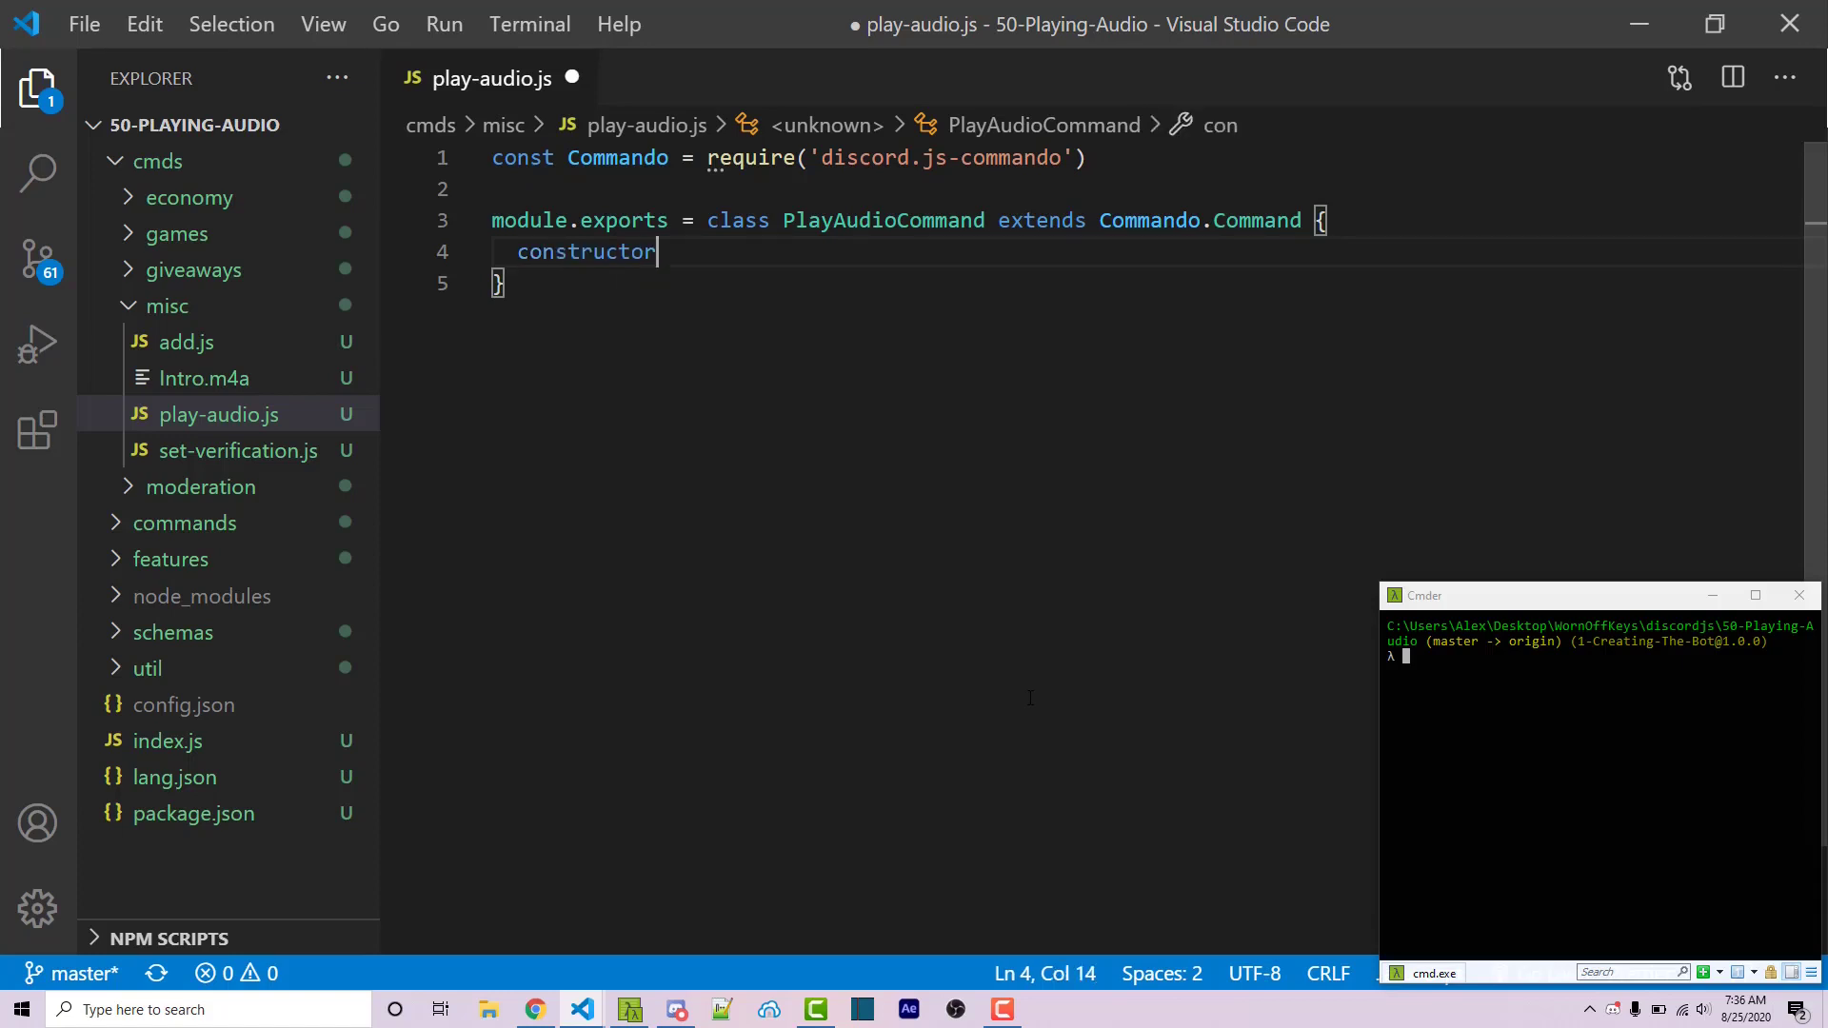
type("(client) {")
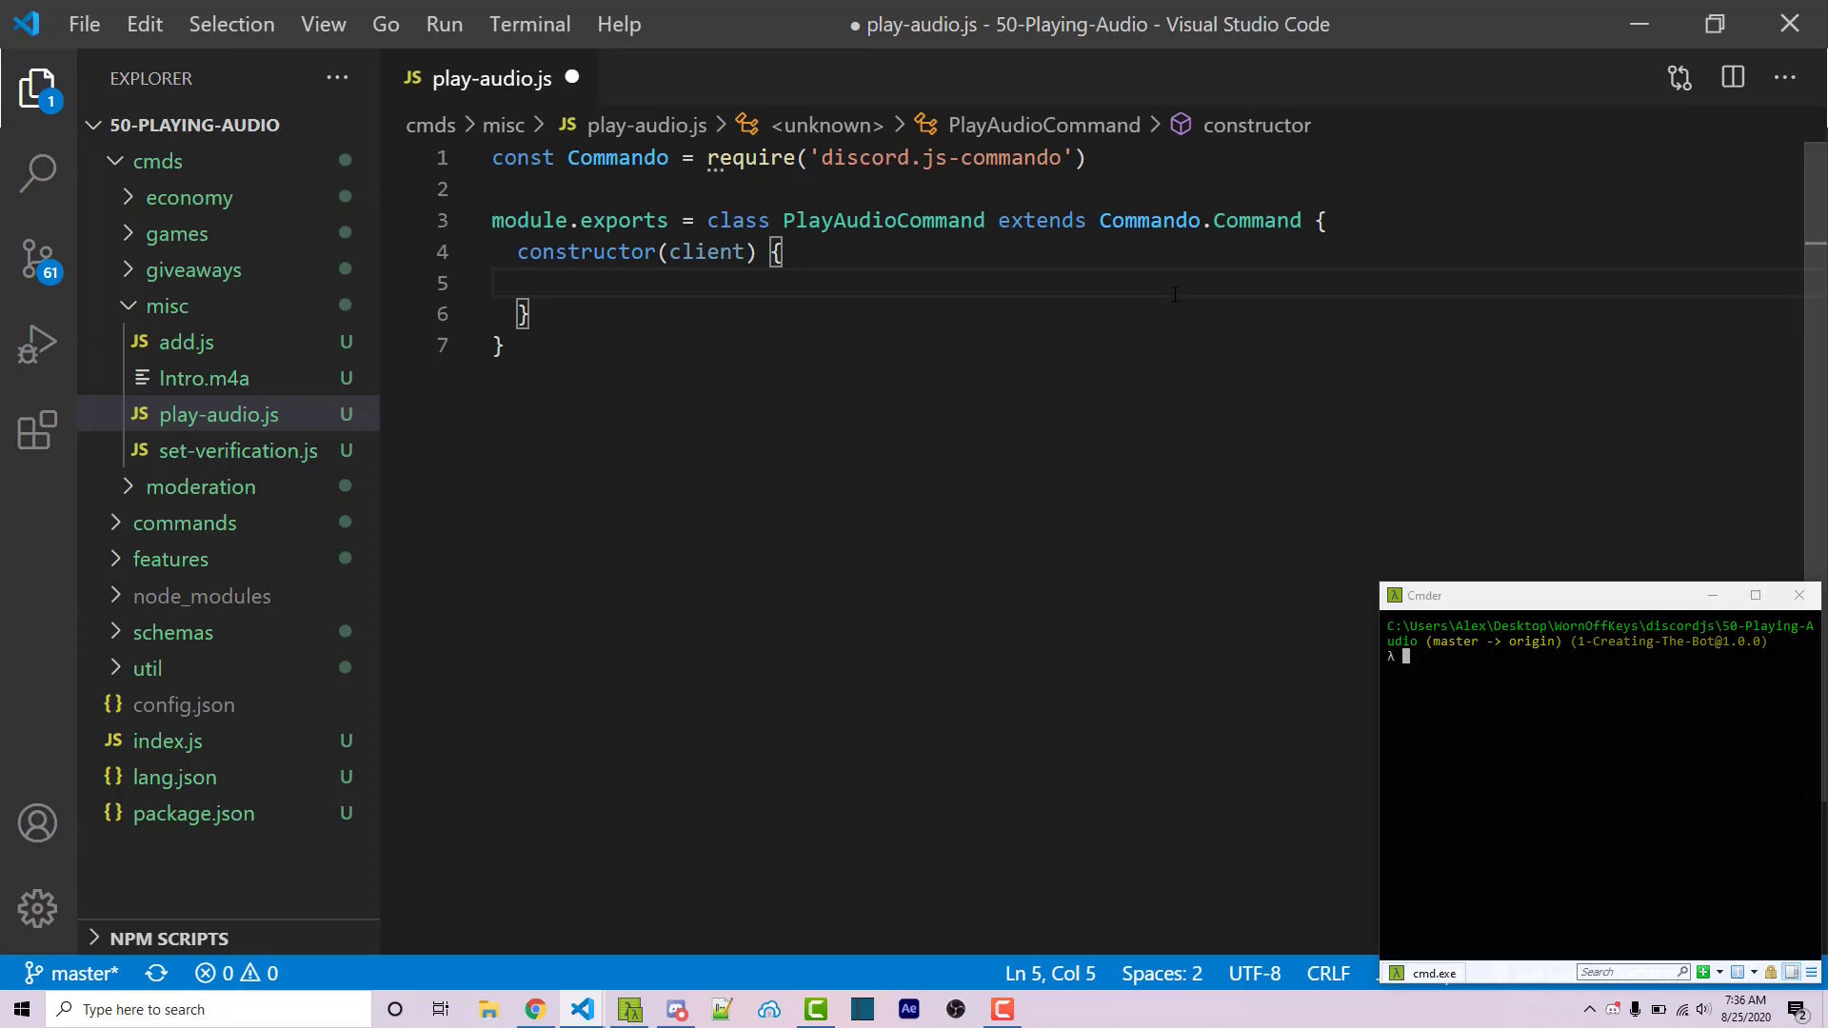
double_click(1263, 221)
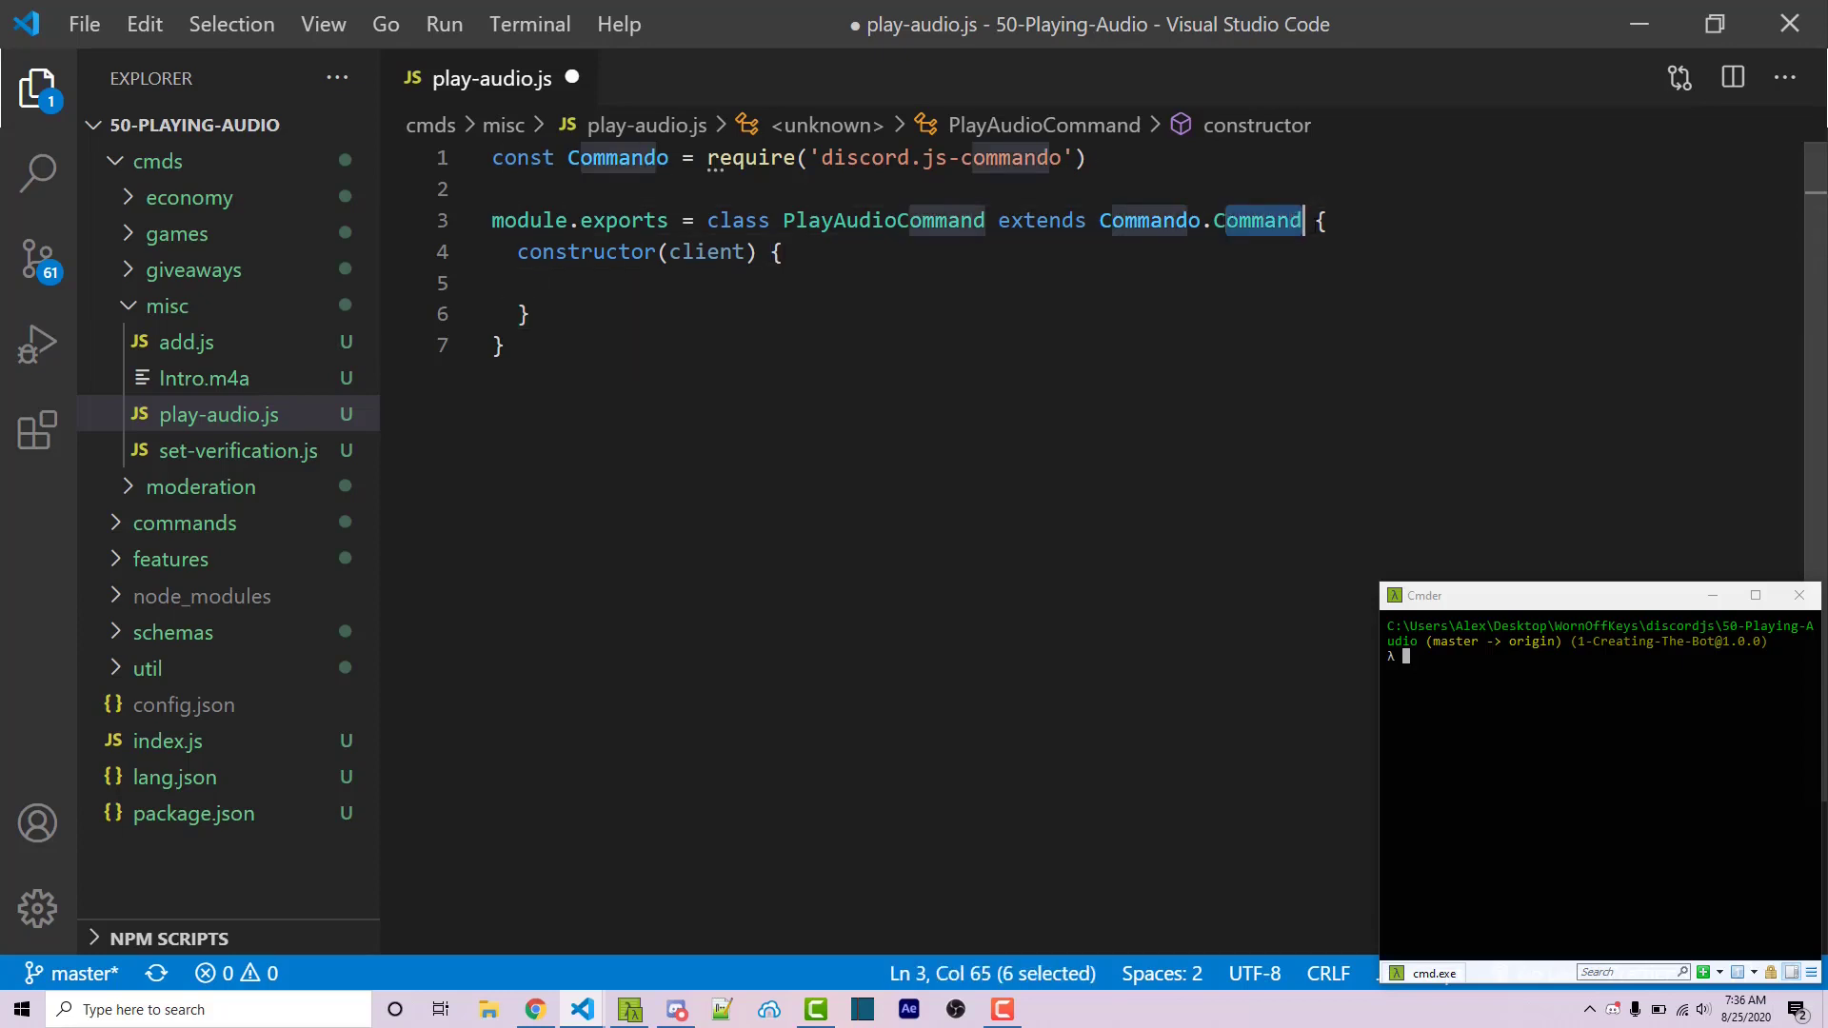
left_click(526, 283)
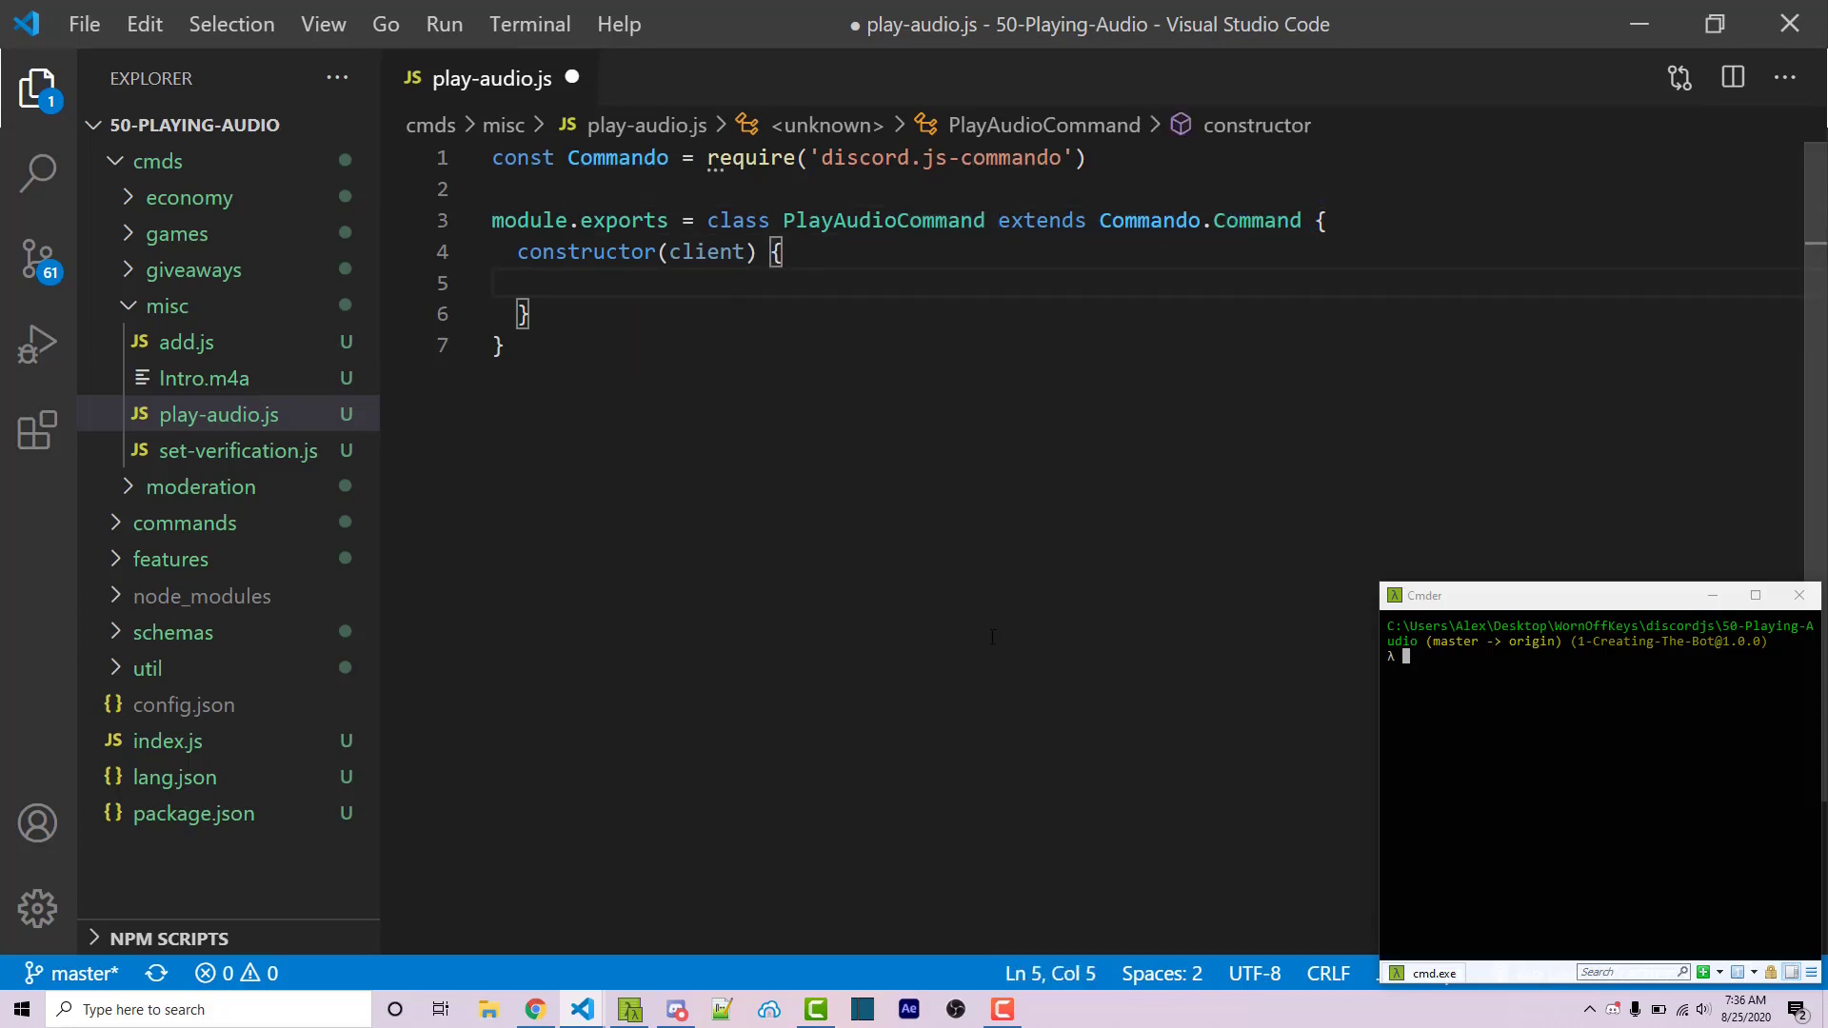
type("super(")
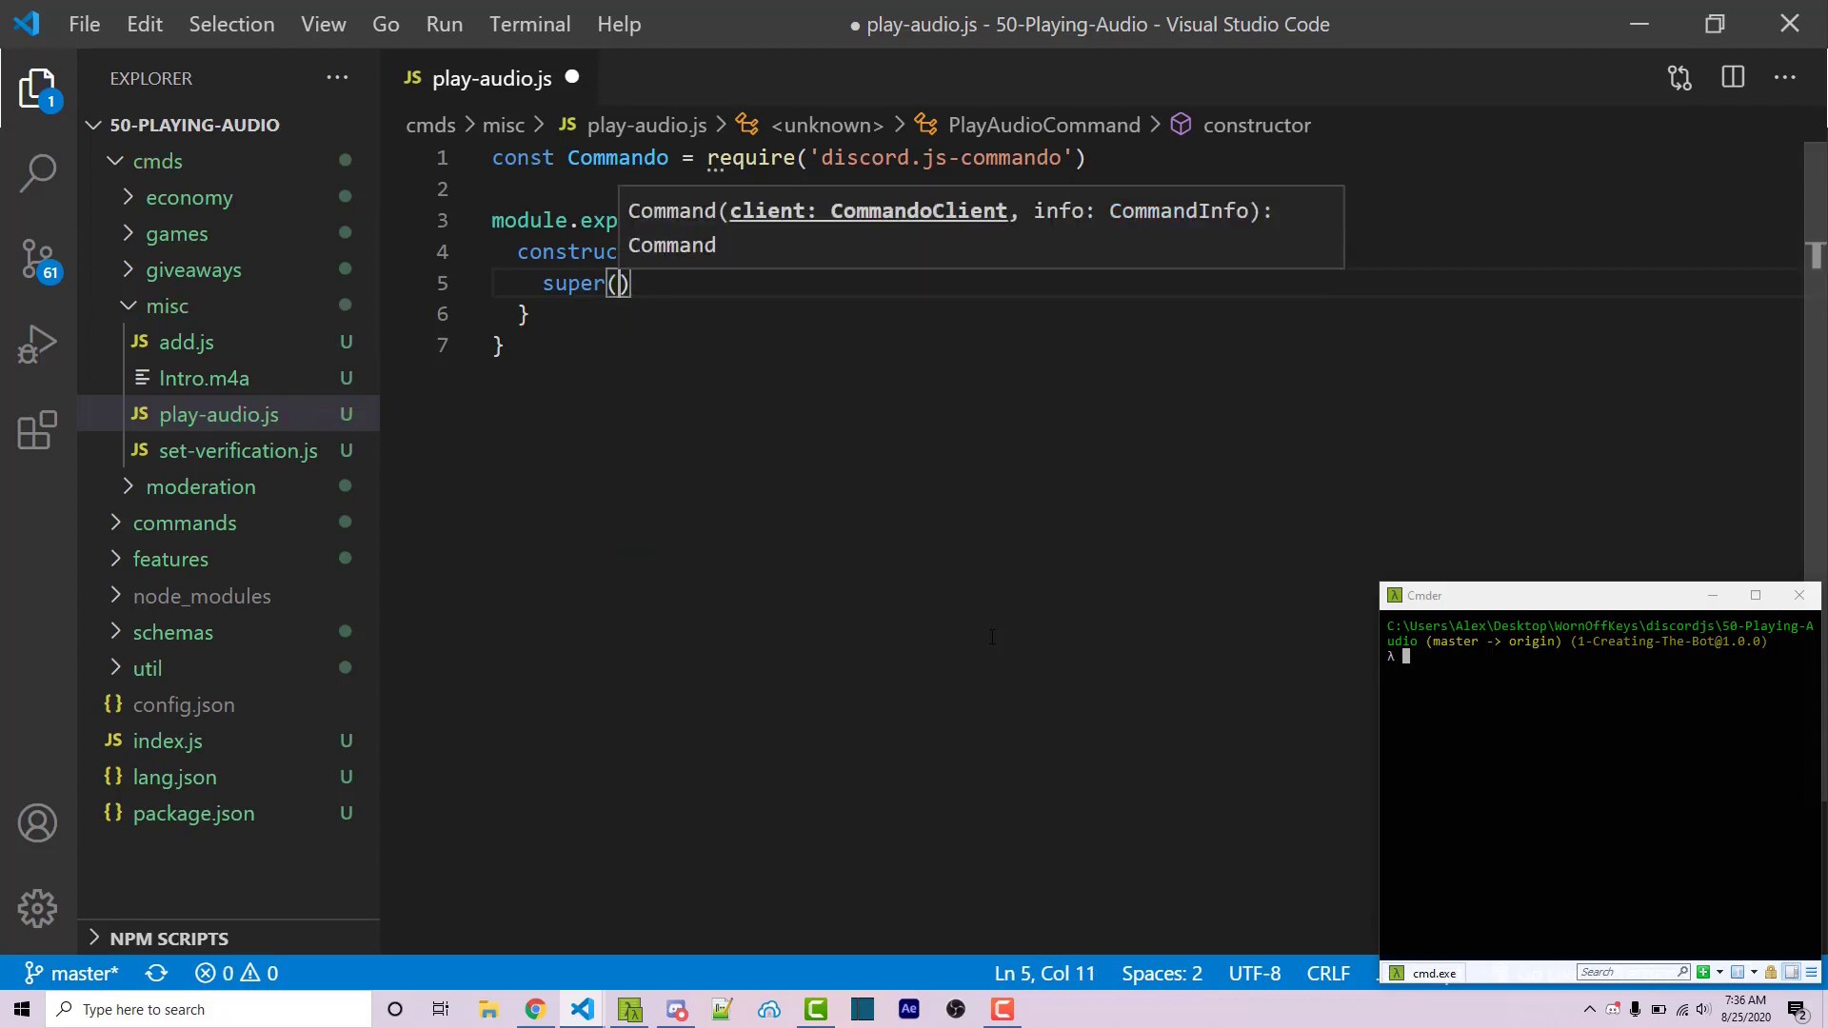
type("client")
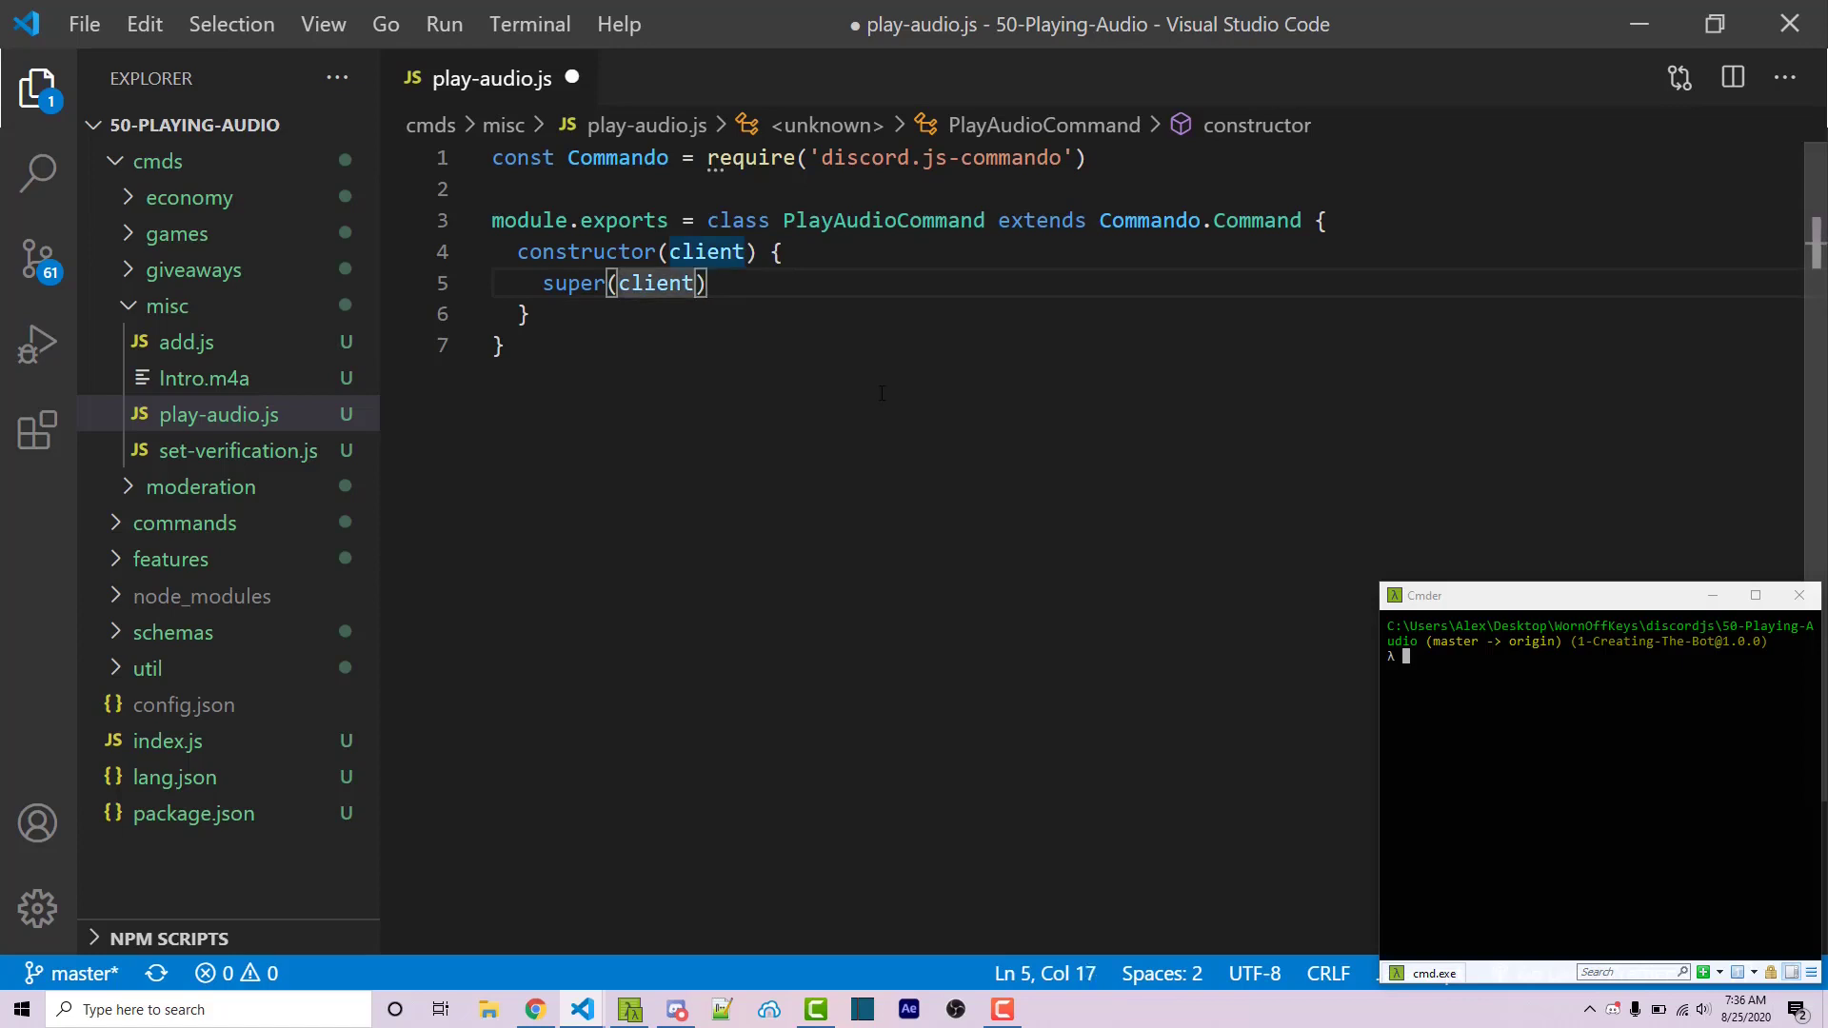
Step: Pass super an options object: name and memberName 'playaudio', group 'misc', description 'Plays some audio'
type(", {")
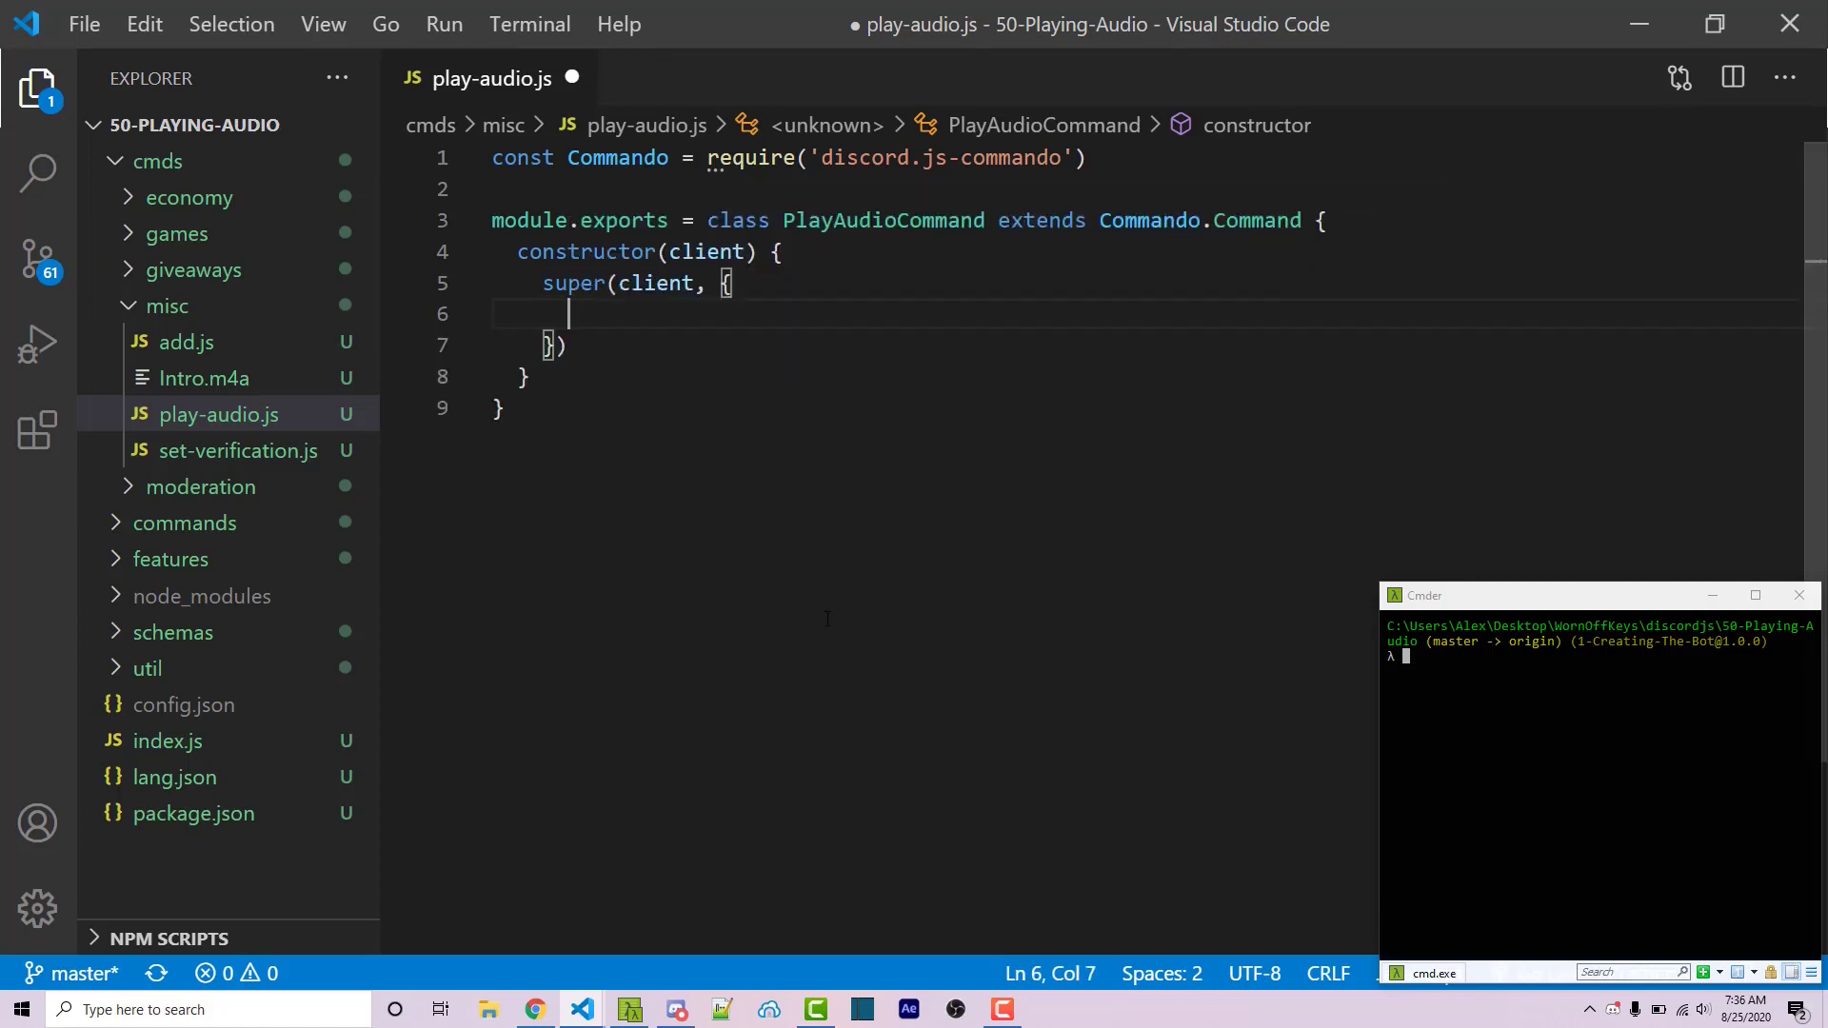
type("name: '")
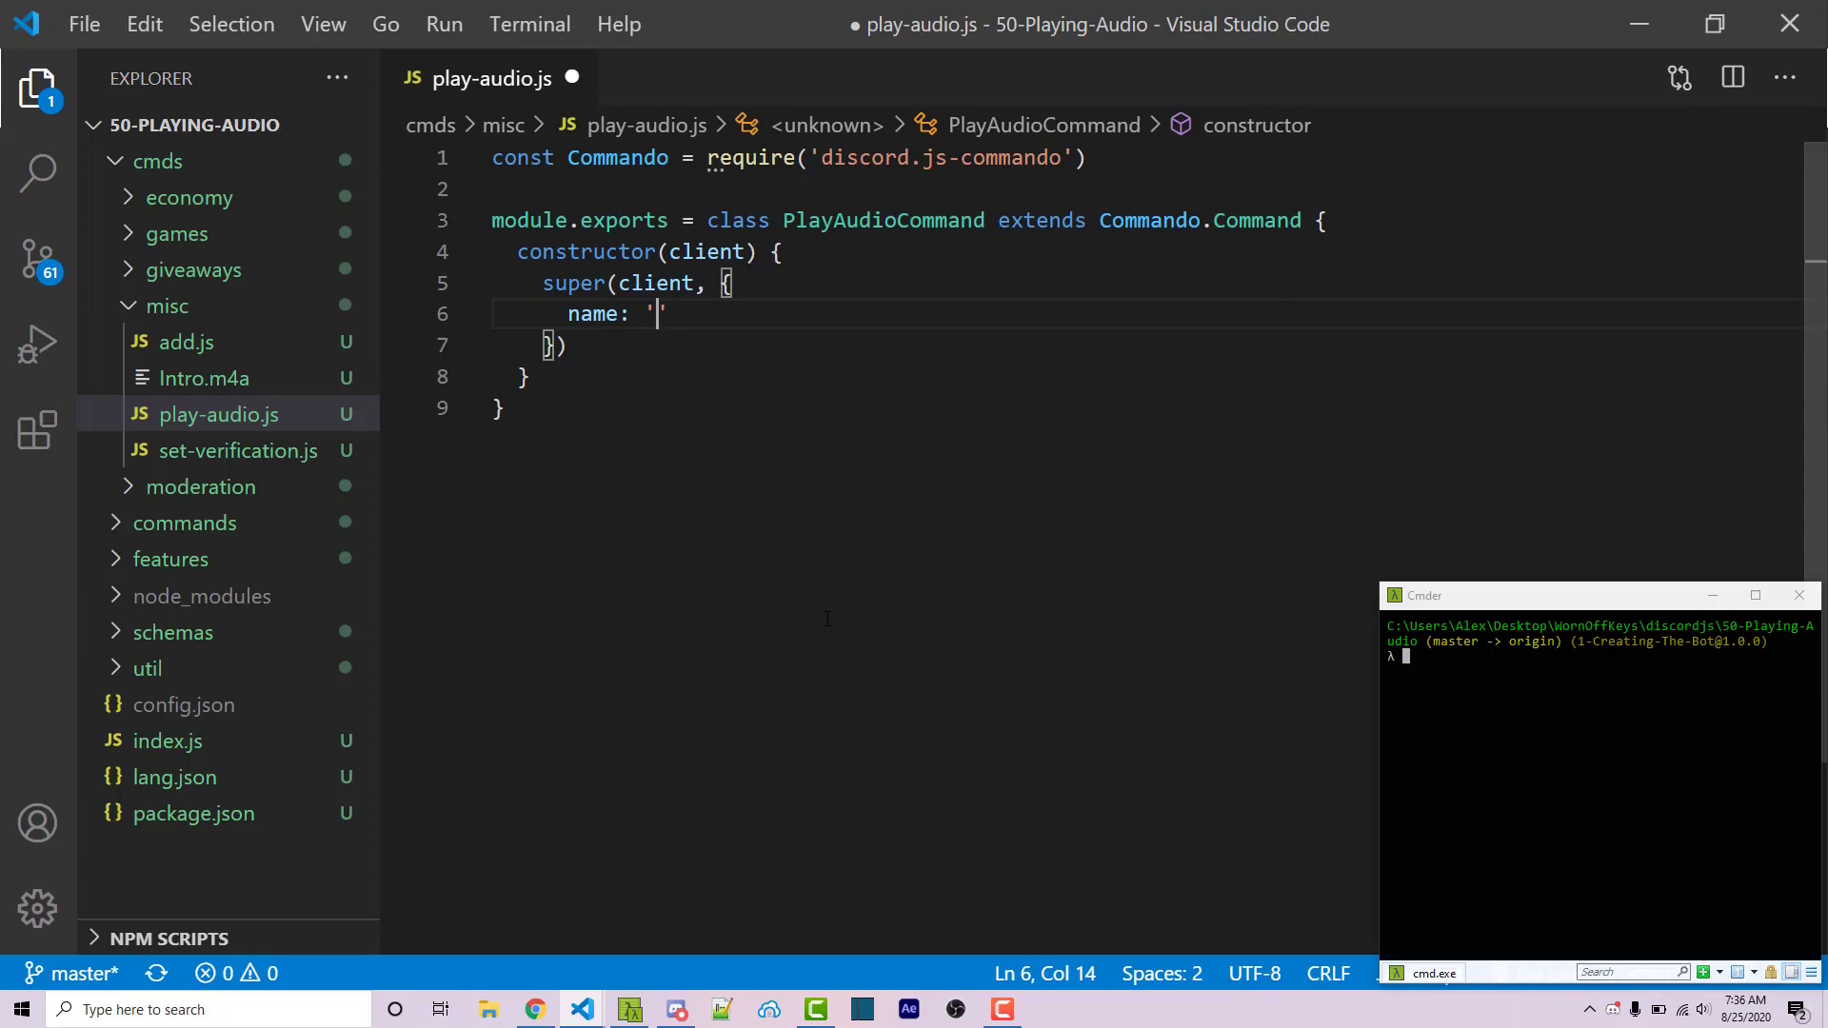
type("playaudio")
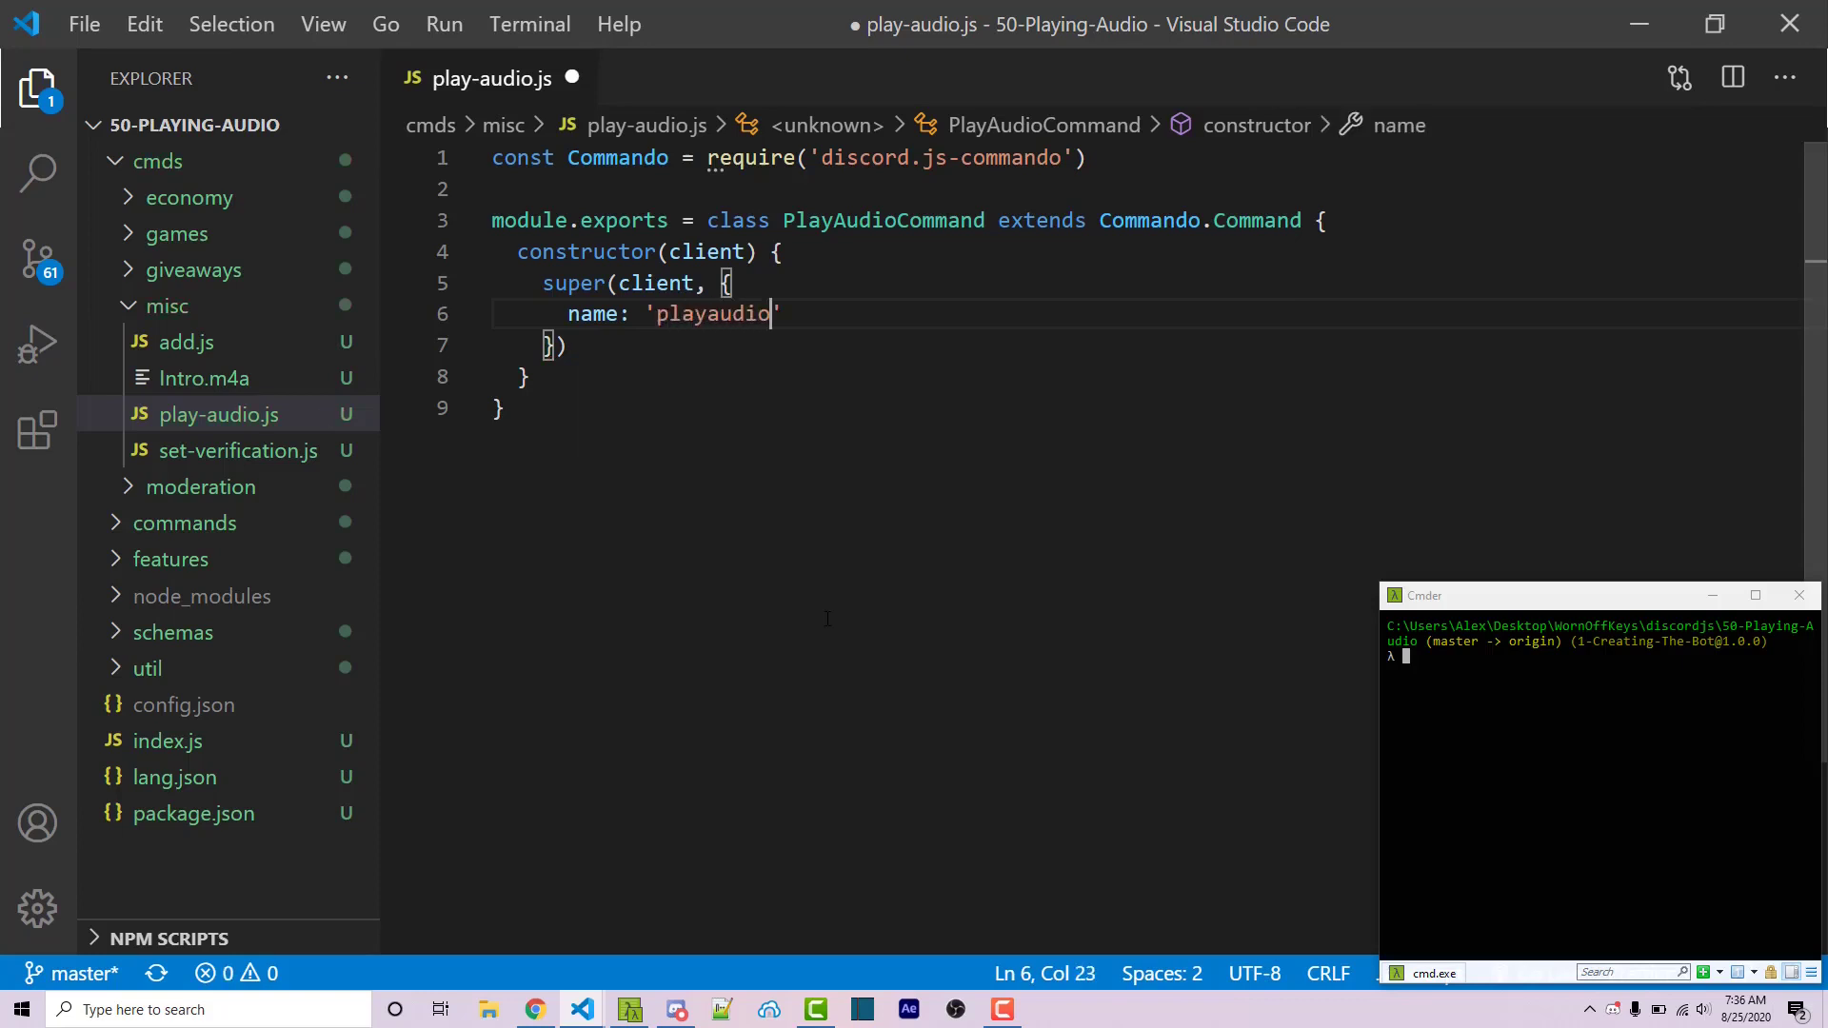
type(",")
type("group: 'misc'")
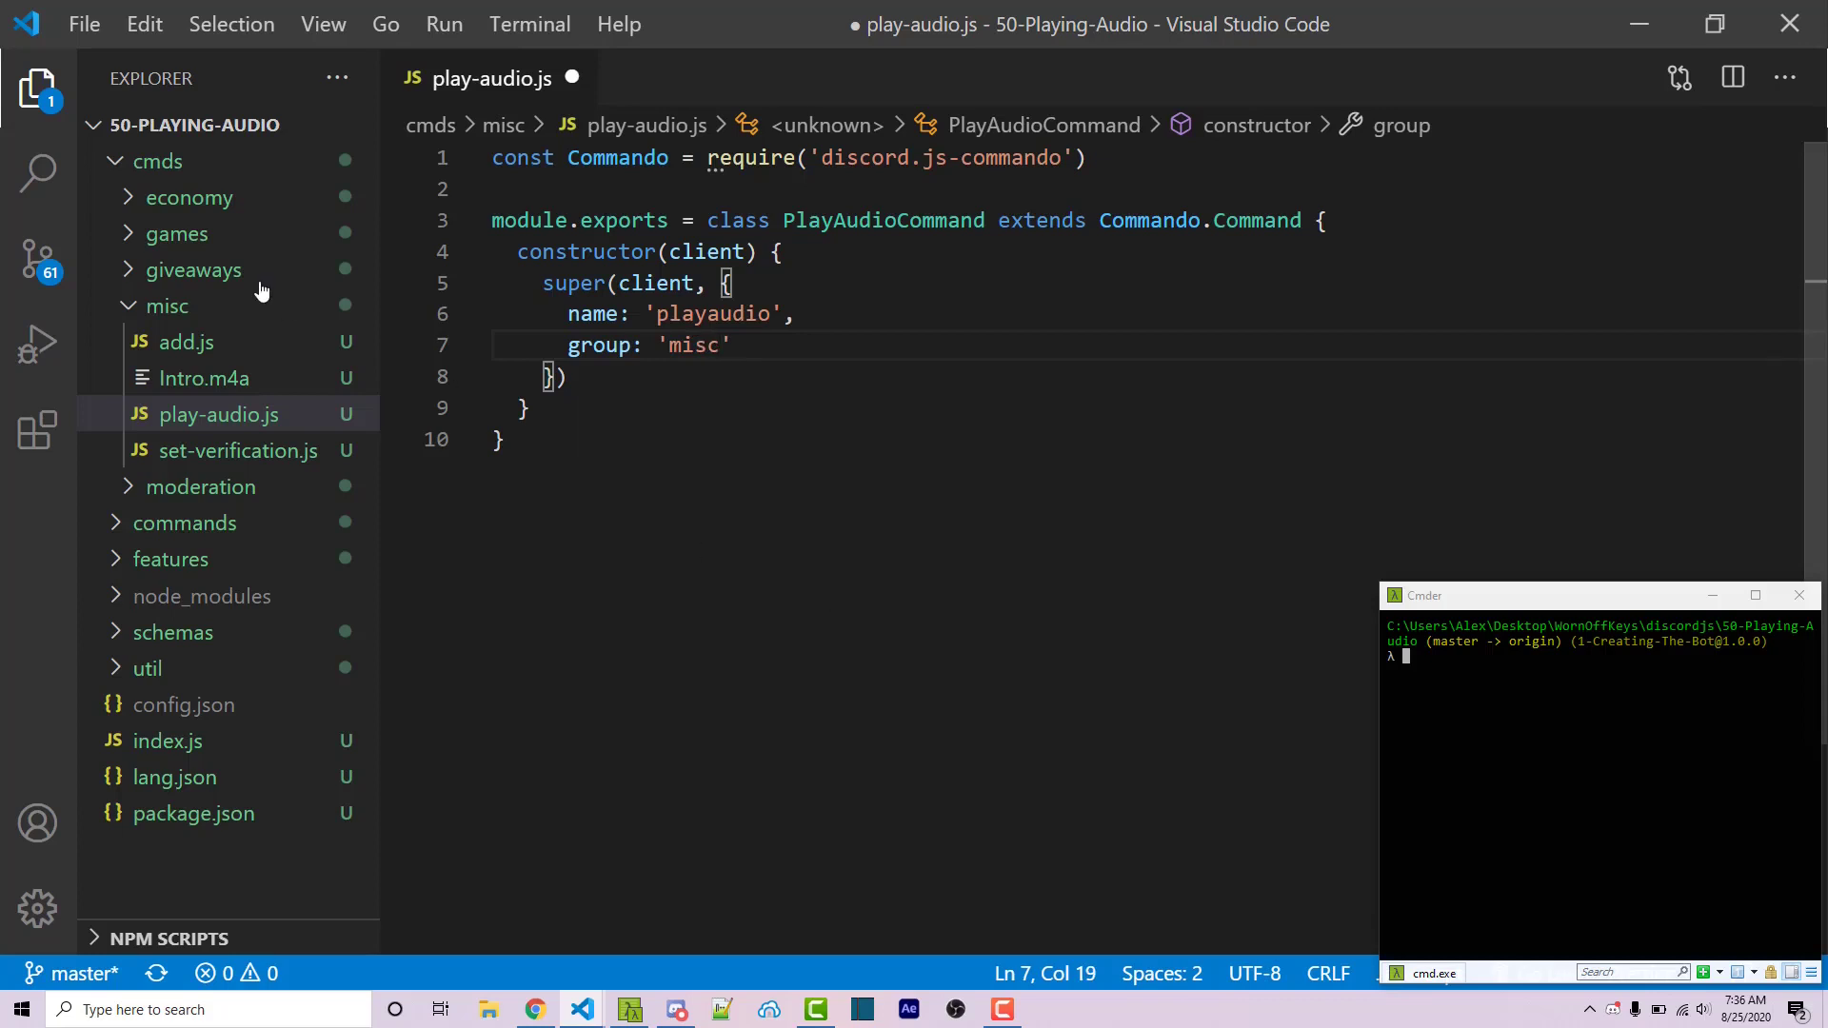
key("Enter")
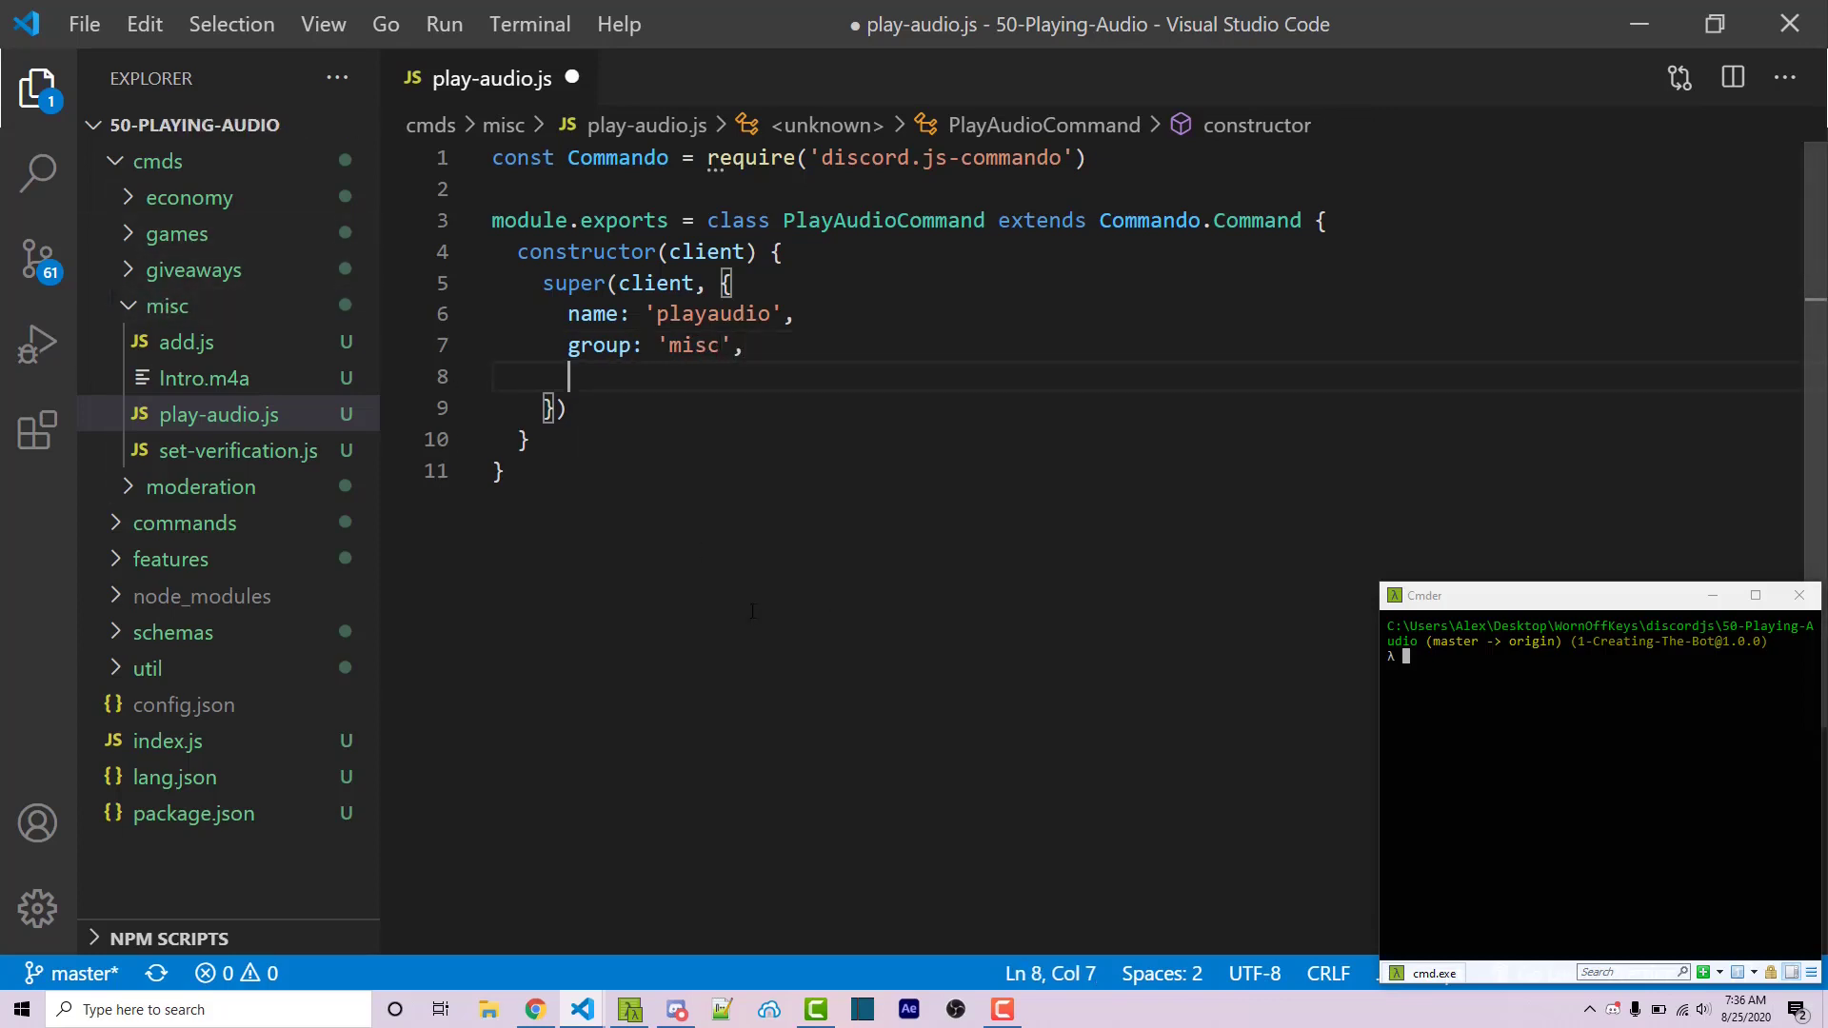
type("memberName:")
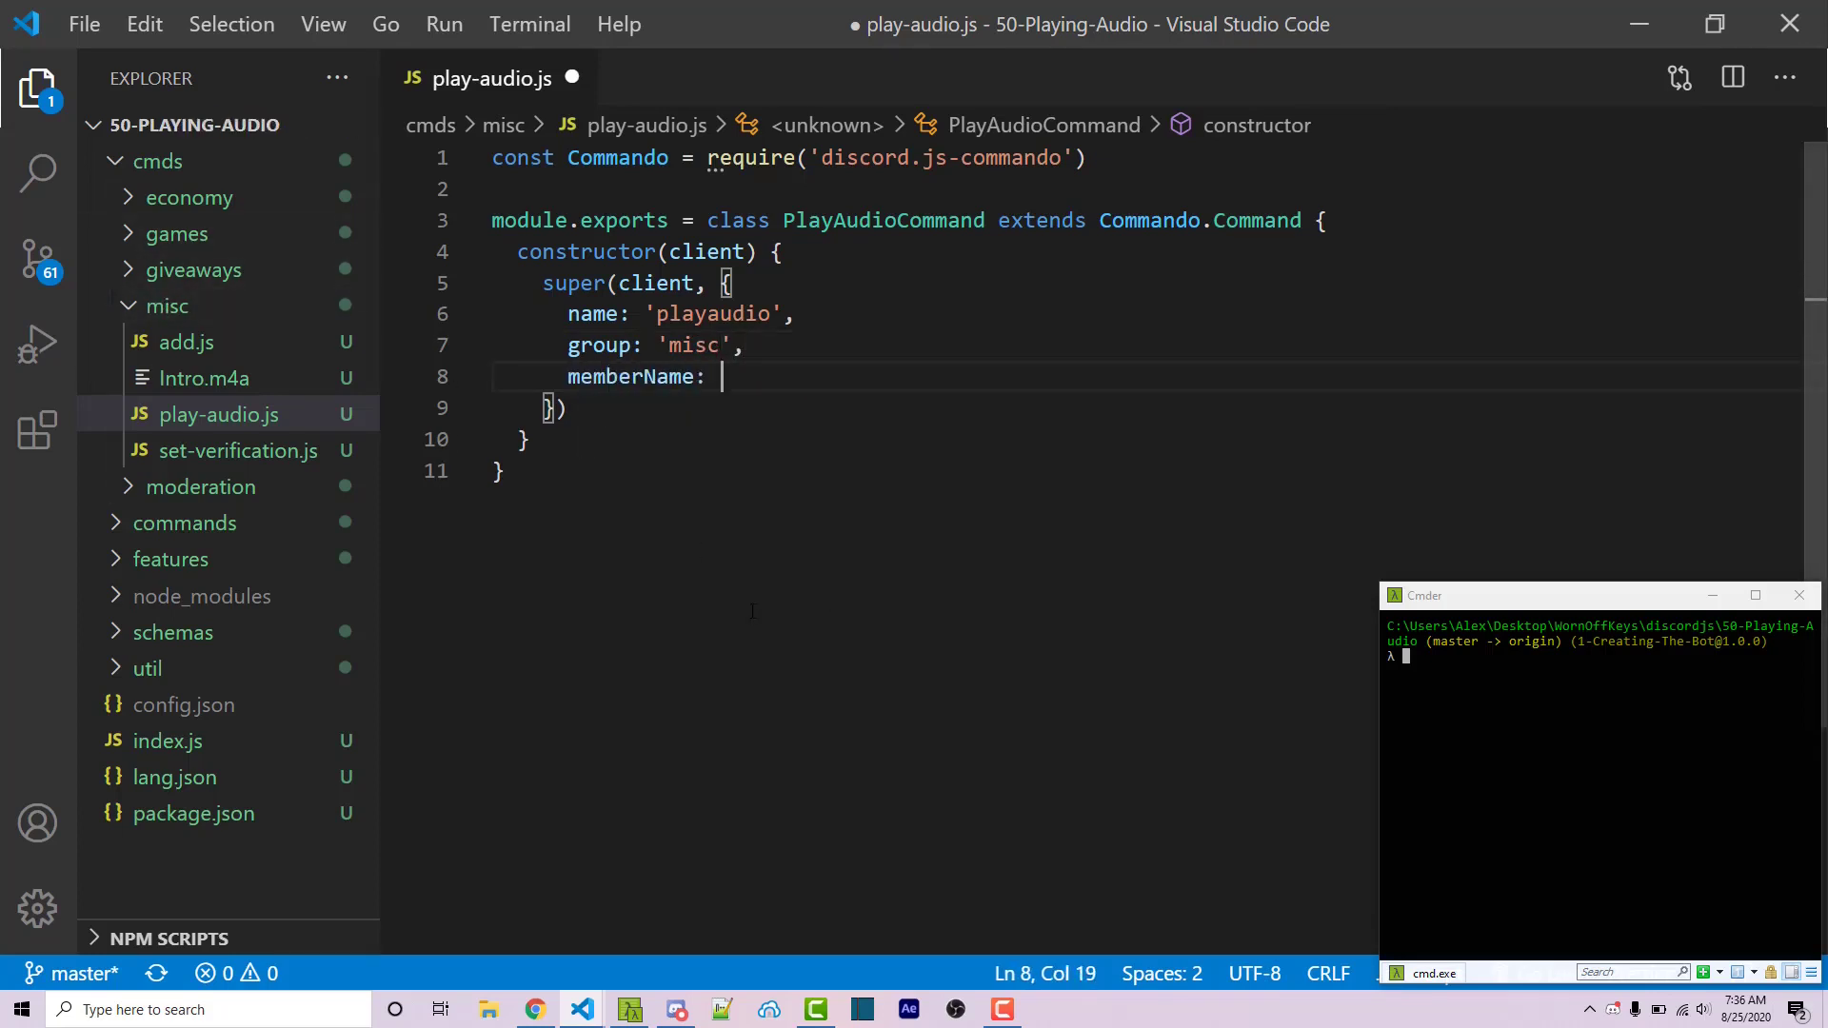
type("'playaudio'")
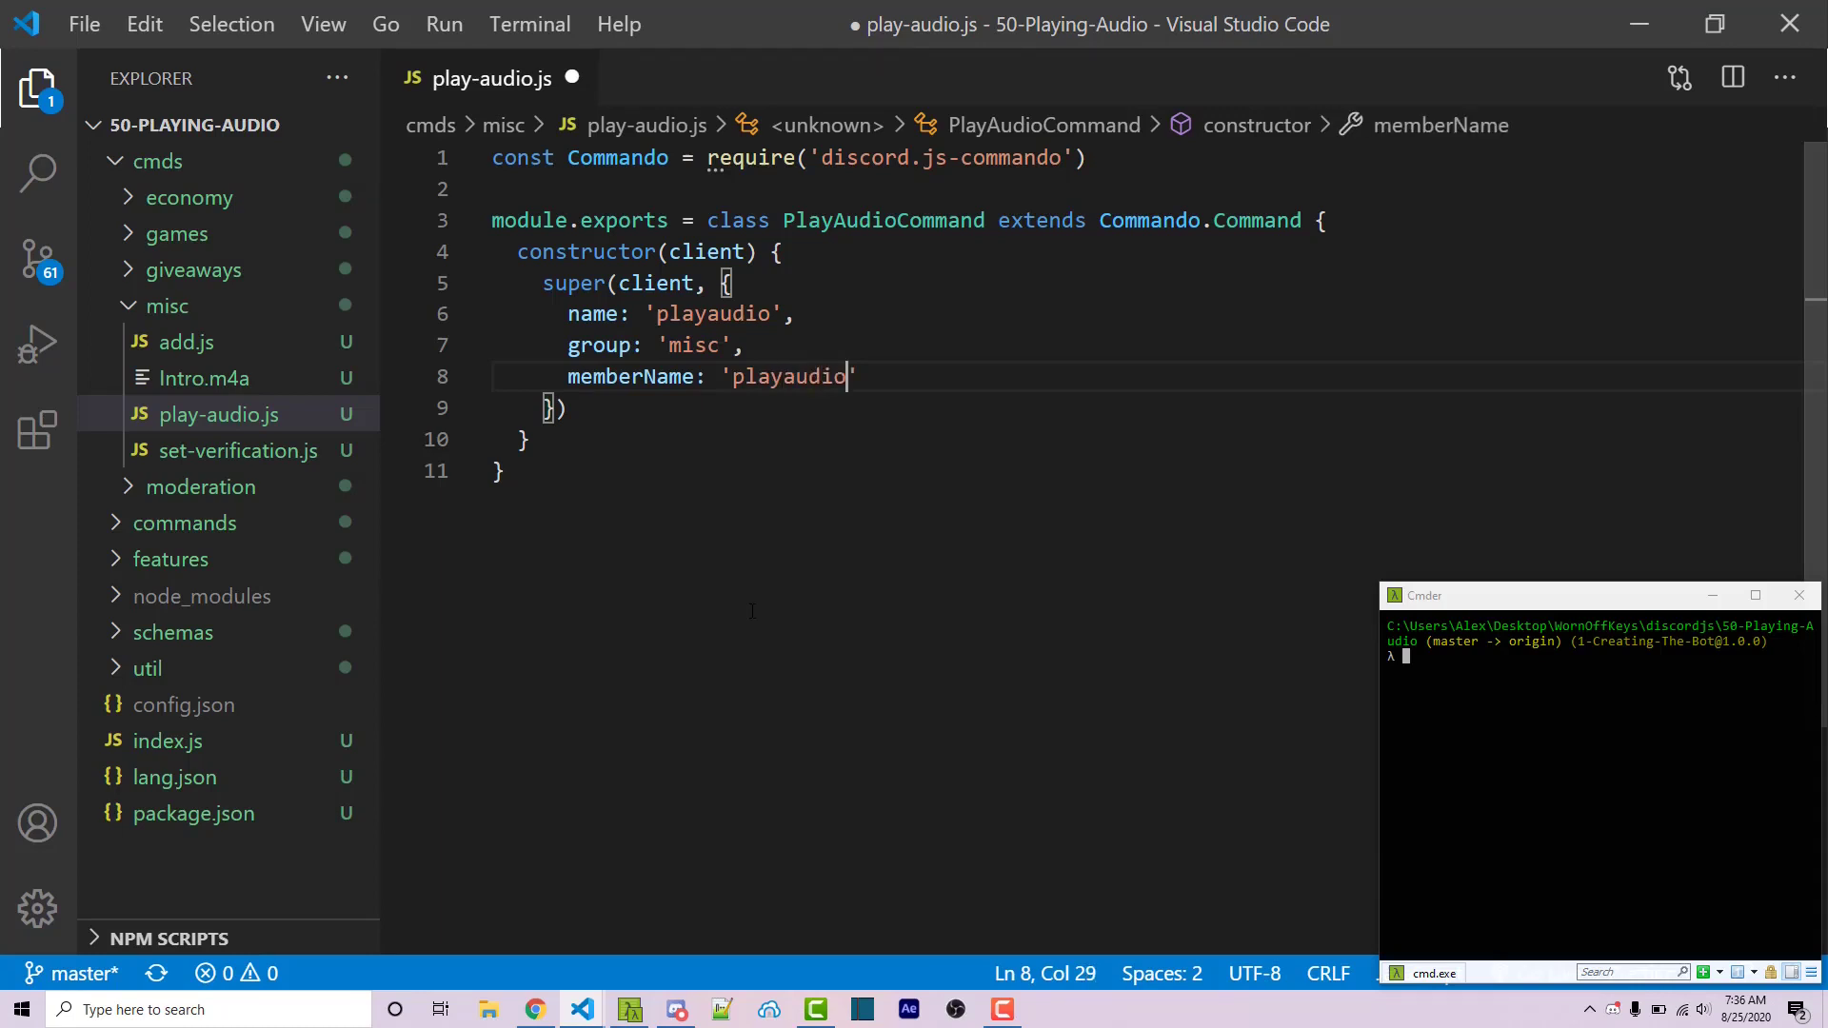
type(",")
type("description: 'Plays some ")
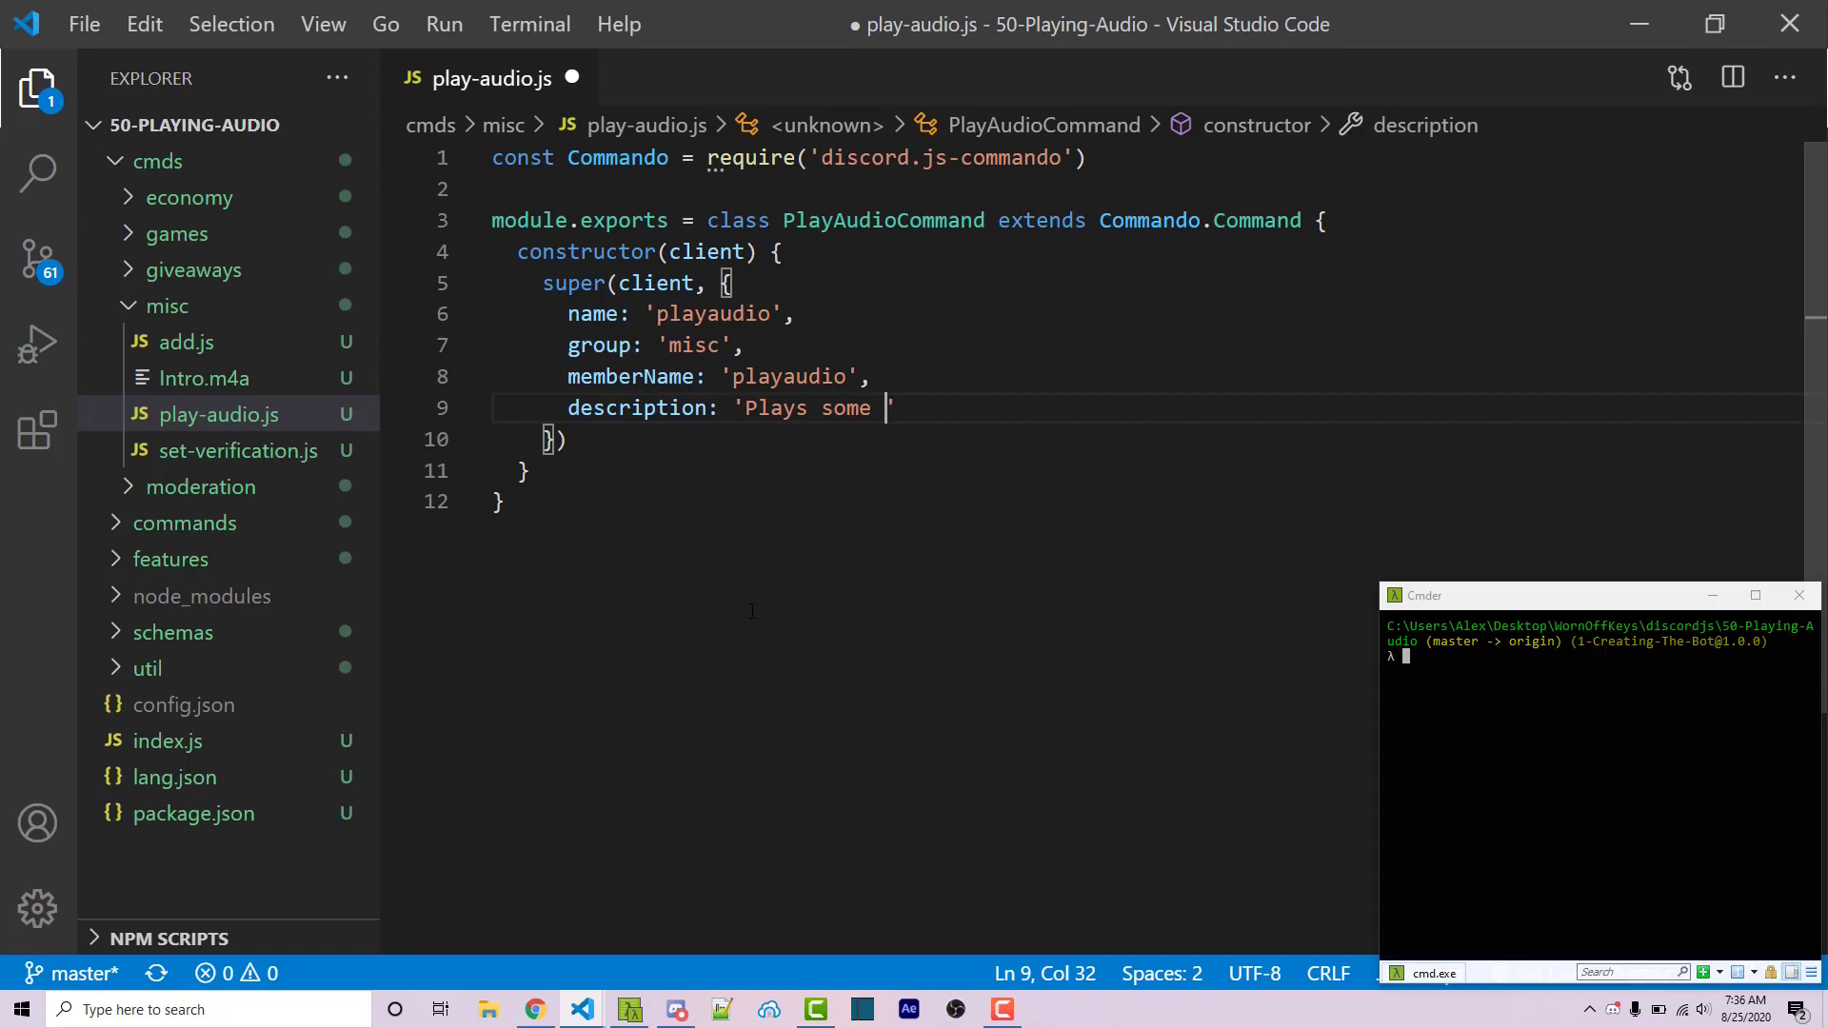
type("audio")
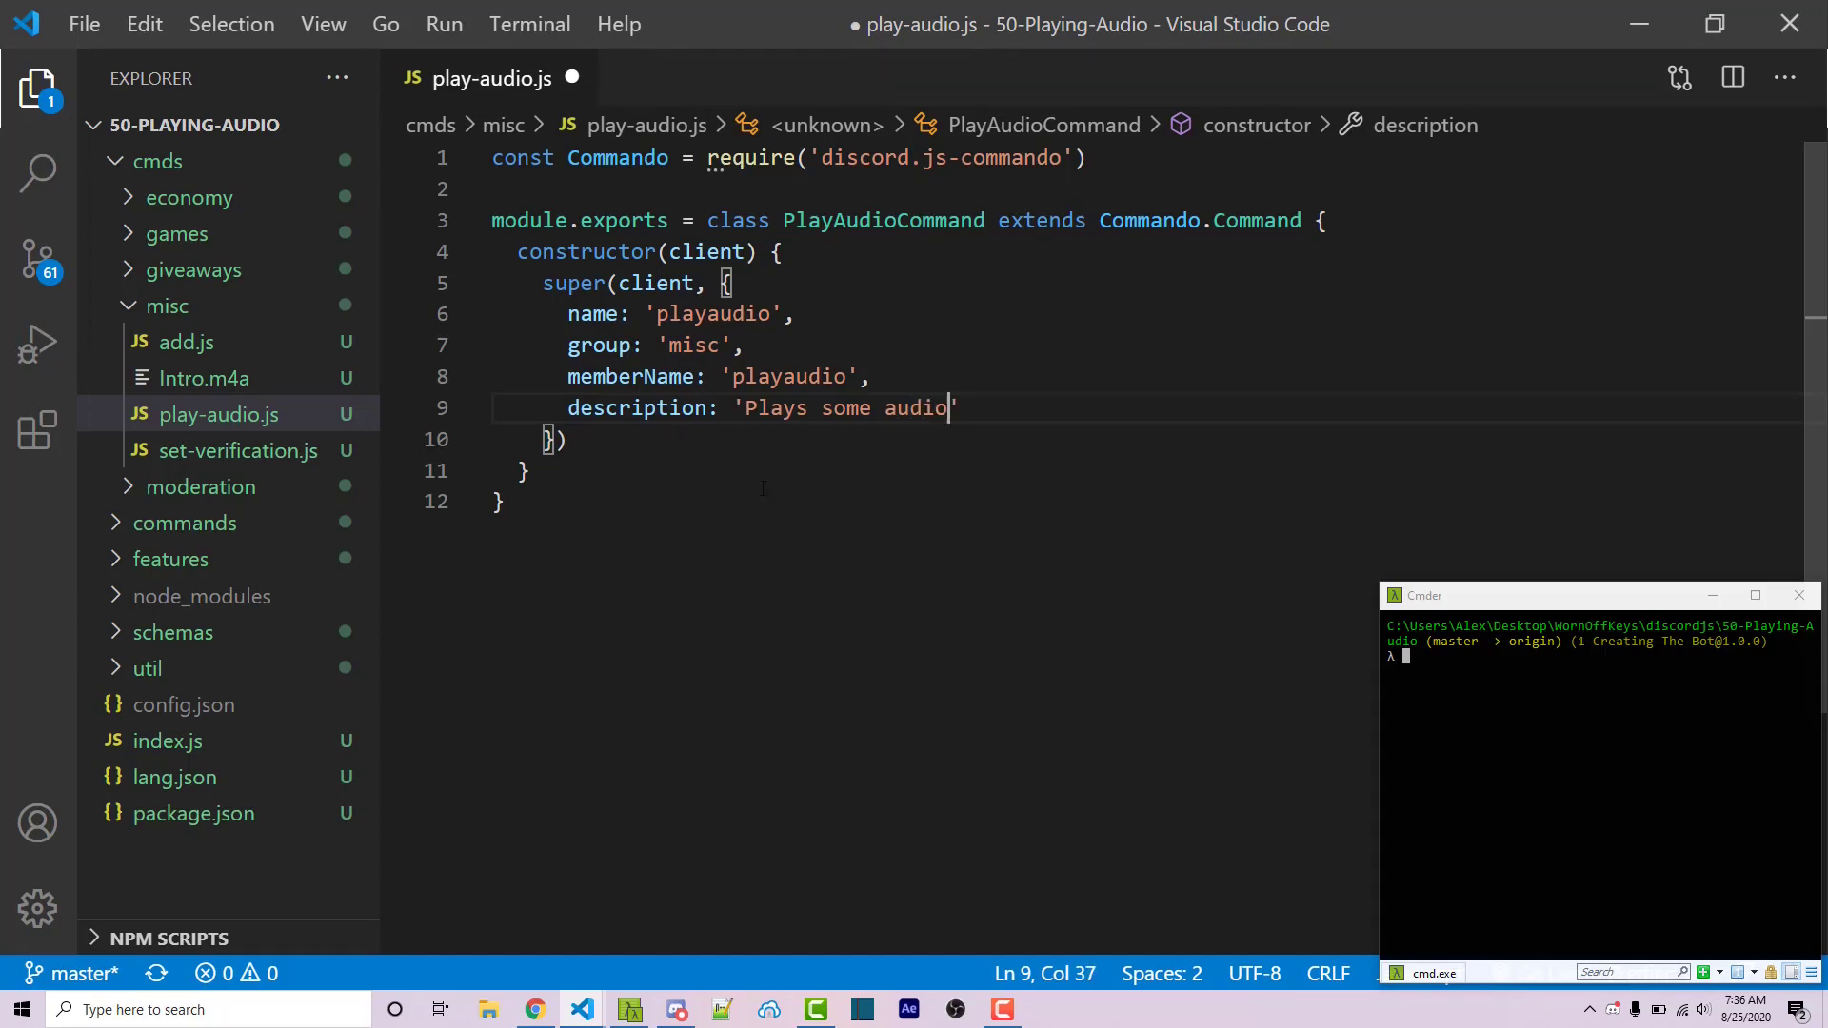
left_click(522, 470)
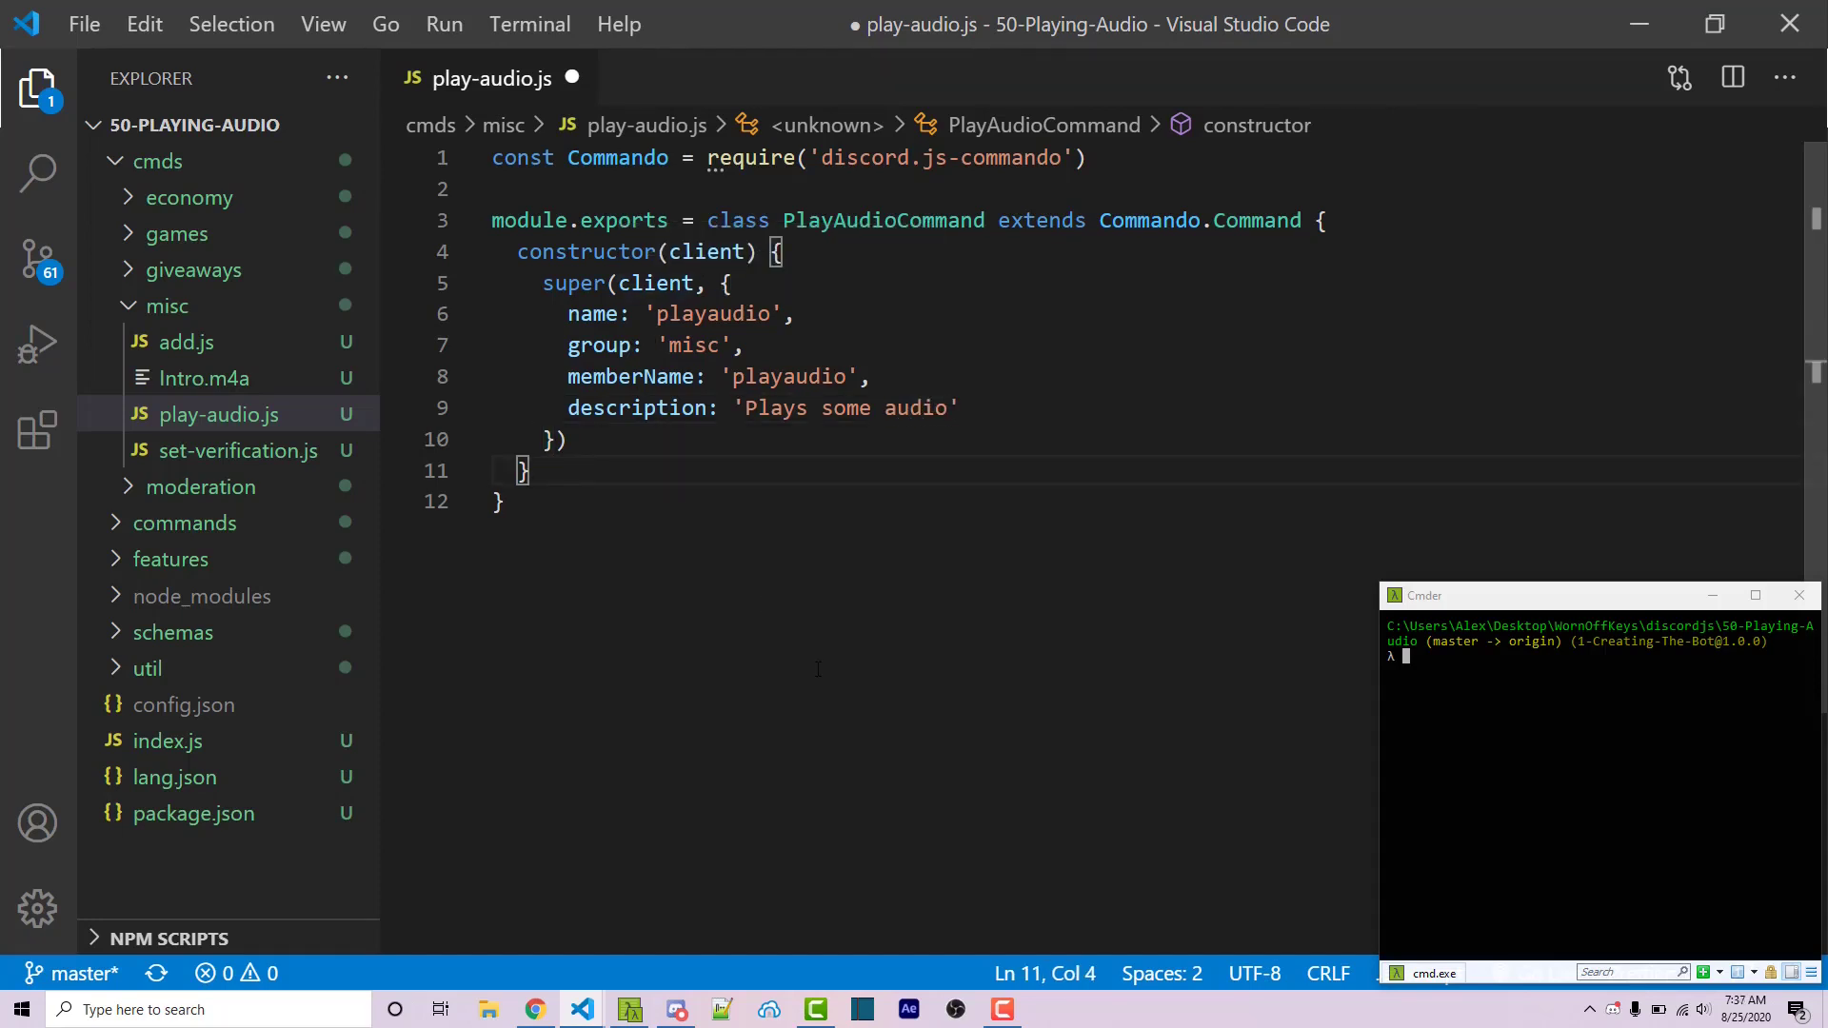
Step: Define an empty async run(message) method after the constructor
type("async run() {")
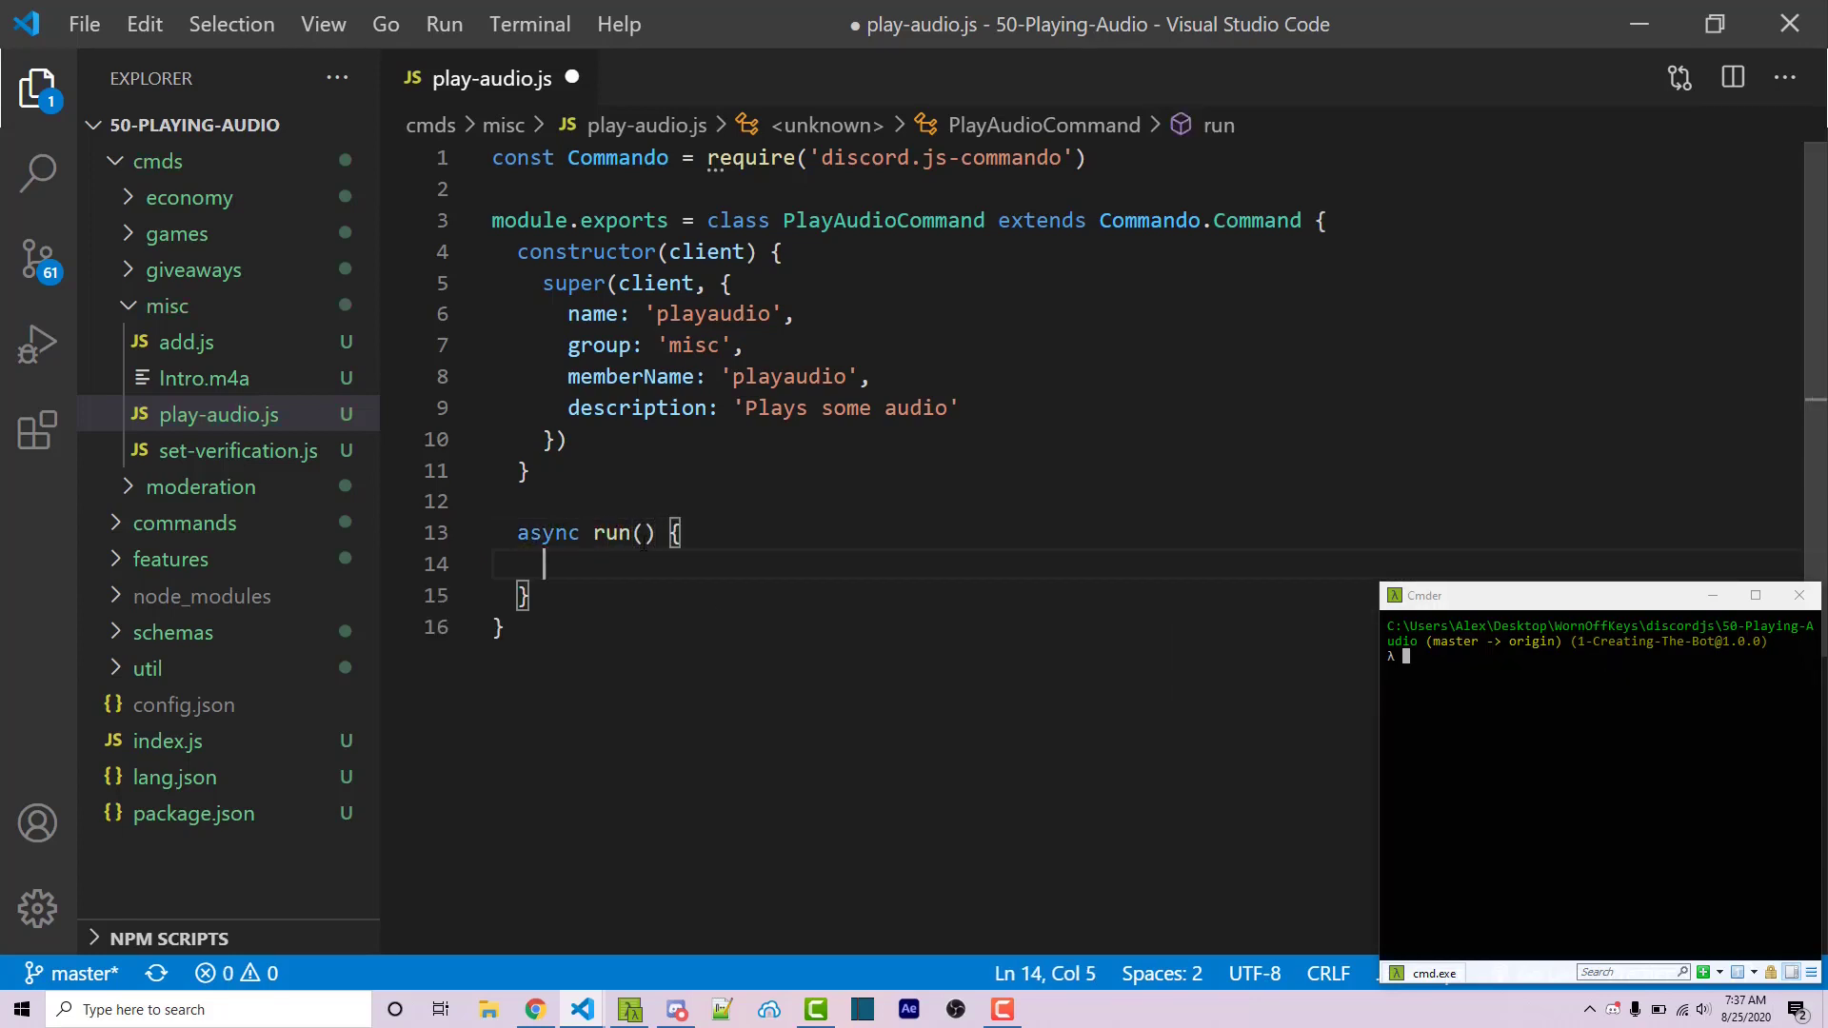
left_click(646, 533)
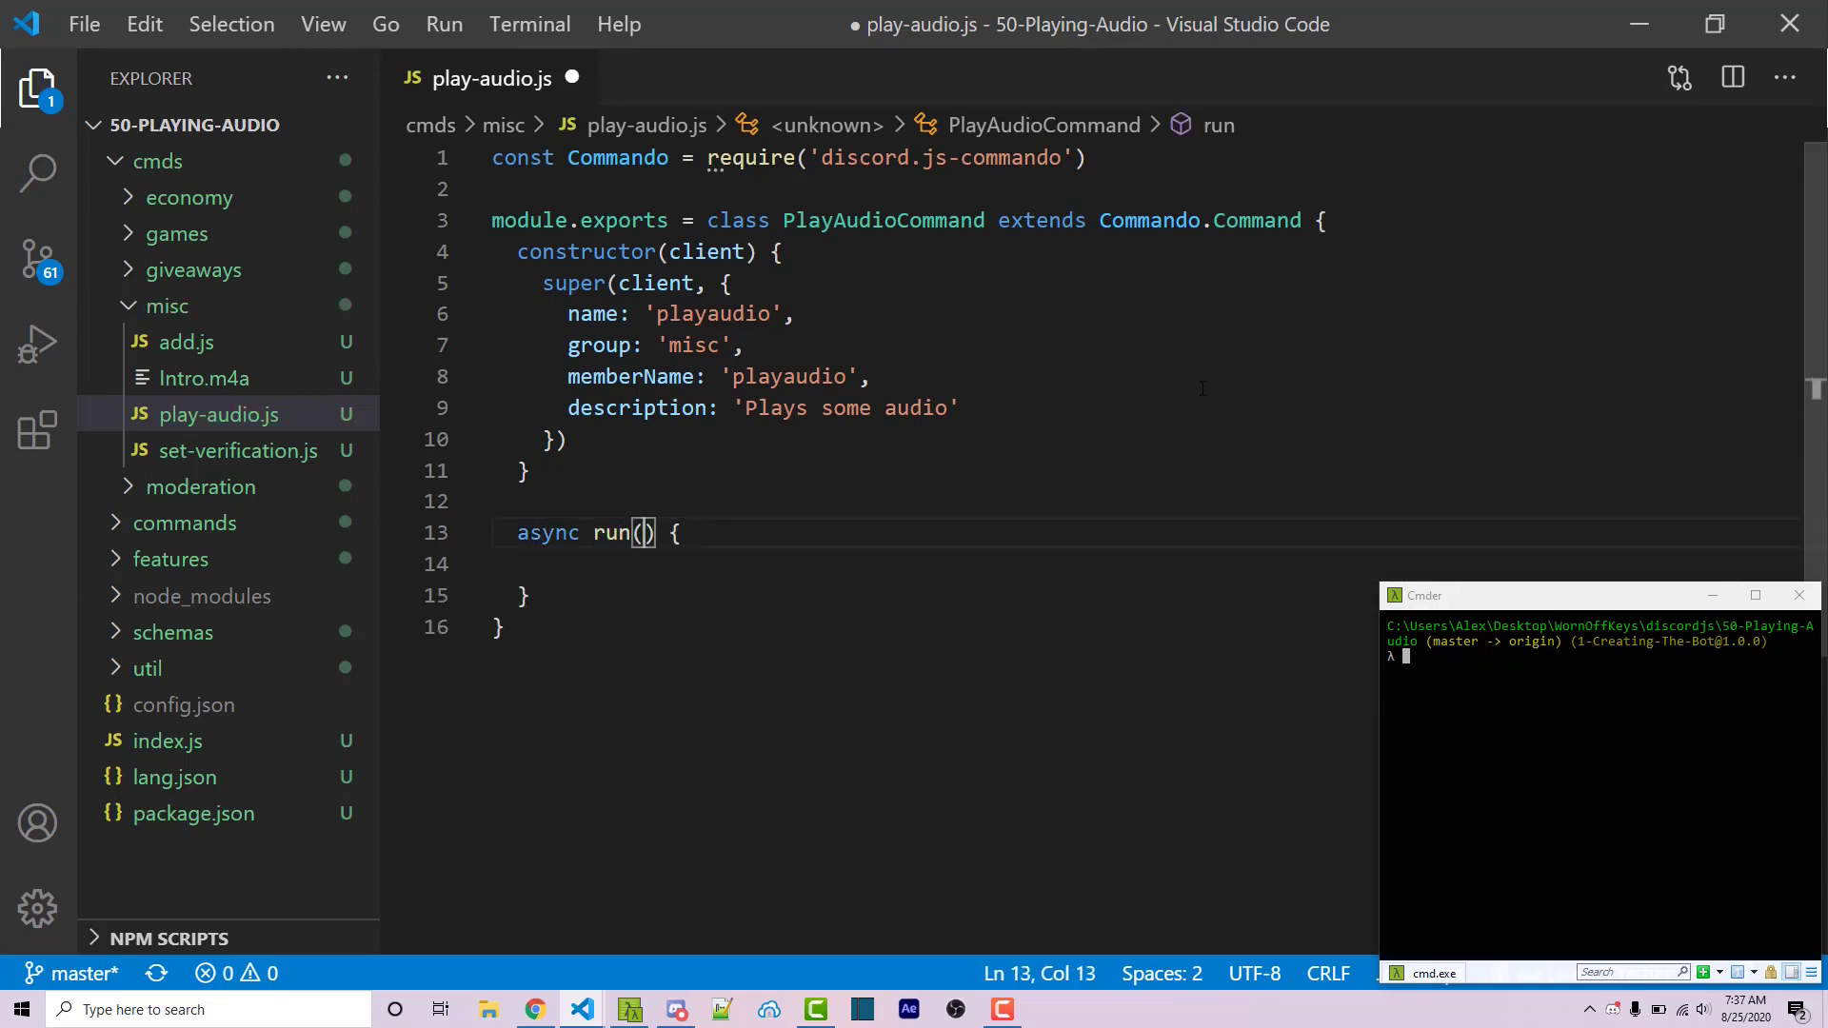
type("message")
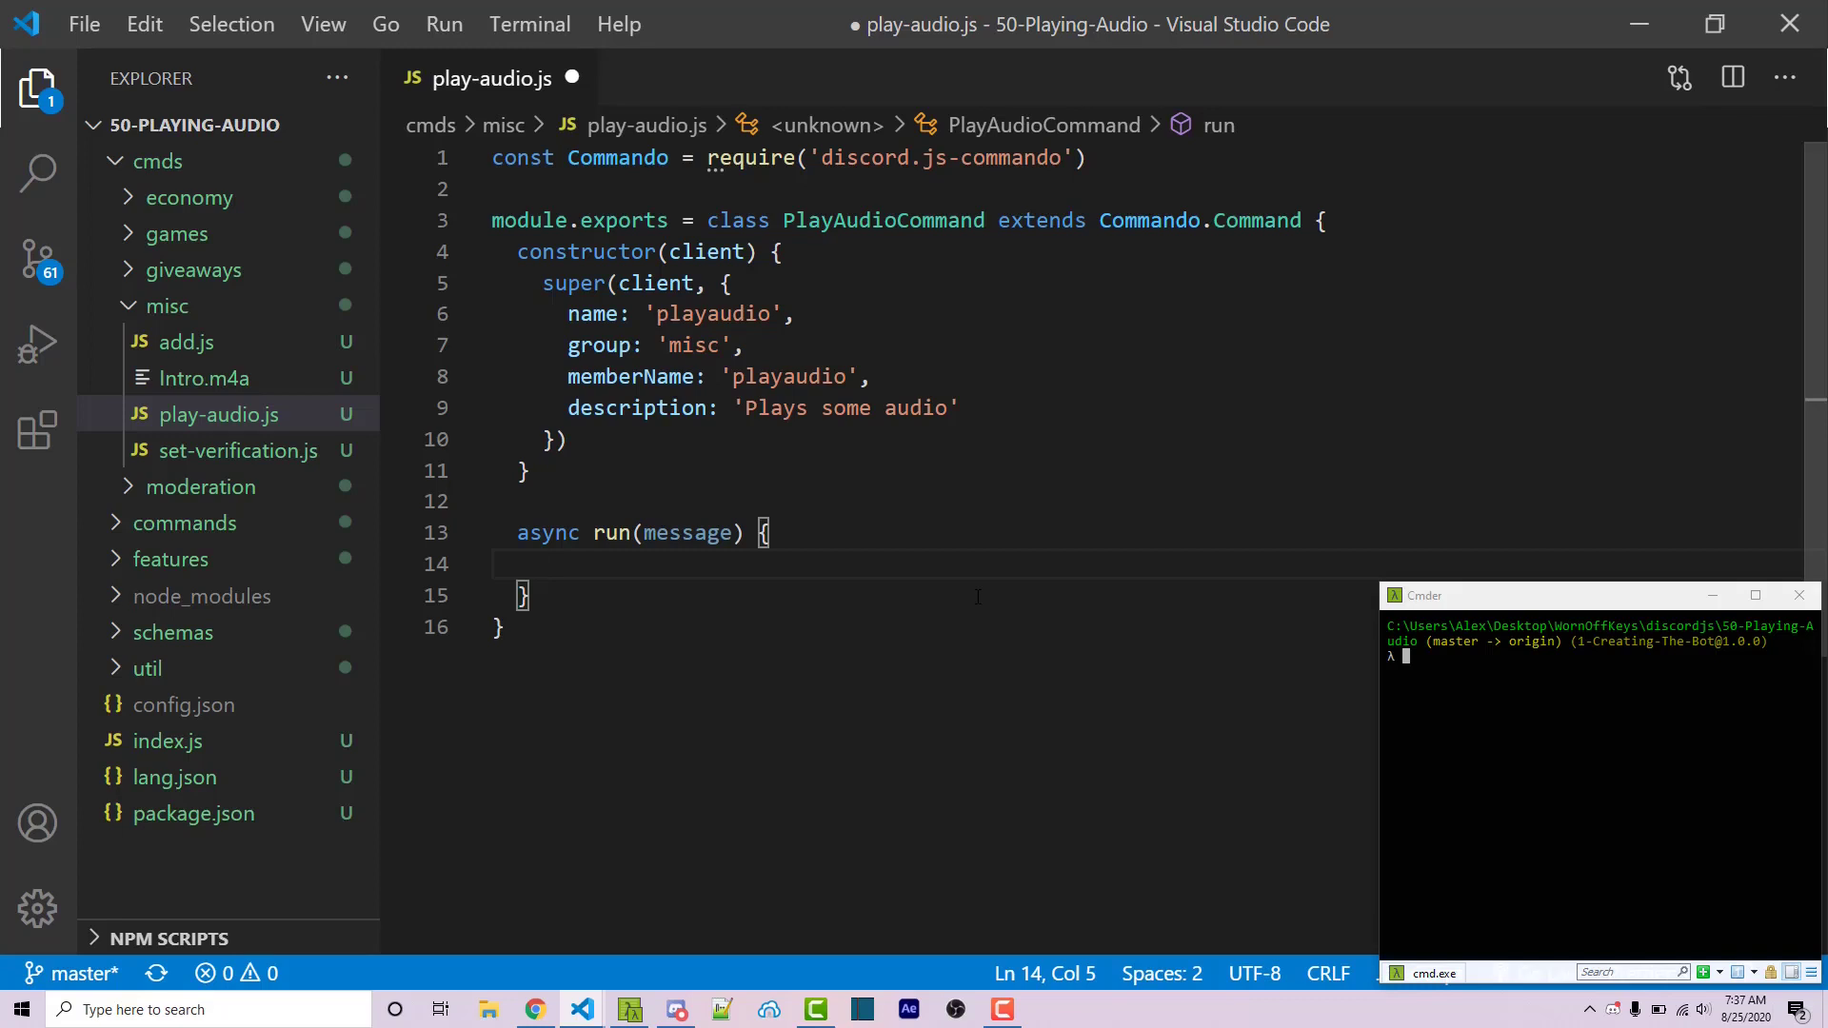
Step: Destructure voice from message.member in run and begin an if statement
type("const { v")
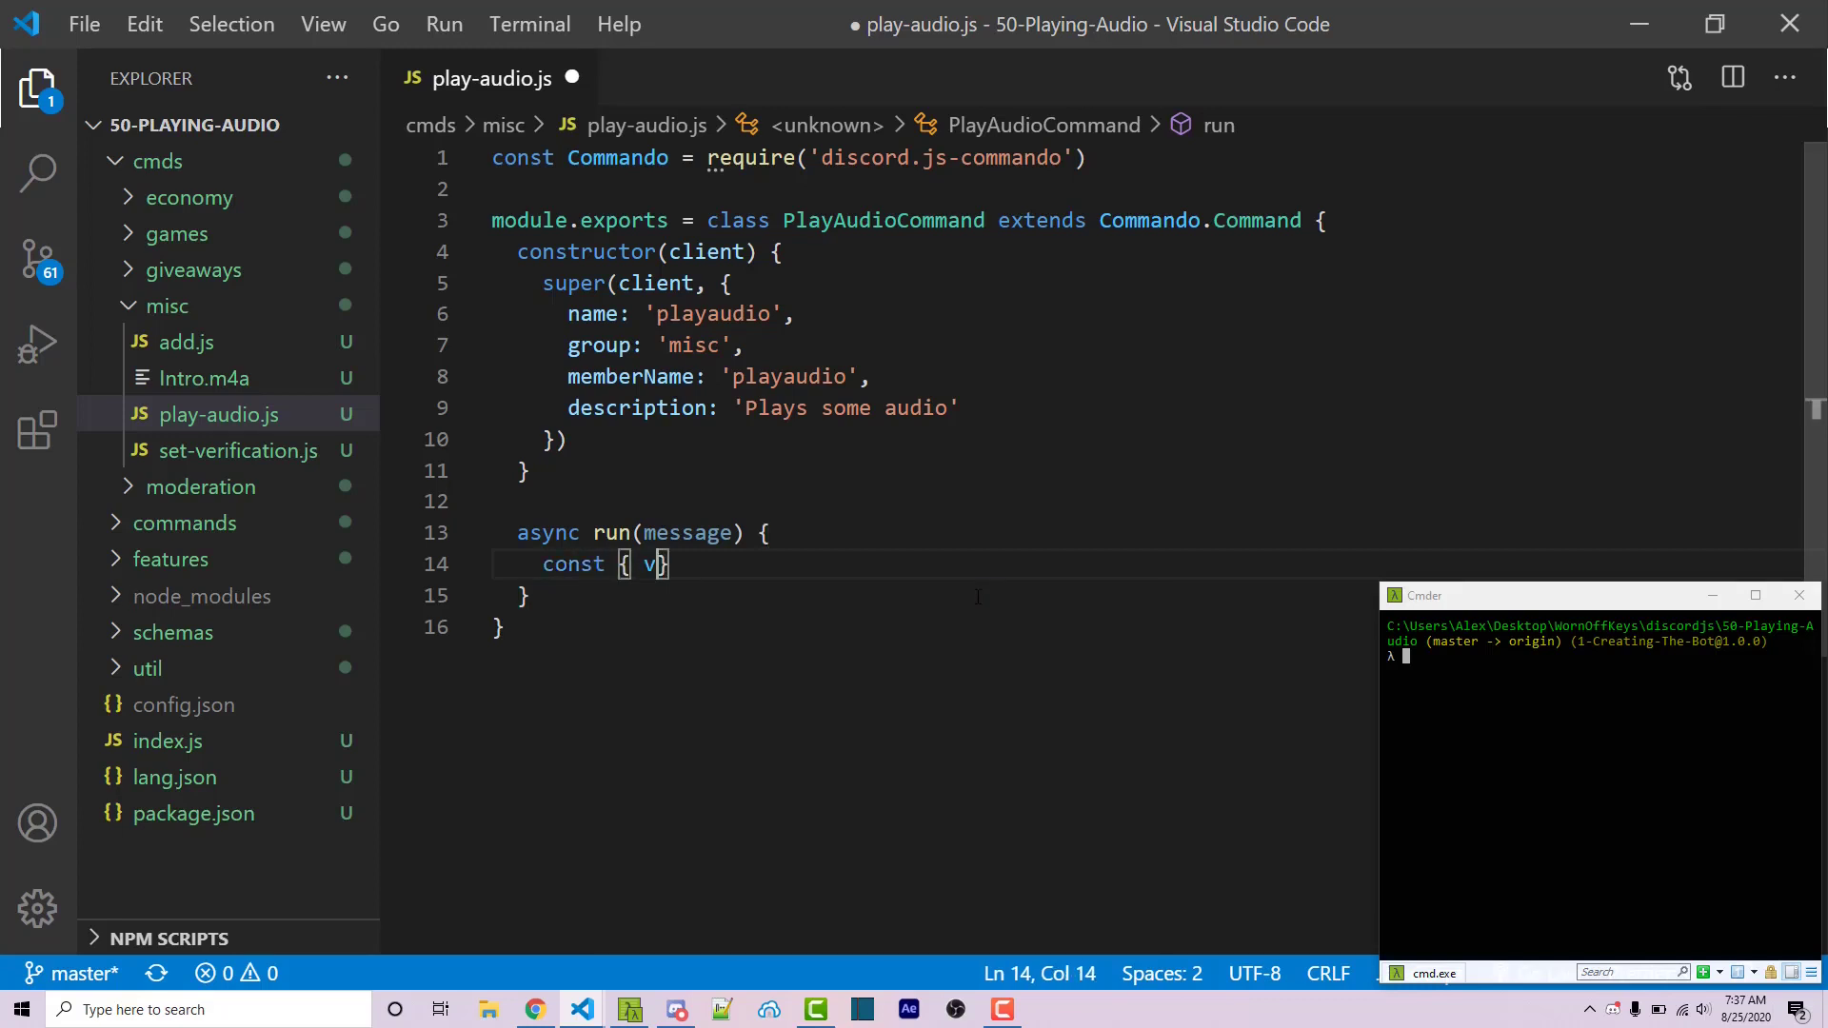
type("oice } = message.member")
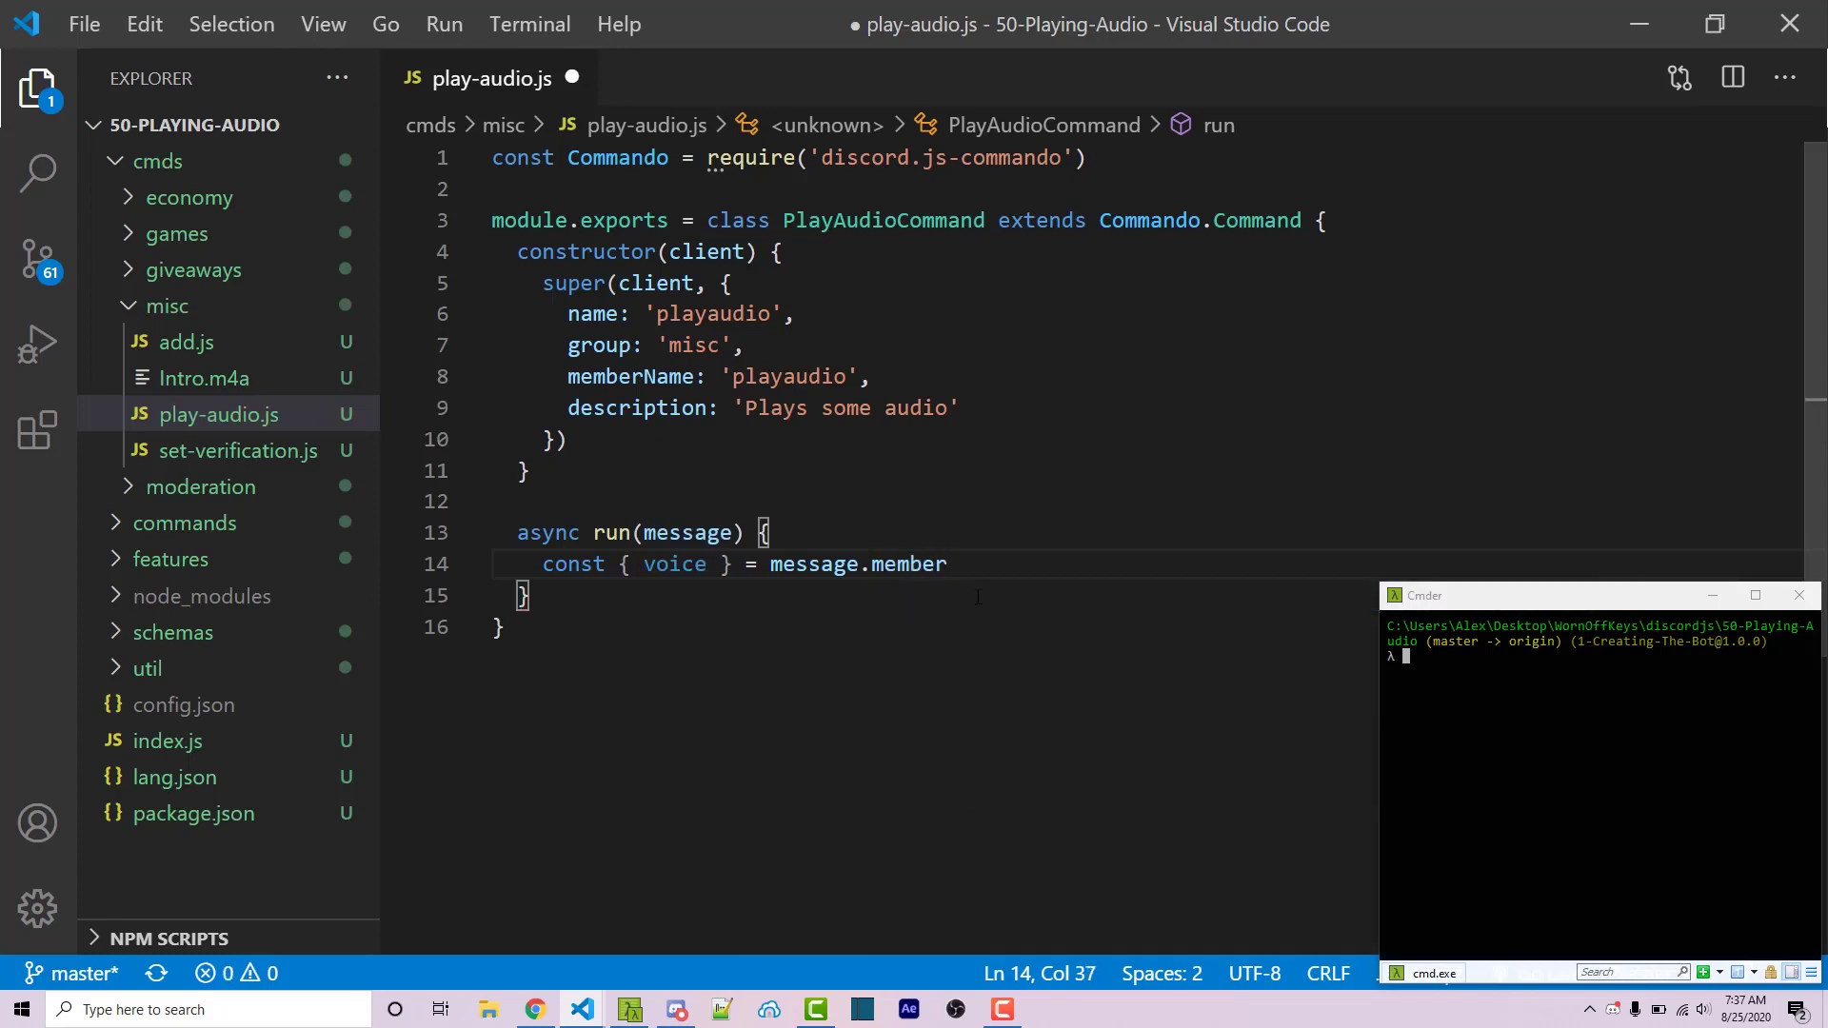
key("Enter")
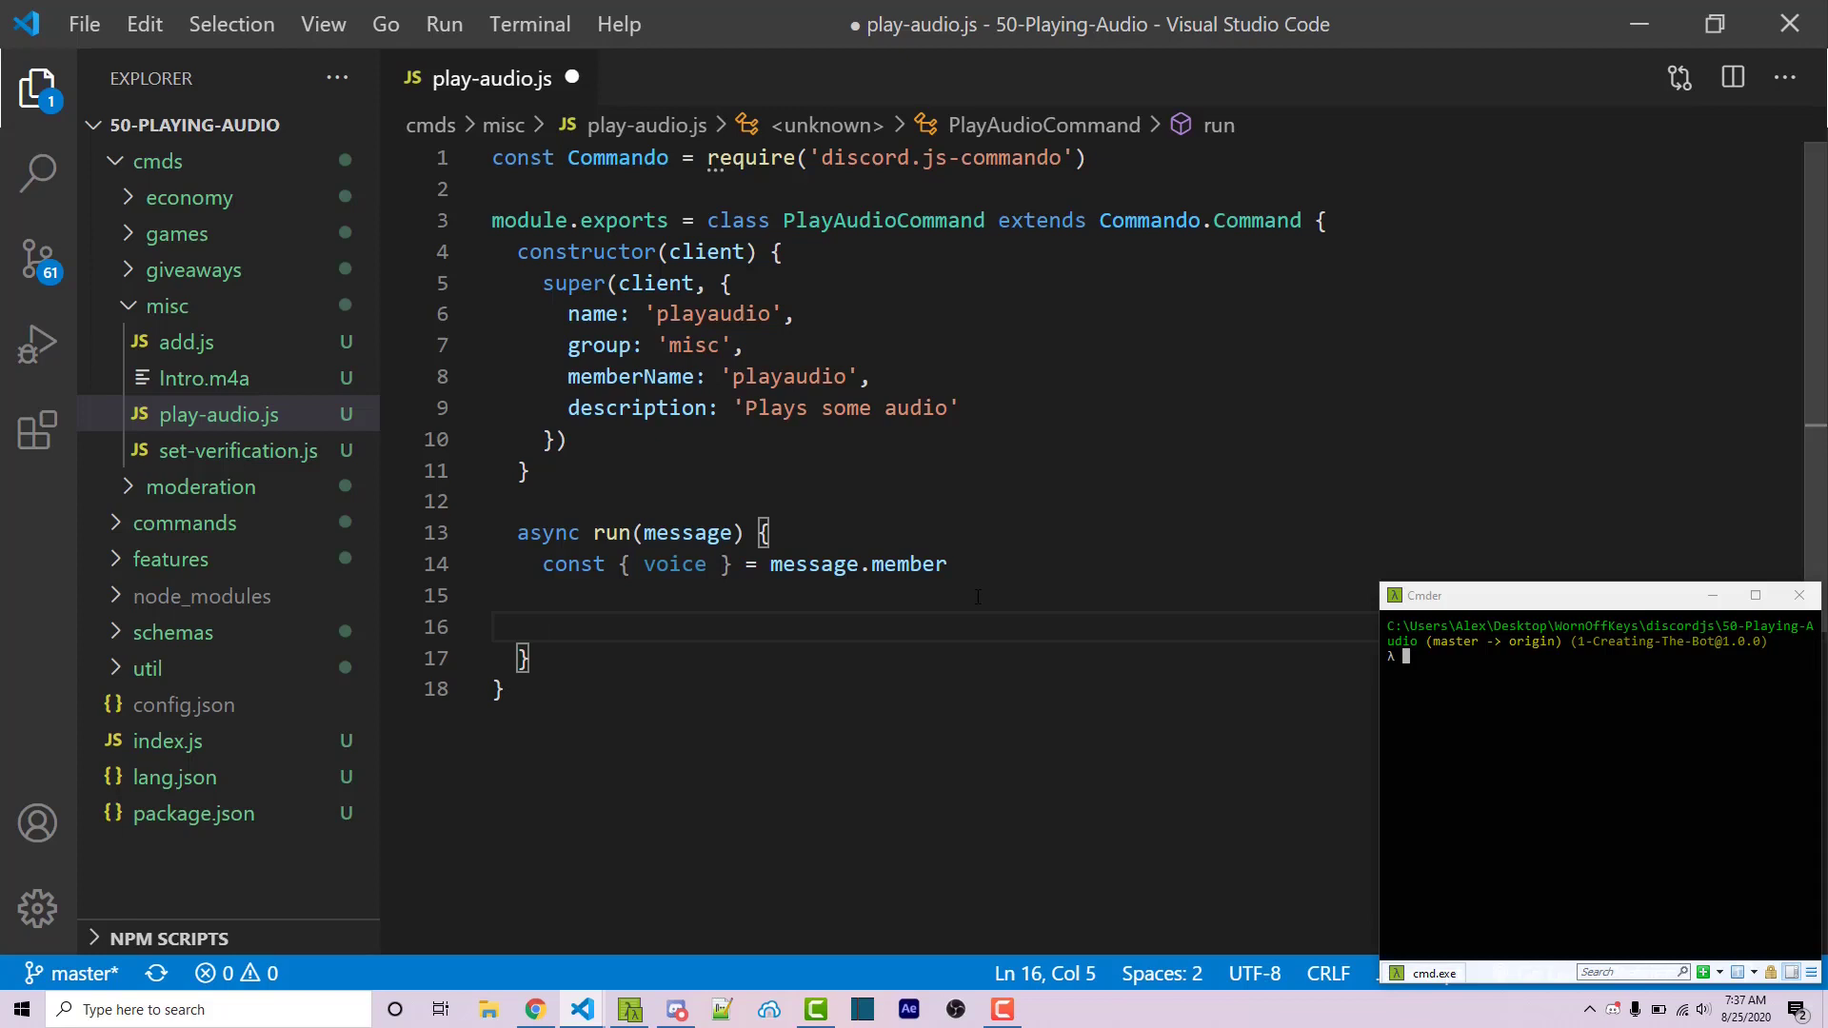
type("if")
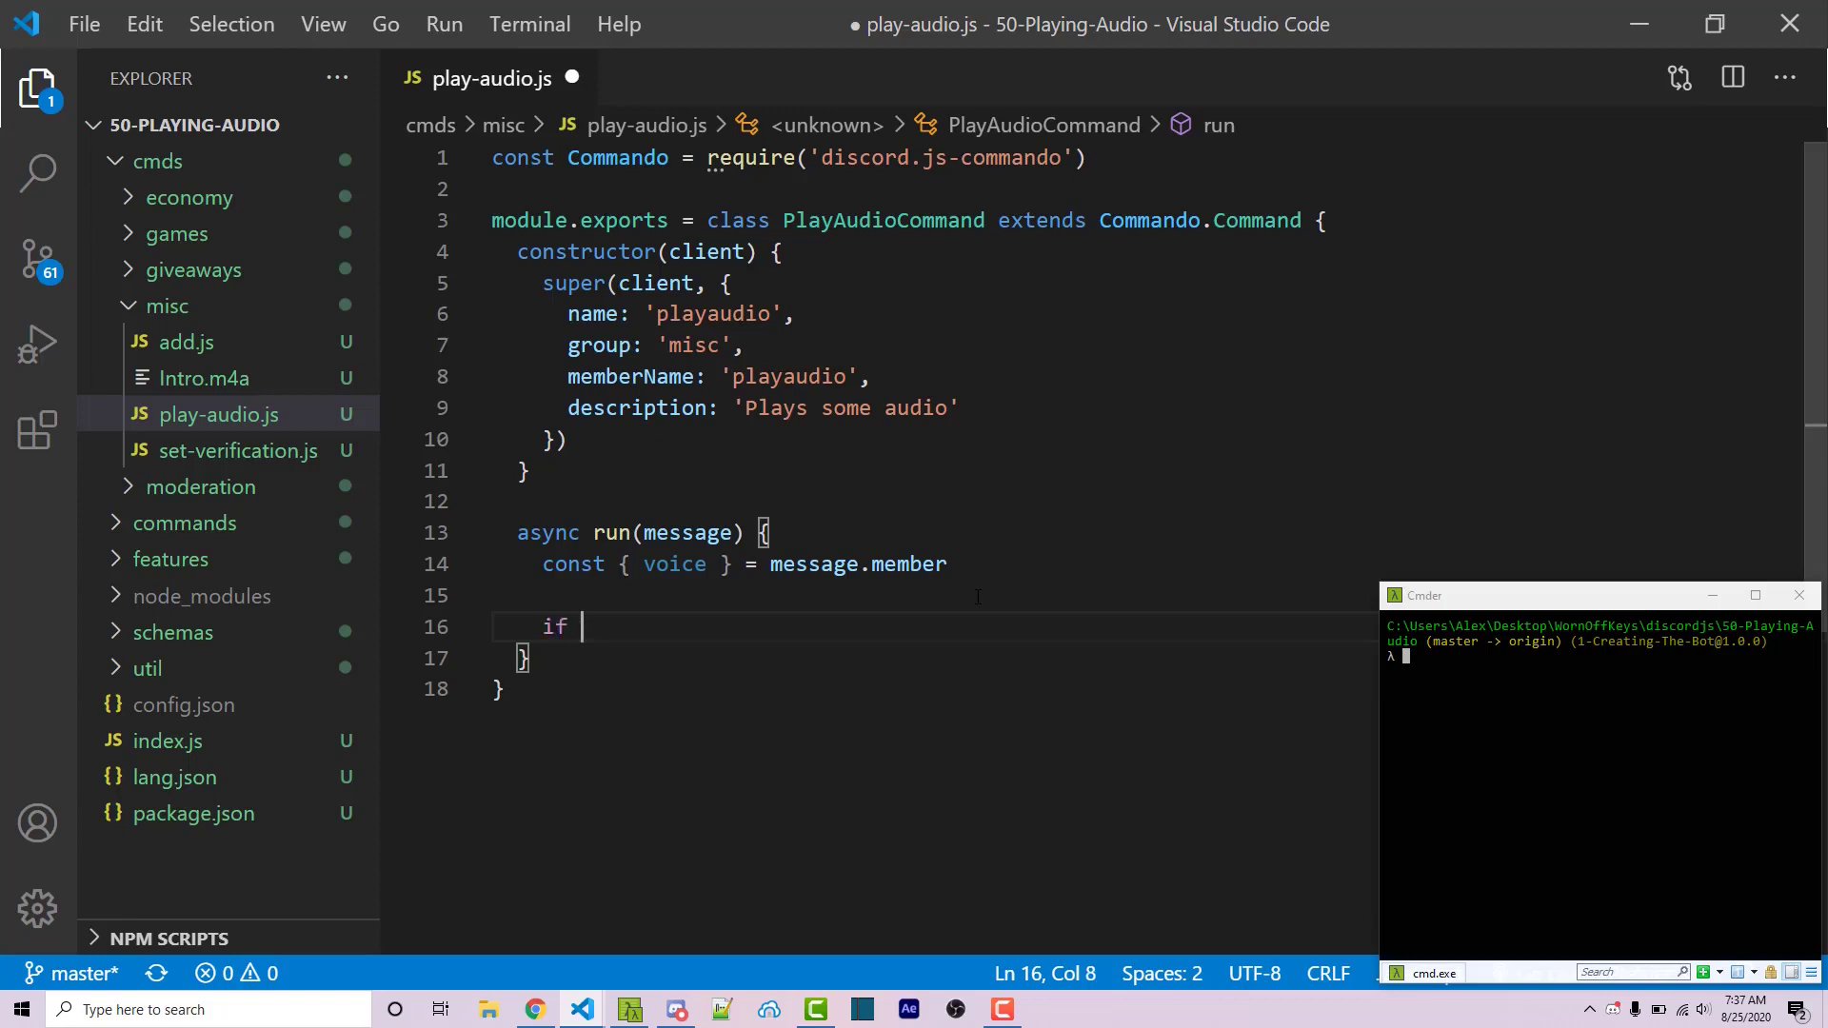
Step: Reply 'You must be in a voice channel' when voice.channelID is missing, else voice.channel.join(), and save
type("(!voice.channelID")
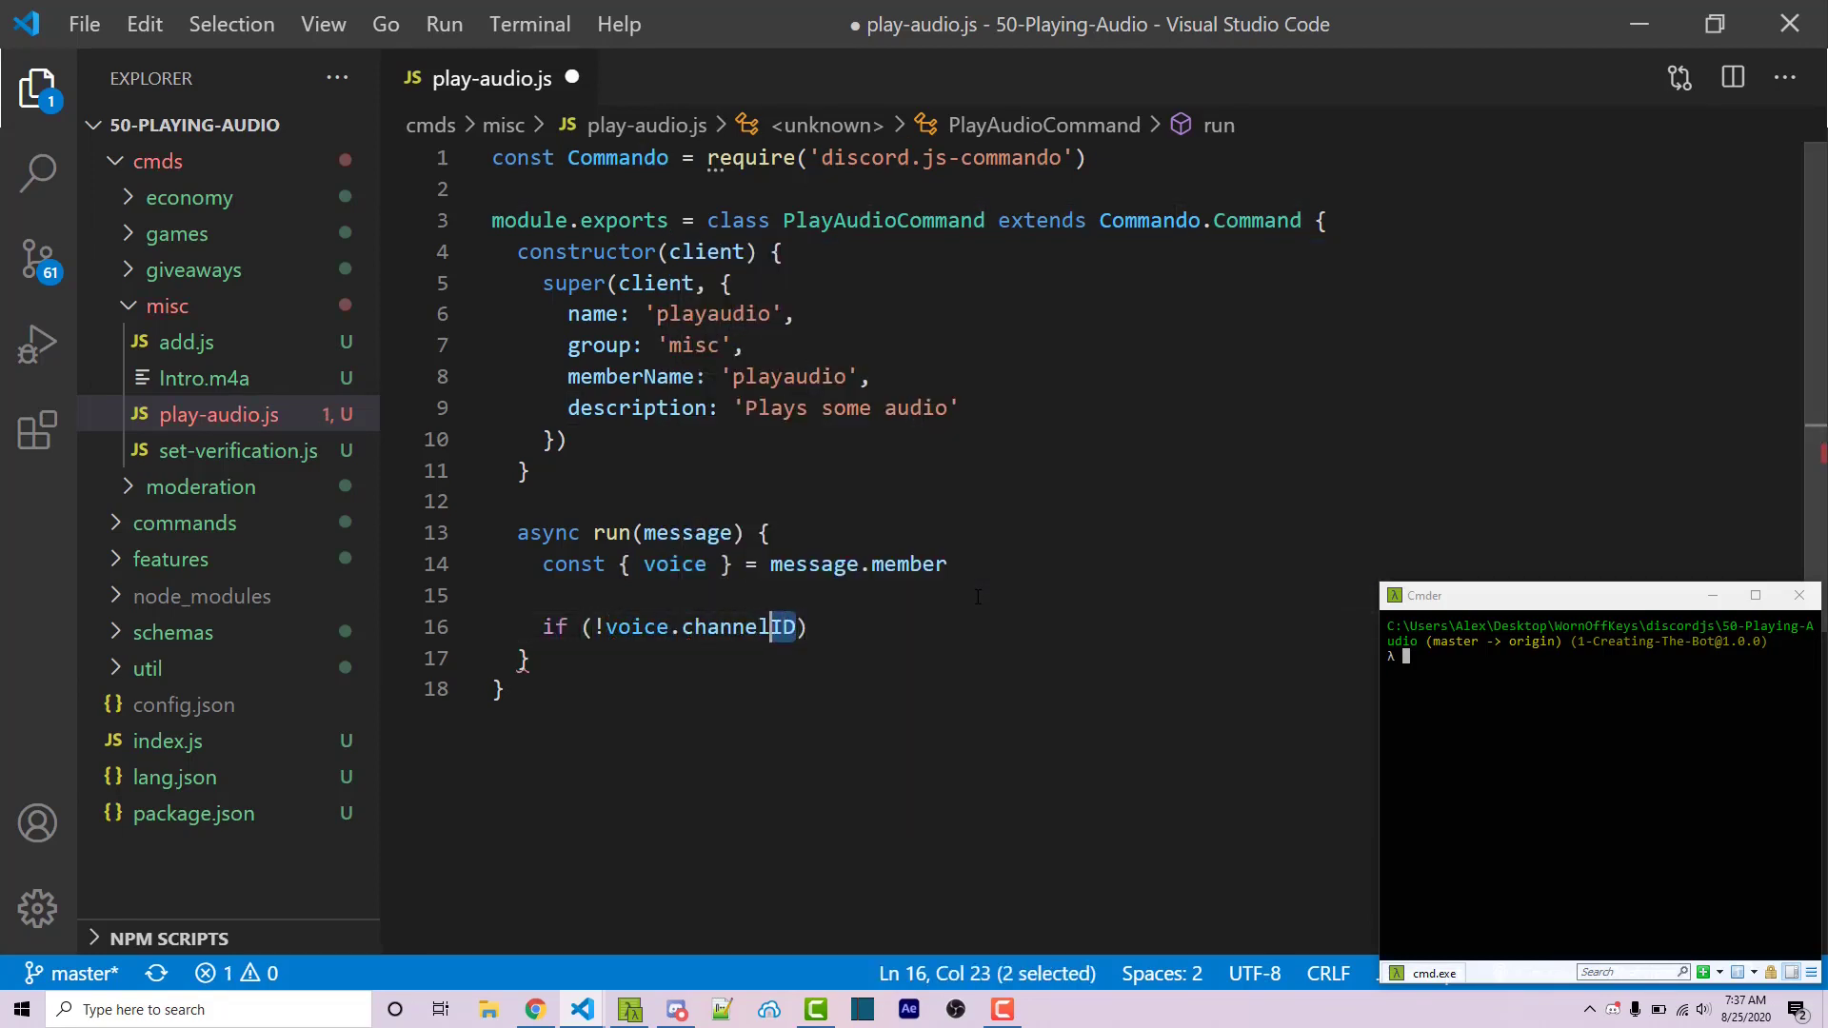
type("{")
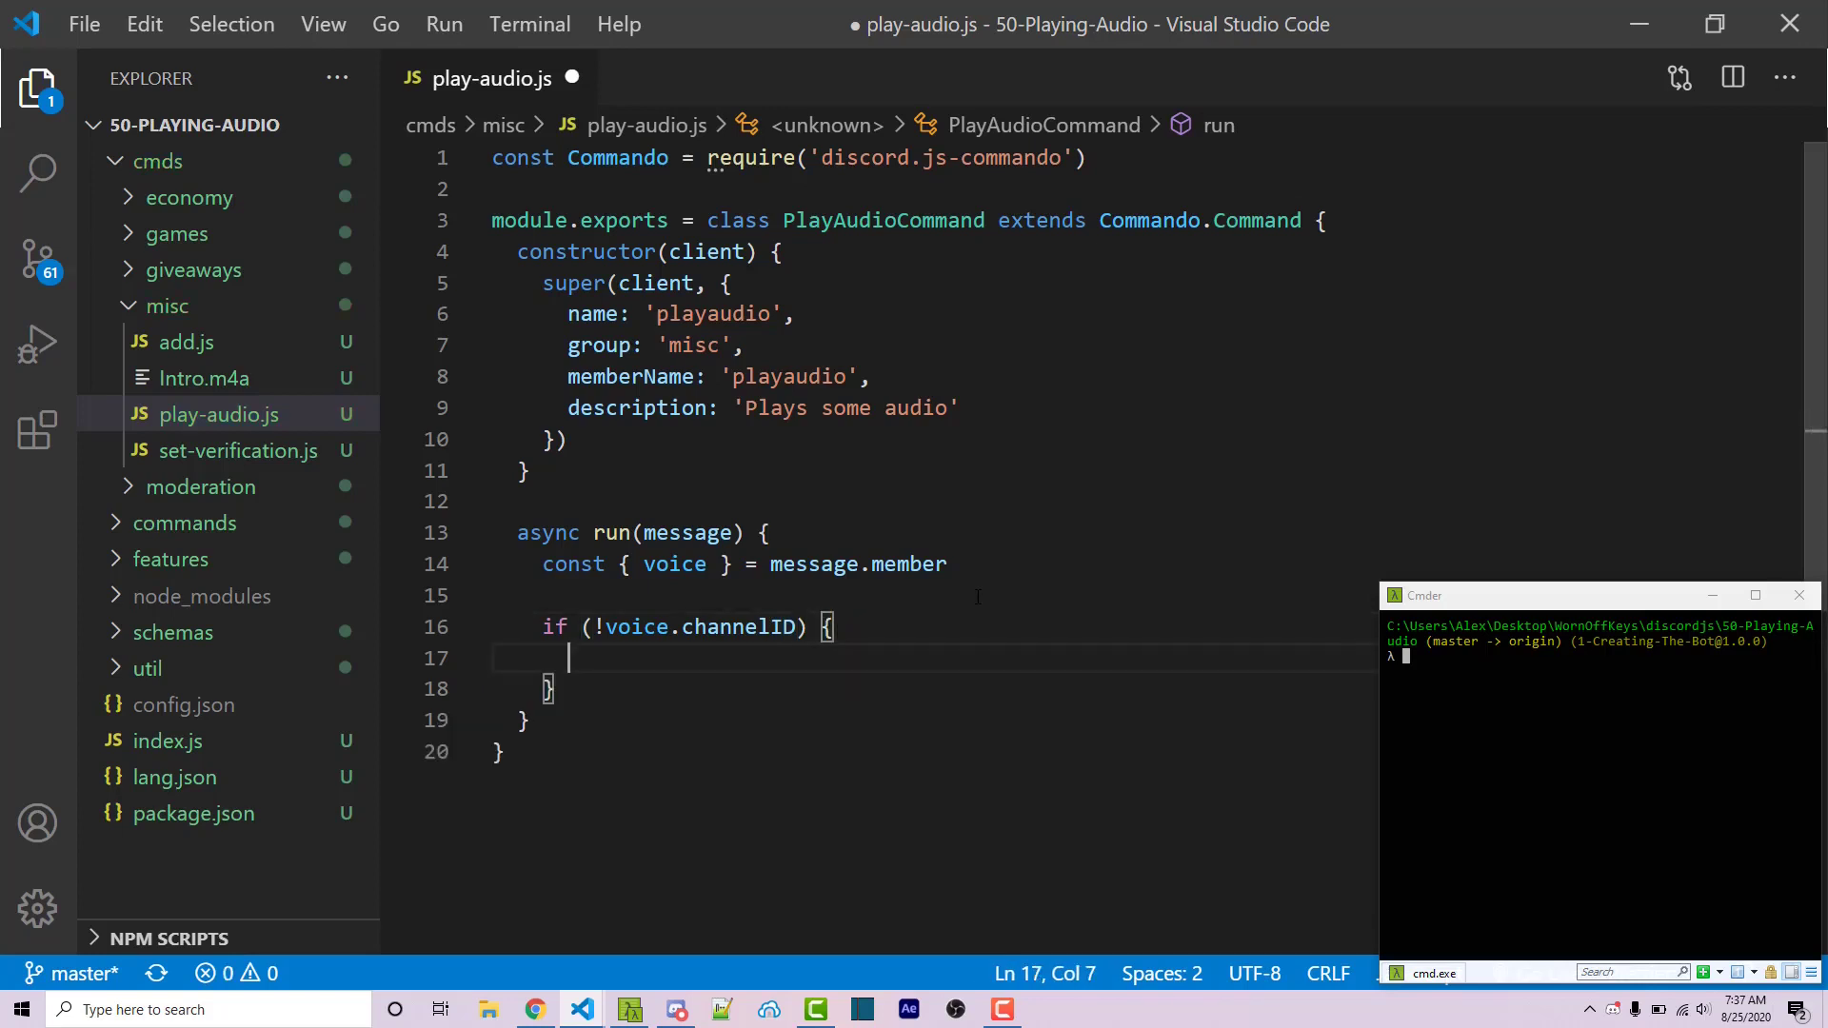
type("message.reply('You must be in a voice channel")
type("return")
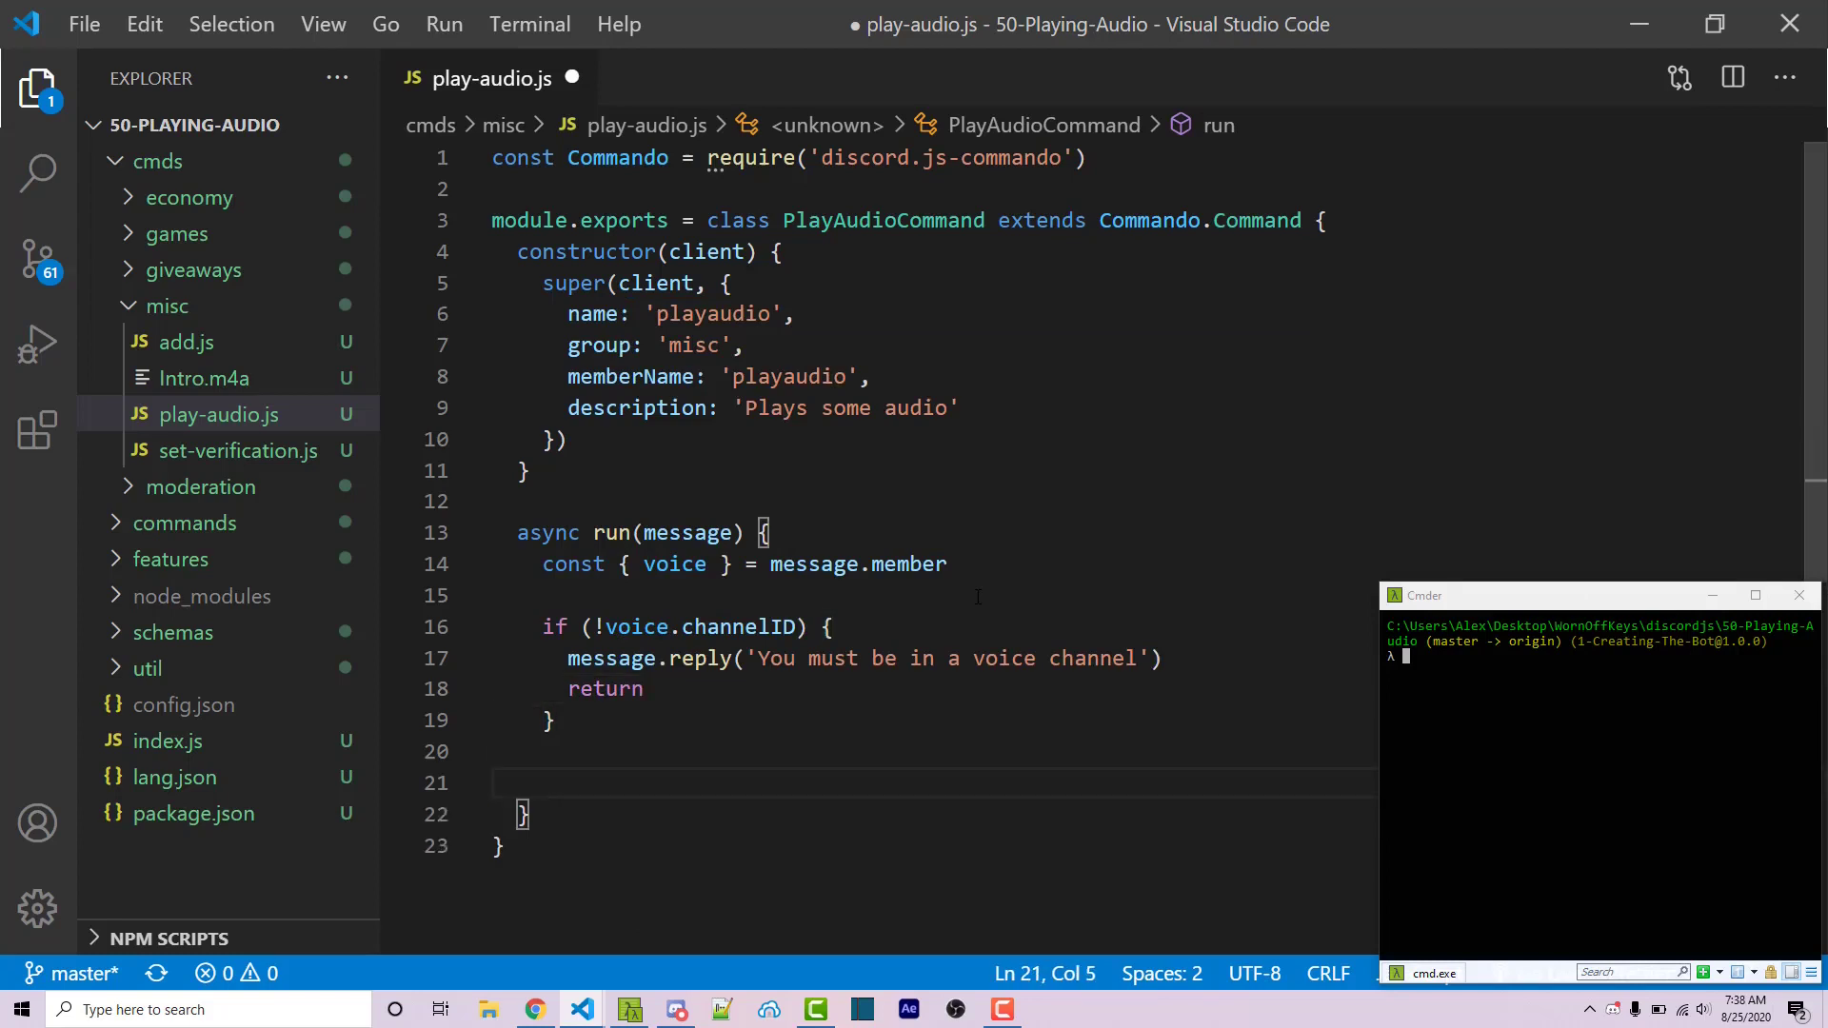
type("voice.channel.join(")
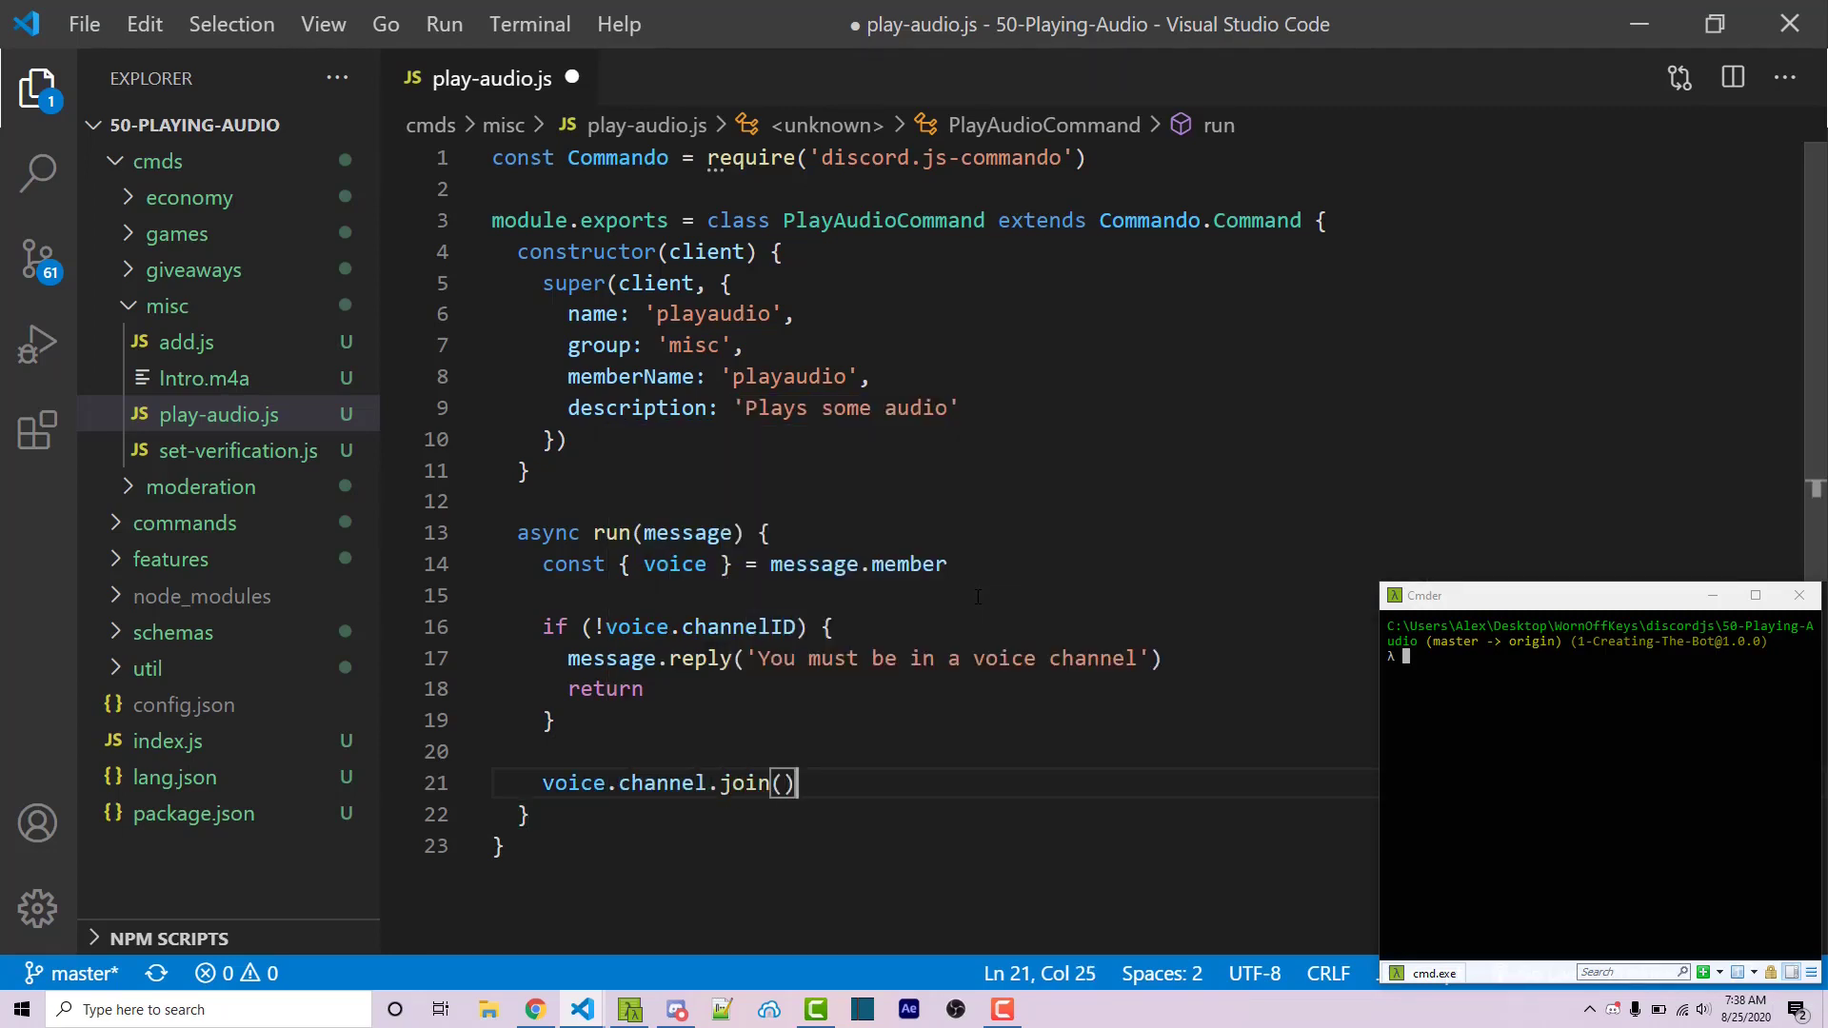
key("ctrl+s")
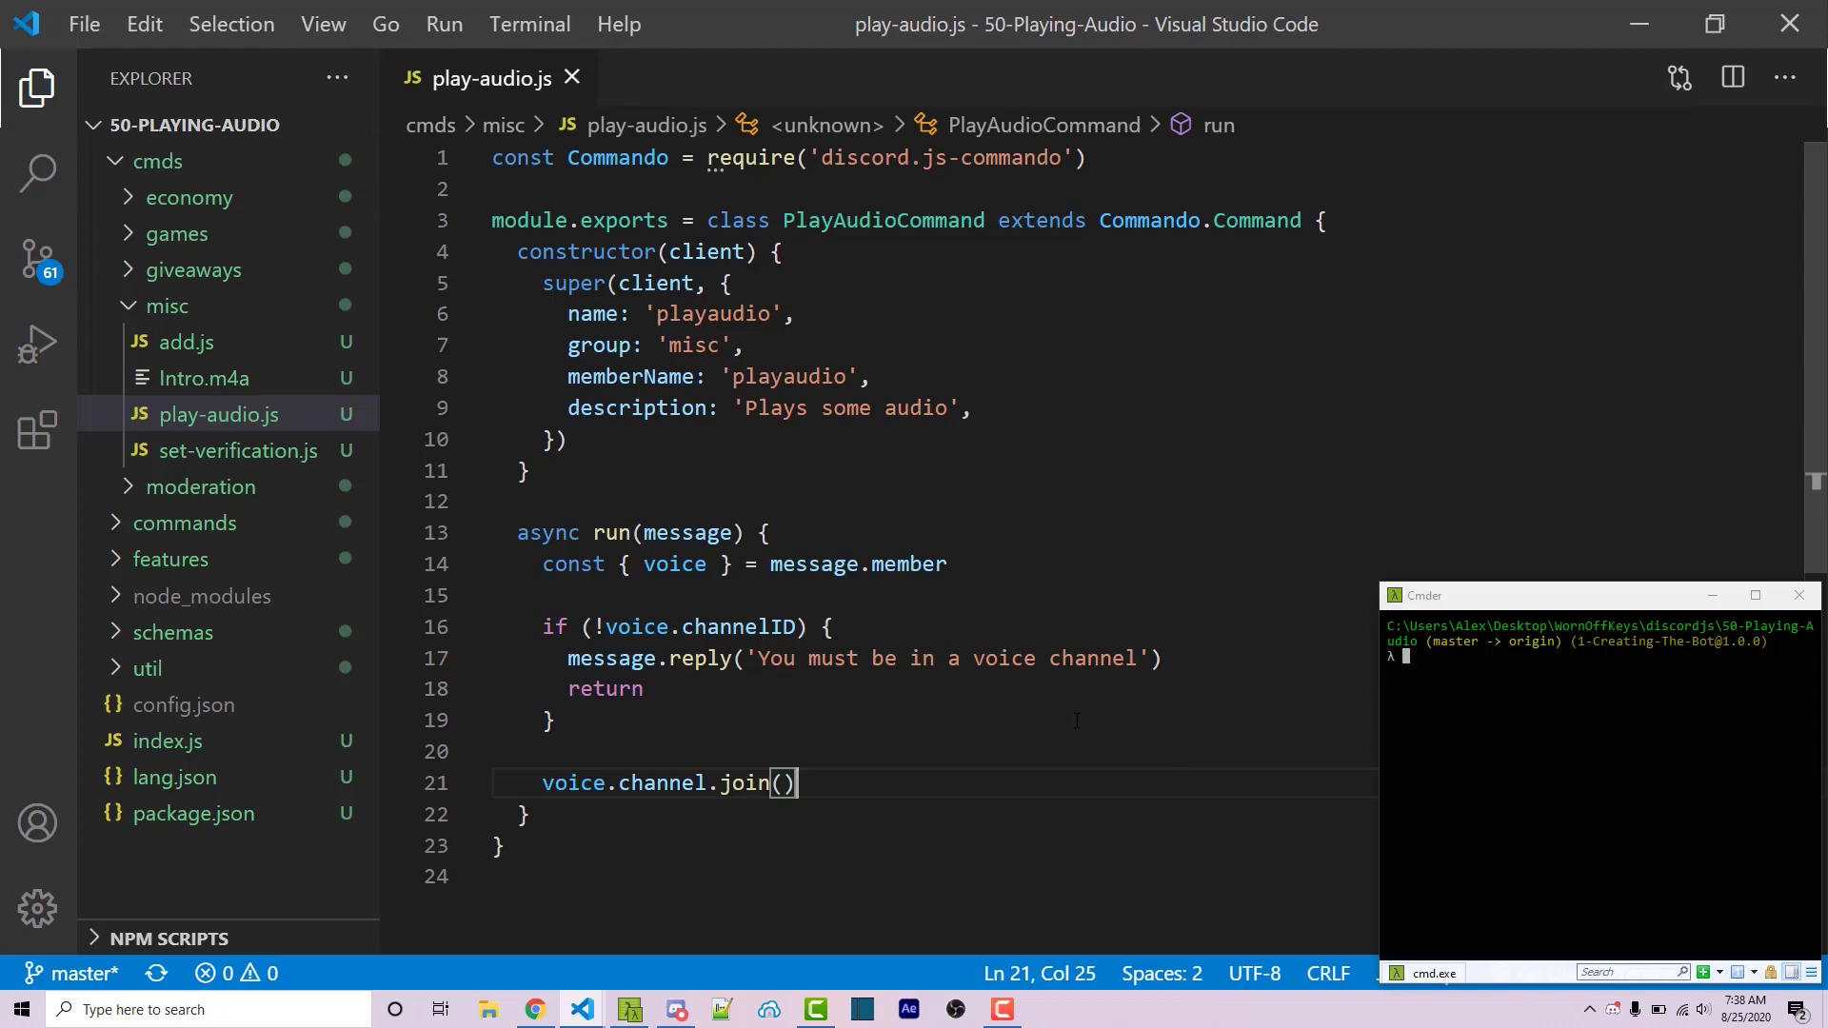
type("nod")
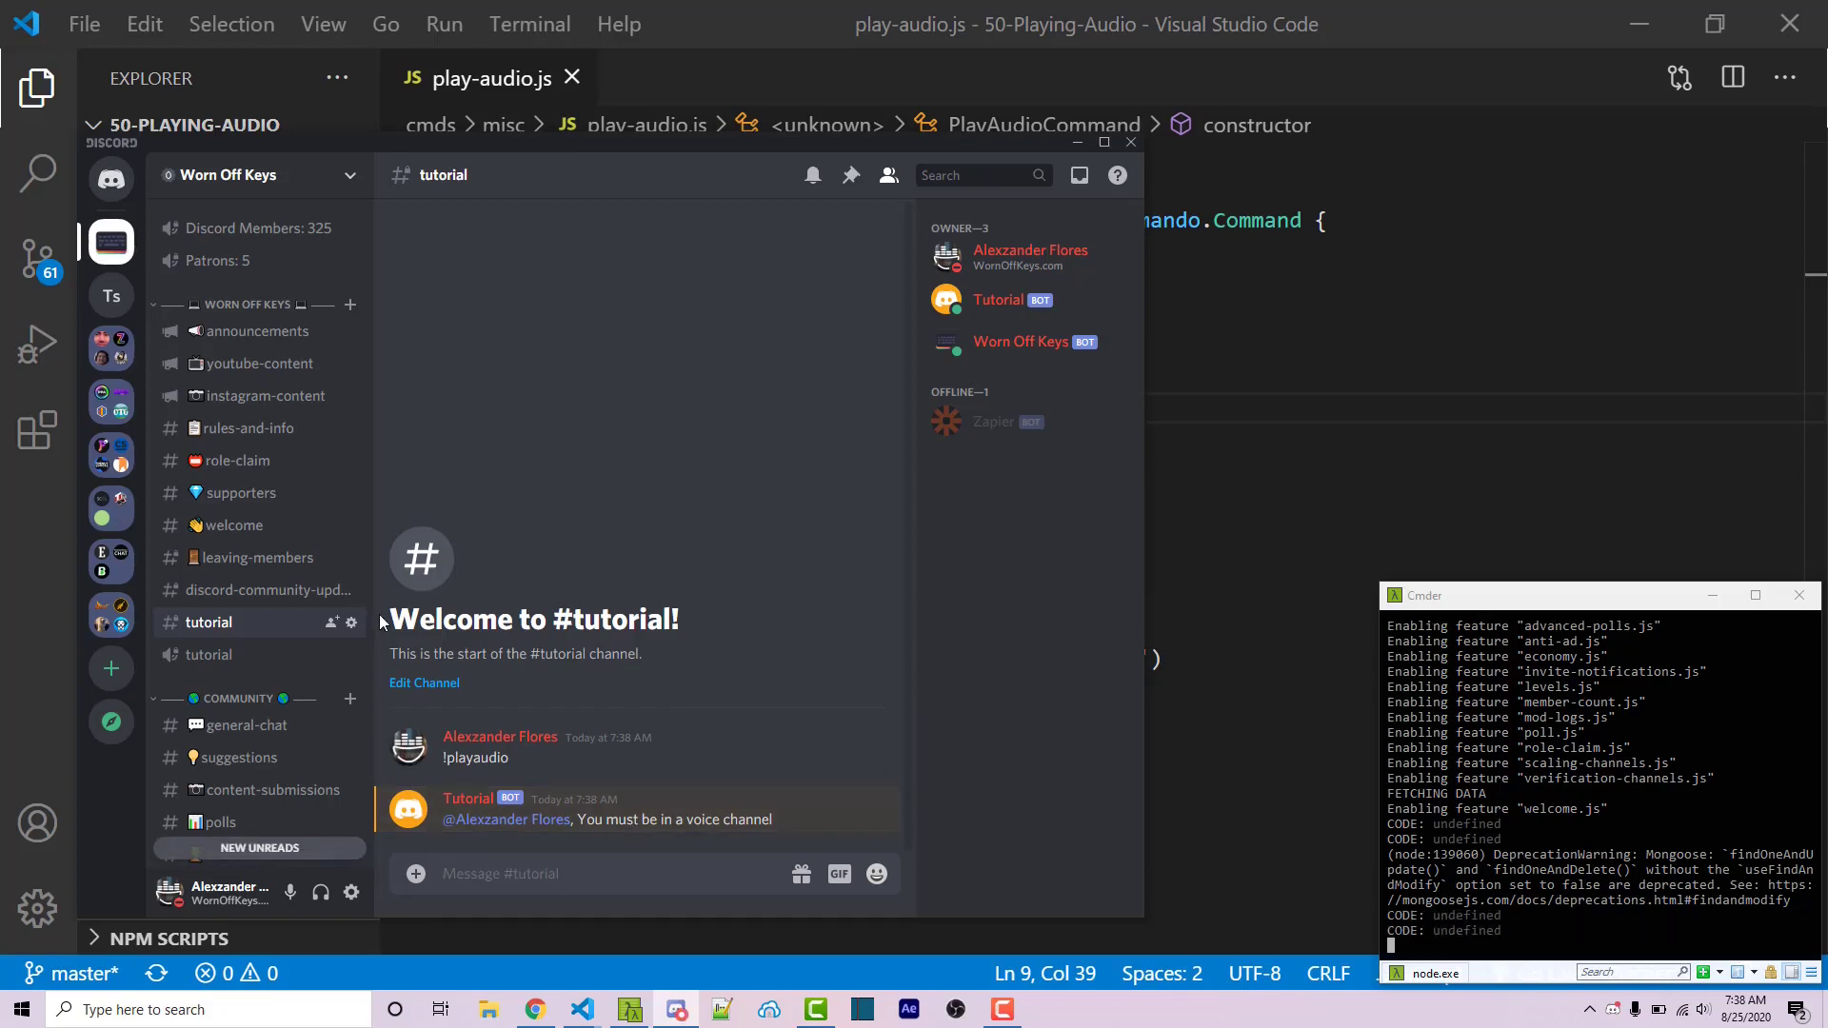
Step: Join the tutorial voice channel in Discord, send !playaudio again, then bring up the browser
left_click(207, 654)
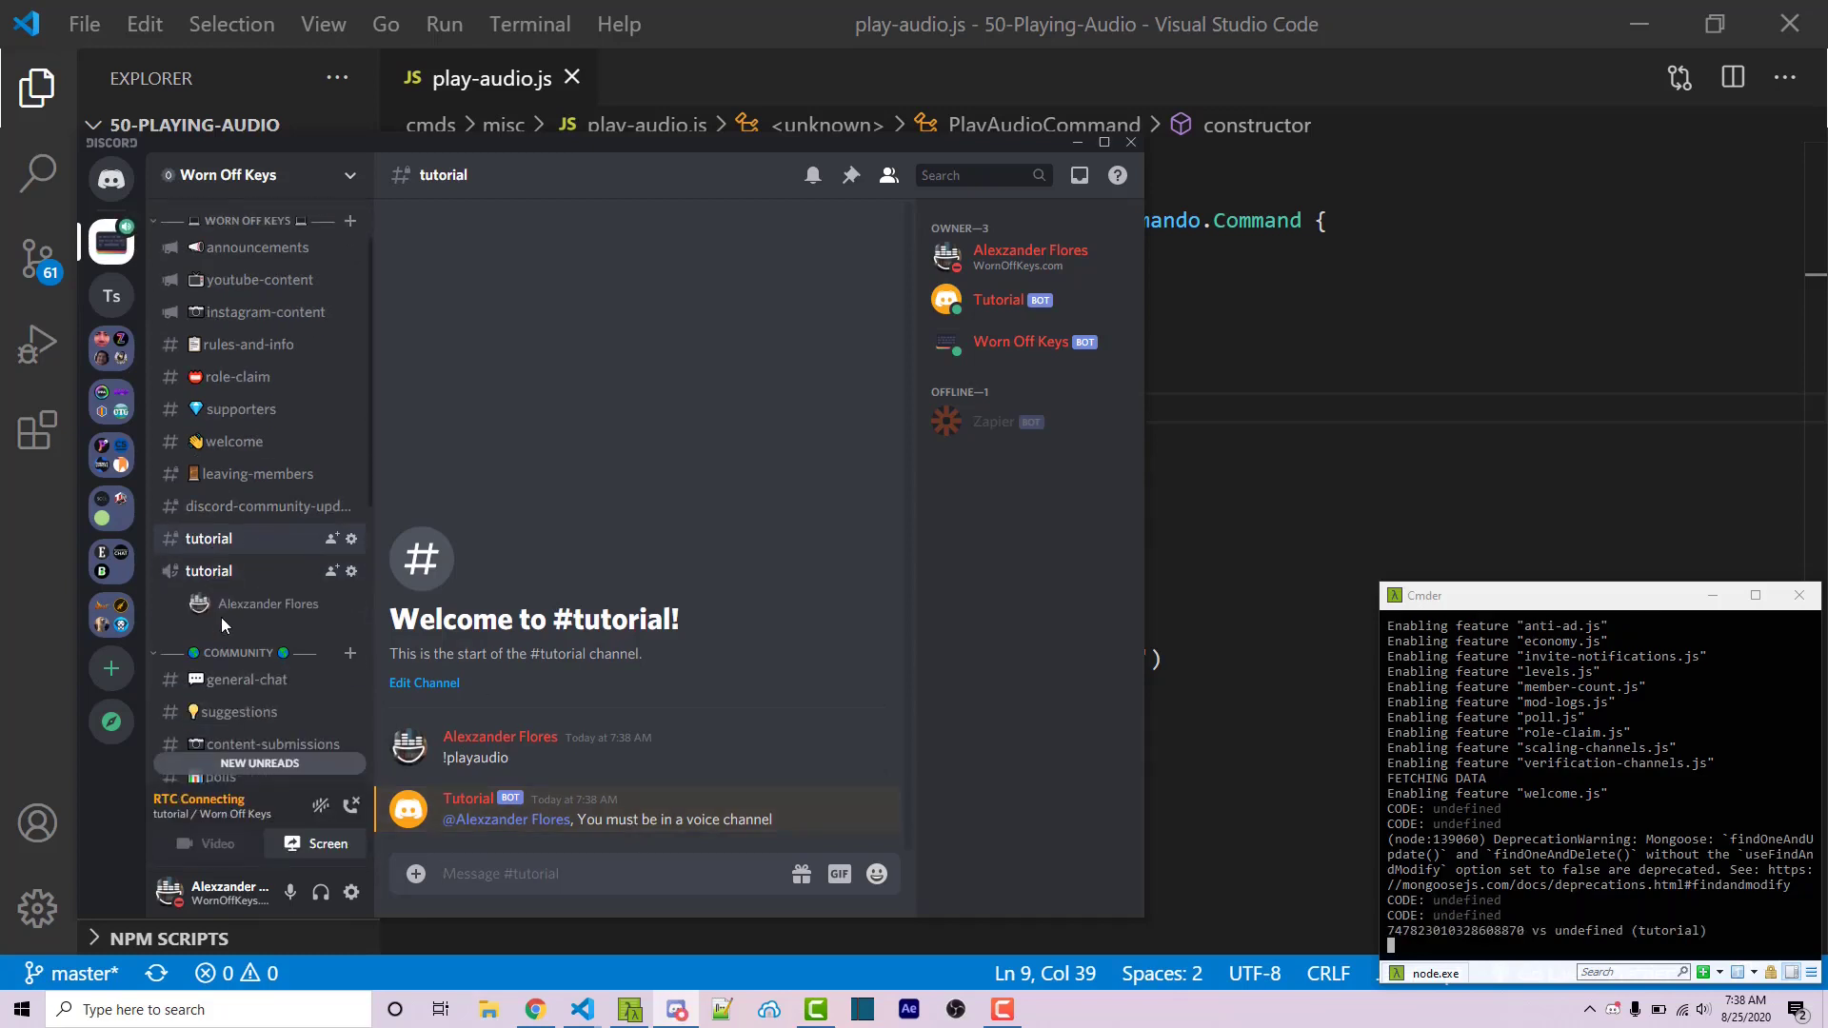
type("!pla")
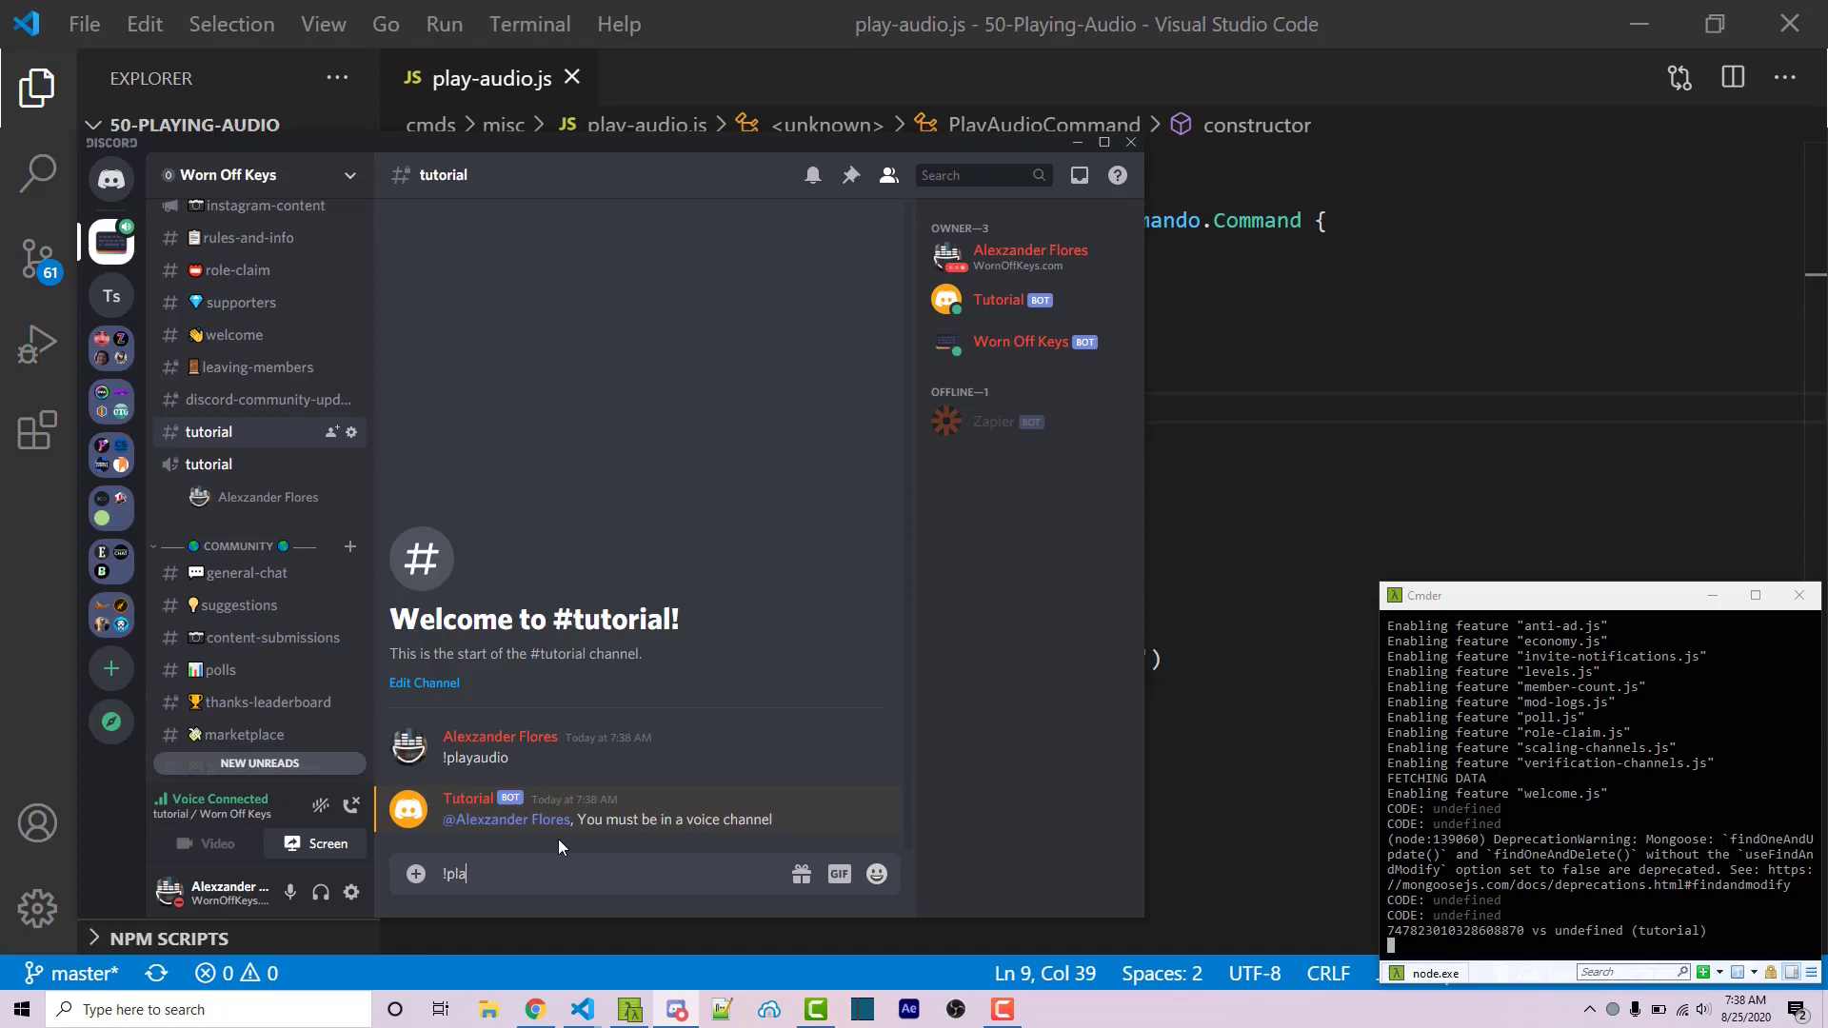
key("Return")
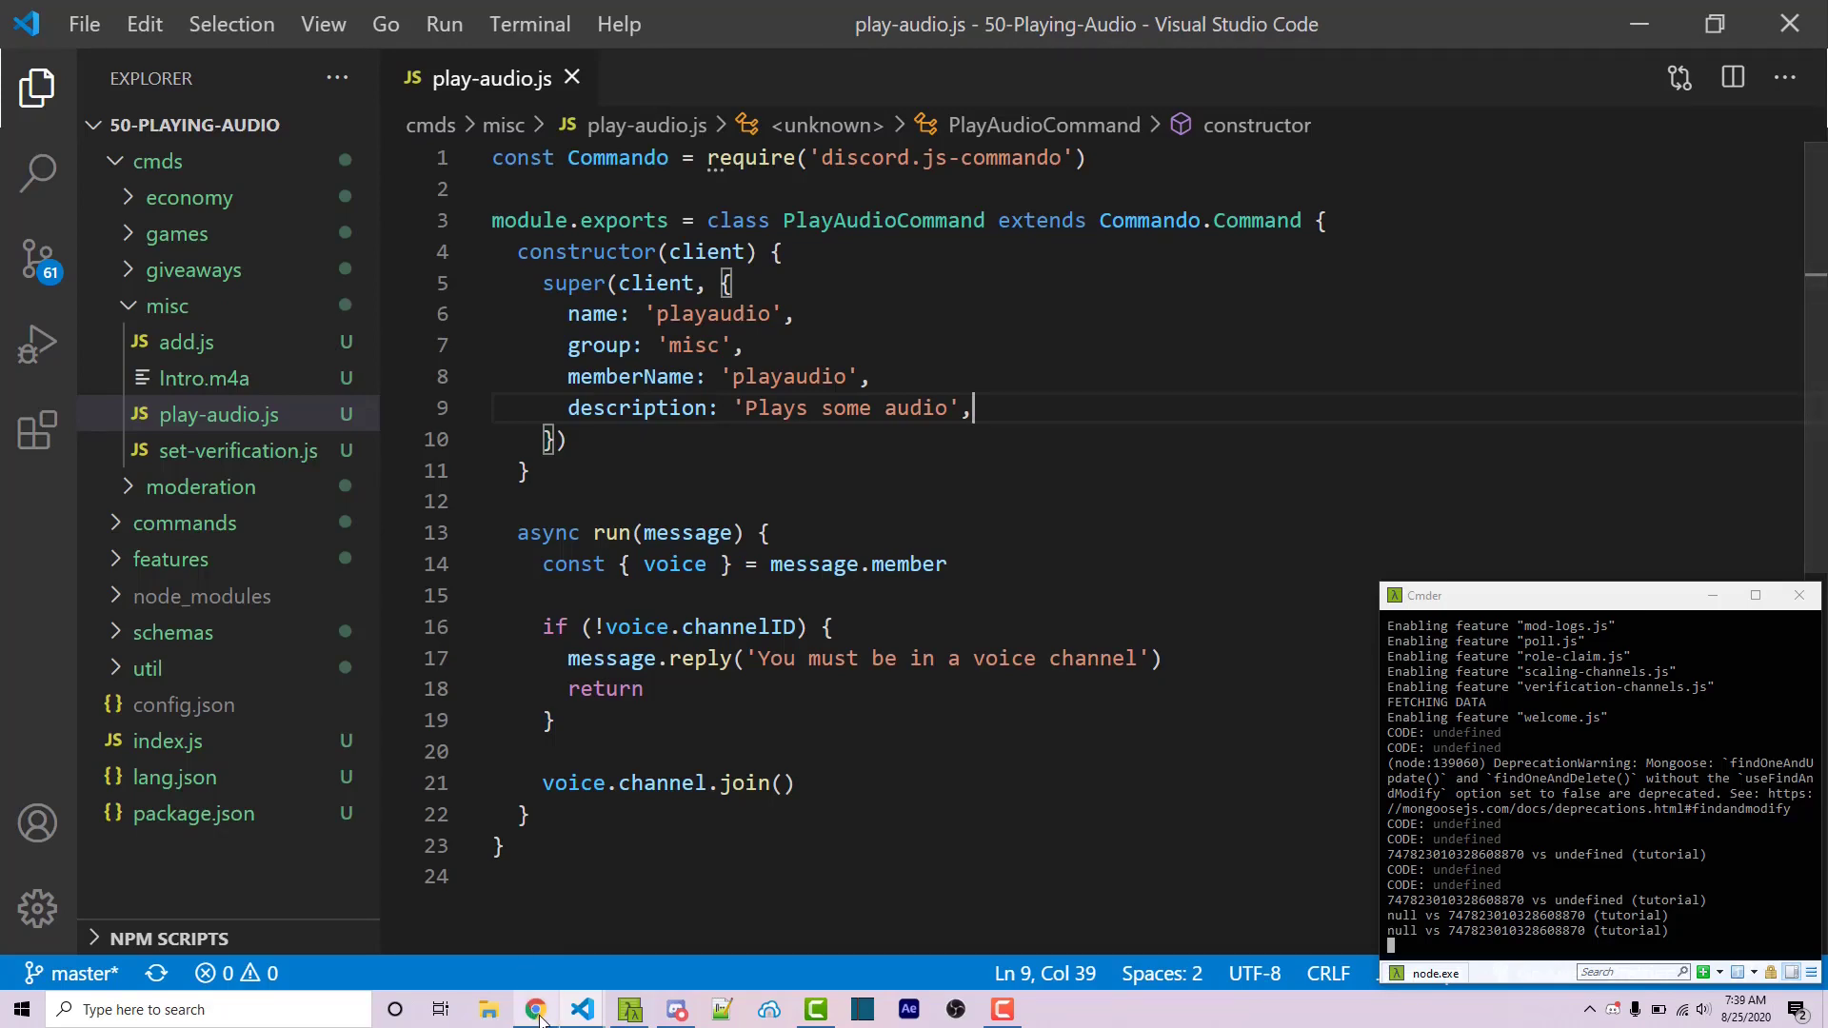
left_click(533, 1009)
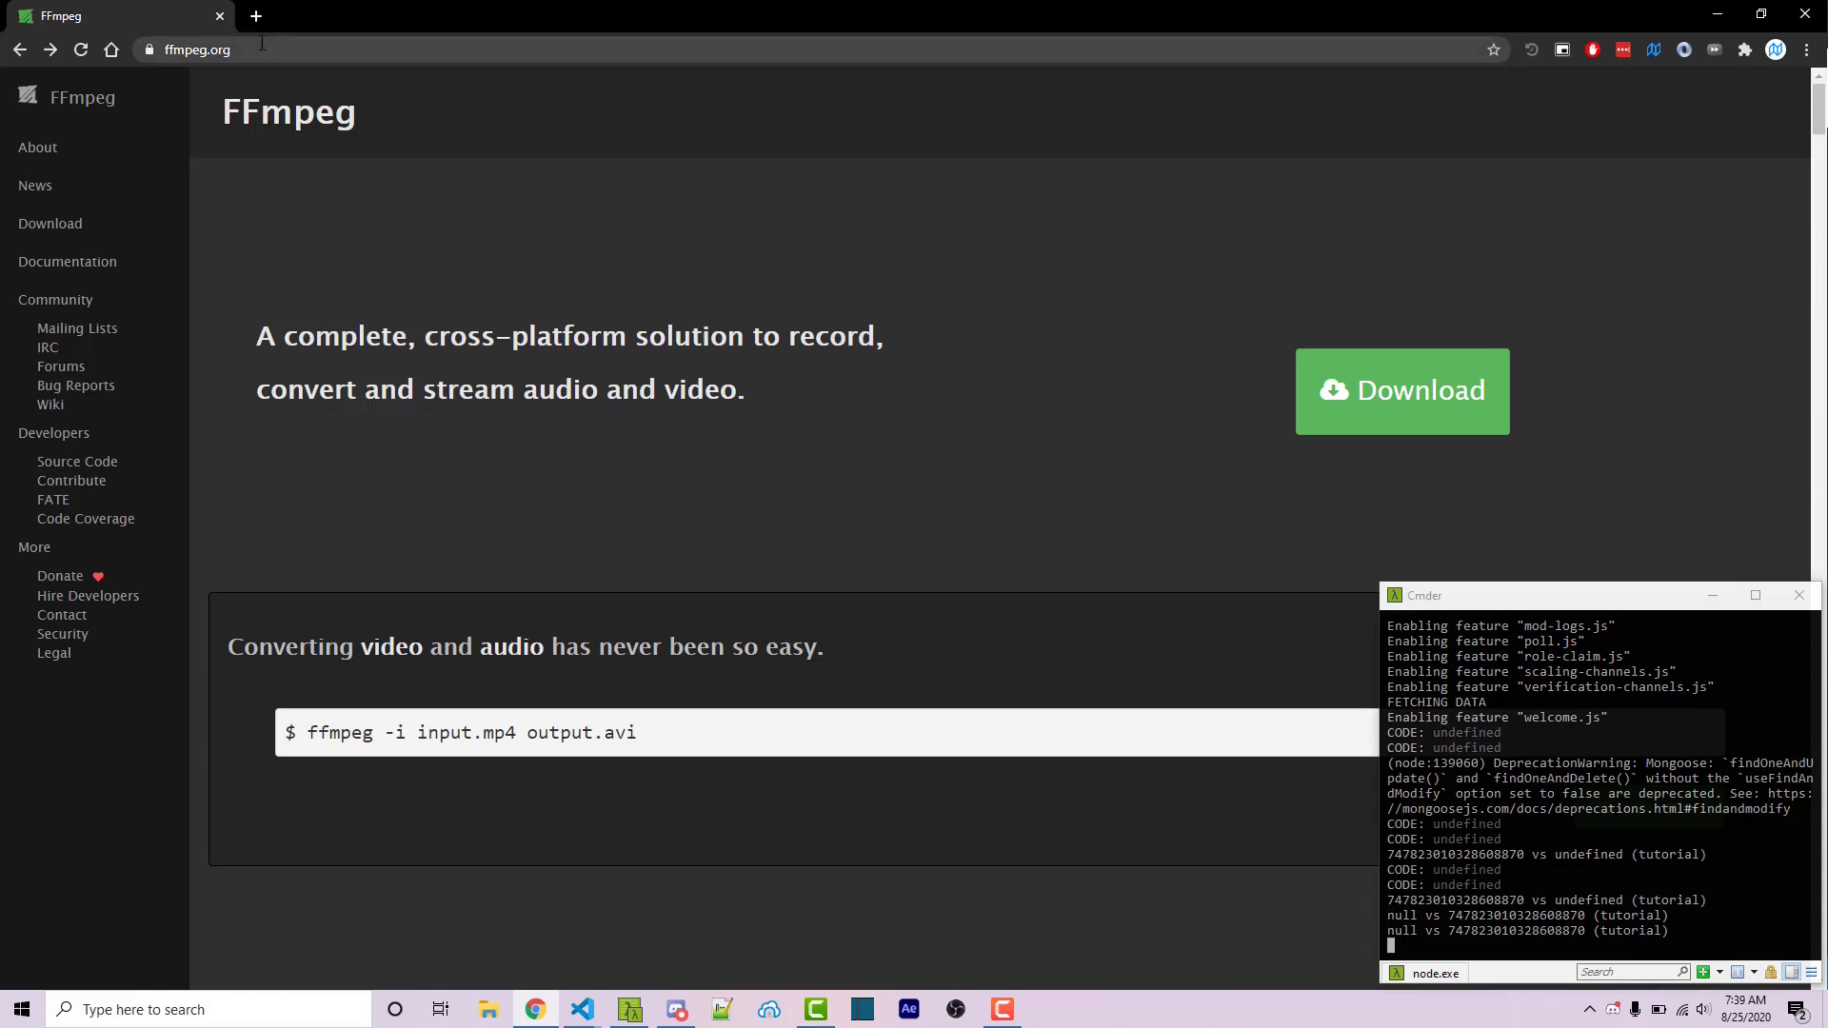
Step: From ffmpeg.org, go to Download and choose Windows to reach the Zeranoe builds page
left_click(194, 50)
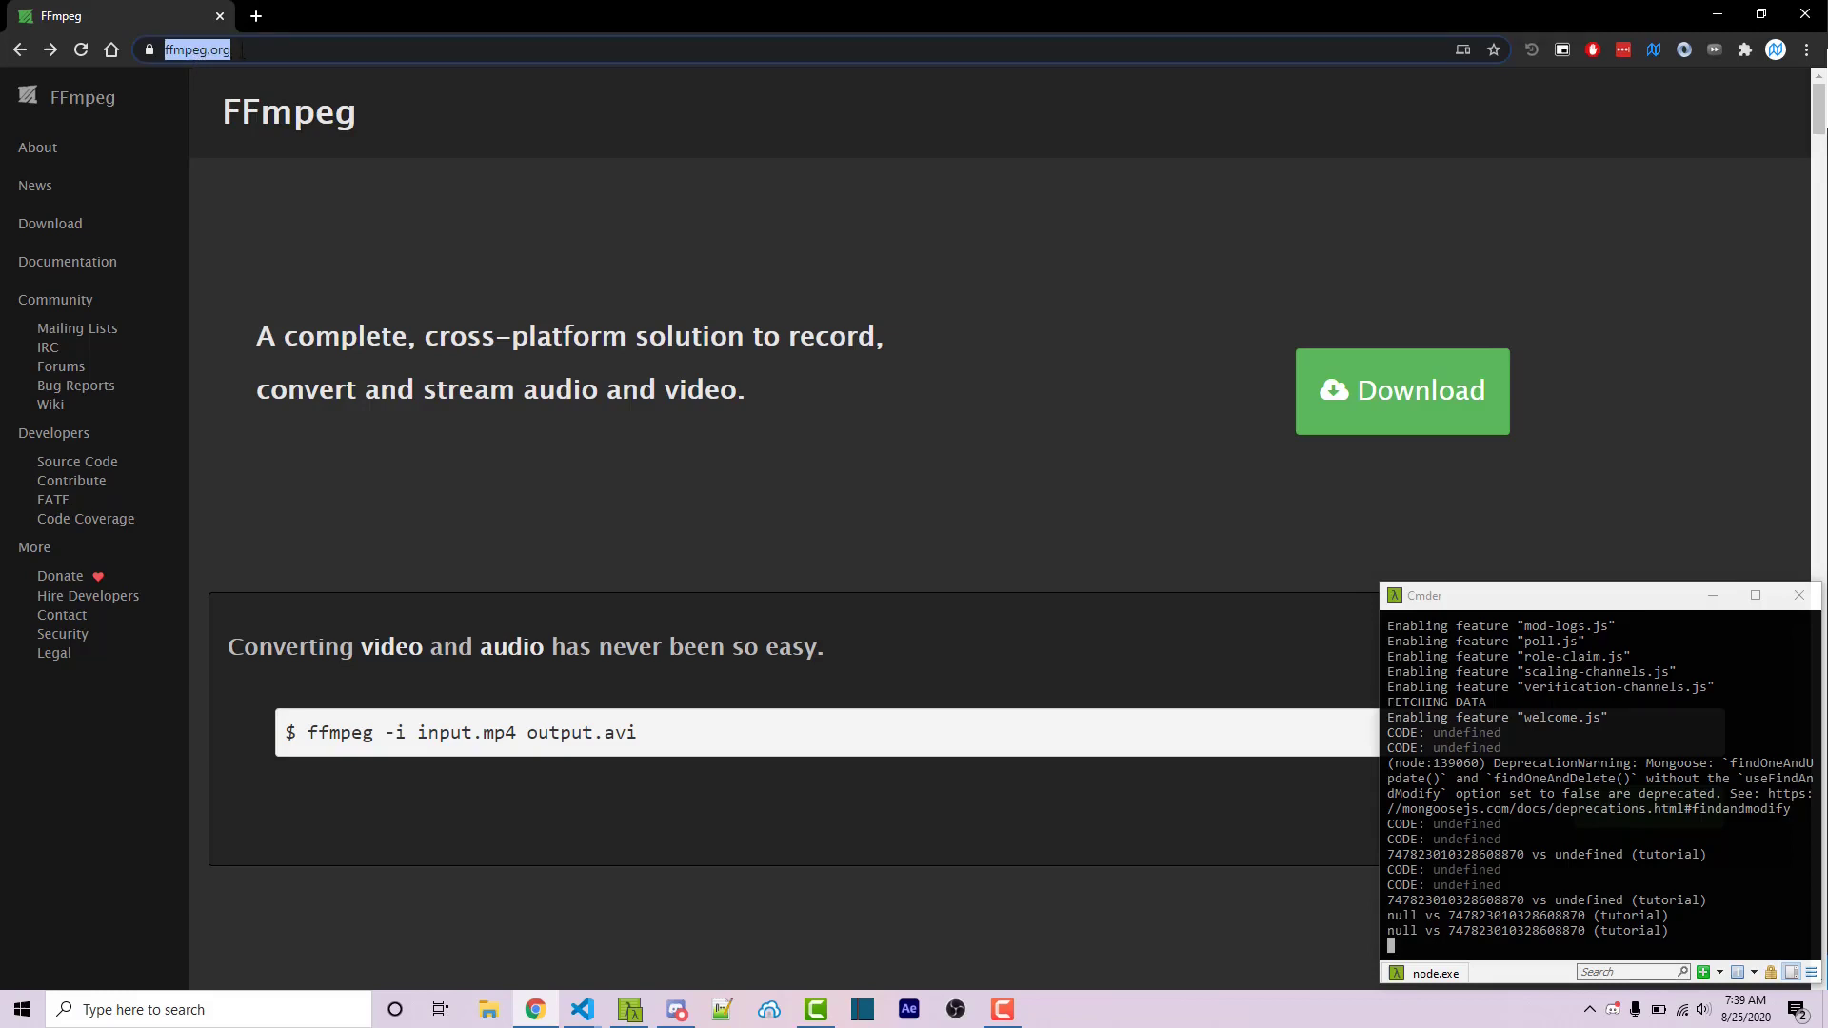
left_click(1399, 390)
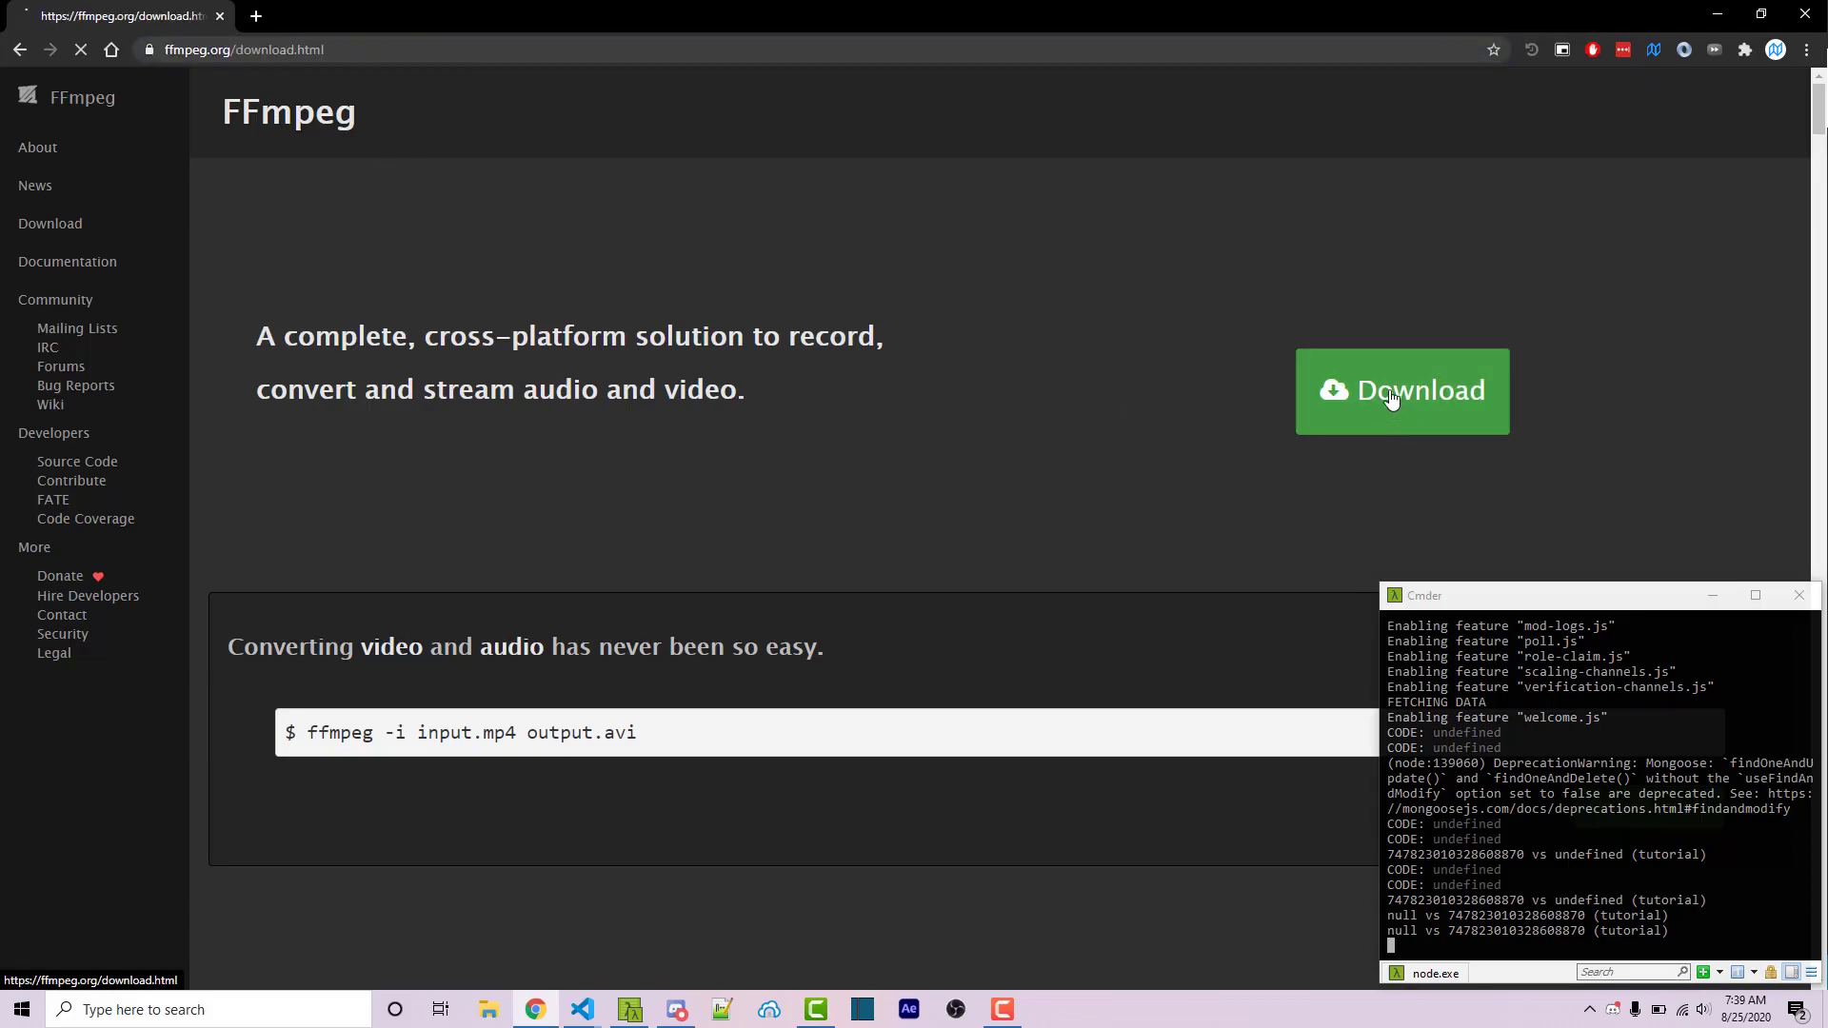
left_click(1401, 390)
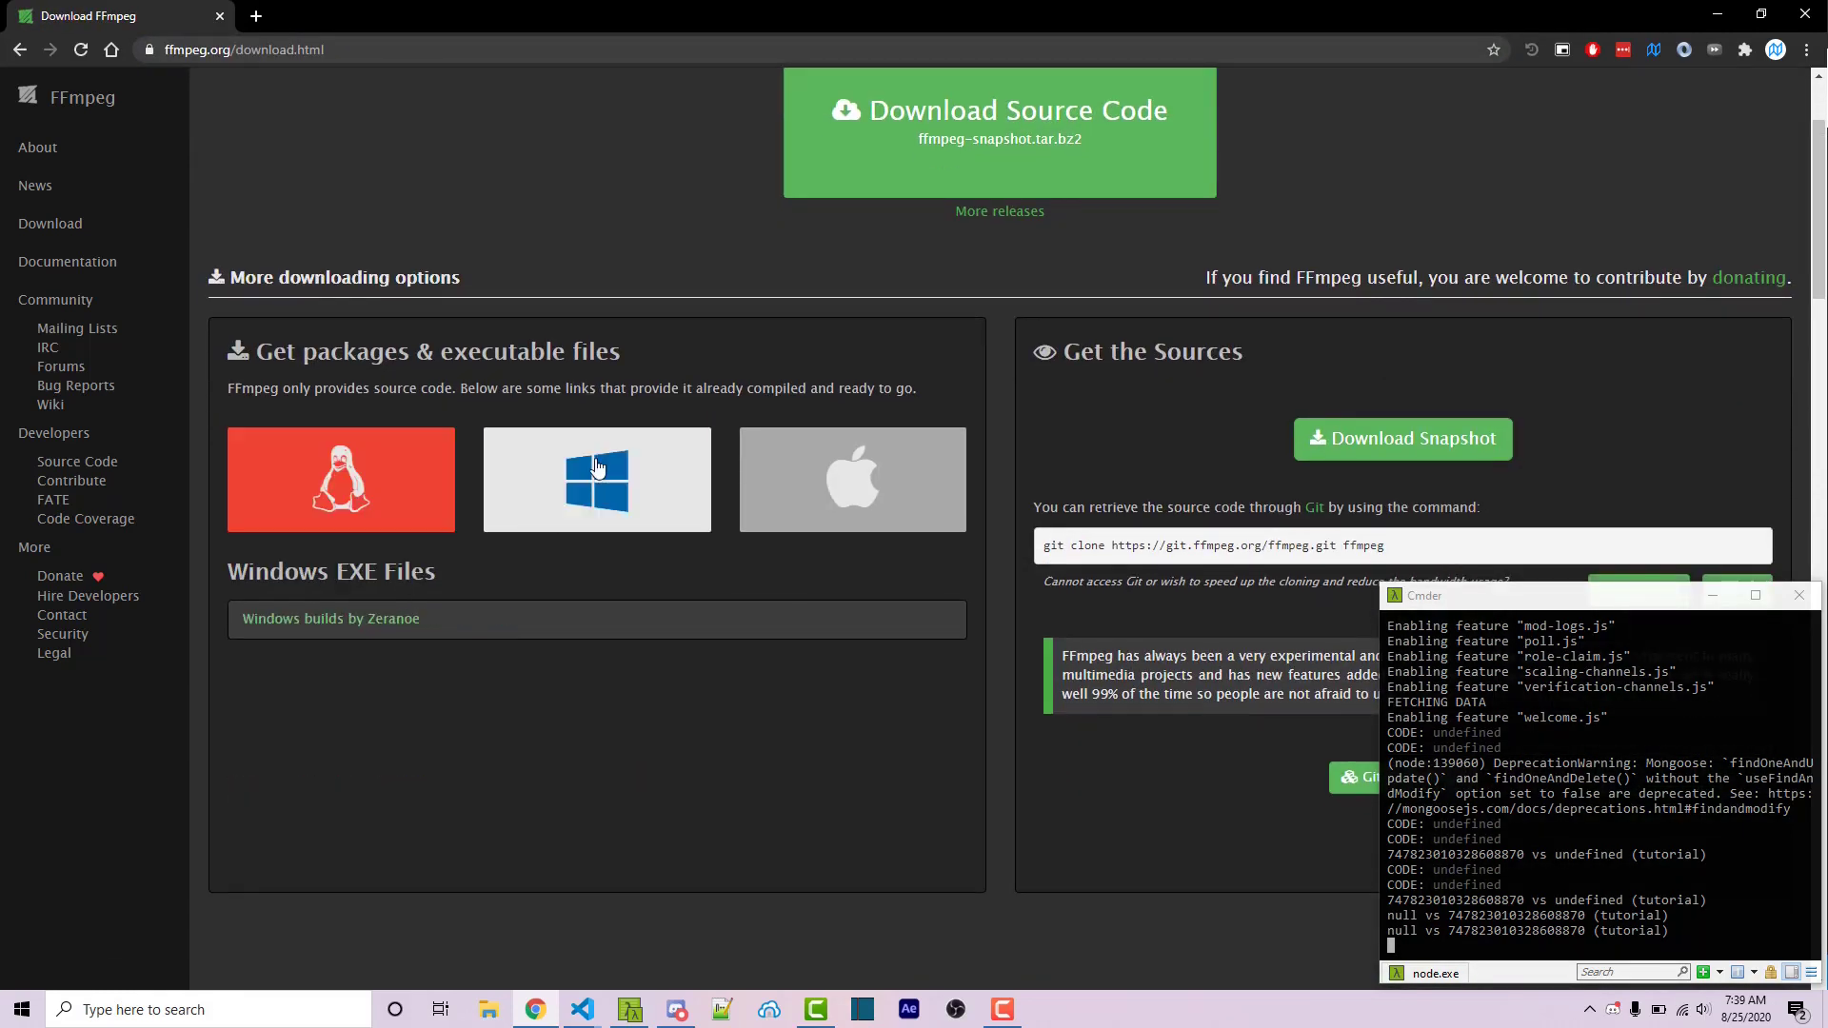
mouse_move(624, 495)
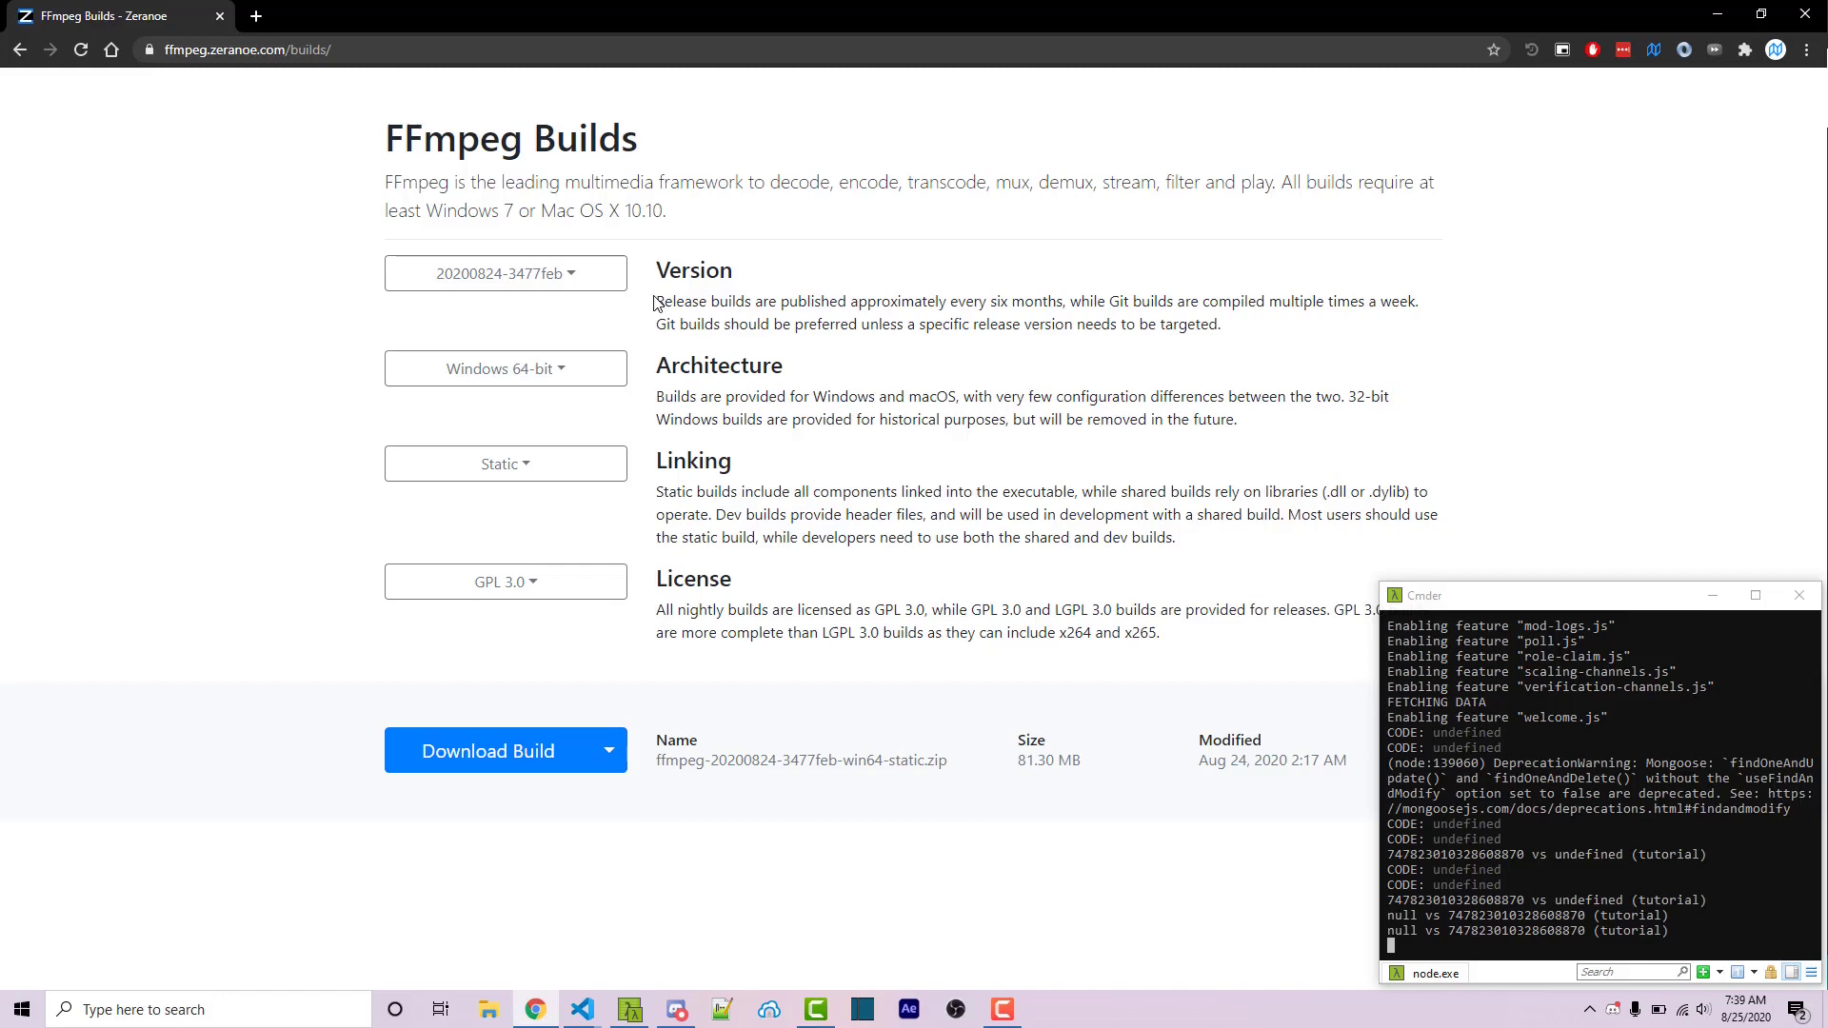
left_click(505, 367)
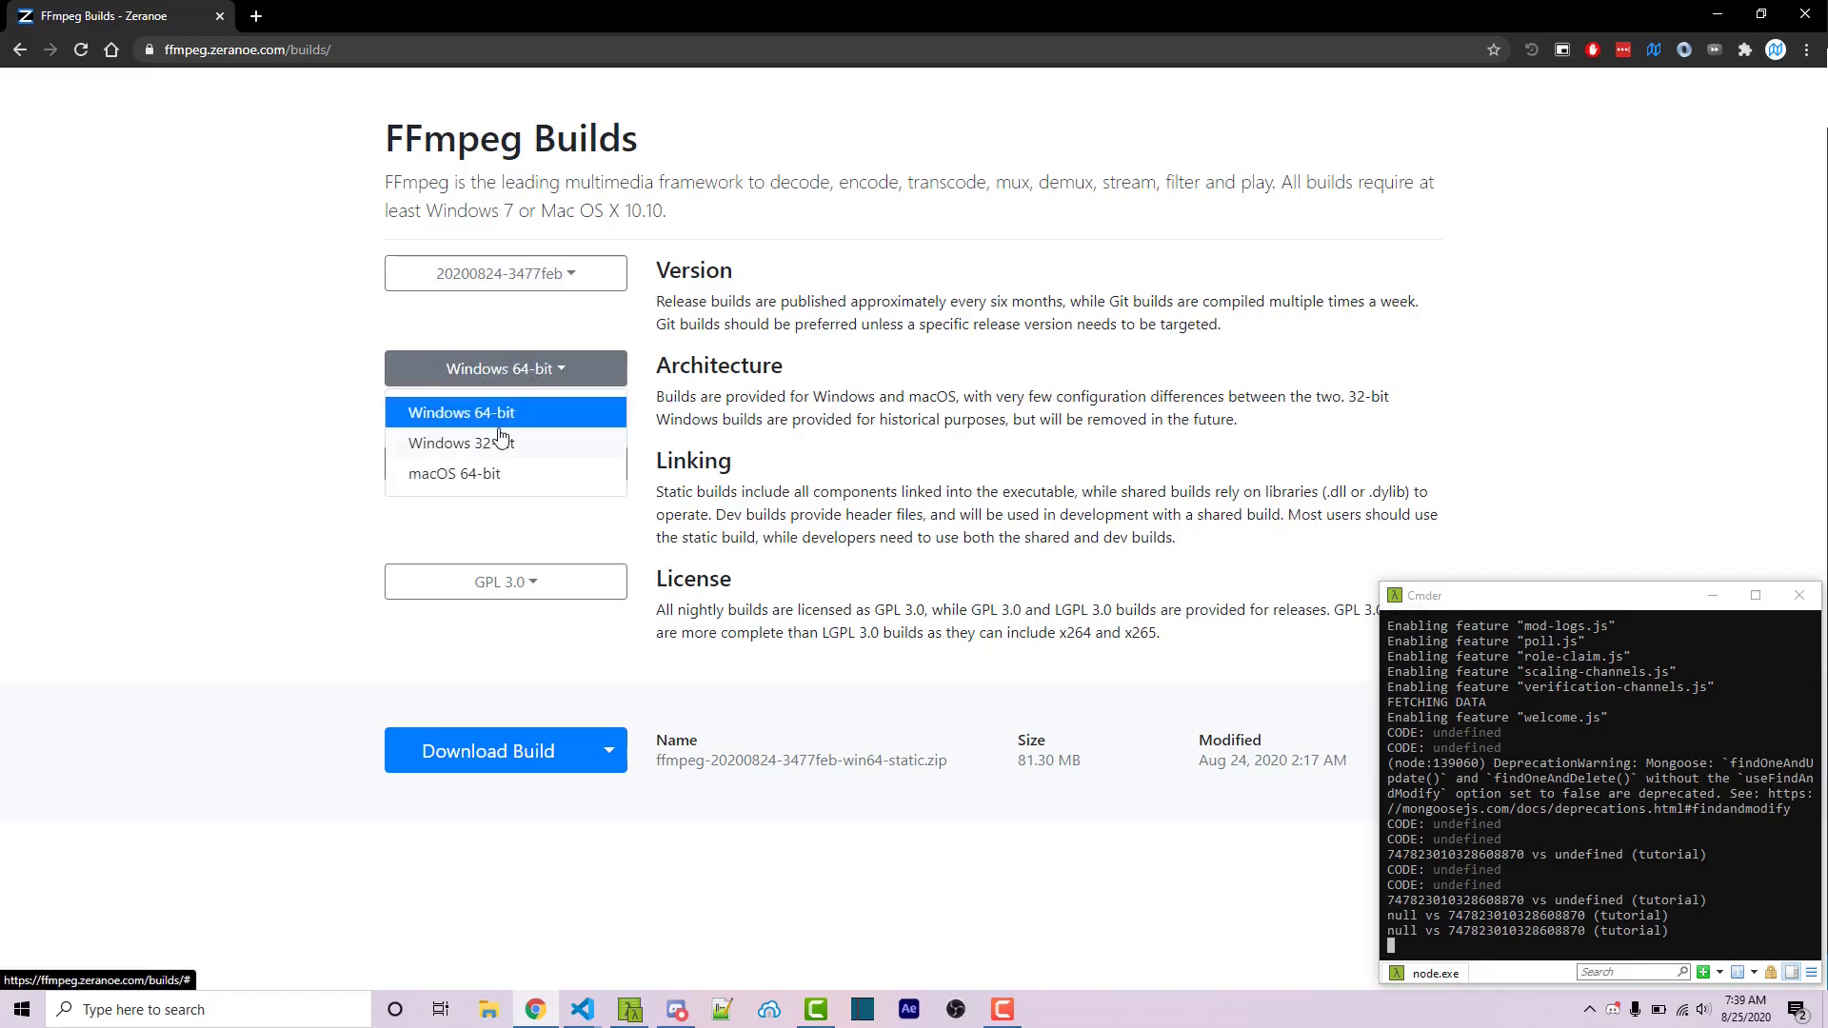
left_click(461, 412)
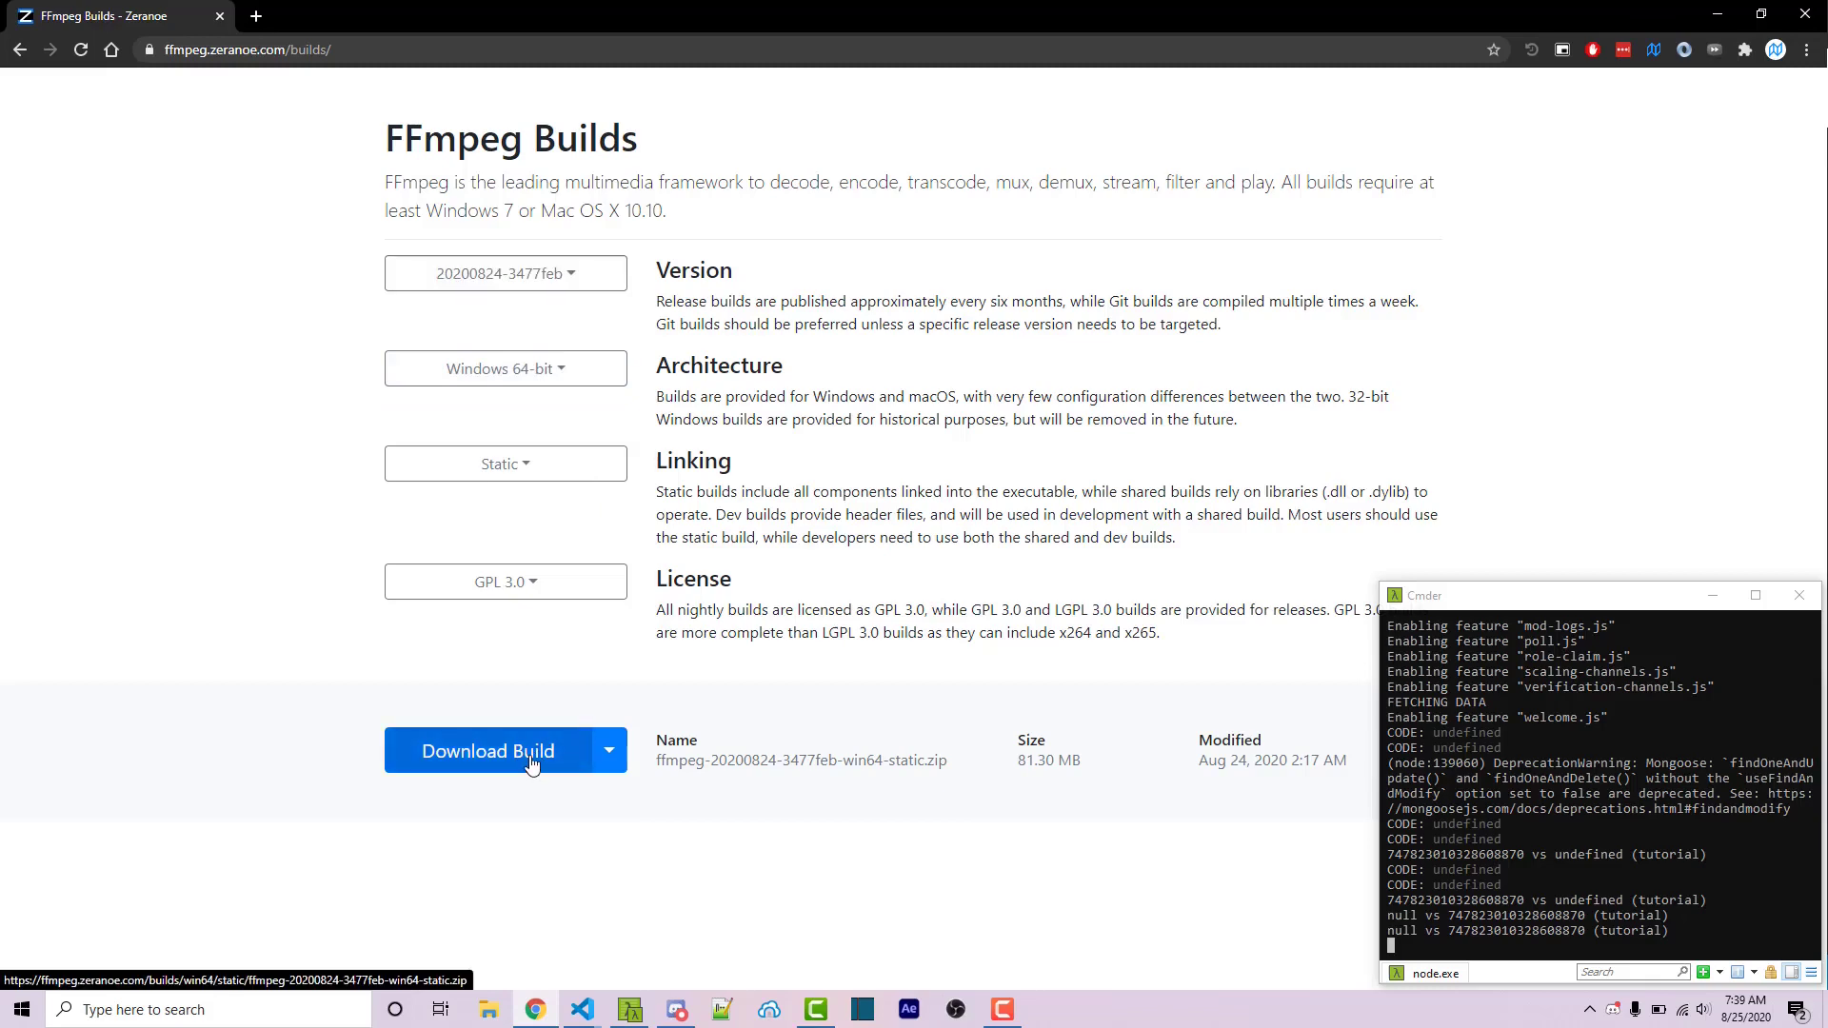
mouse_move(528, 760)
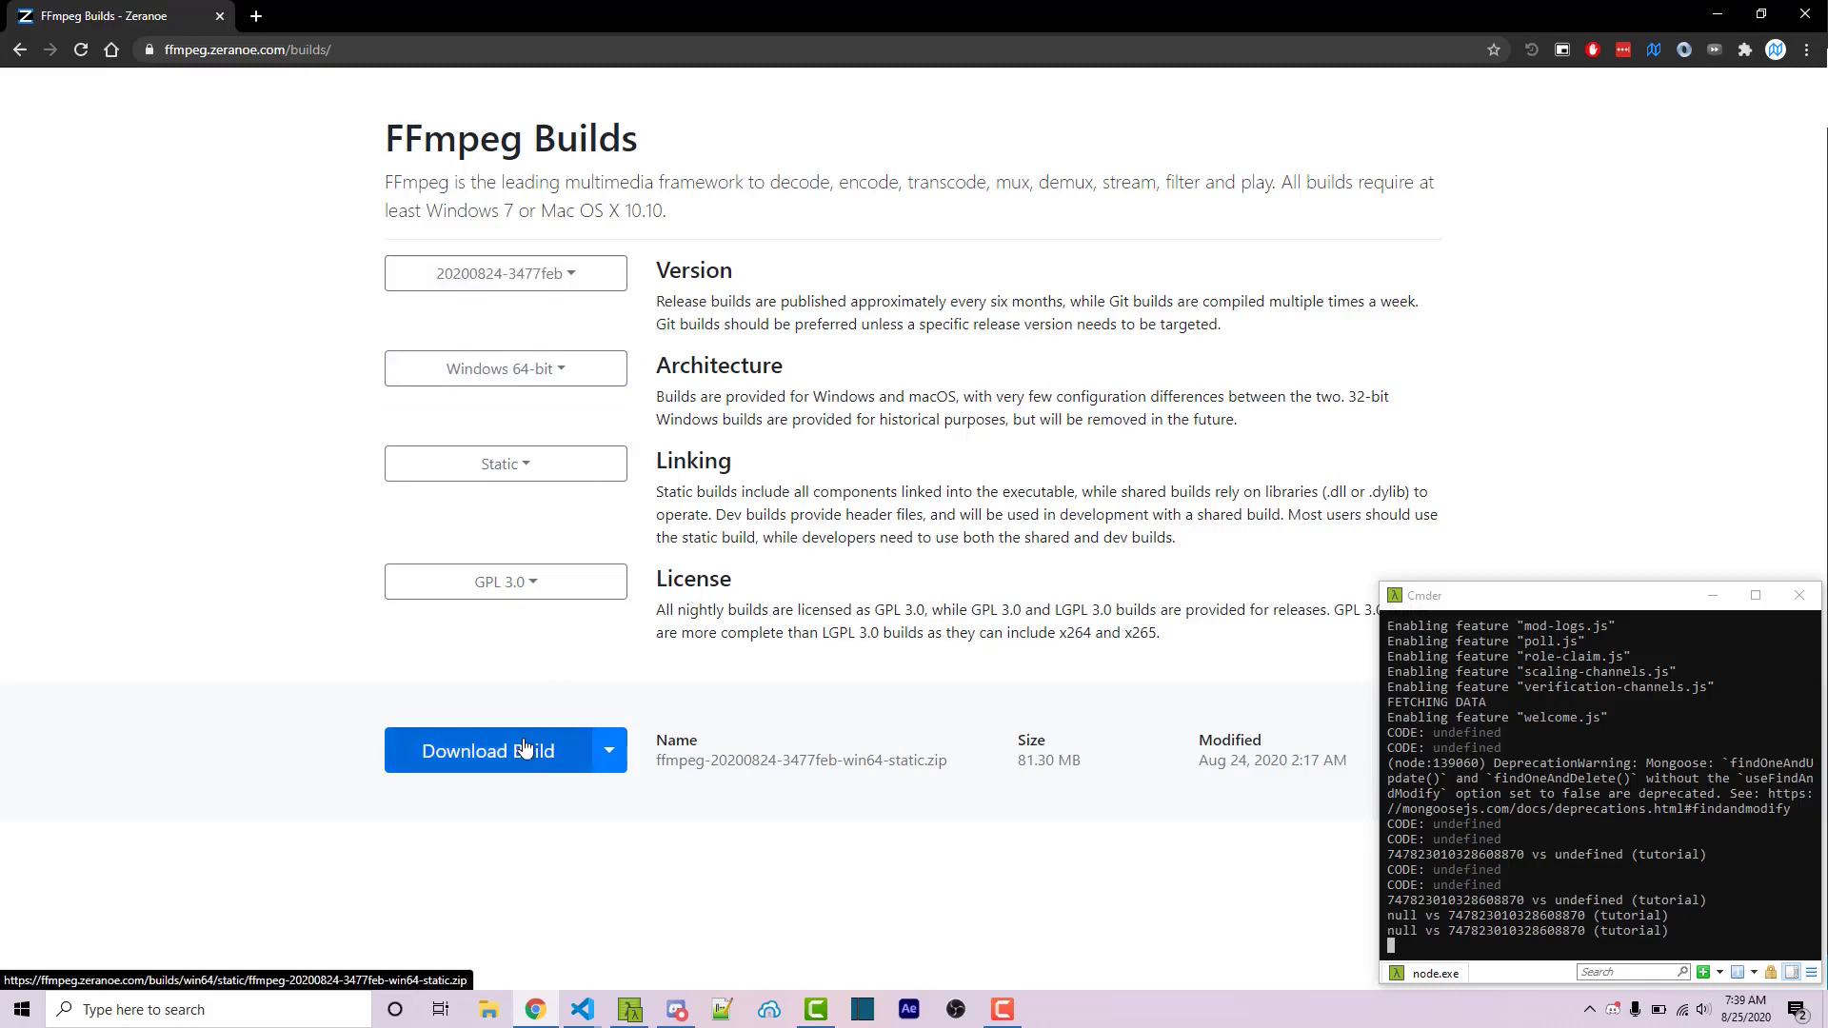
left_click(489, 1009)
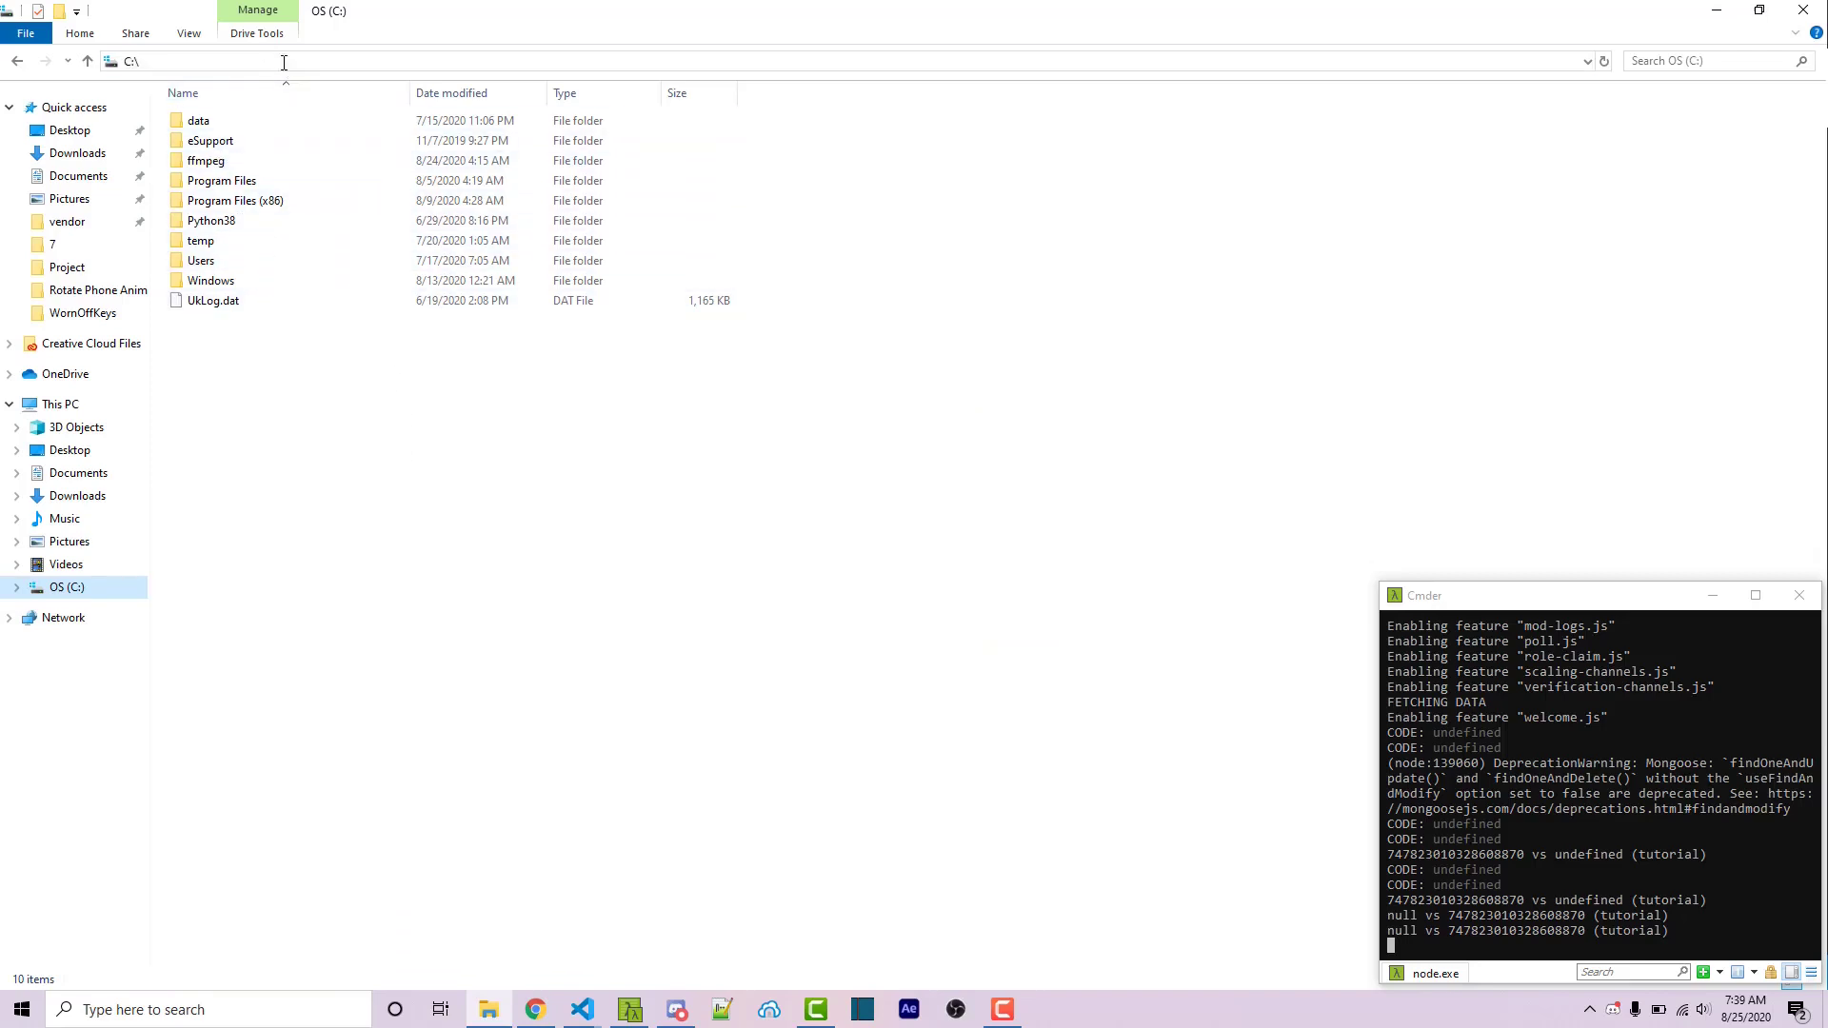
Step: Open C:\ffmpeg and then its bin folder holding ffmpeg.exe, ffplay.exe and ffprobe.exe
left_click(206, 159)
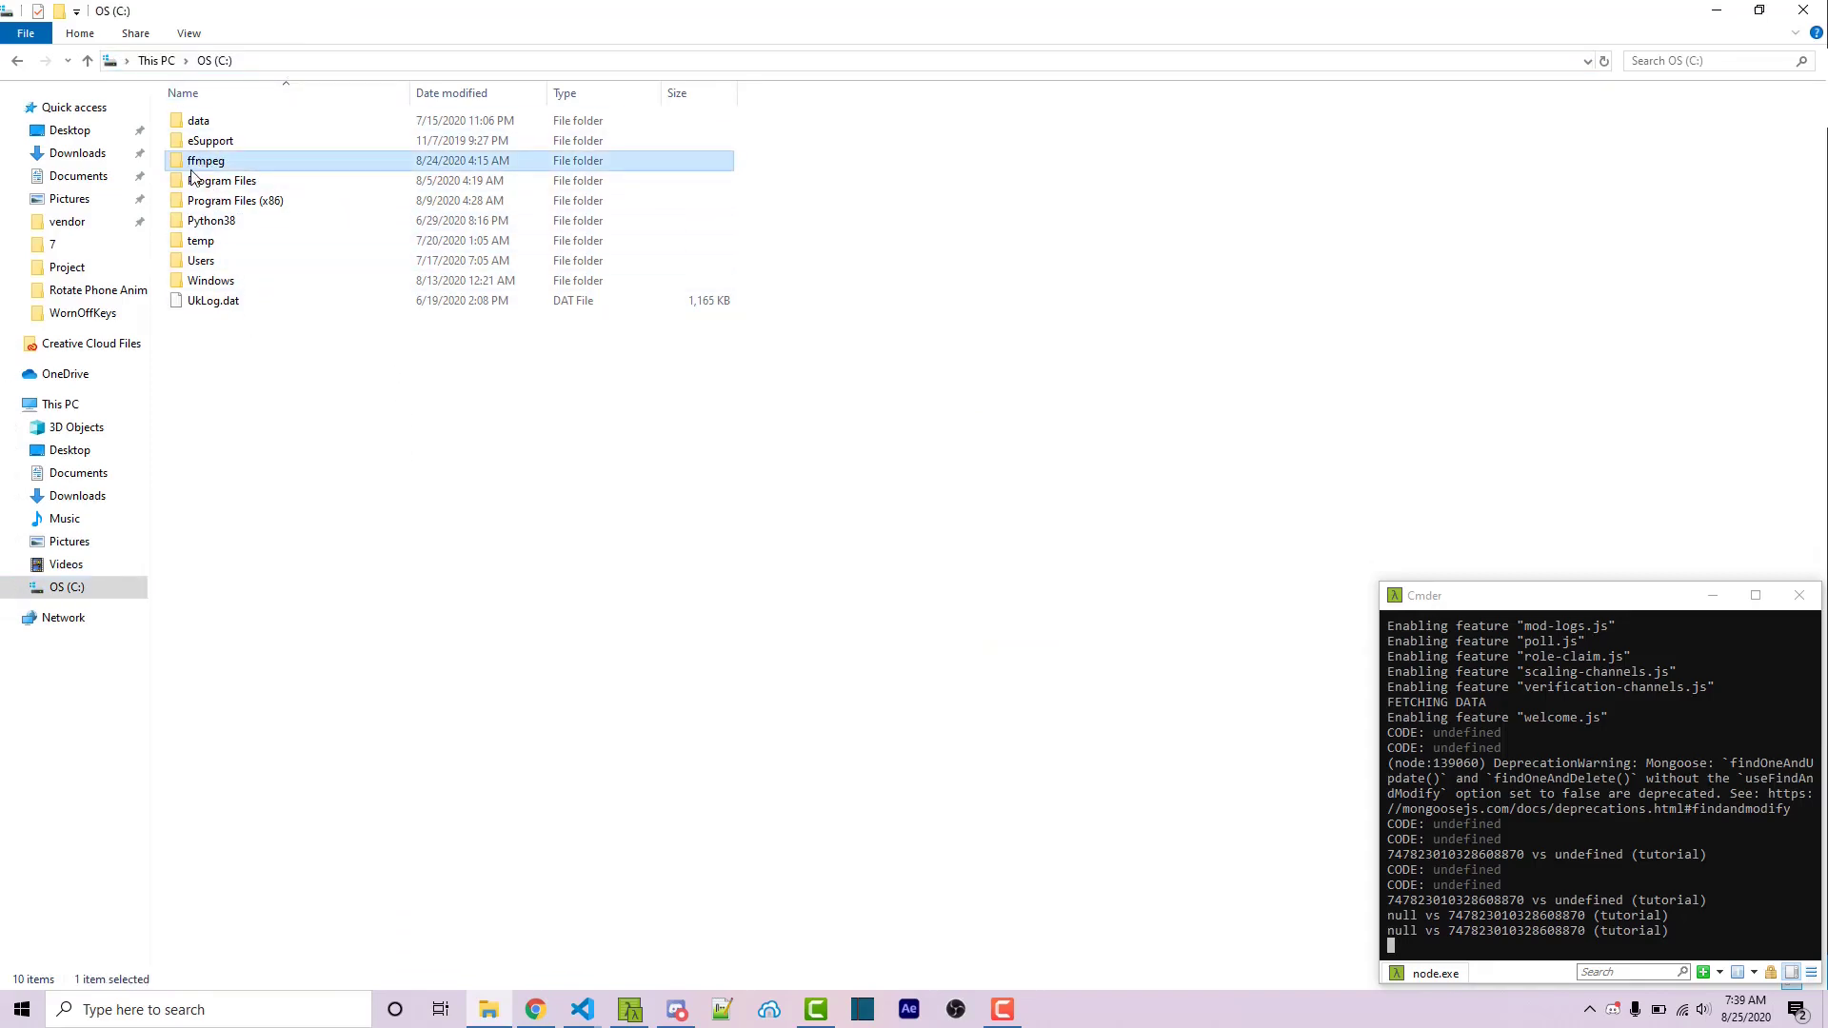
mouse_move(206, 160)
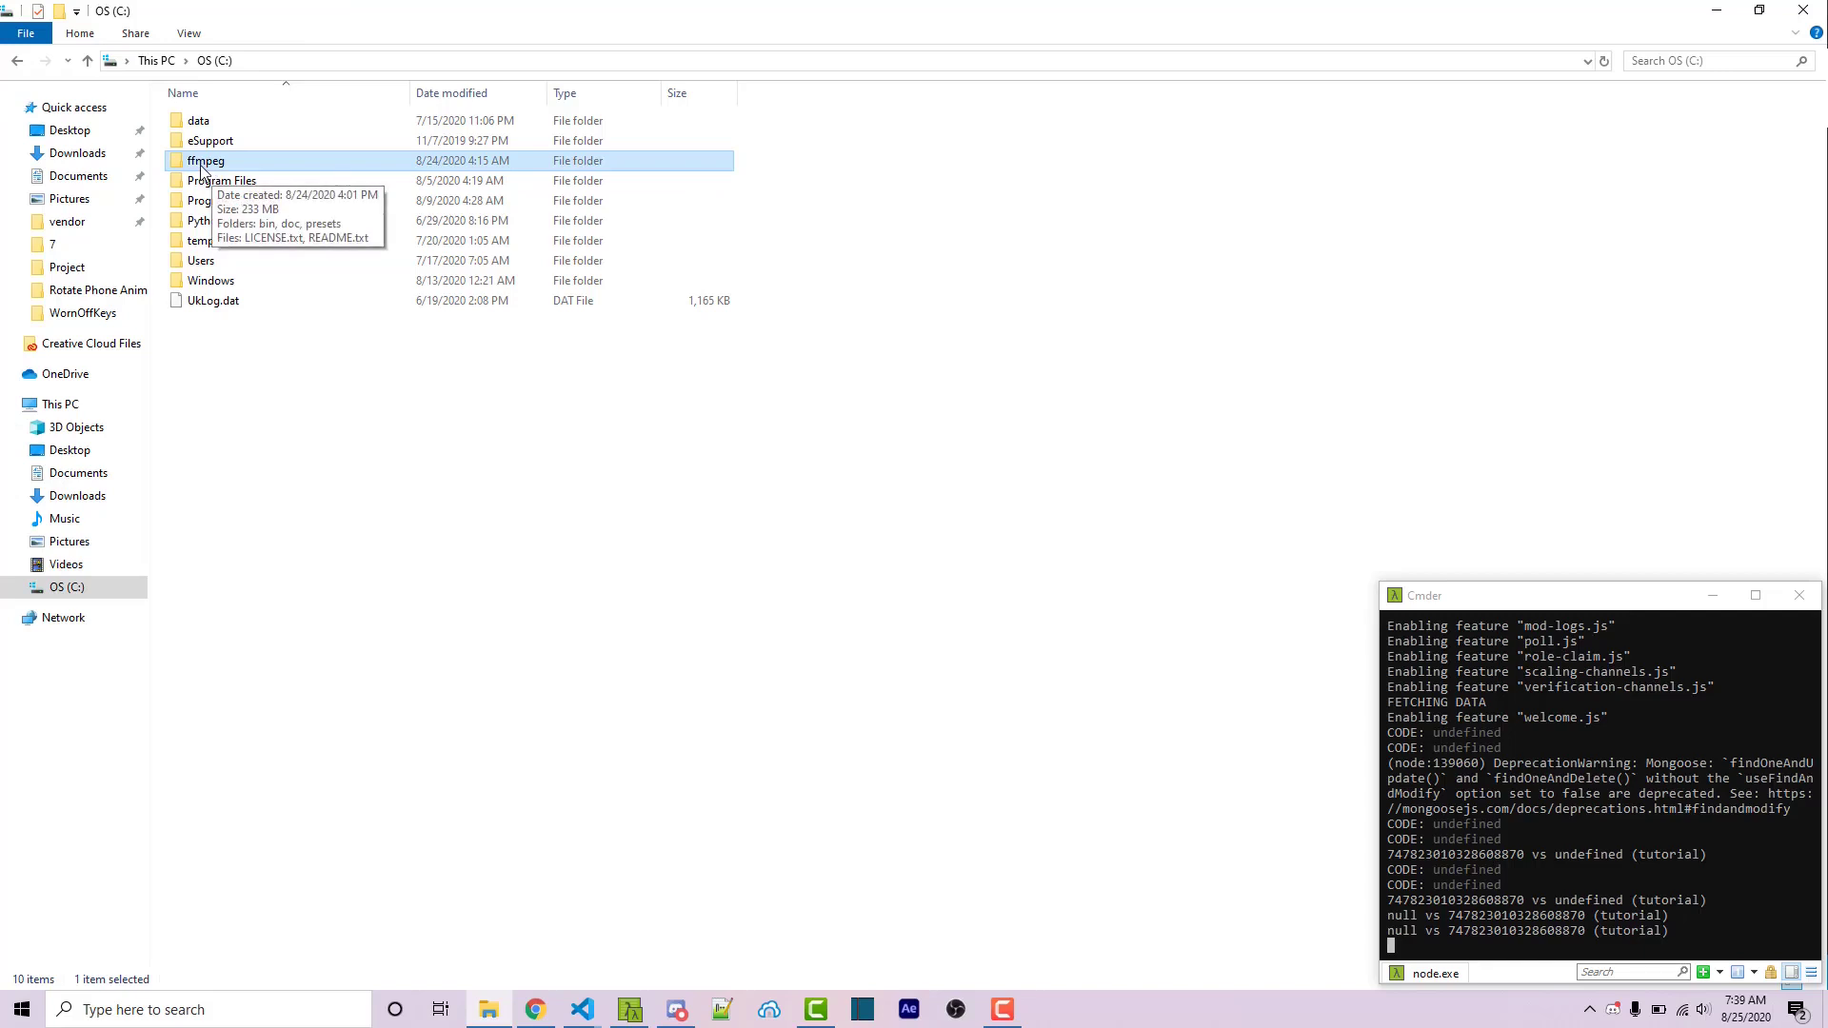
double_click(206, 159)
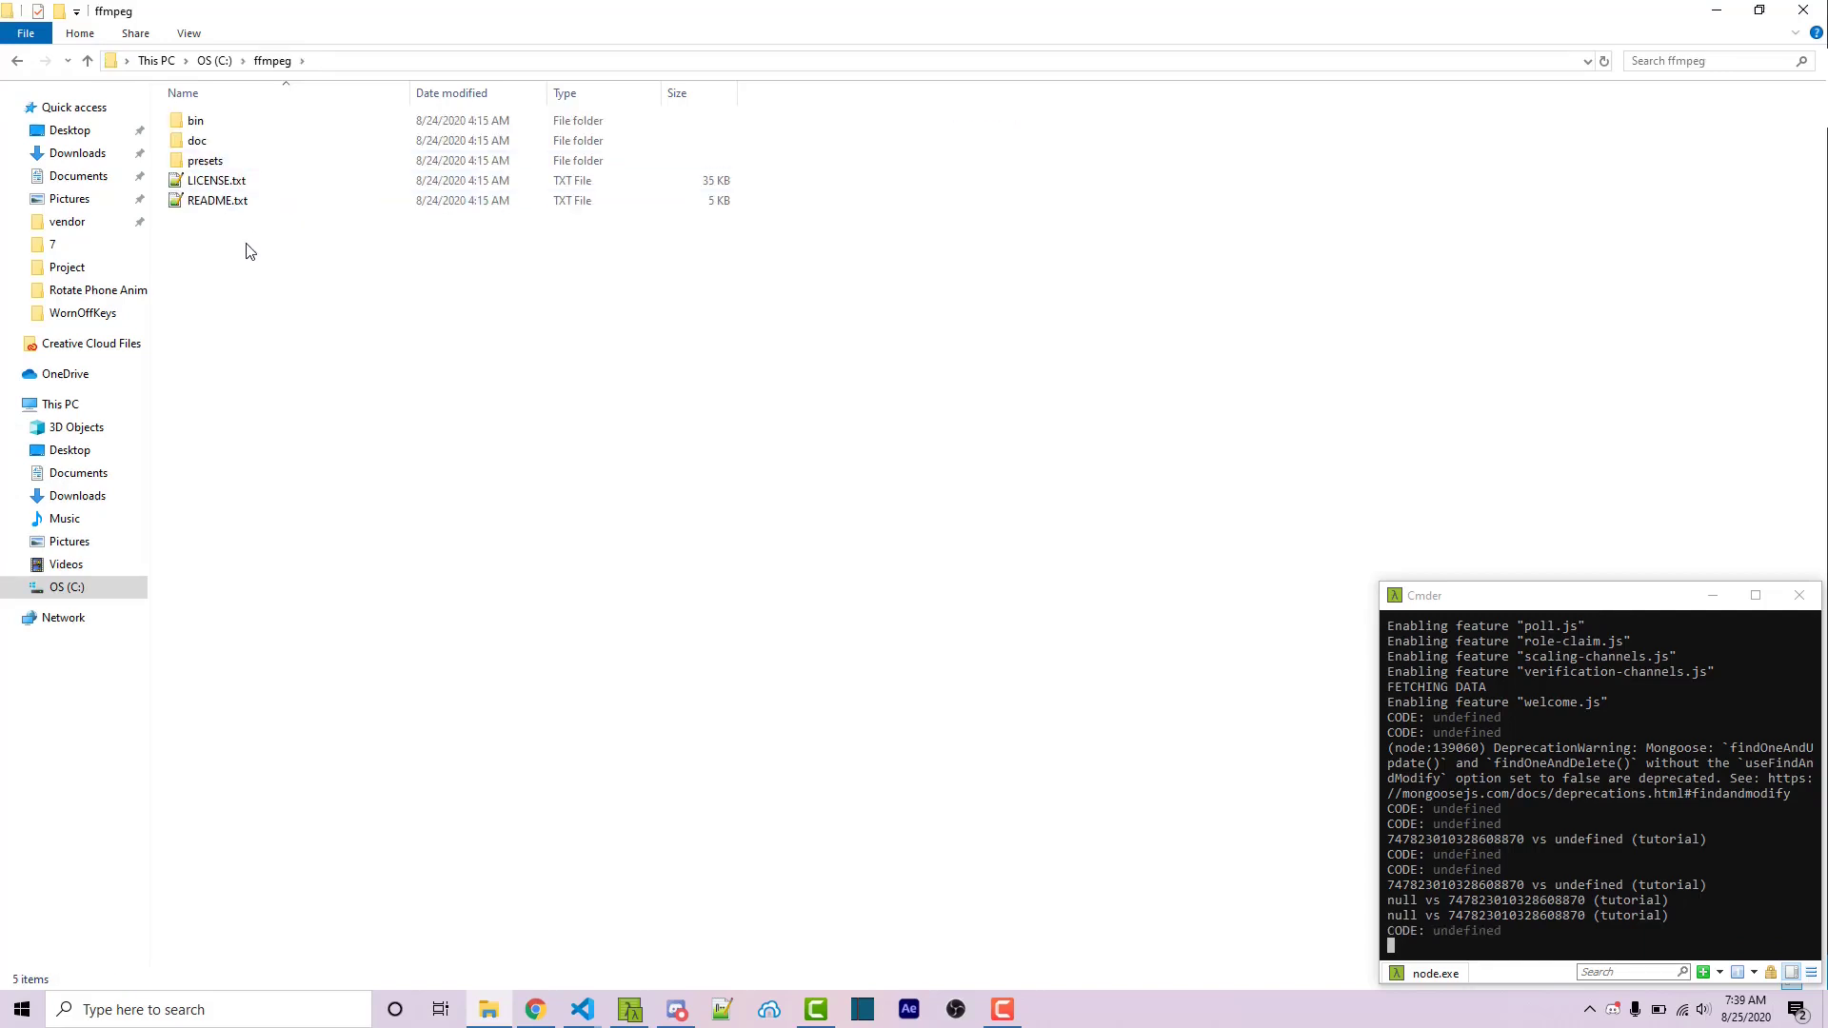
left_click(217, 200)
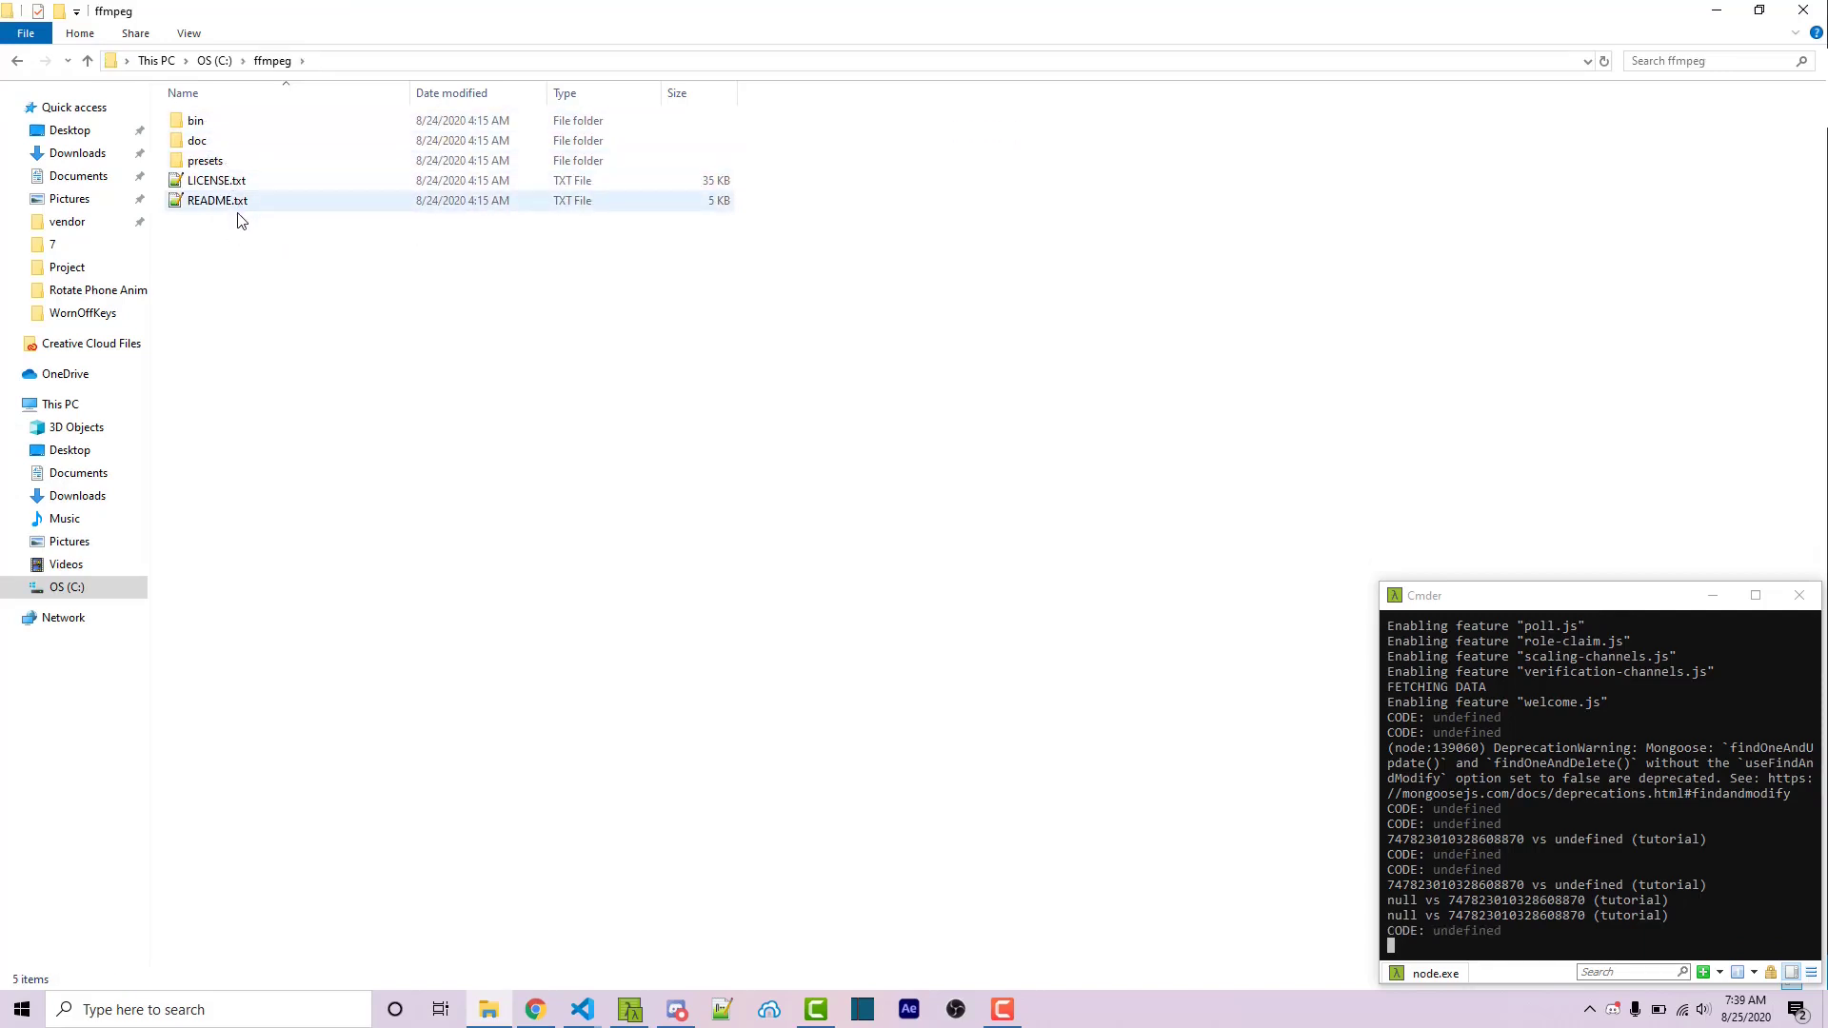
left_click(196, 120)
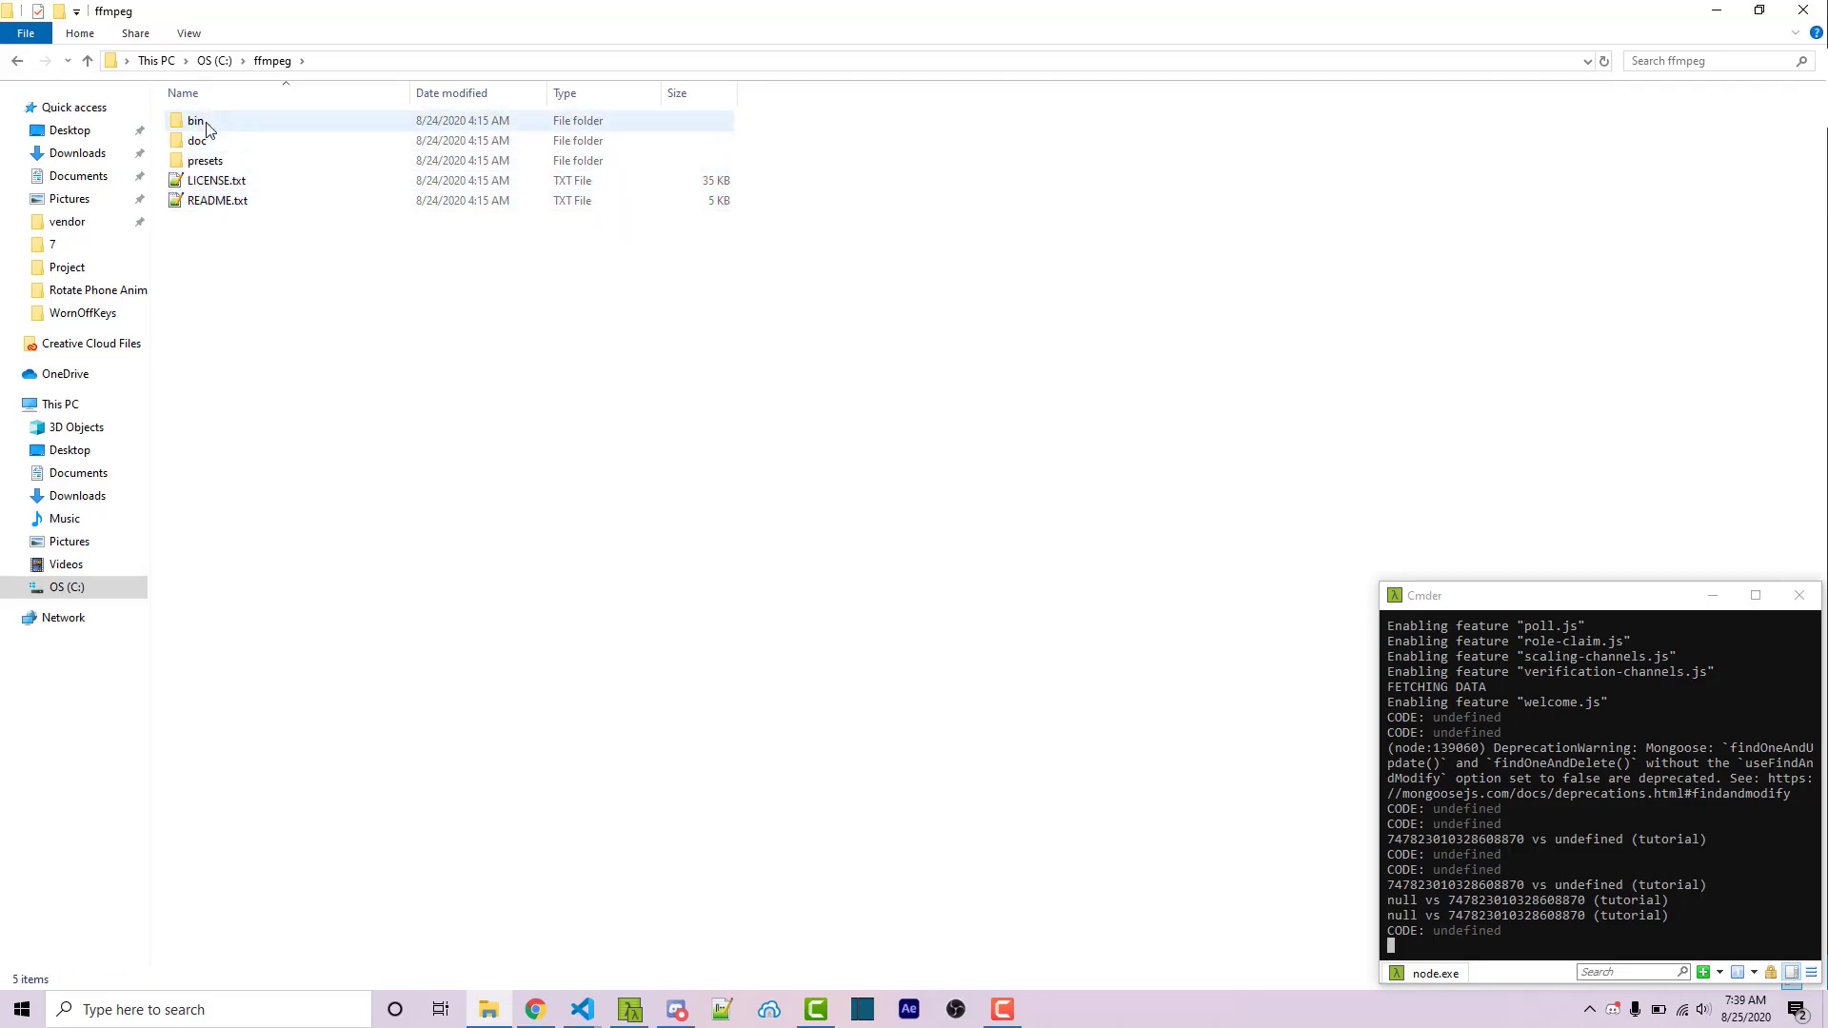
double_click(196, 120)
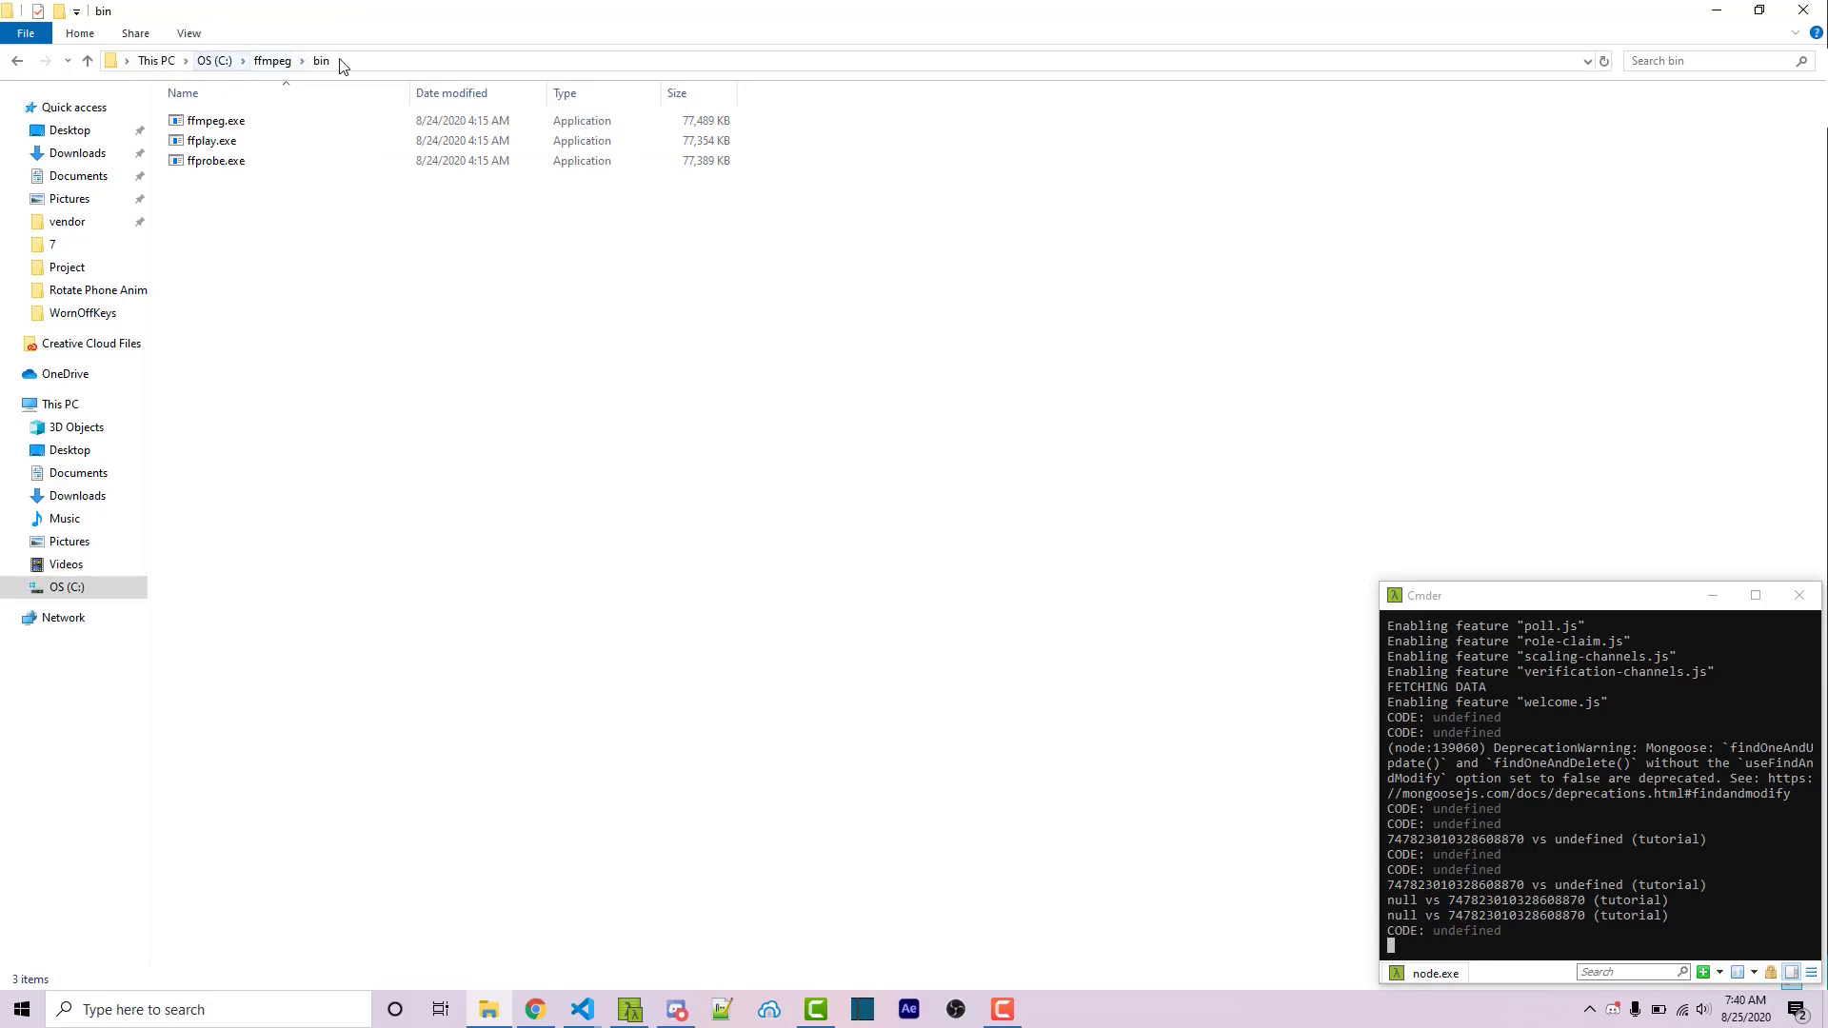
mouse_move(375, 295)
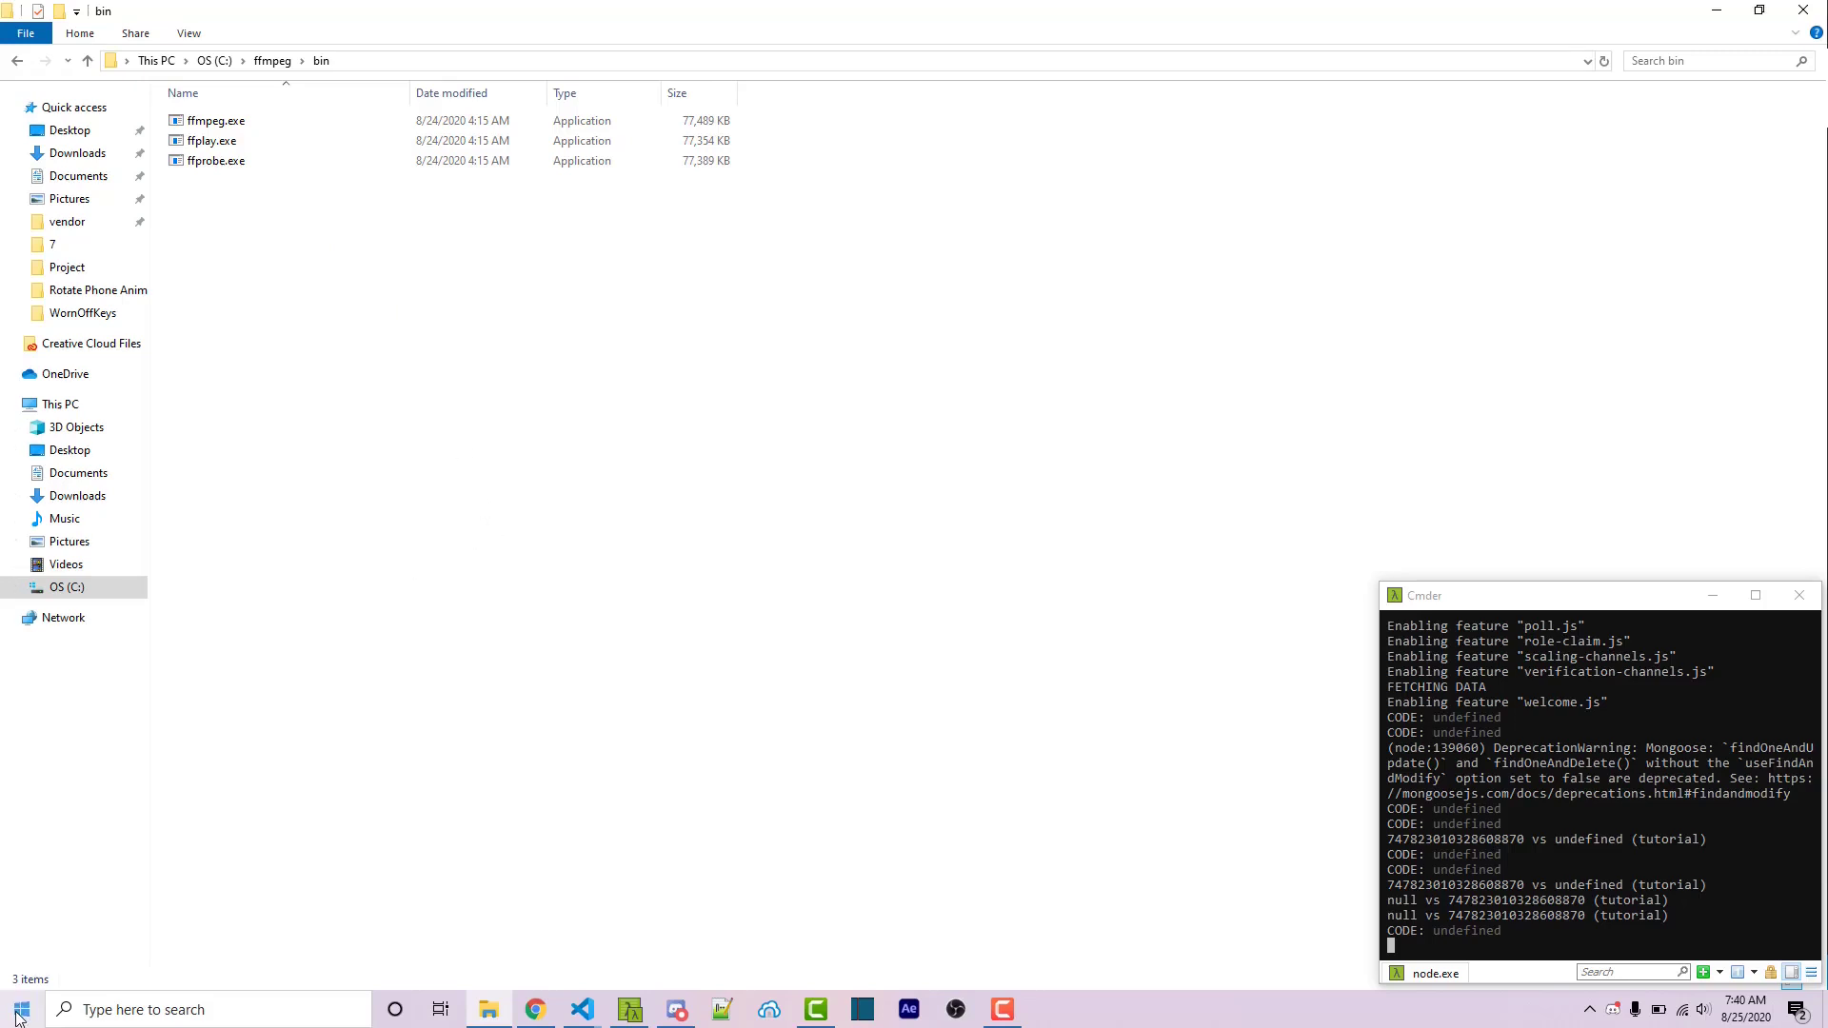
Step: Search 'environment' from Start and open the Environment Variables list
left_click(18, 1009)
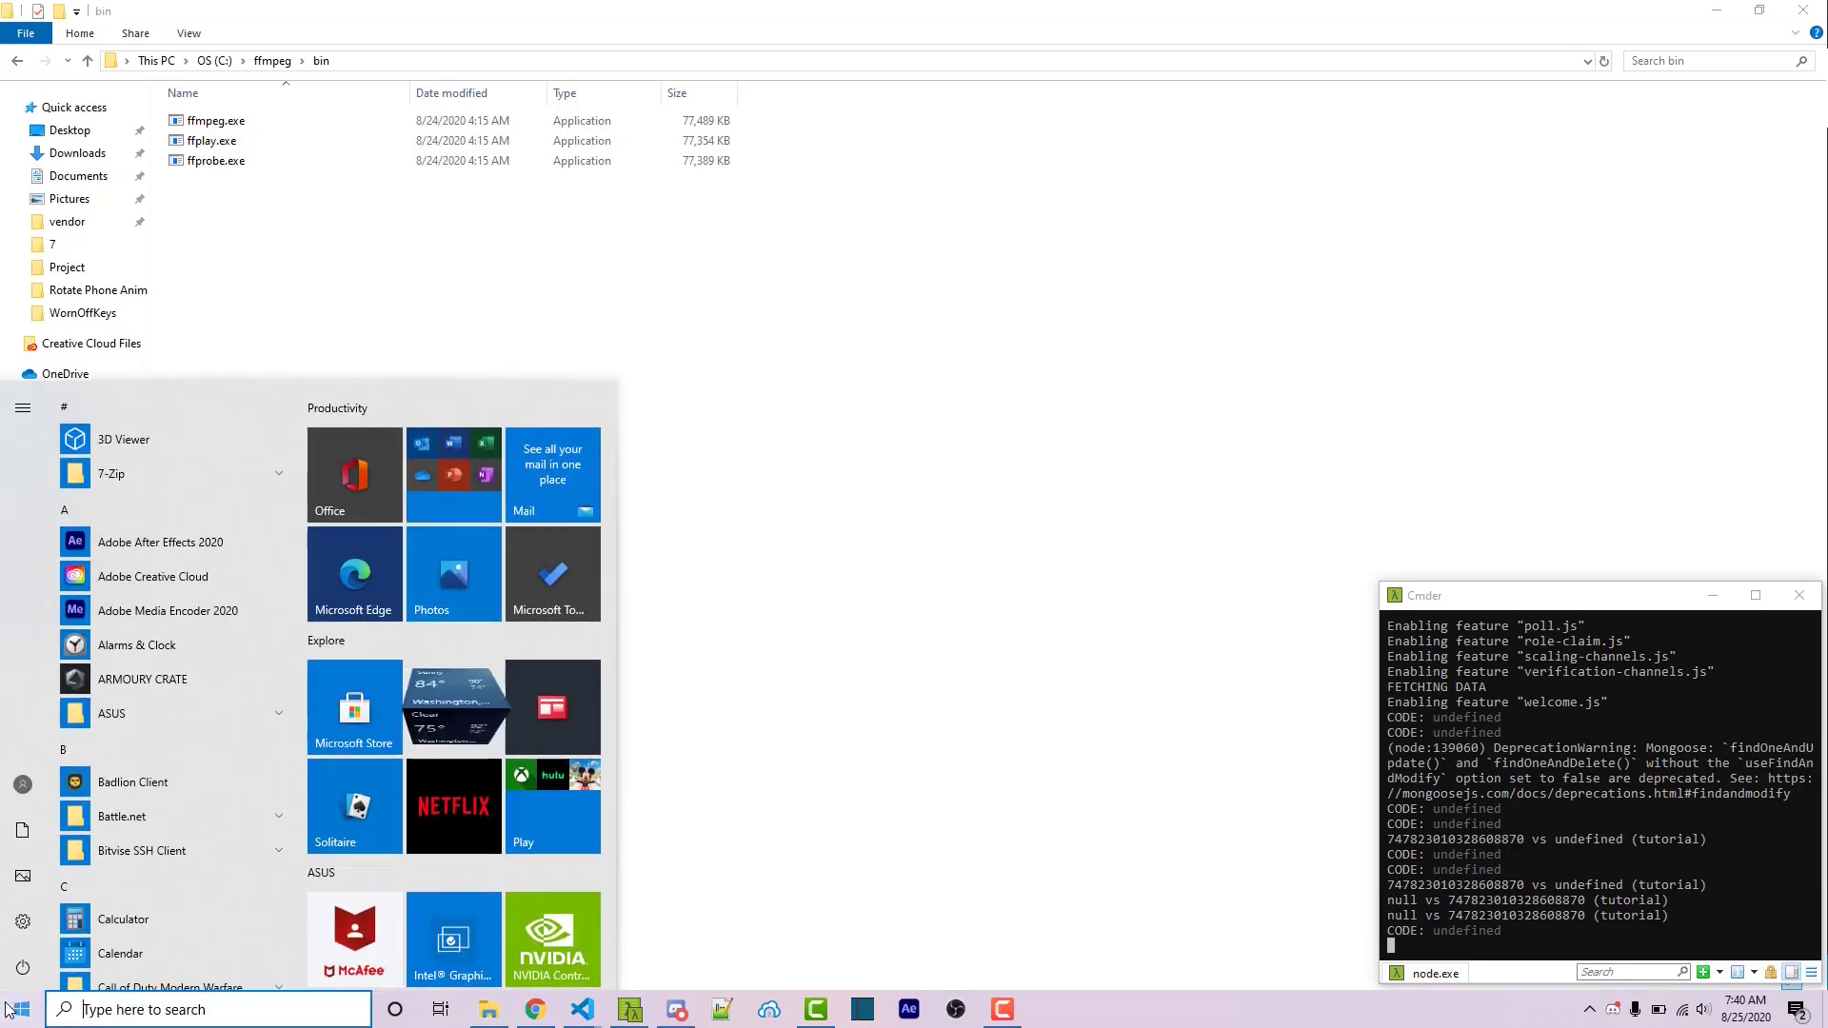
type("environment")
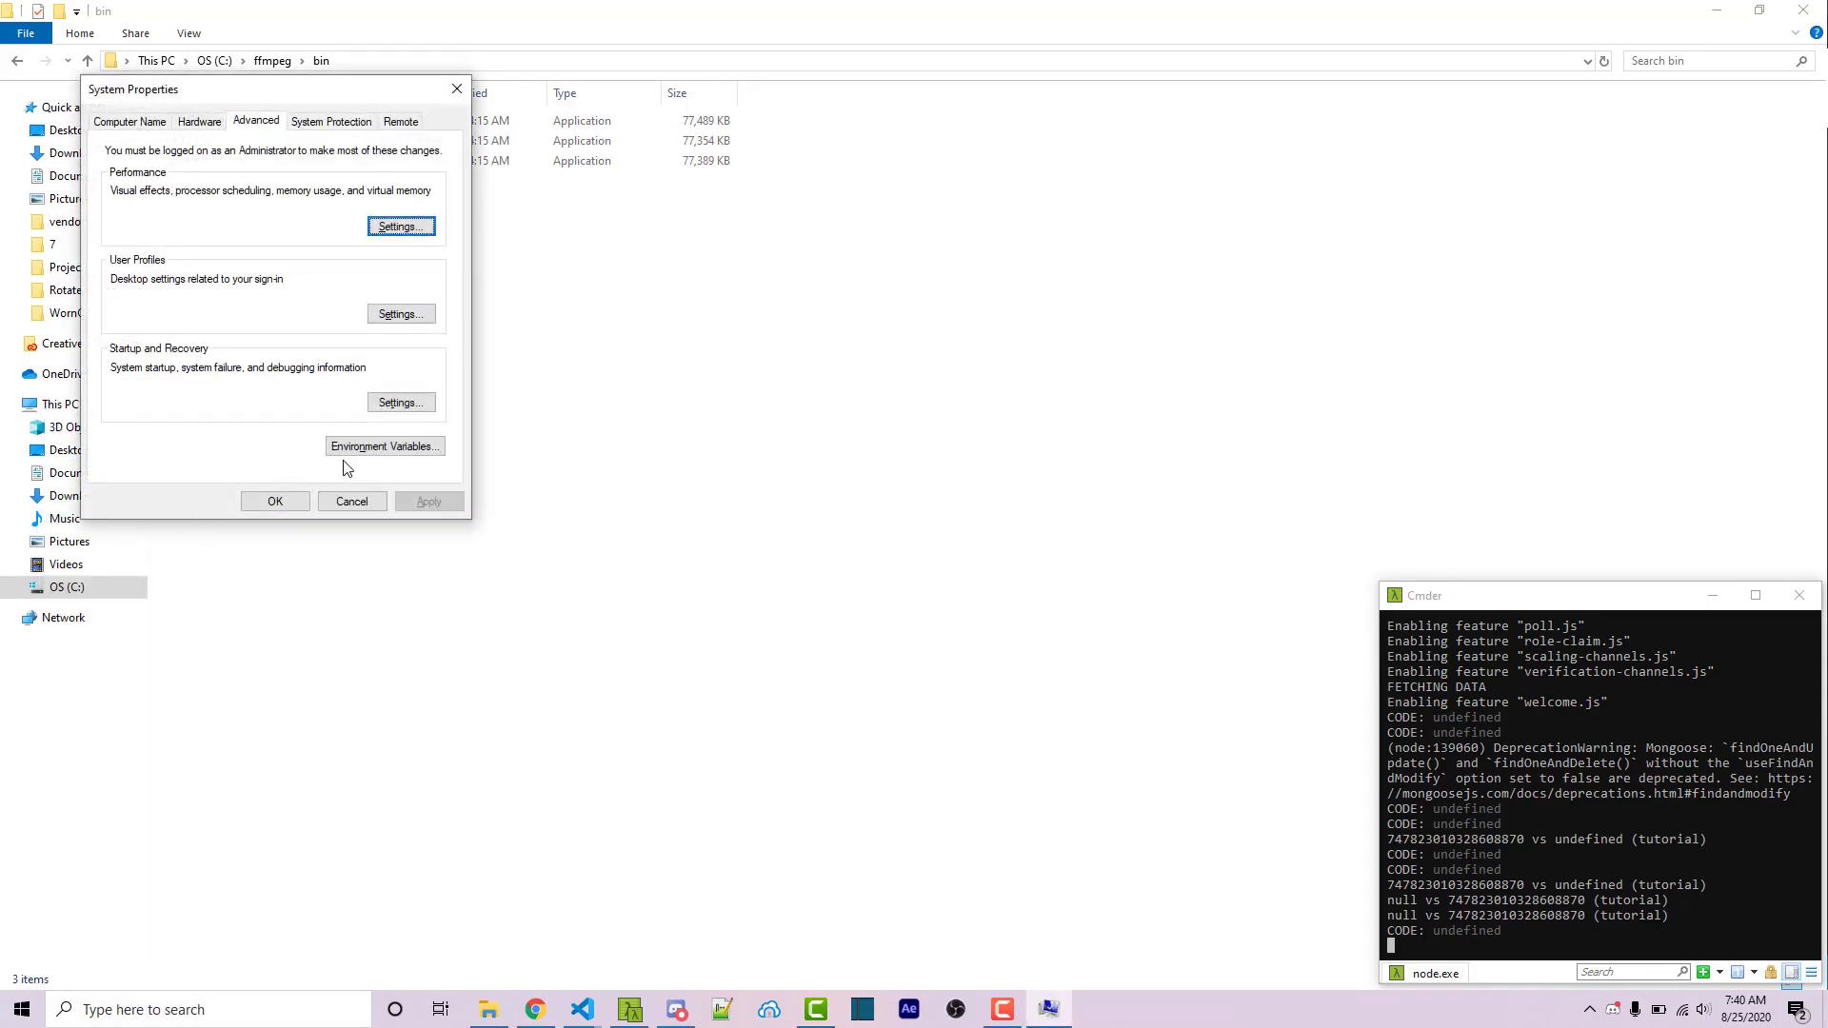
left_click(382, 446)
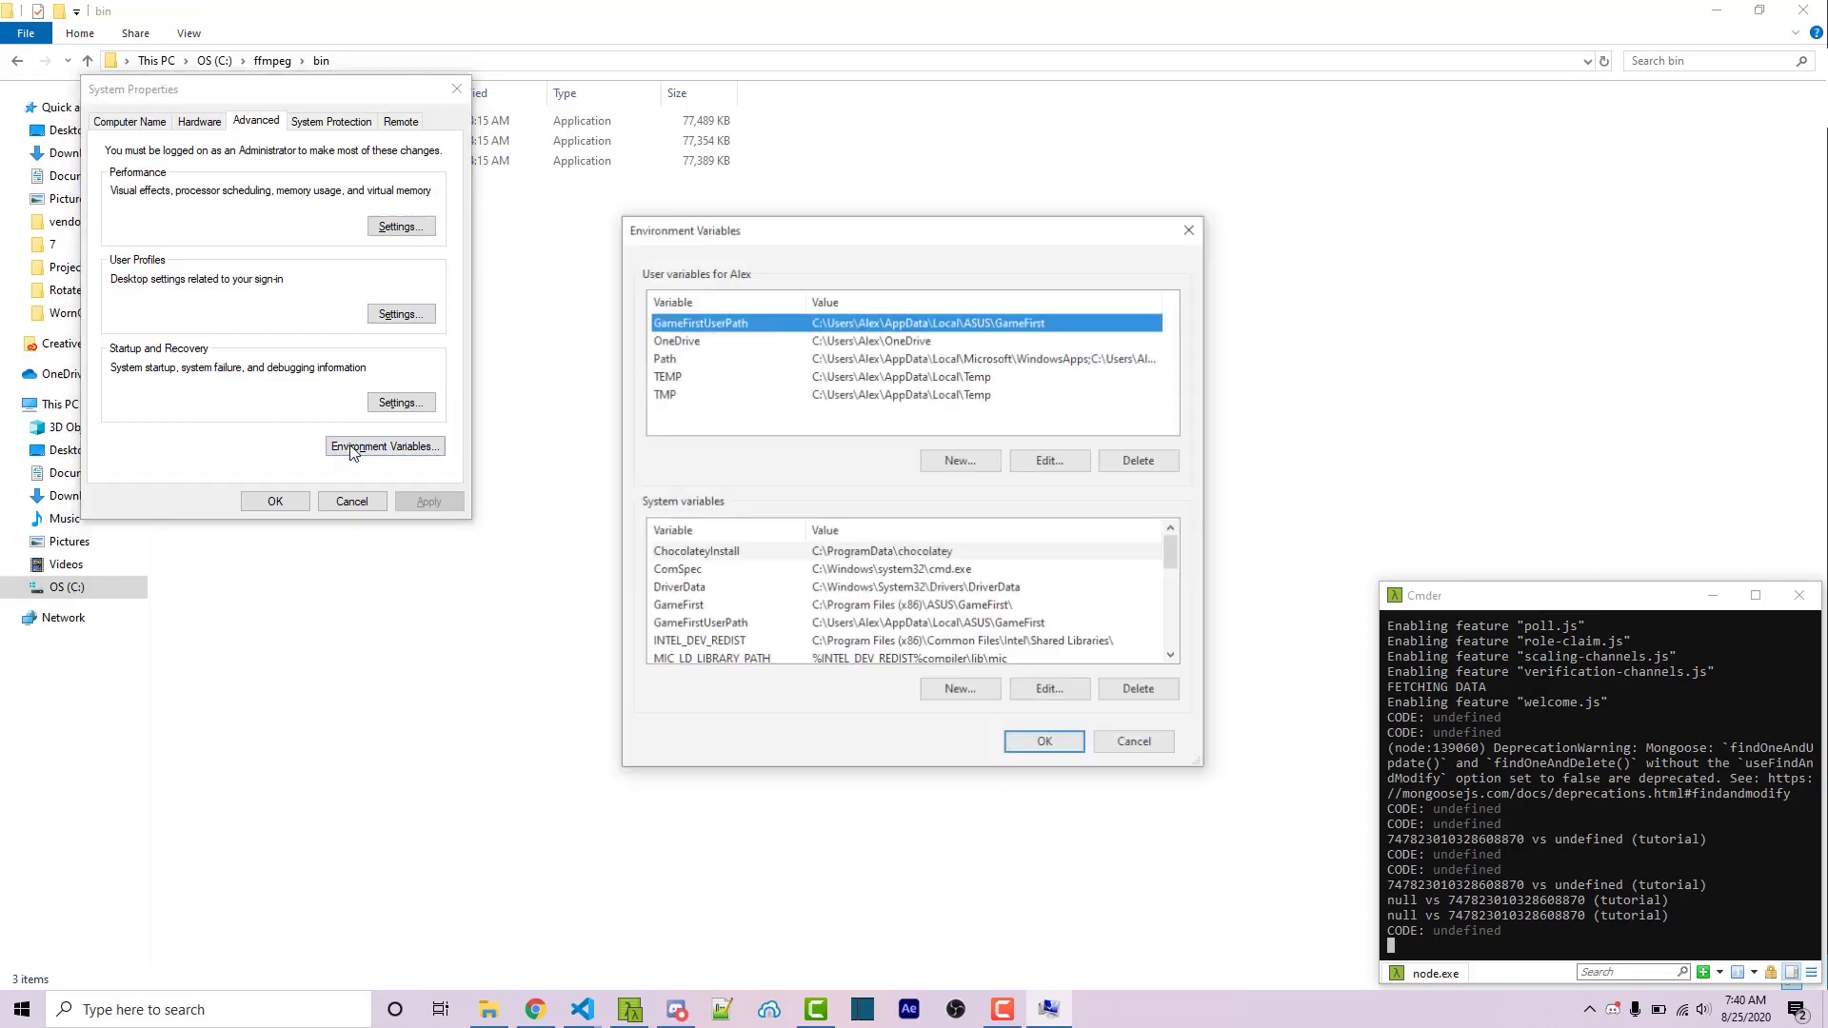
scroll("down", 3)
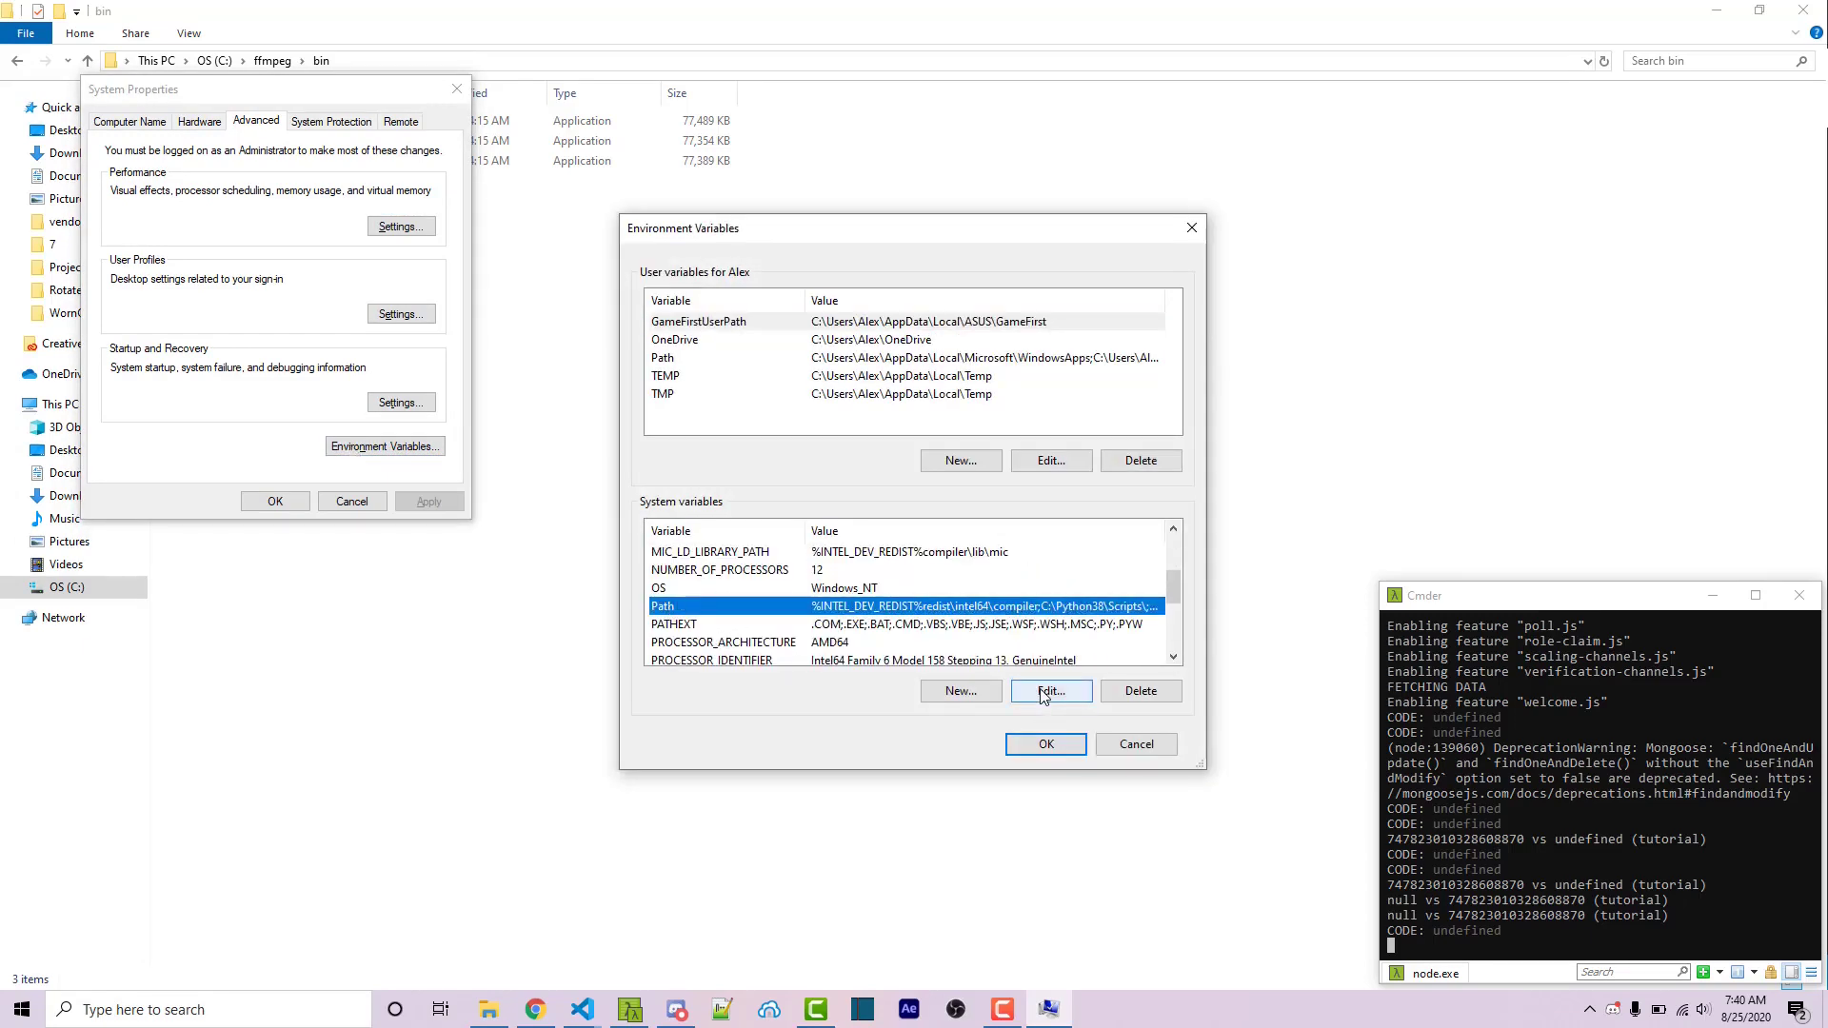
Step: Edit the system Path, verify the C:\ffmpeg\bin entry, and confirm both dialogs
left_click(1049, 689)
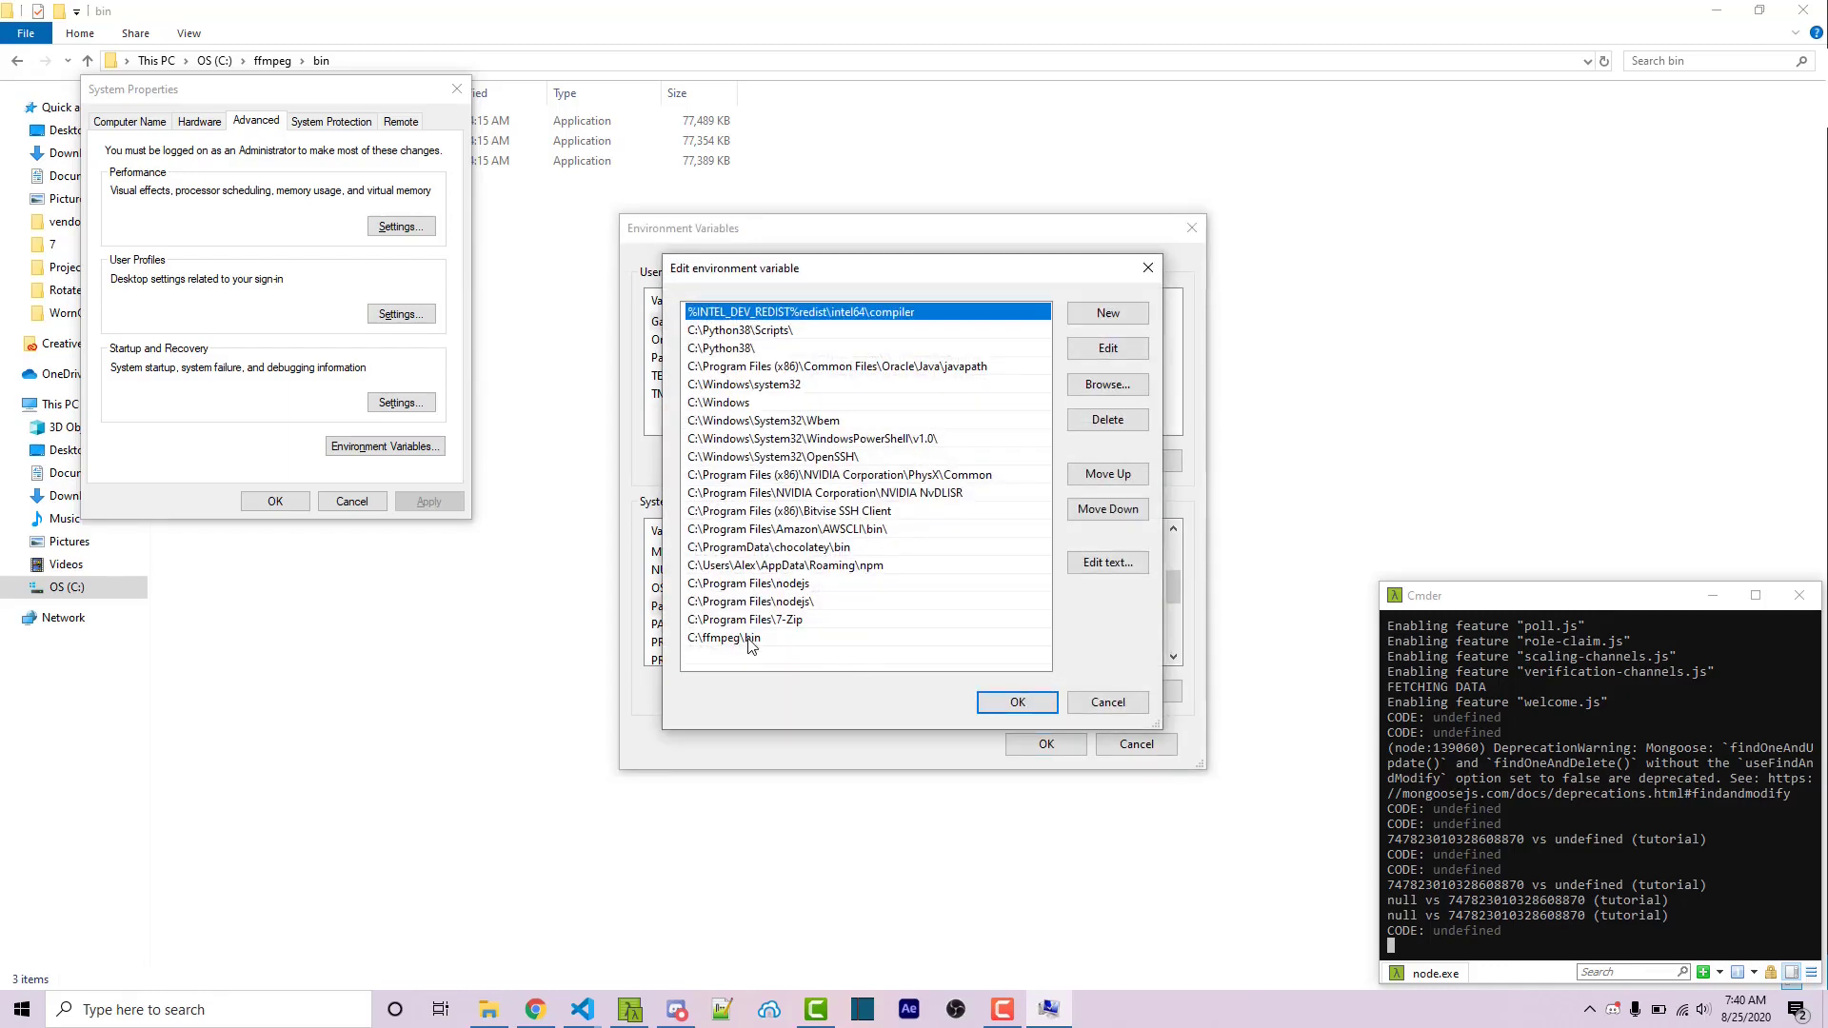
left_click(723, 637)
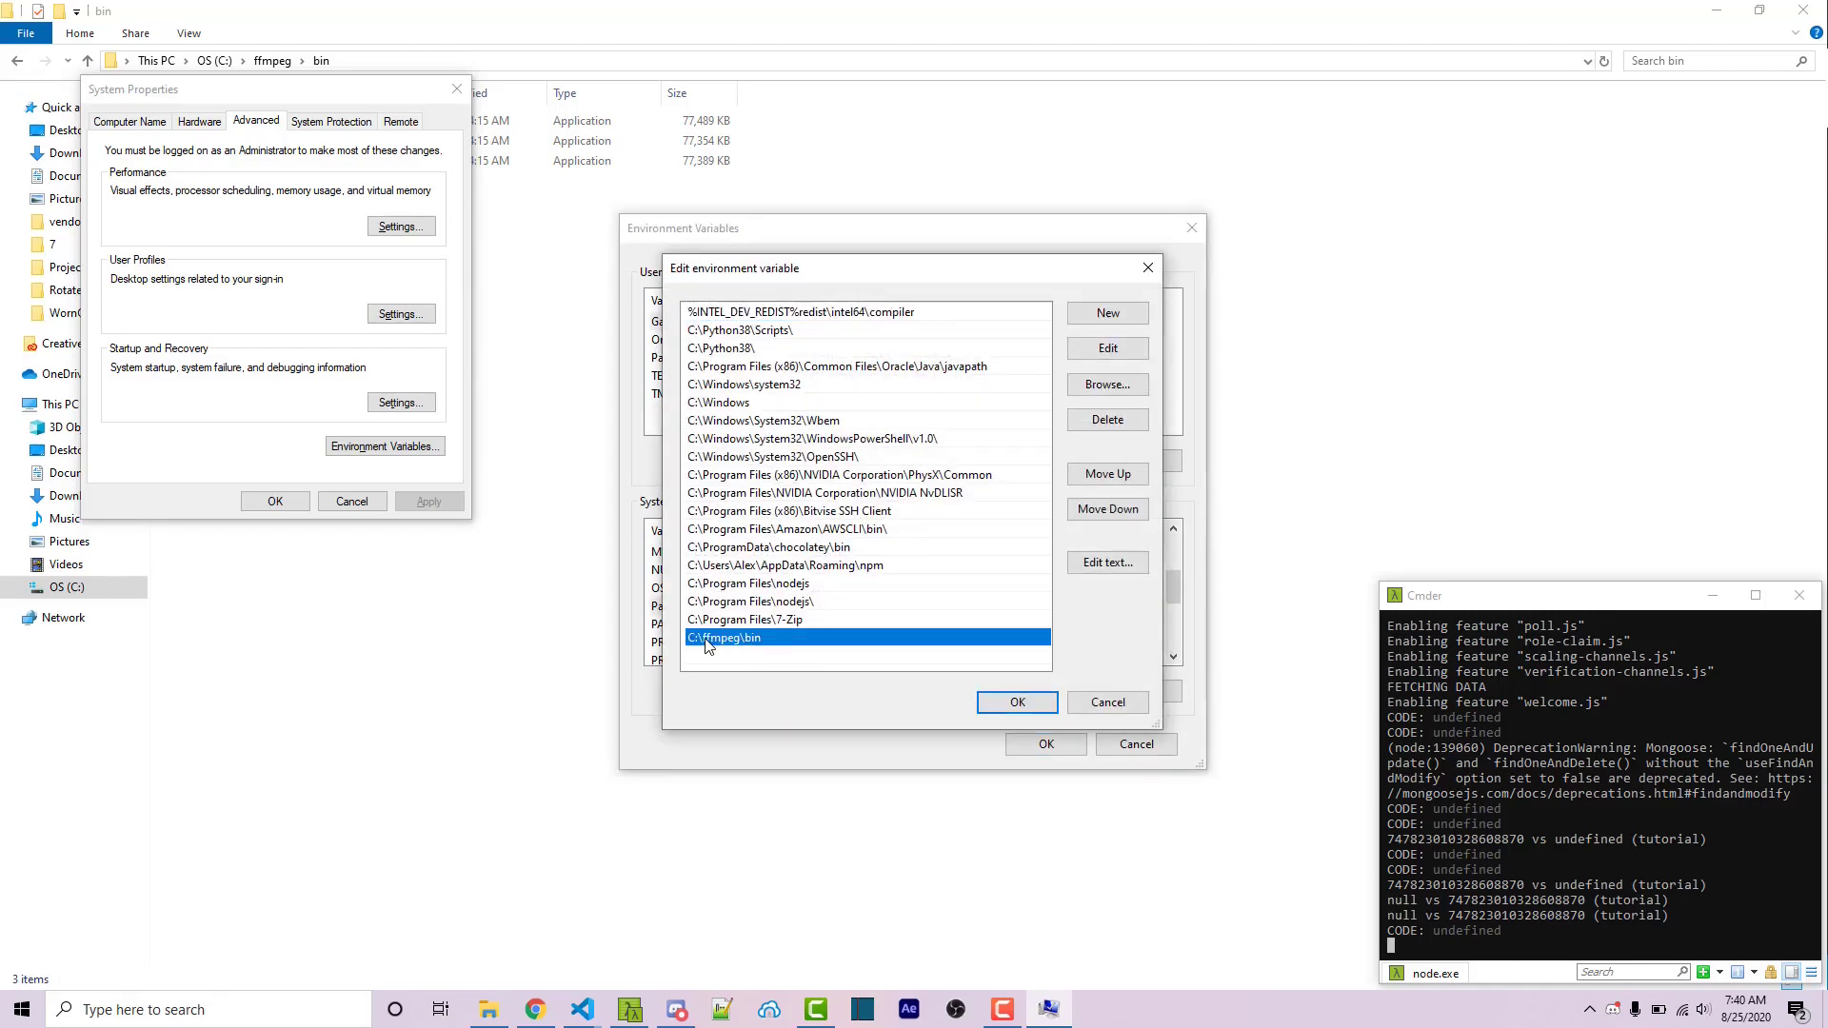
double_click(727, 638)
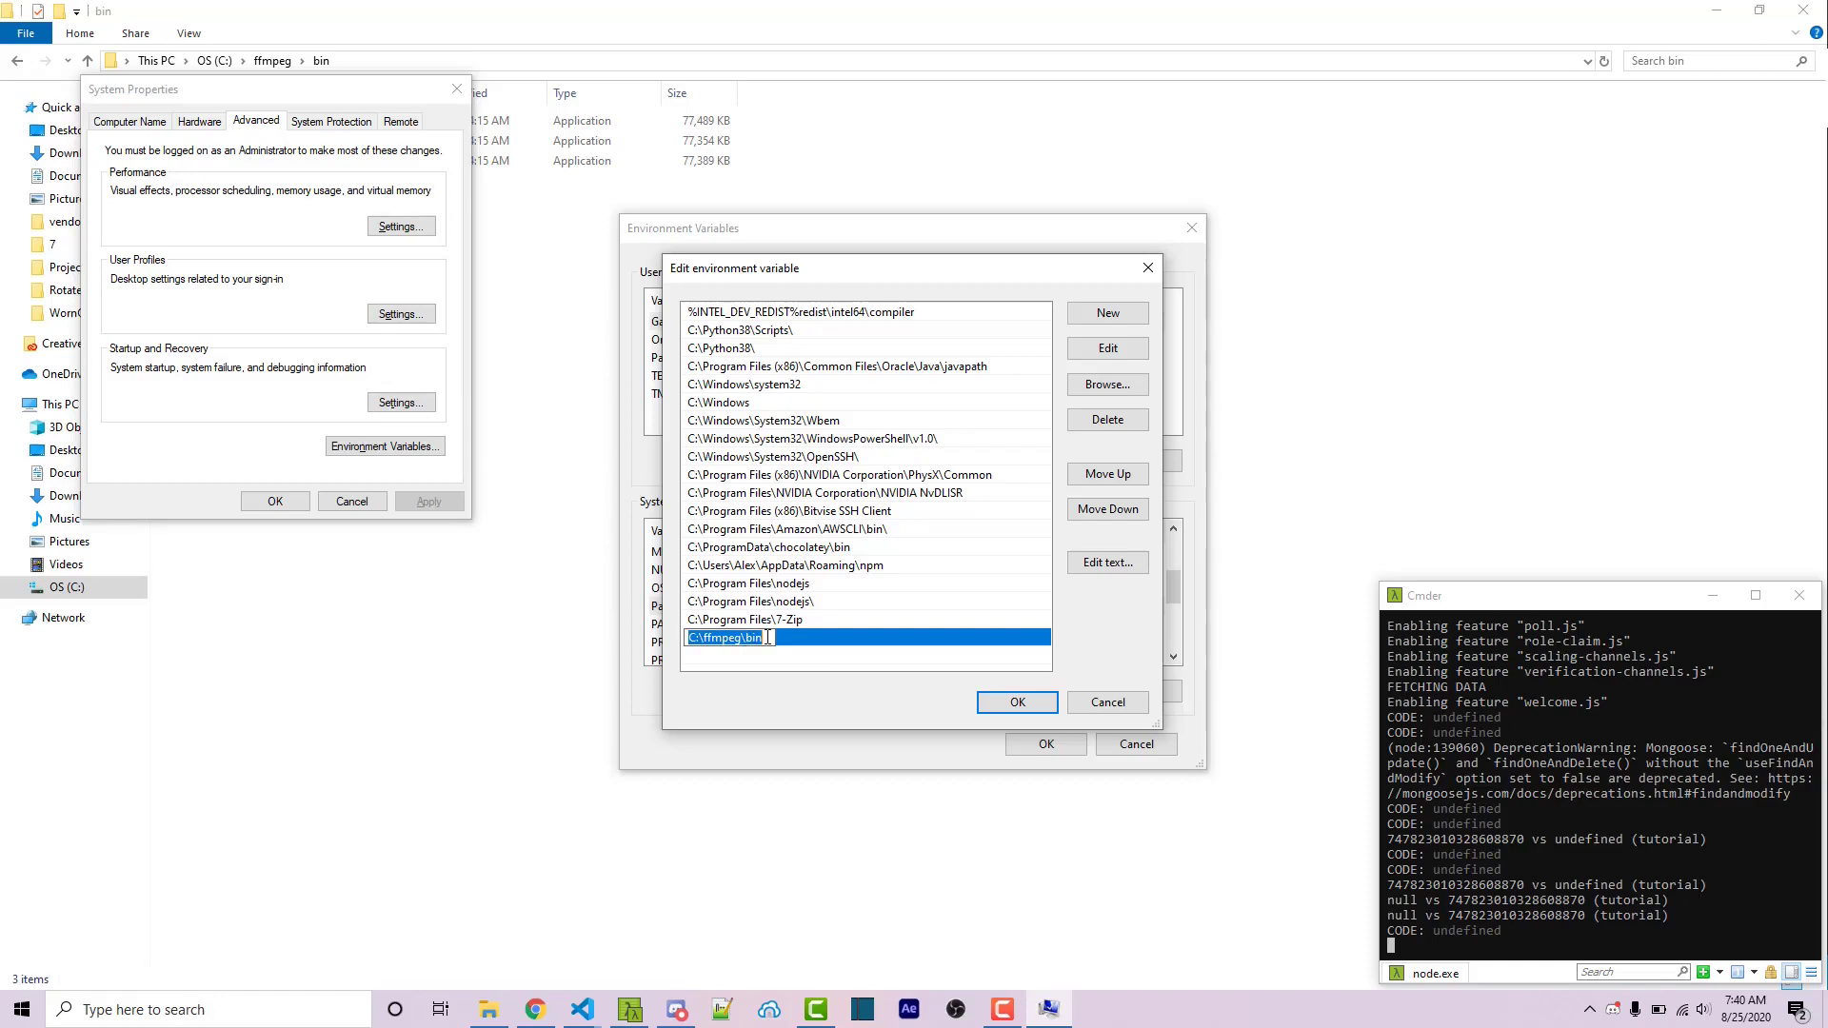
left_click(1014, 703)
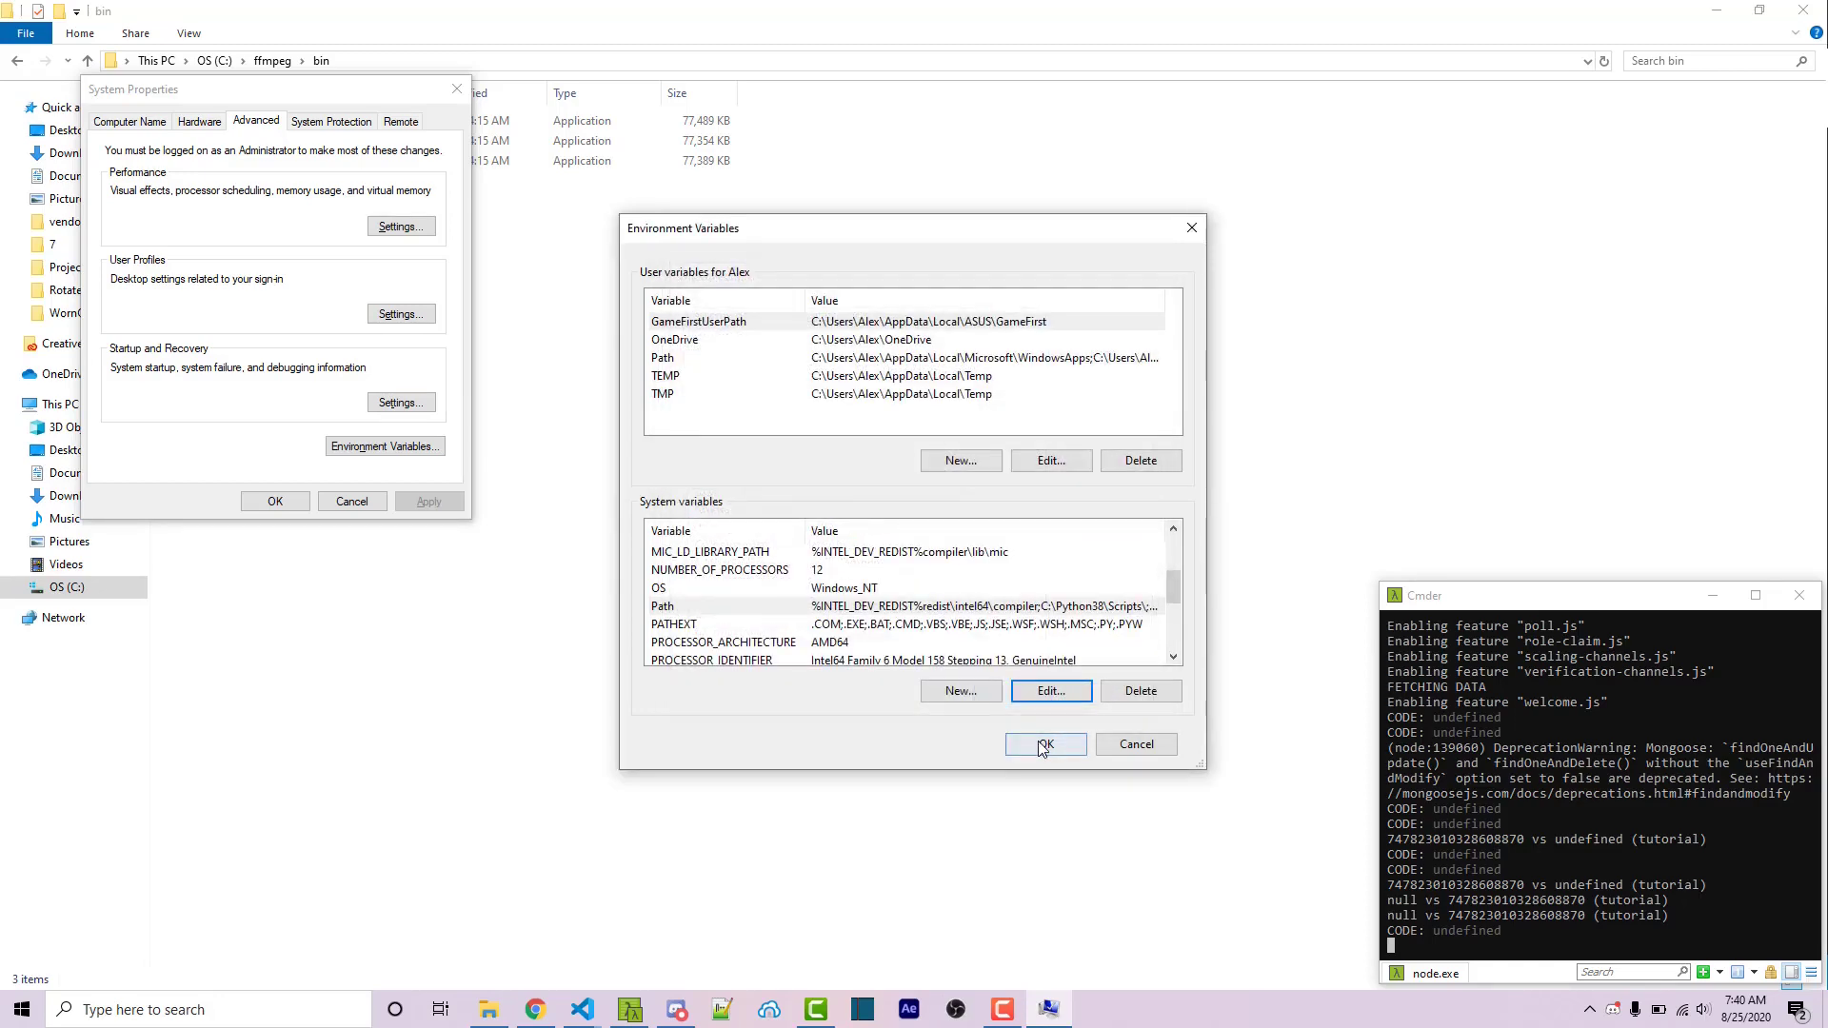
left_click(1043, 744)
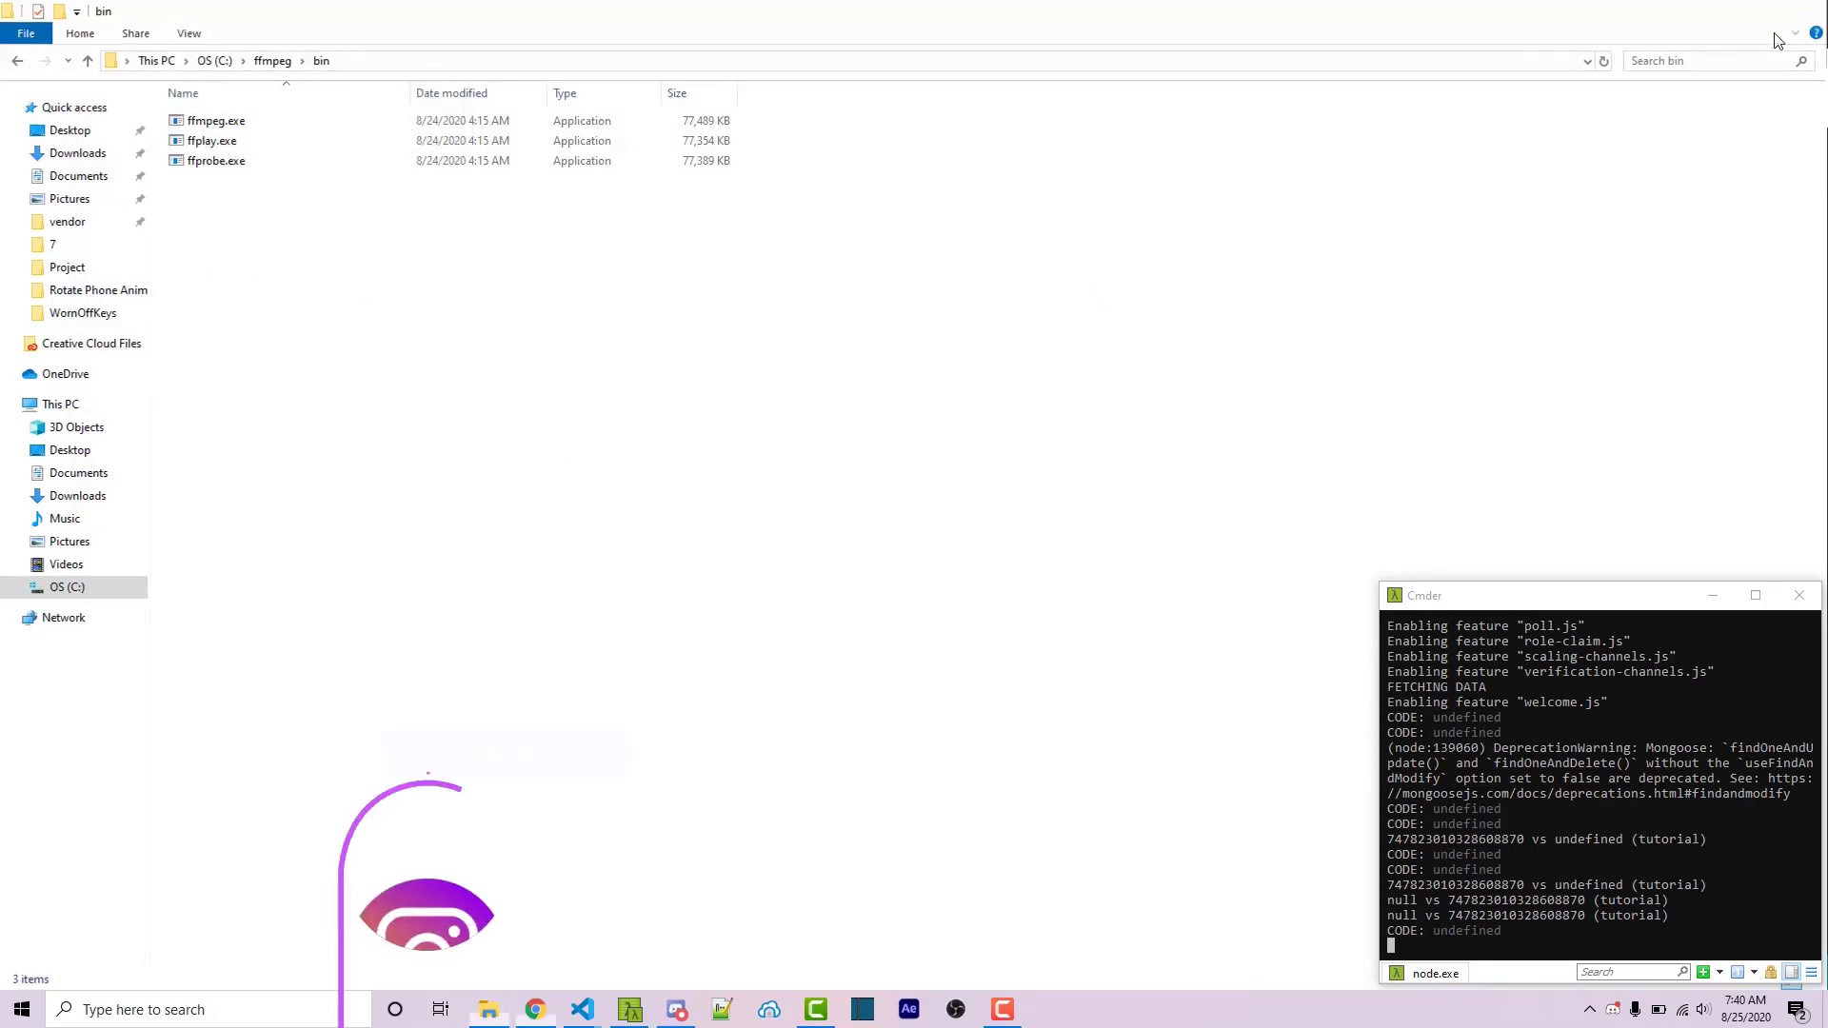
left_click(581, 1009)
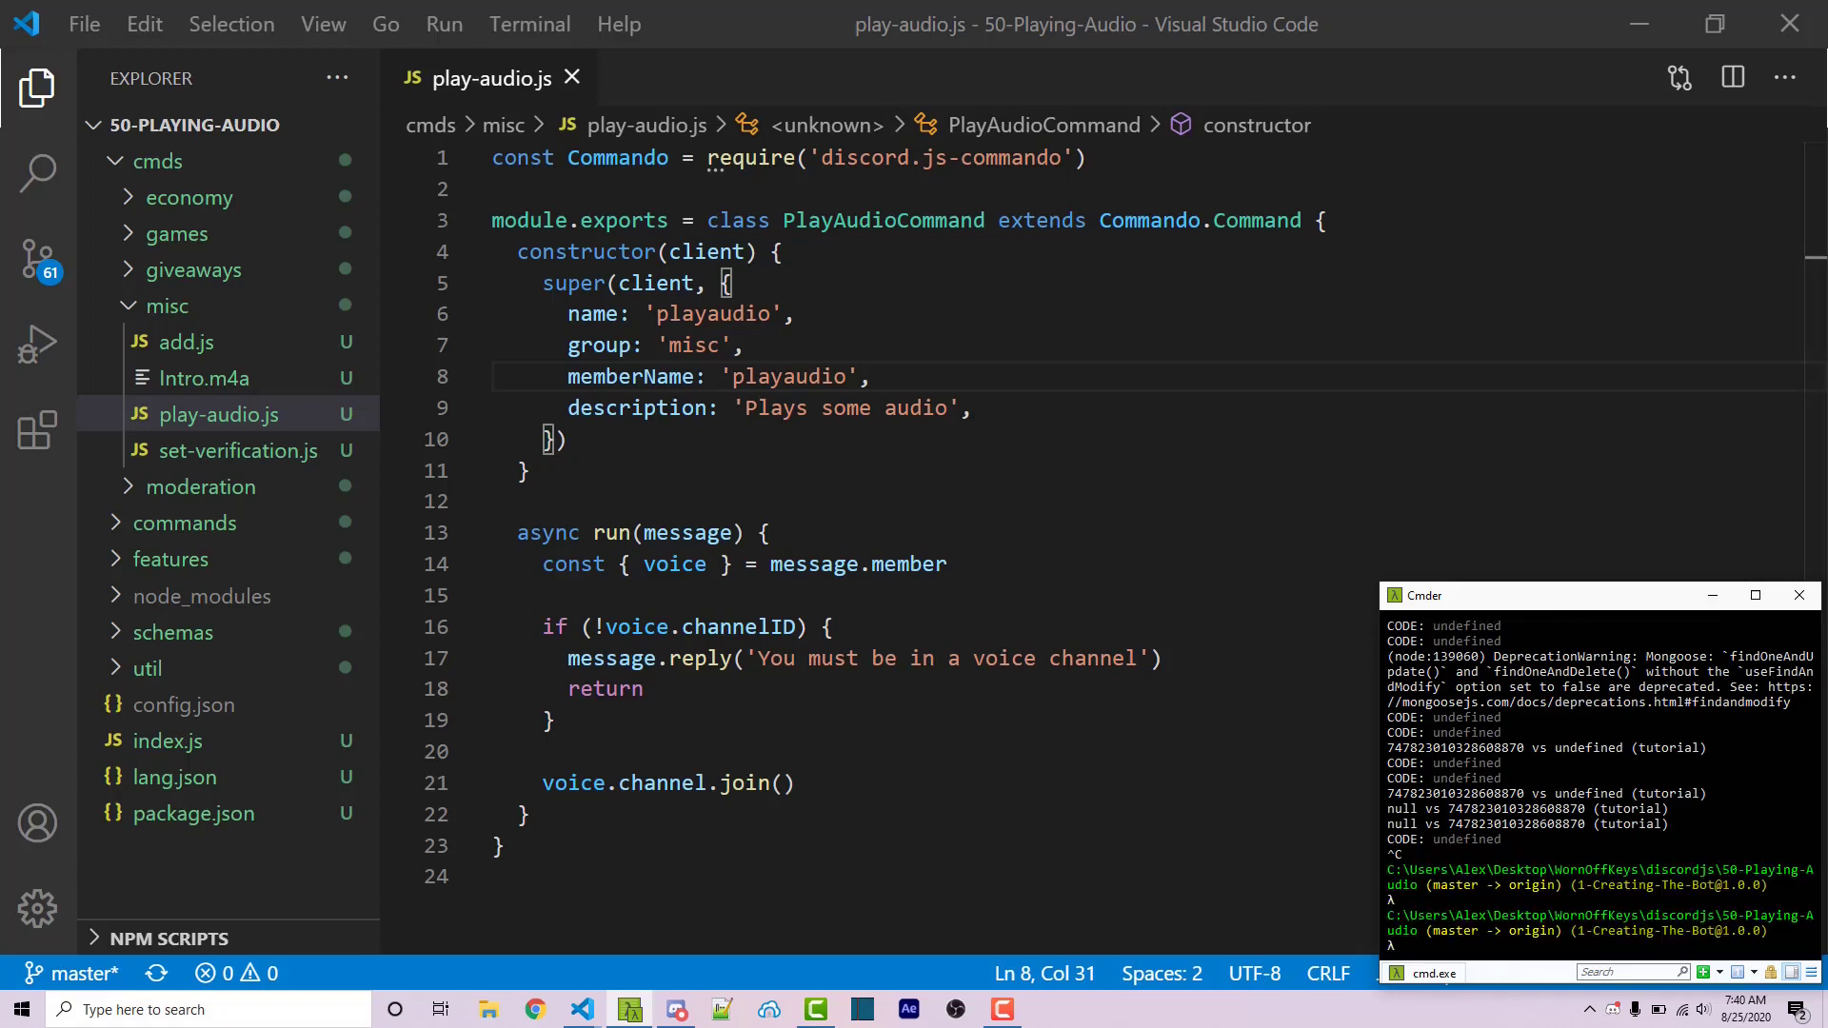
type("npm install discordjs")
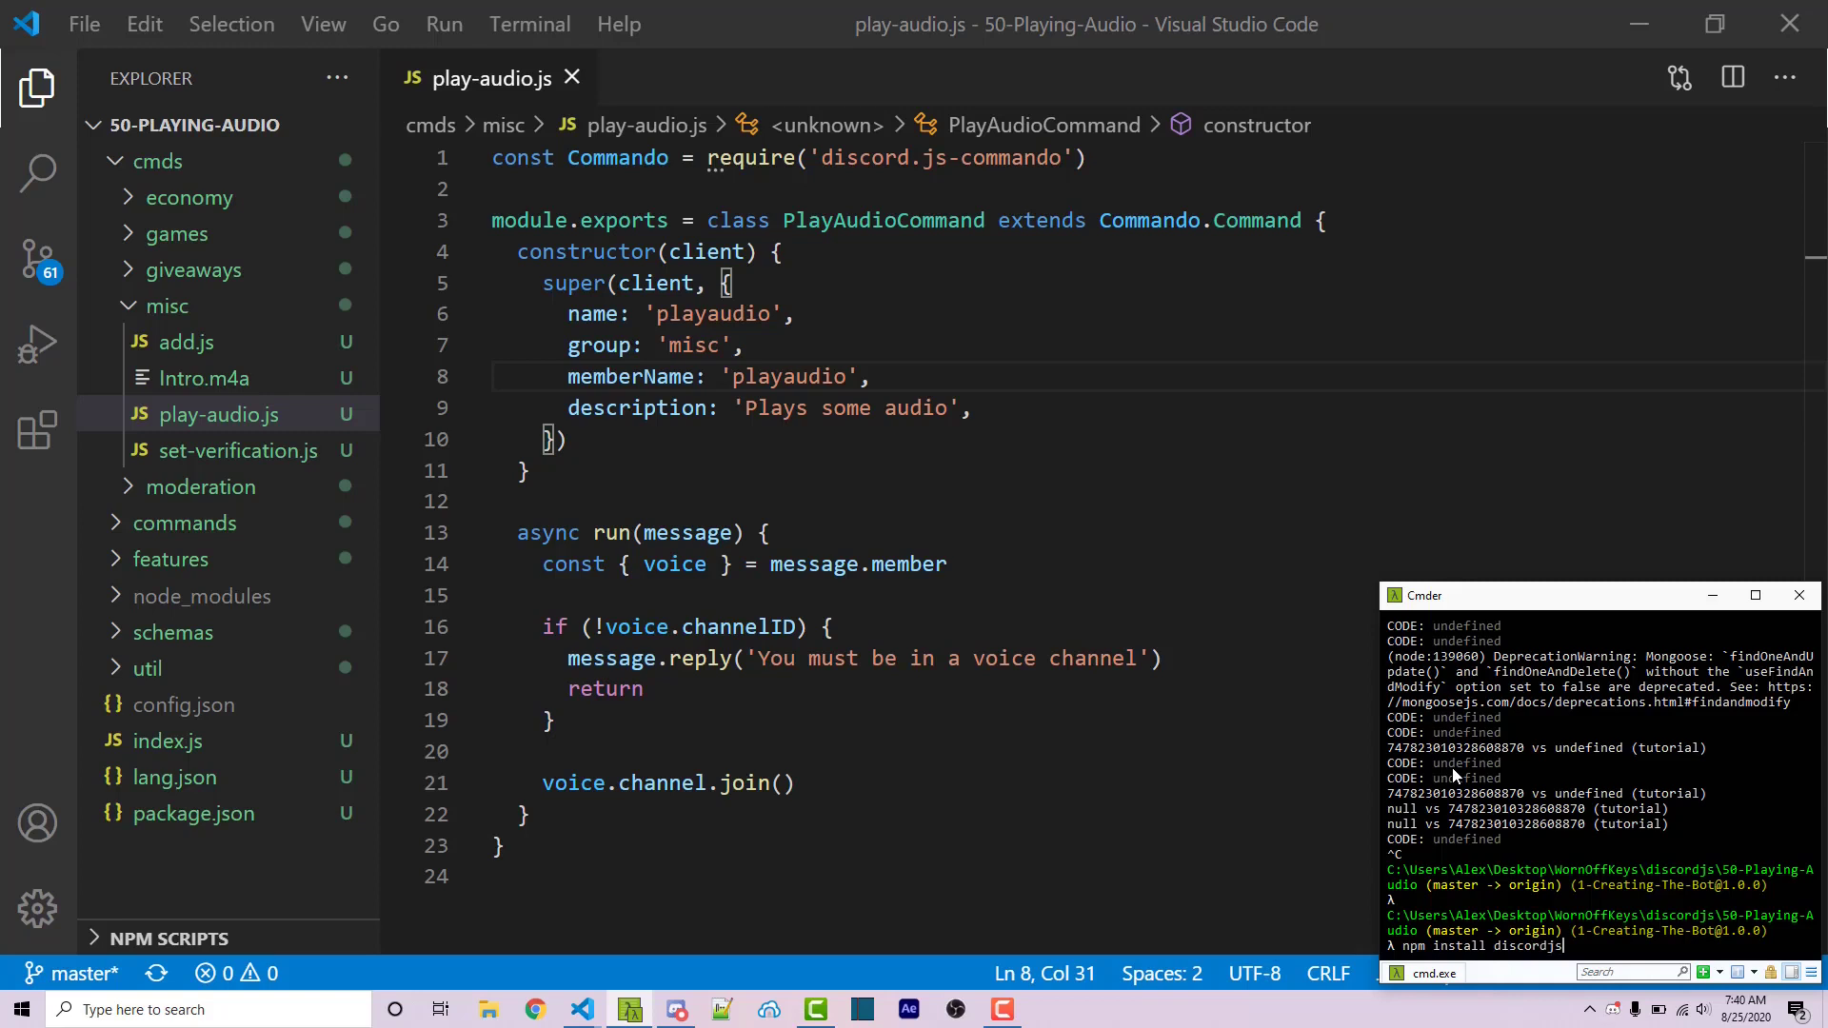
type("/")
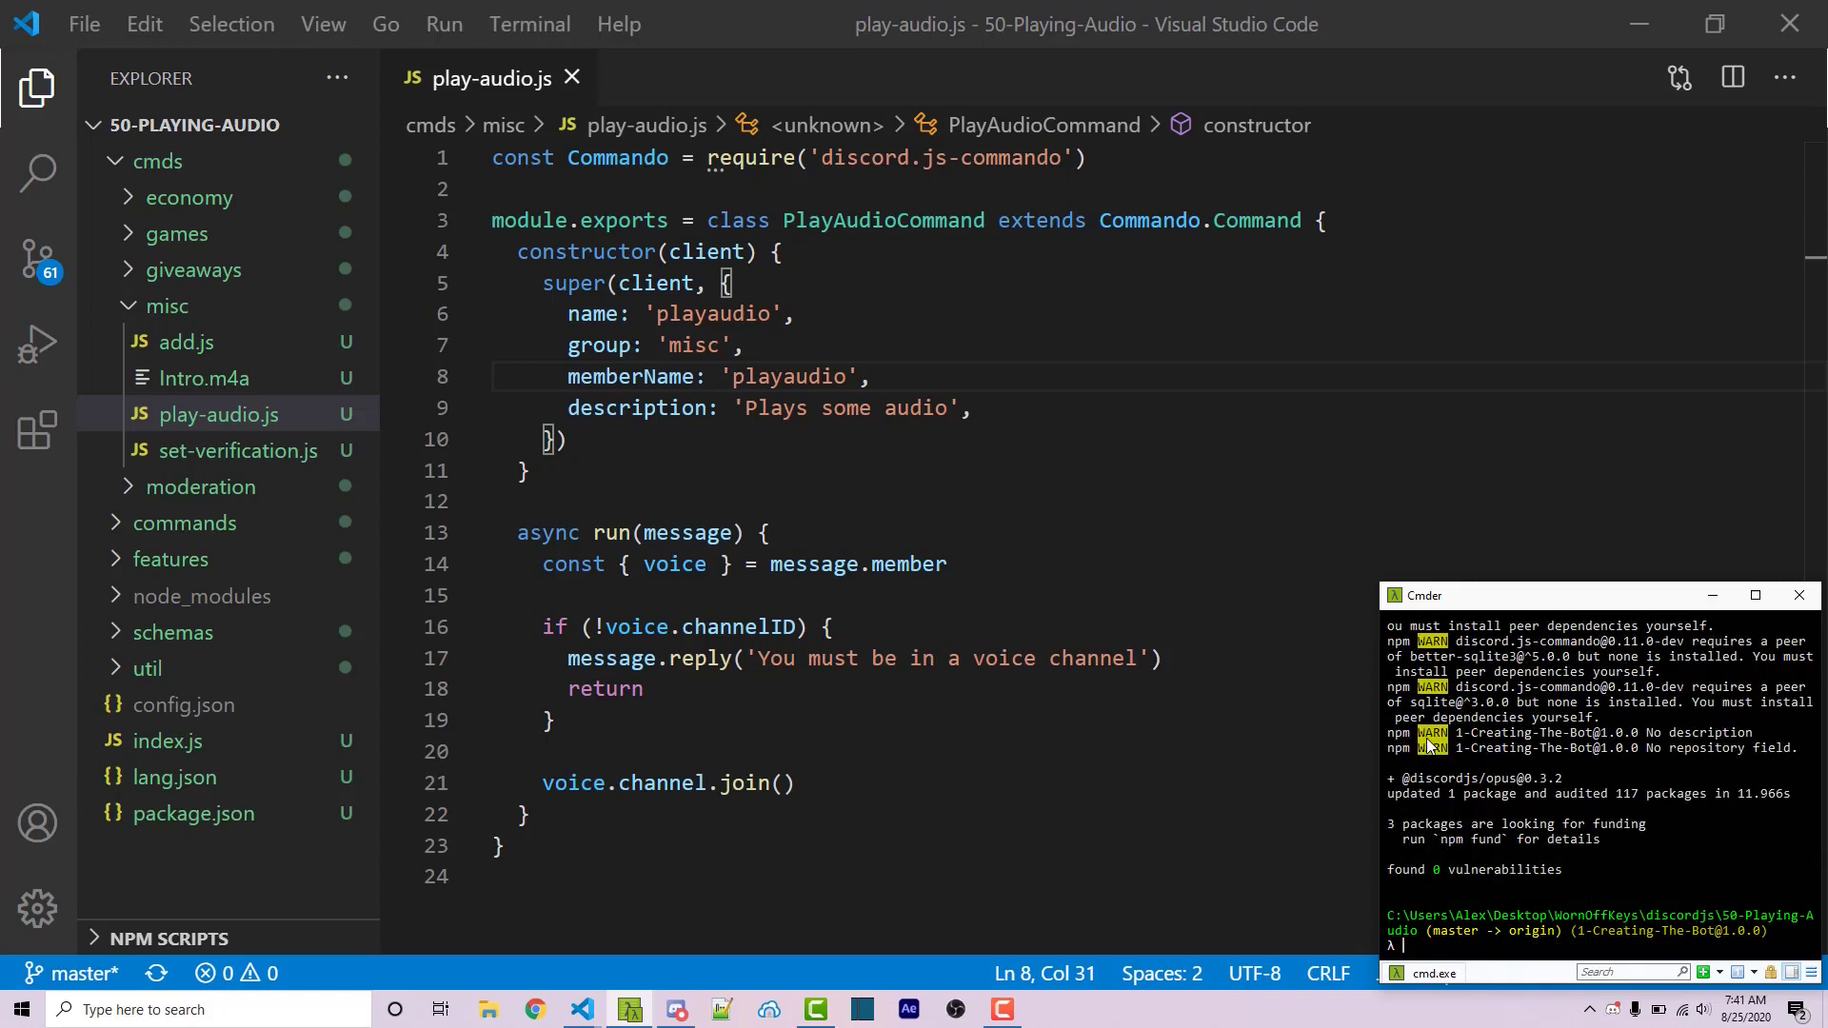
left_click(548, 500)
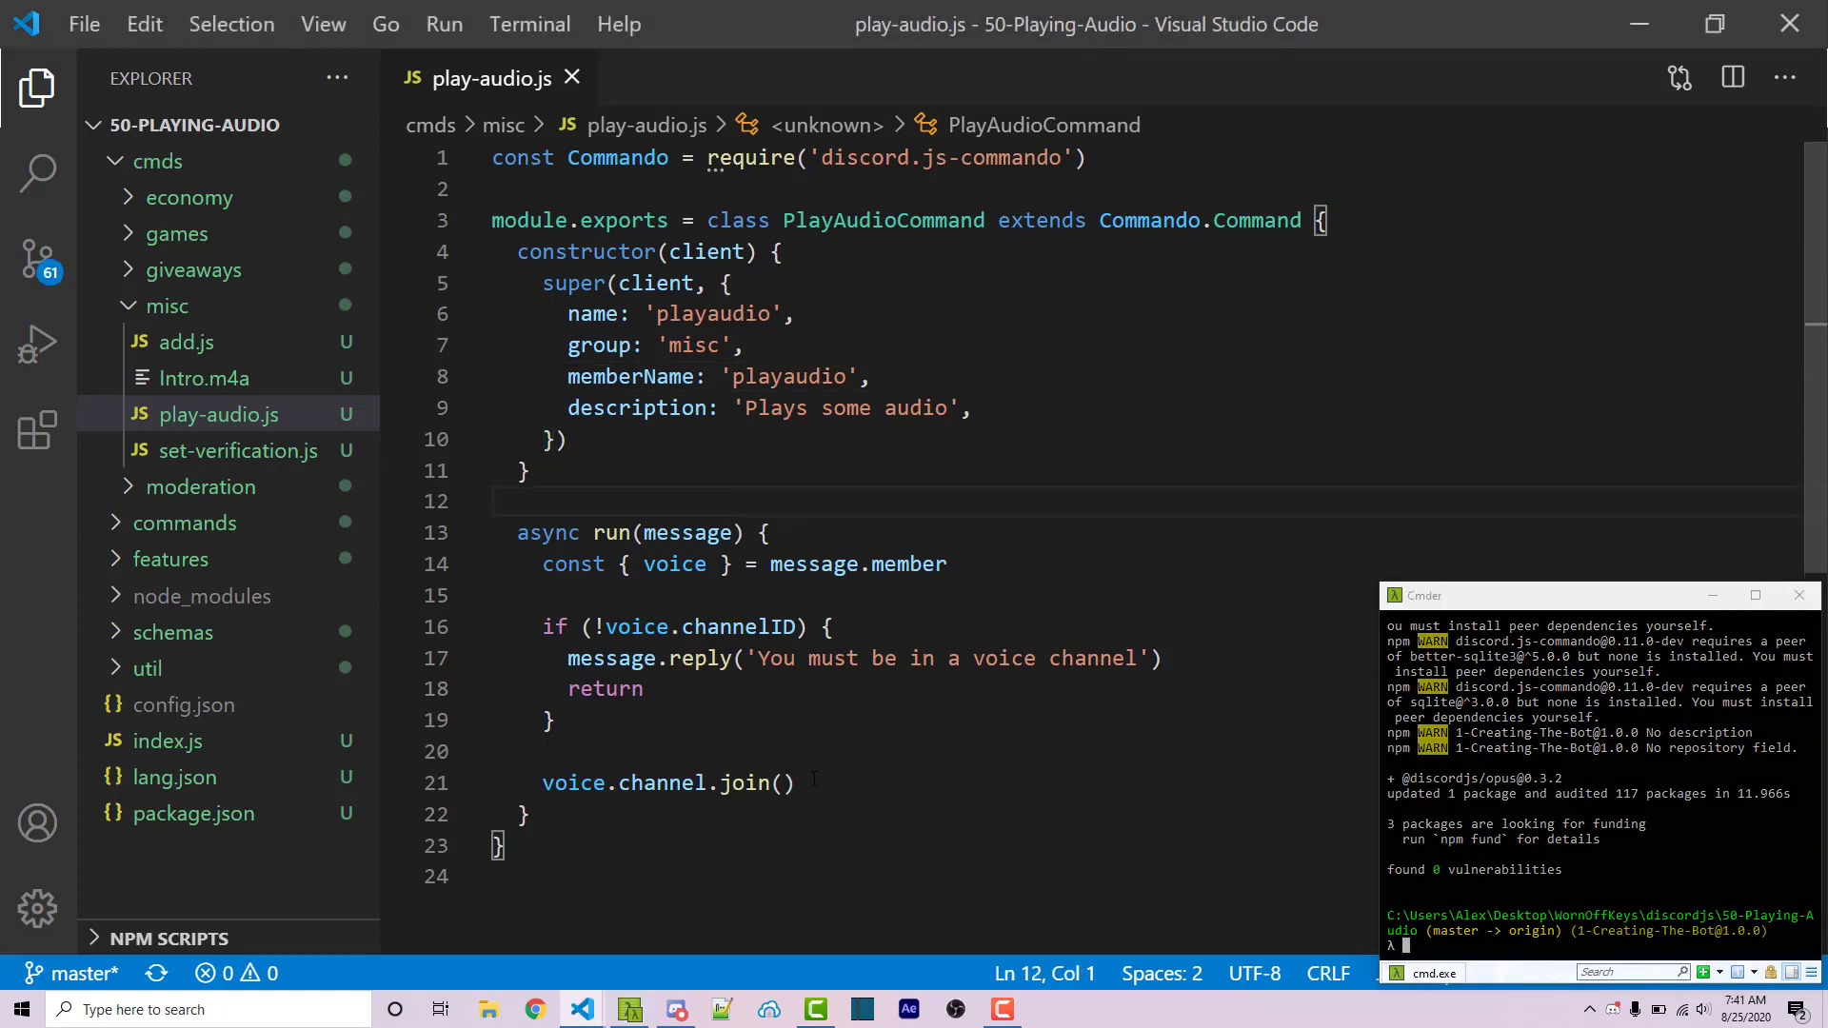
Step: Below the Commando import, add the line const path = require('')
left_click(782, 782)
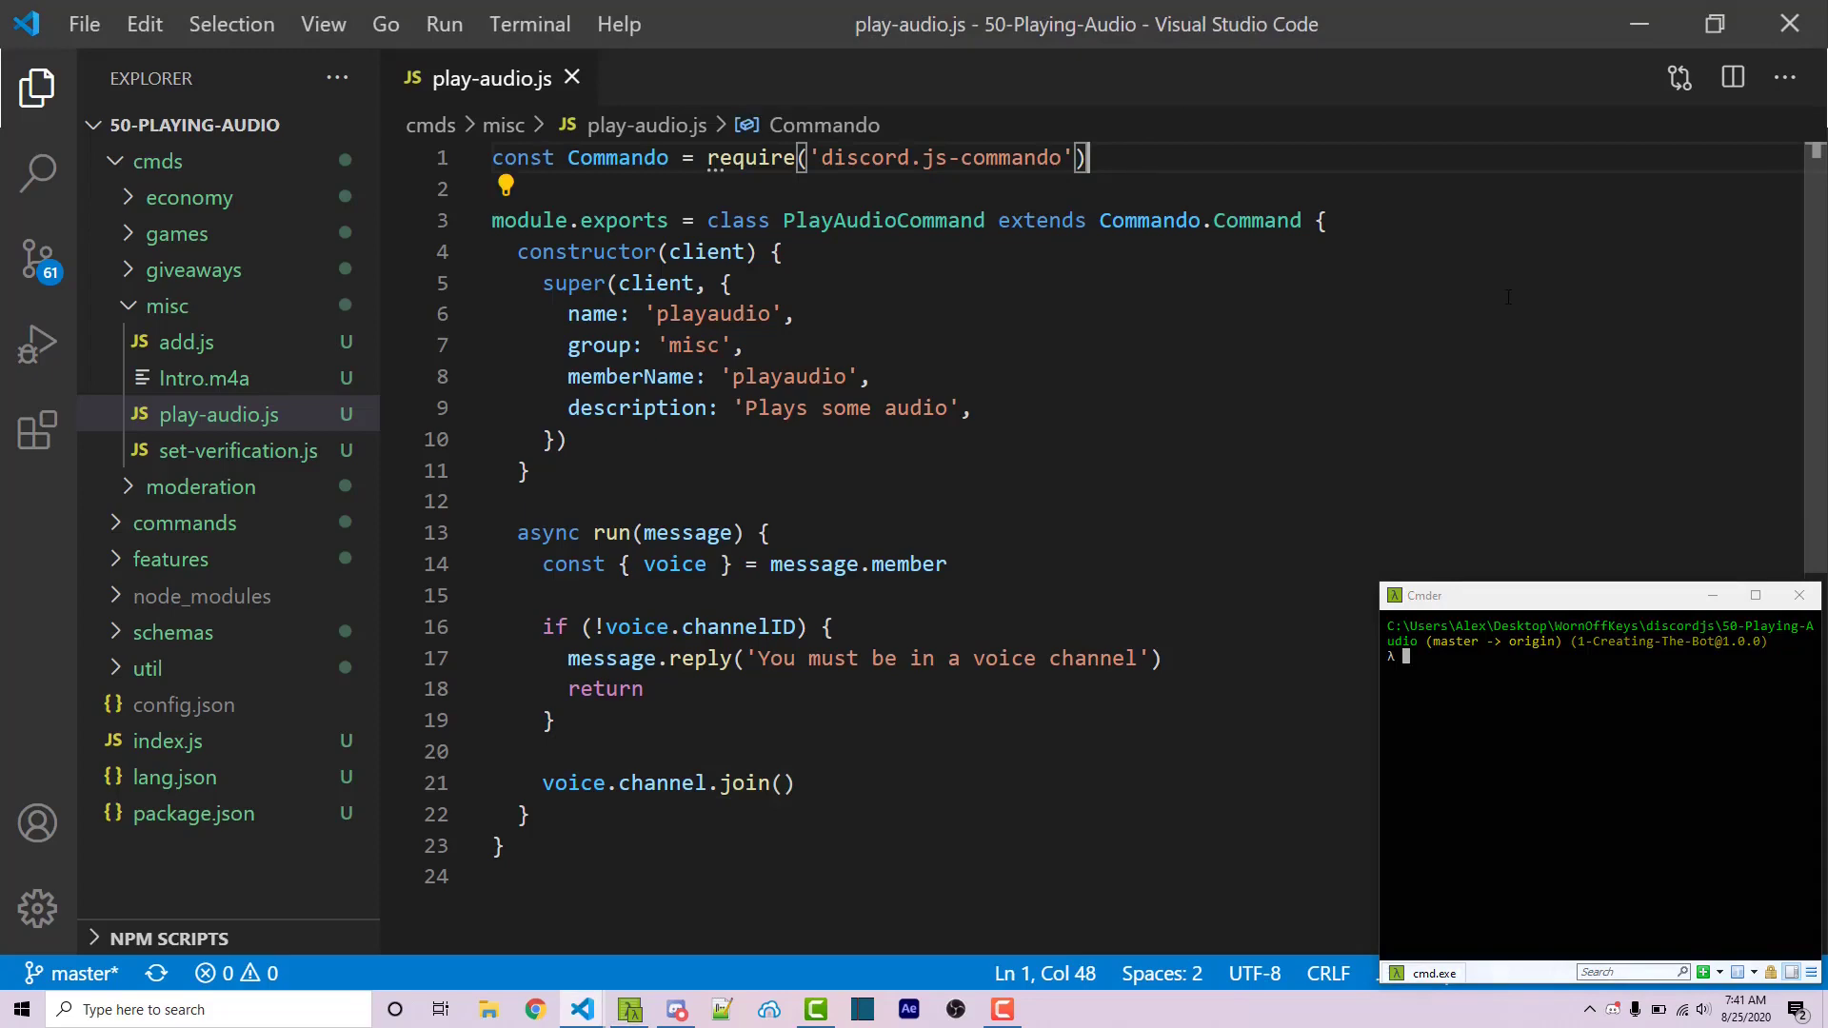
key("Enter")
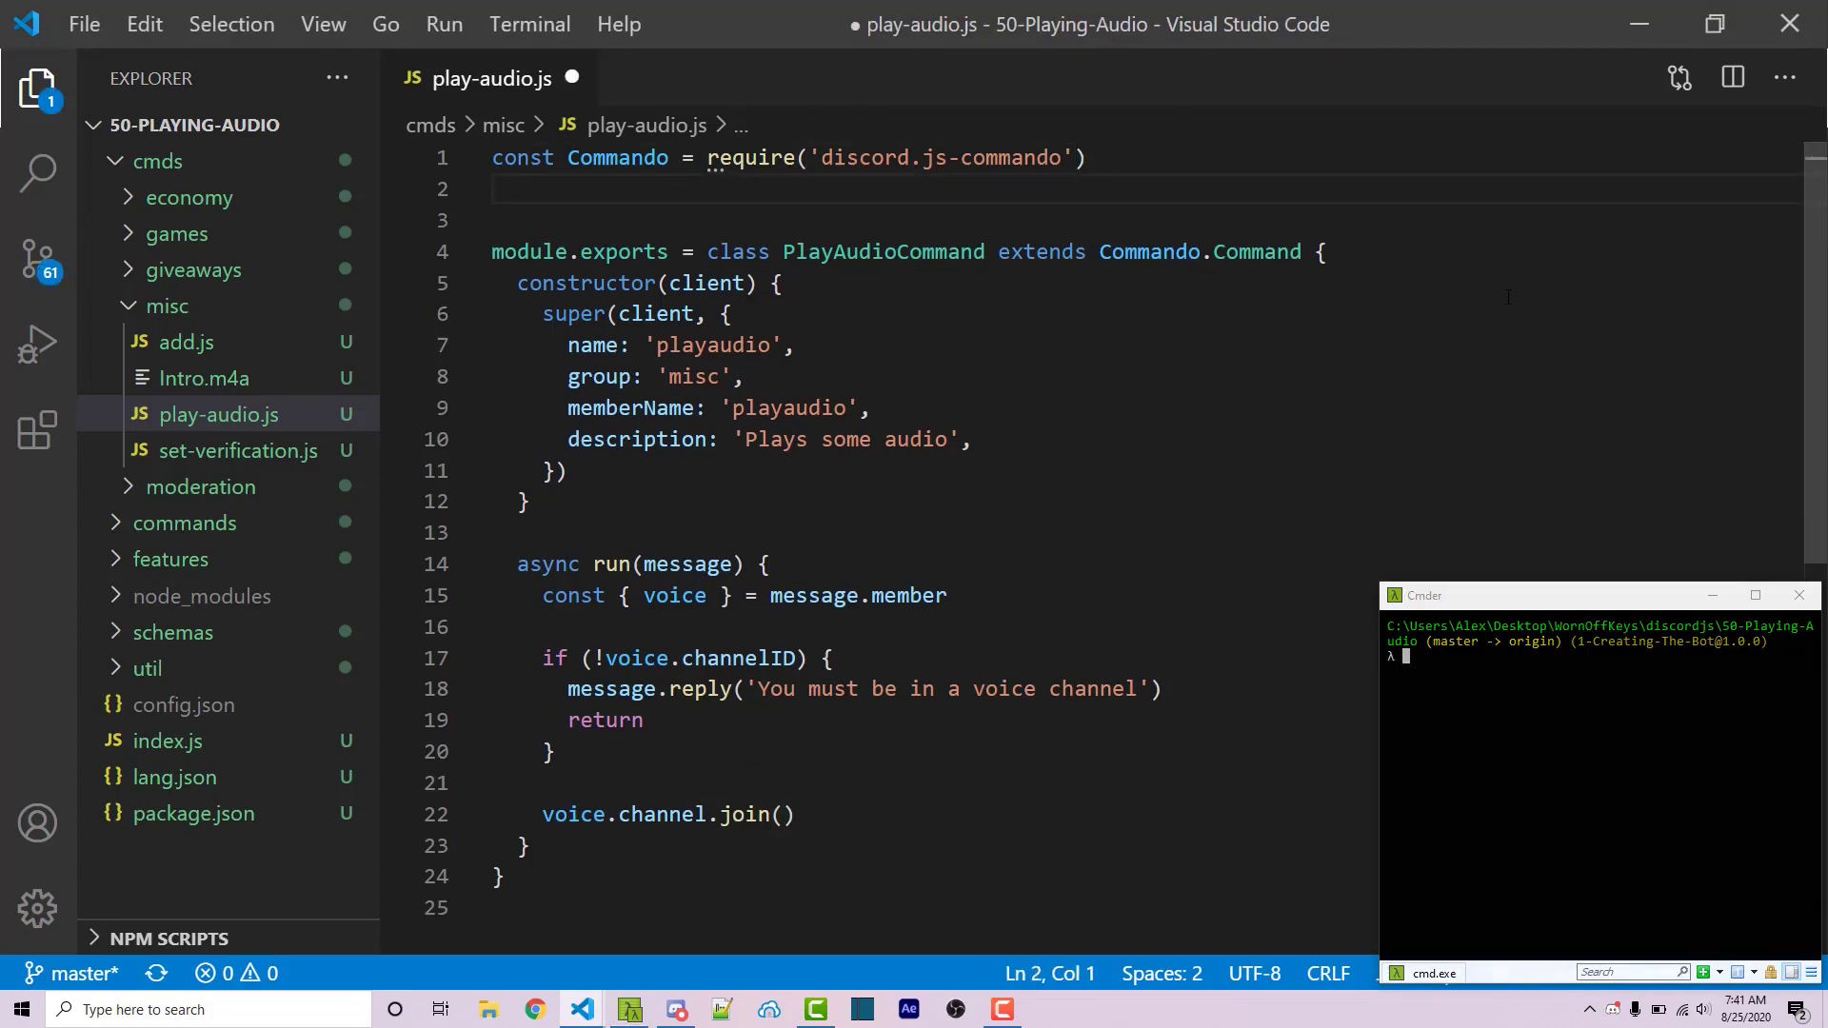
type("const")
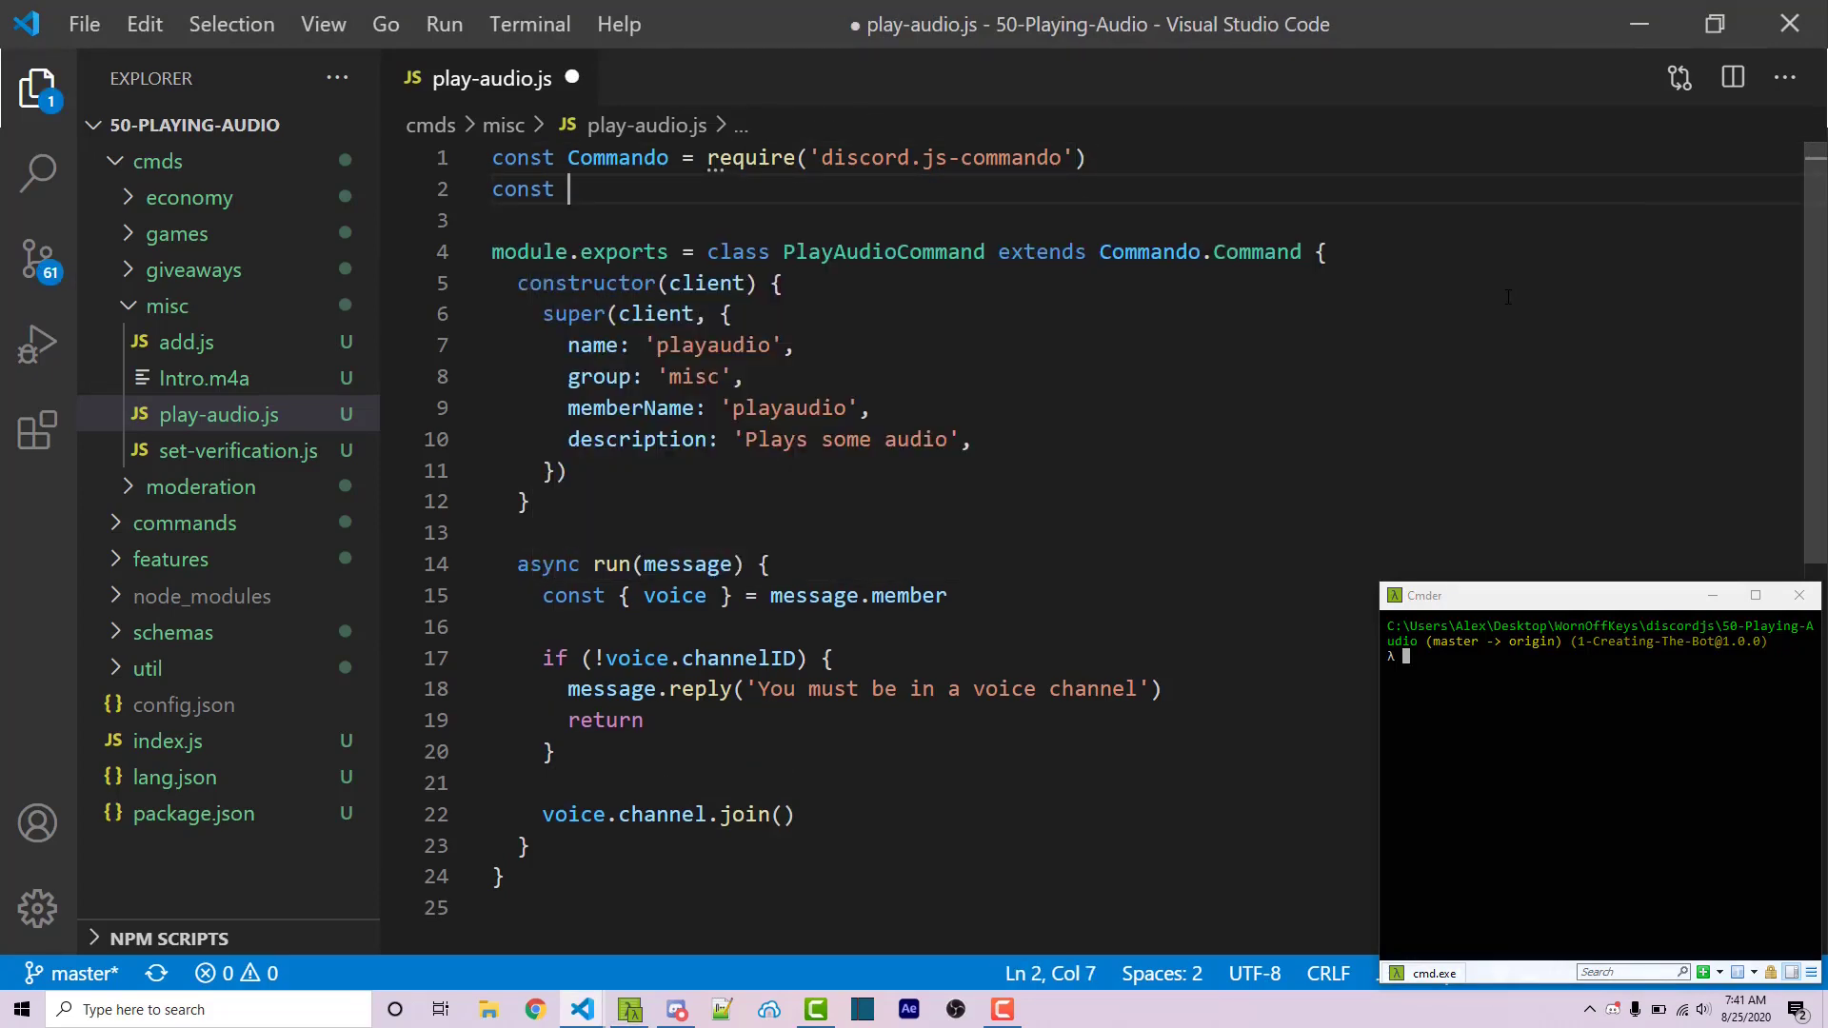
type("path =")
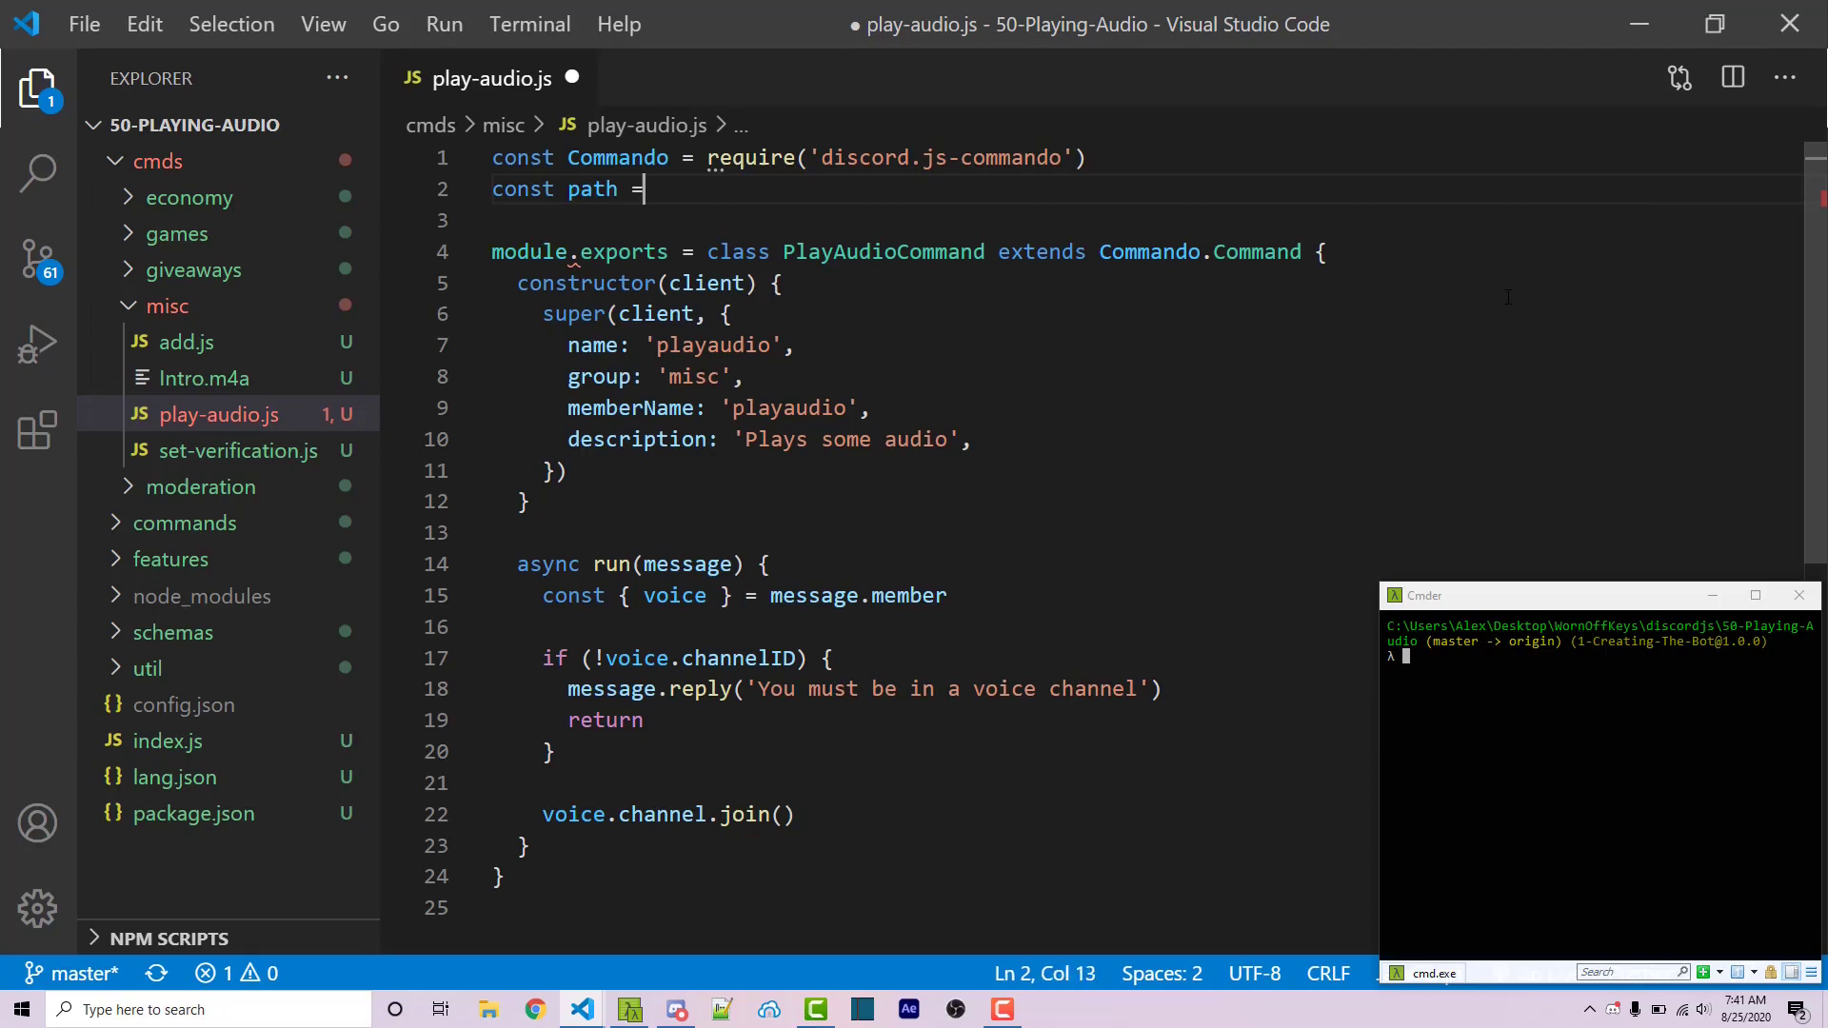
type("require('')")
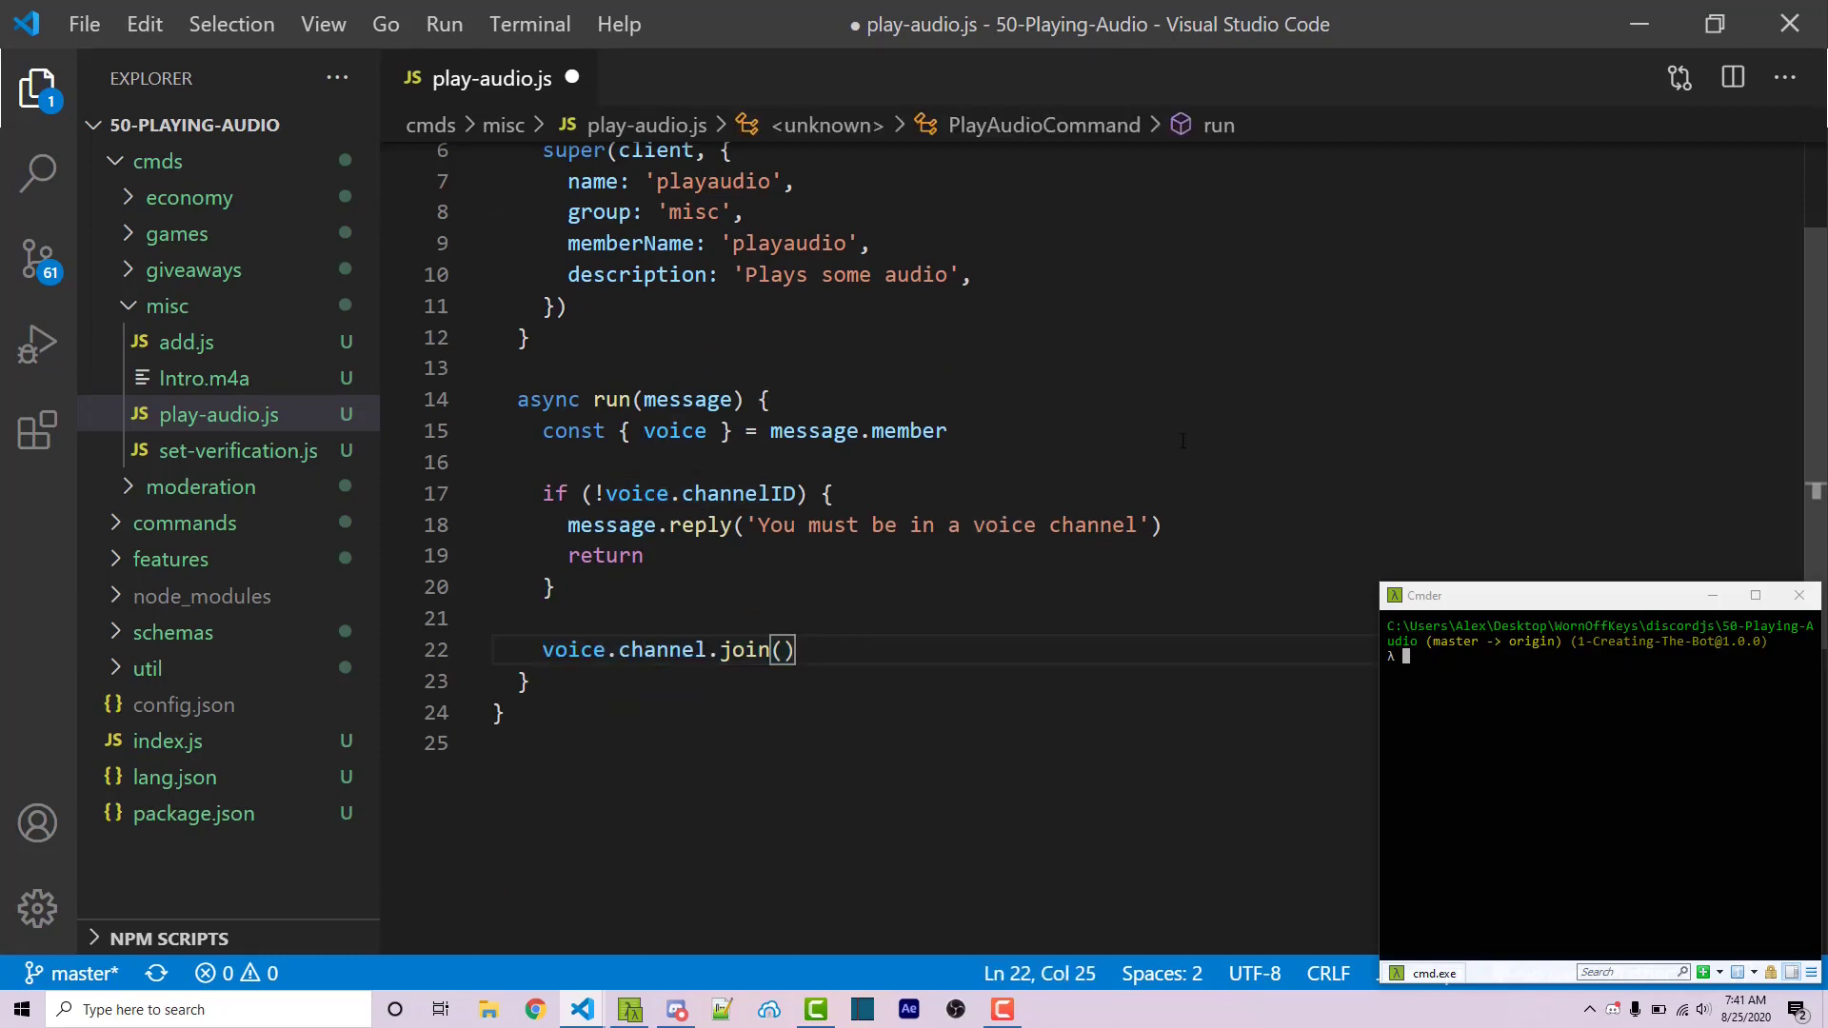
Step: Chain .then((connection) => { connection.play( onto voice.channel.join()
type(".then(()")
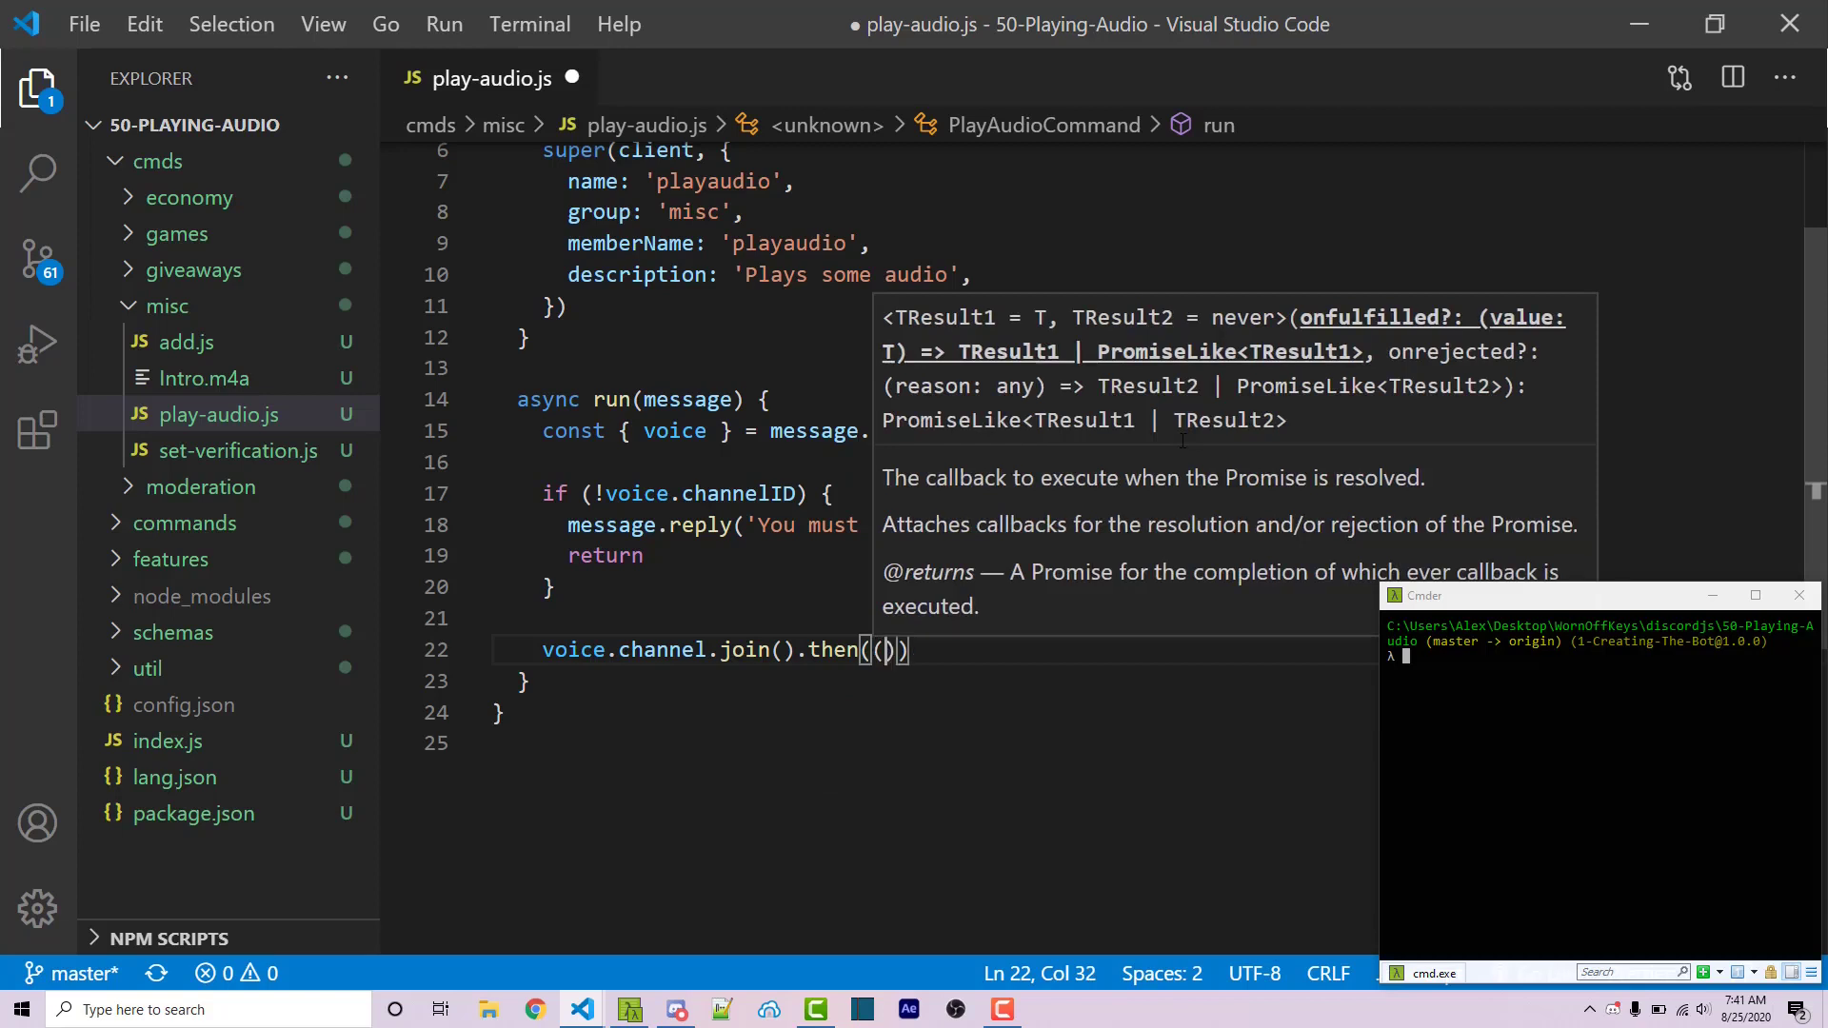
type("() => {")
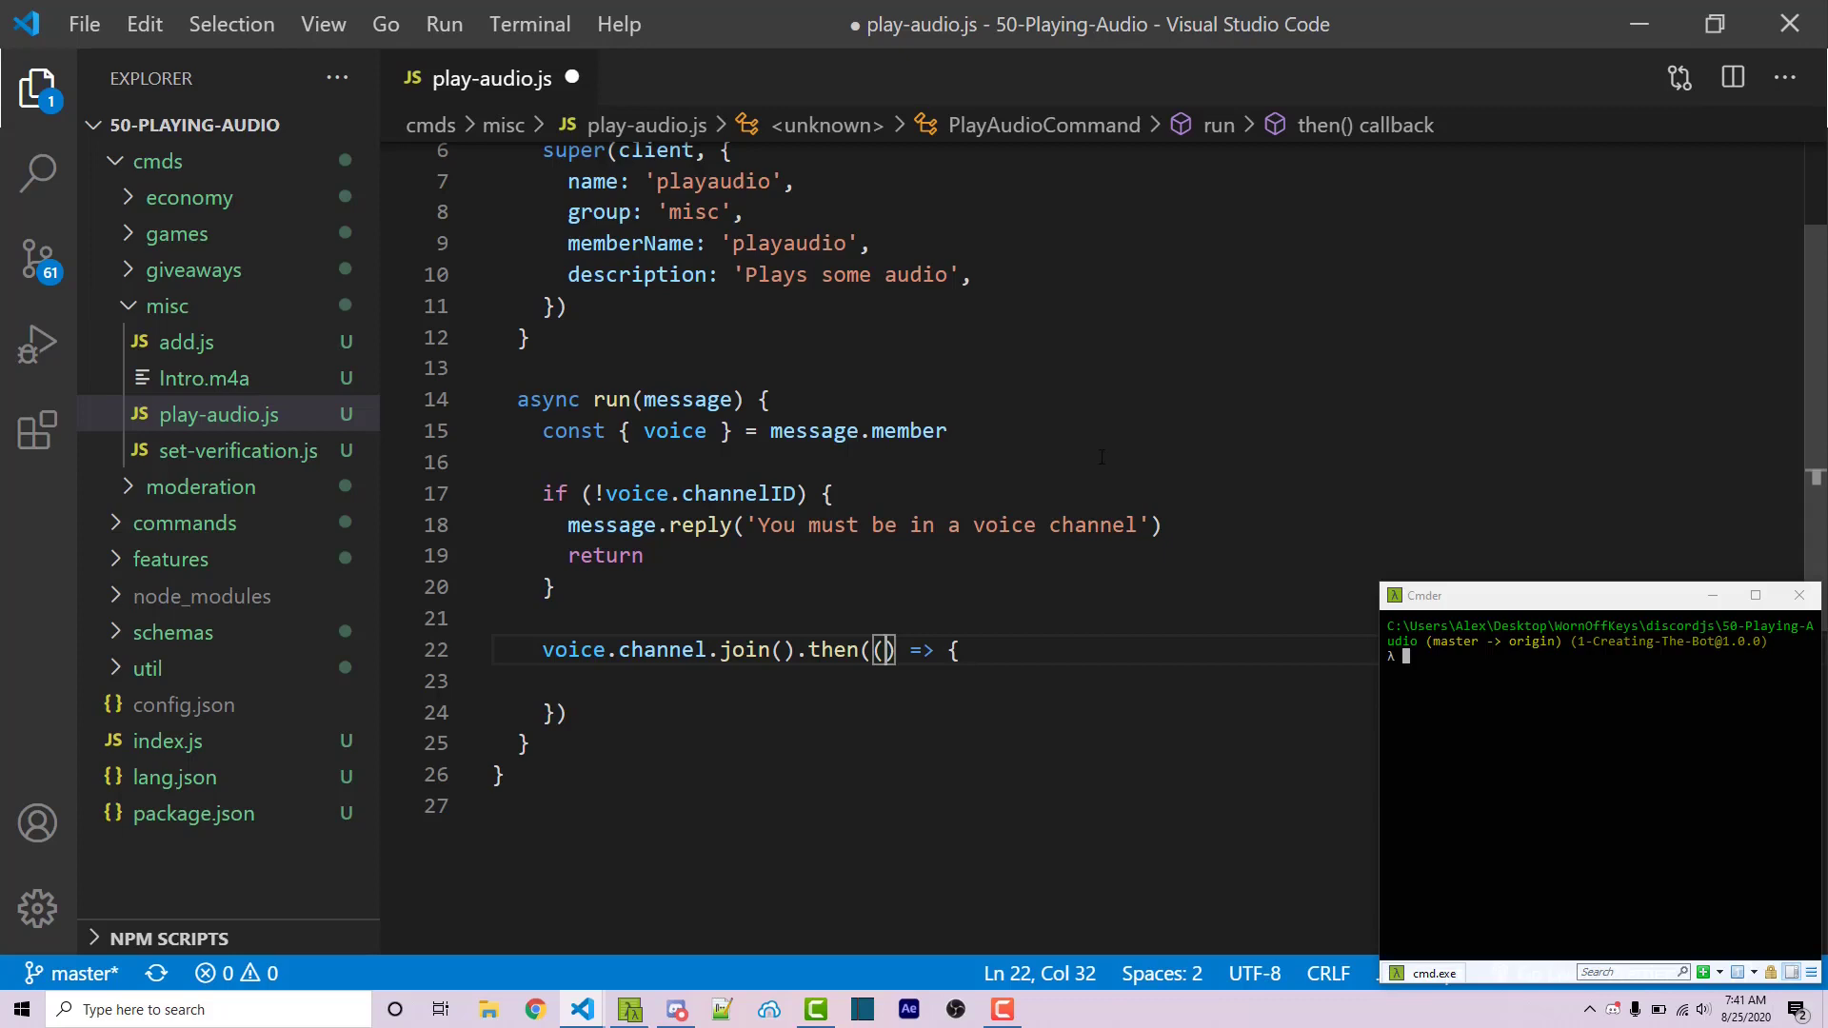
type("connection")
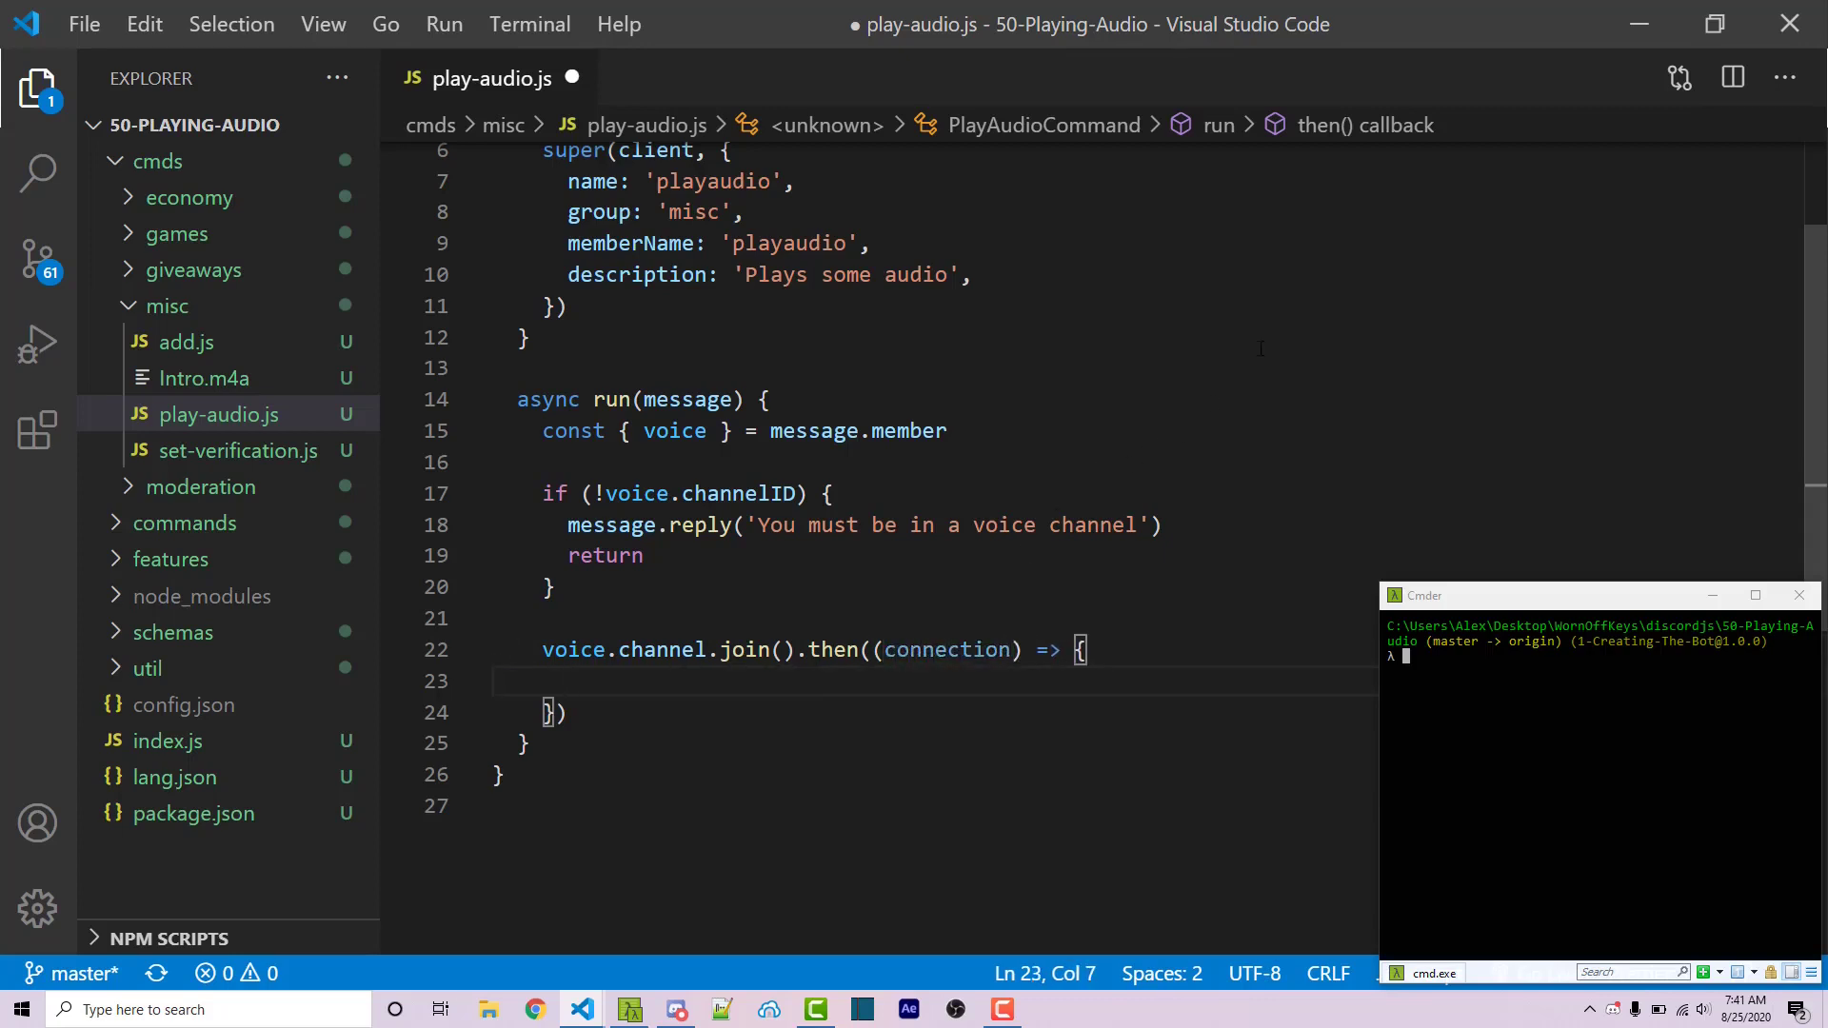
type("connection")
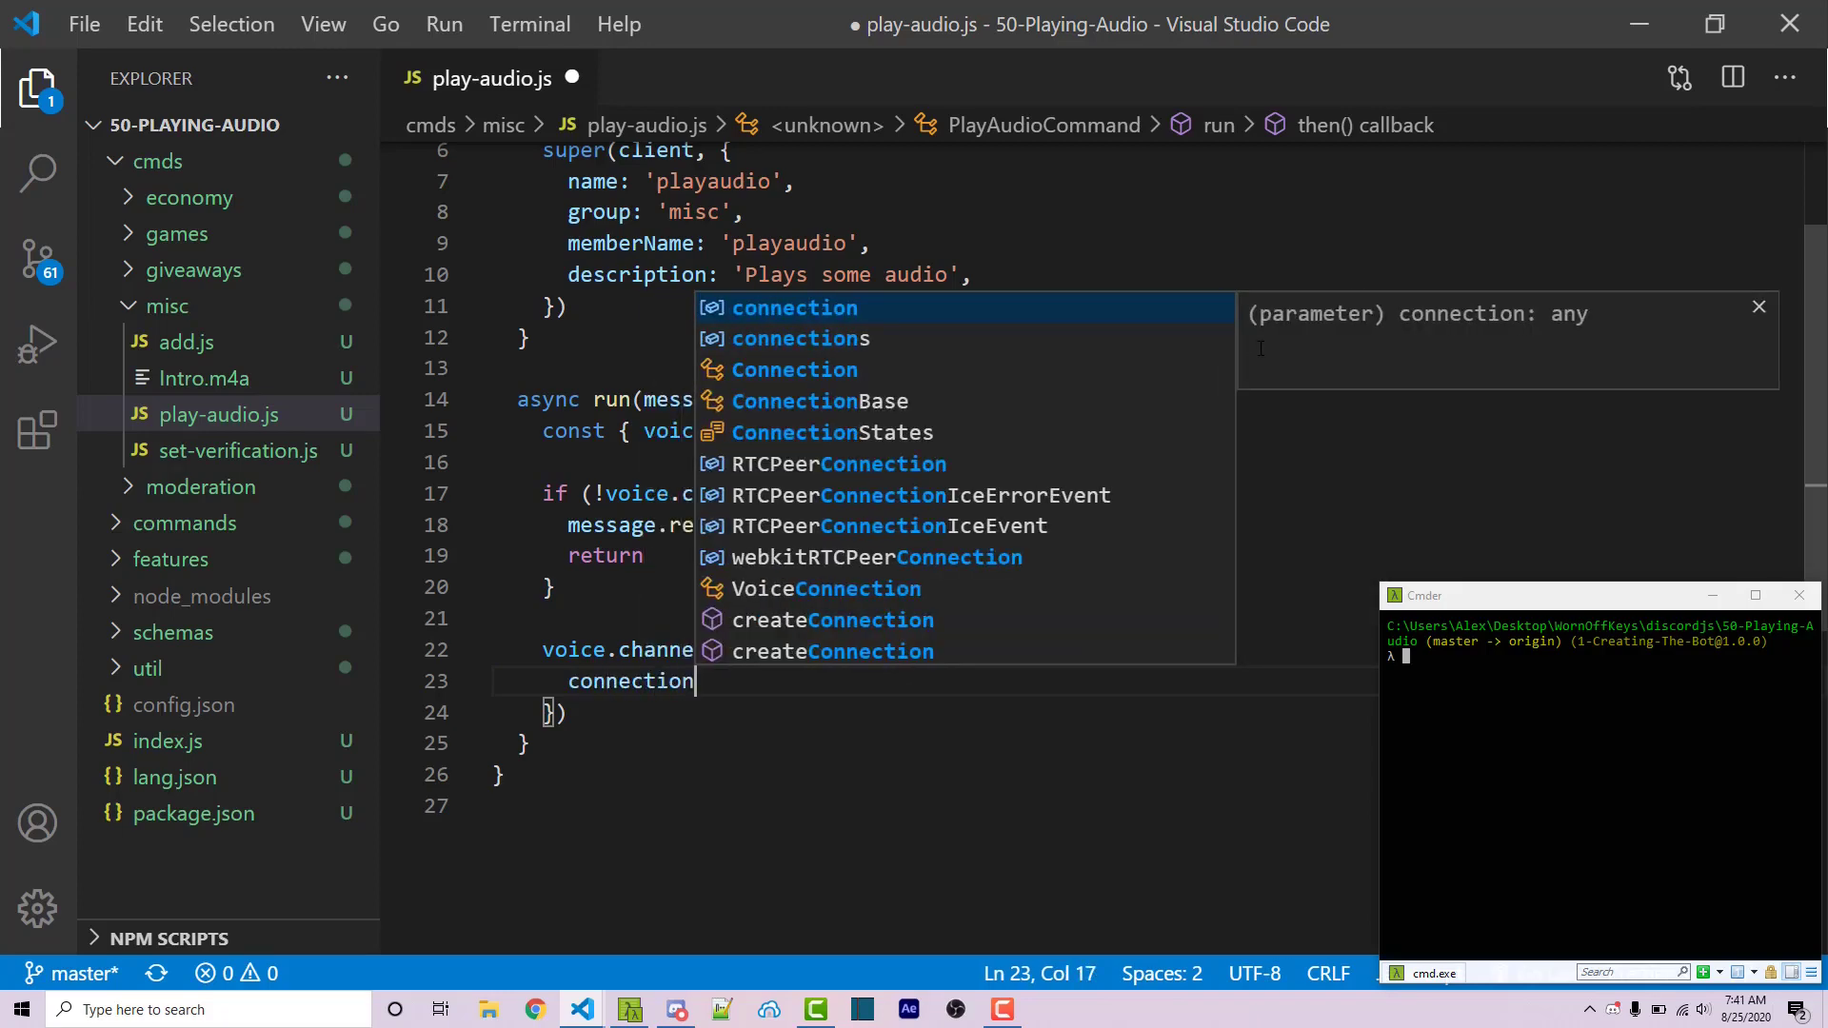
type(".play(path.join(__")
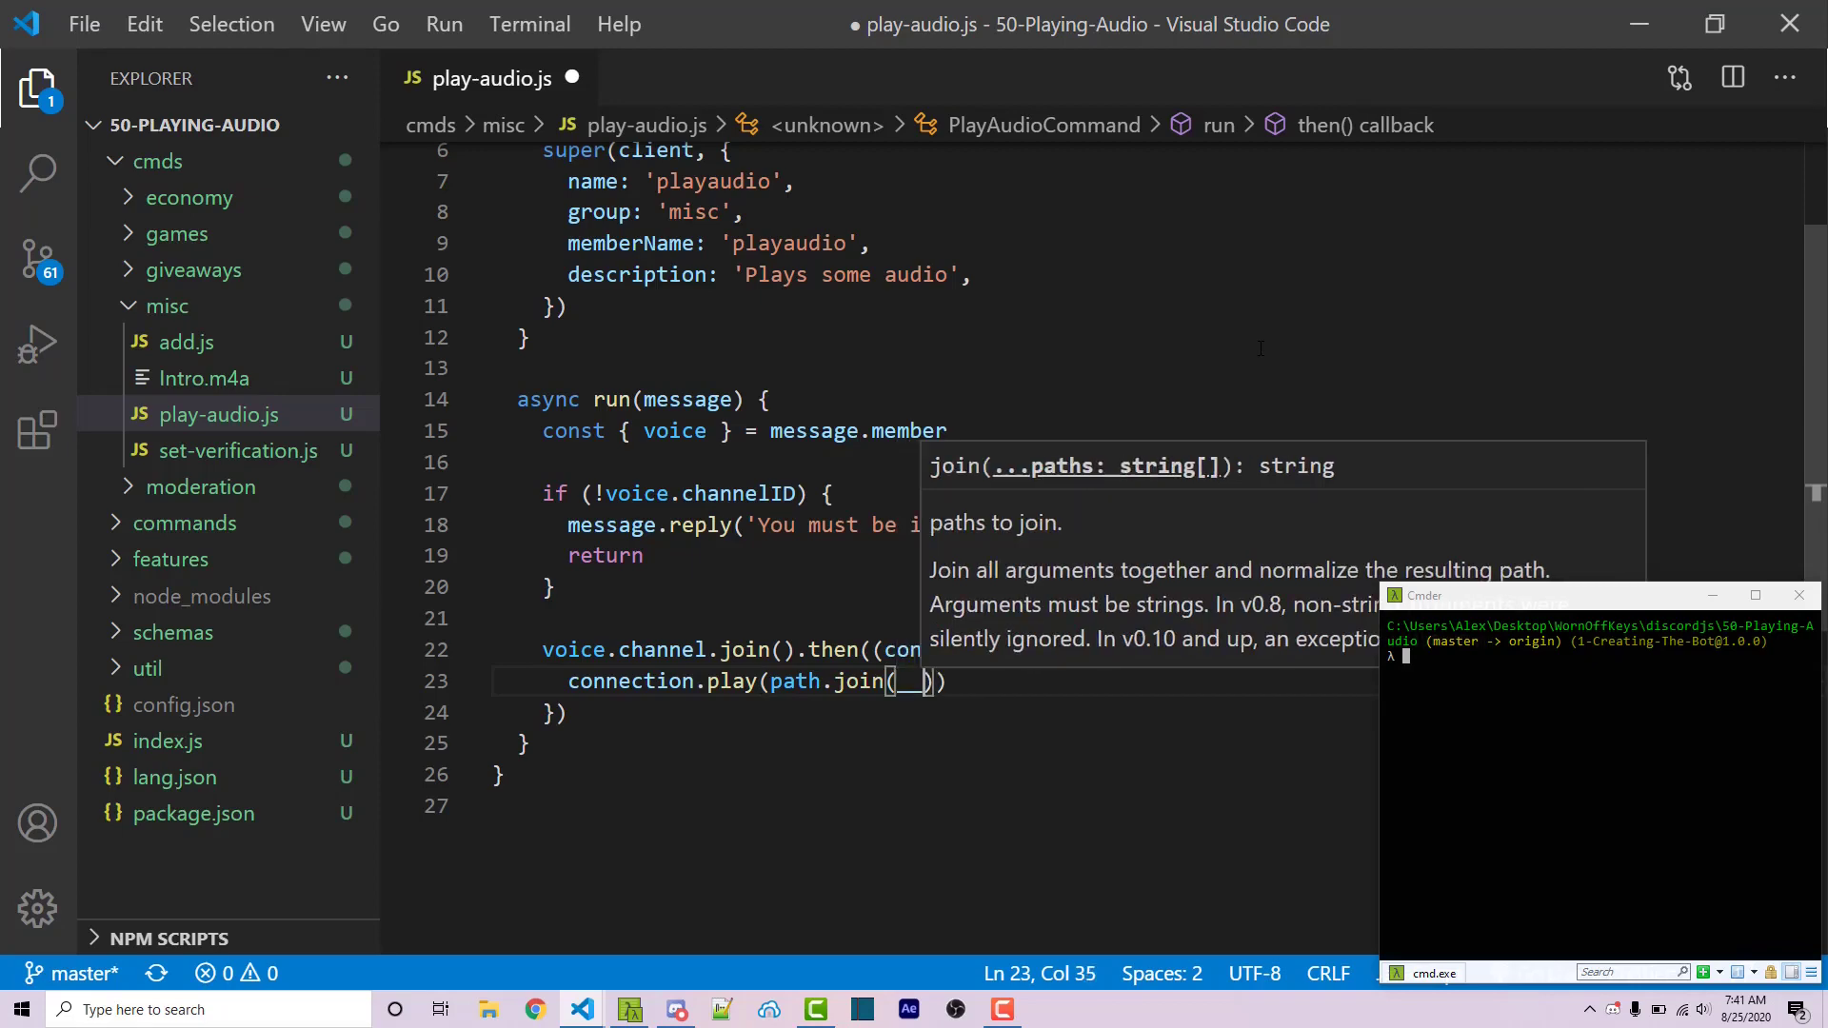
Step: Complete the call with path.join(__dirname, 'Intro.m4a'), save, and type npm install discordjs/opus in Cmder
type("__dirname")
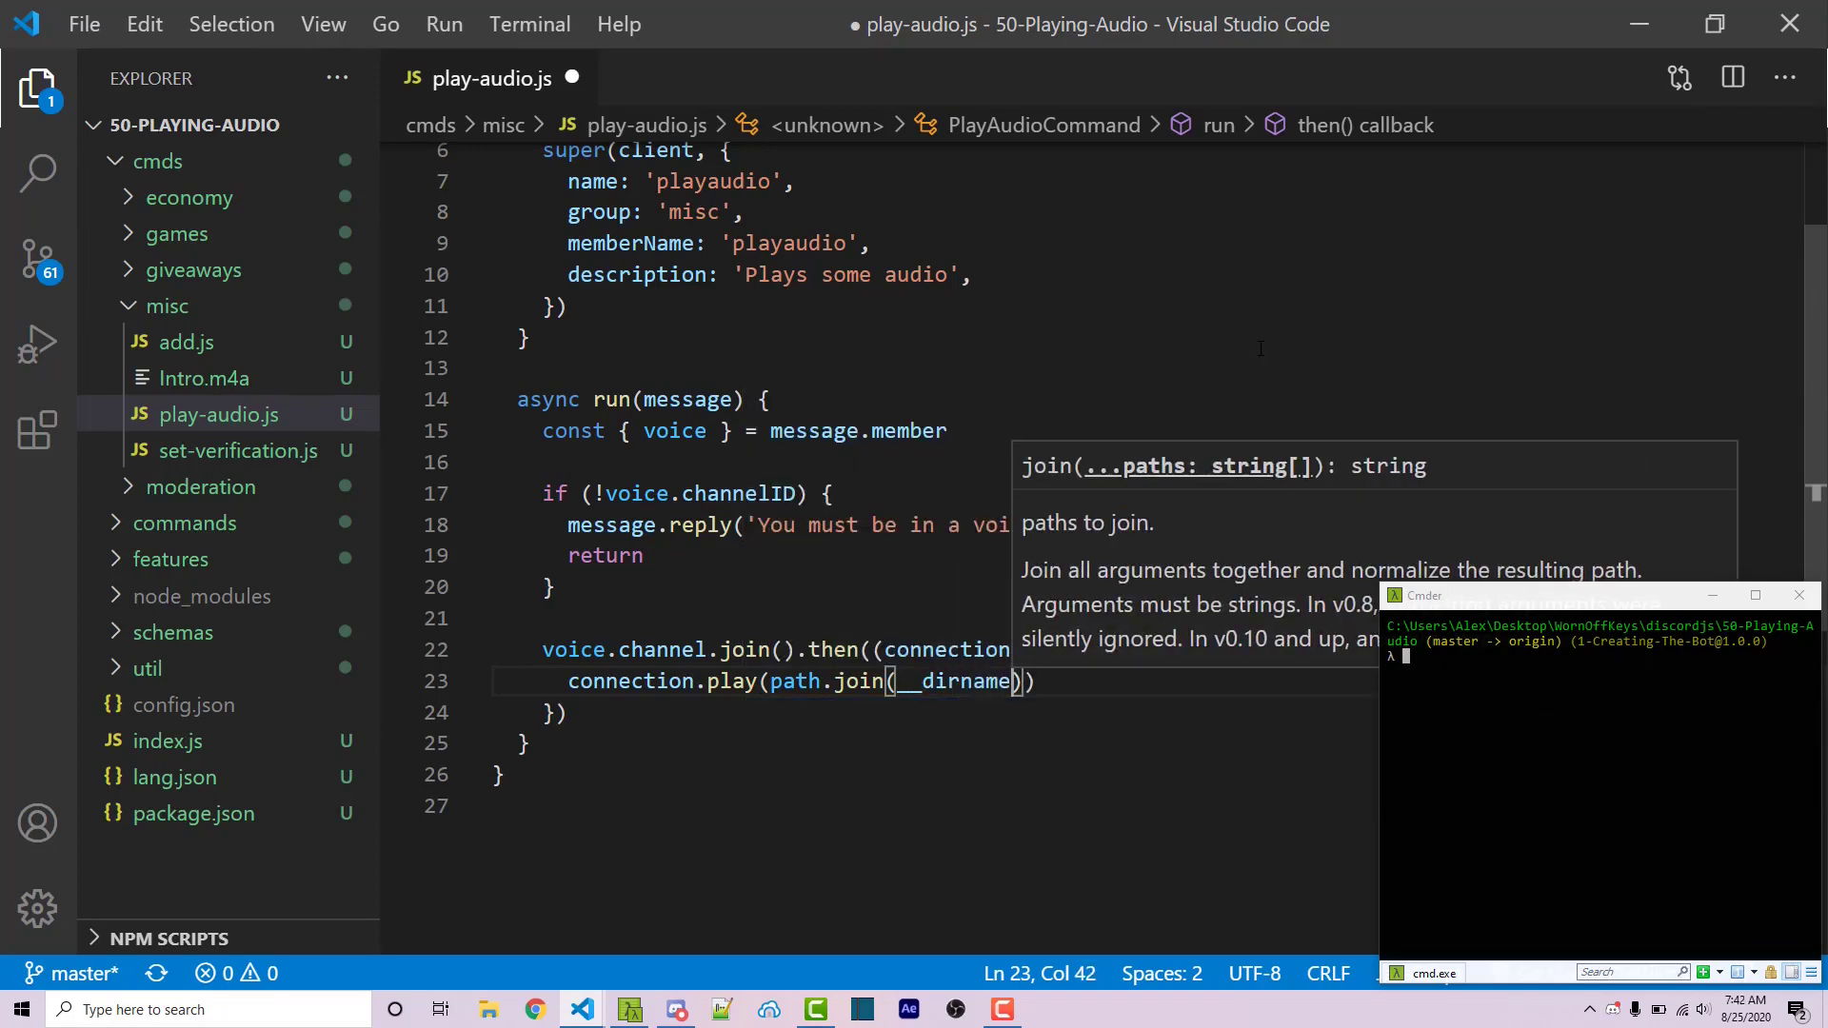
type(",")
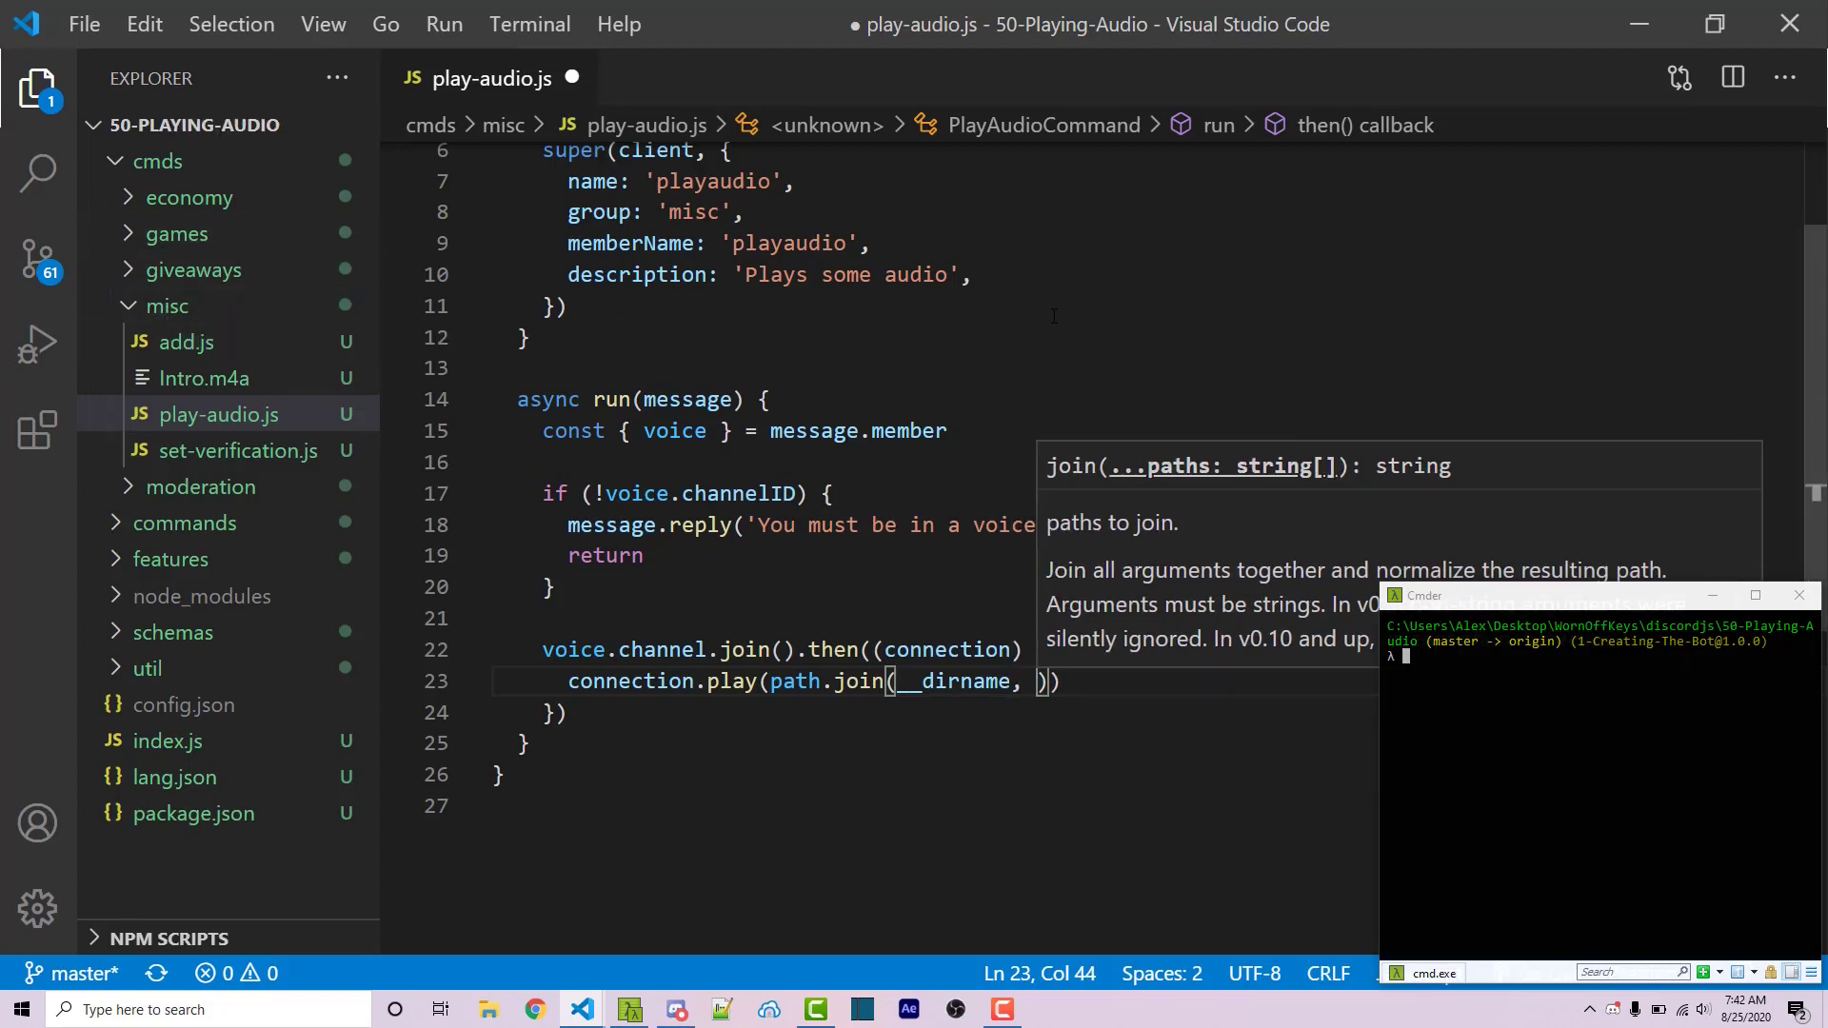
type("''")
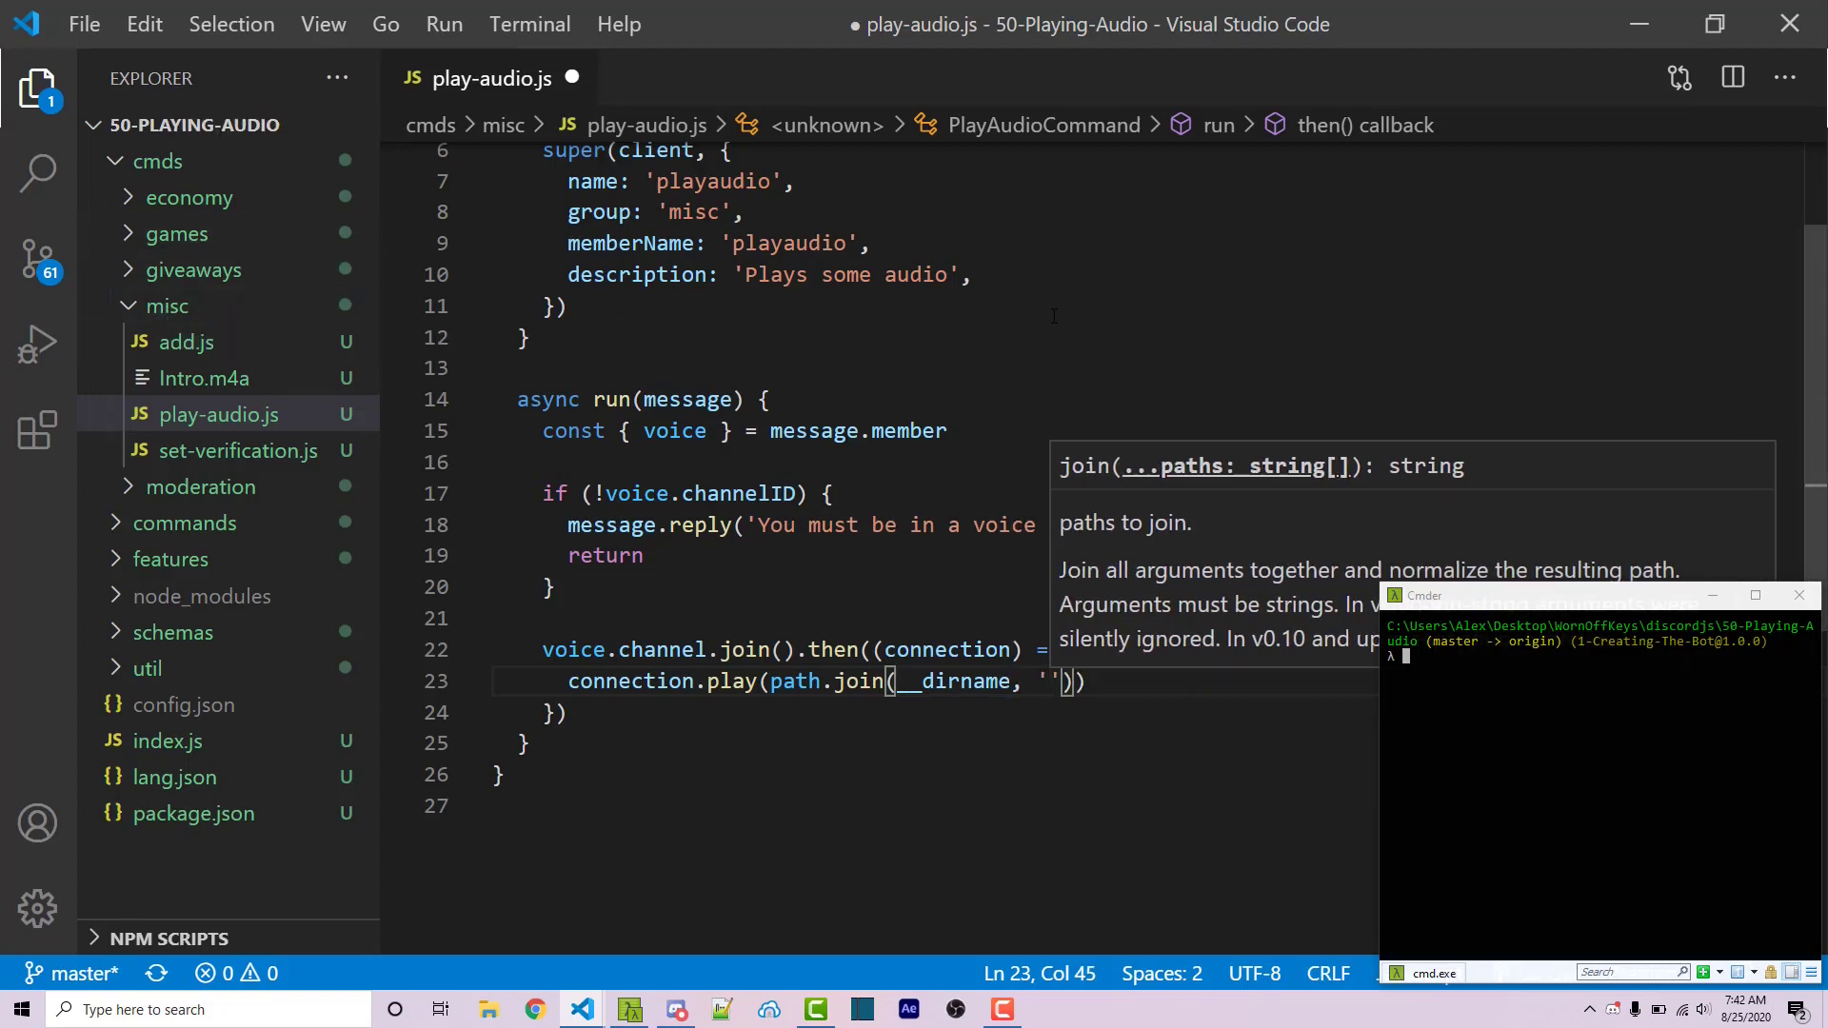
type("I")
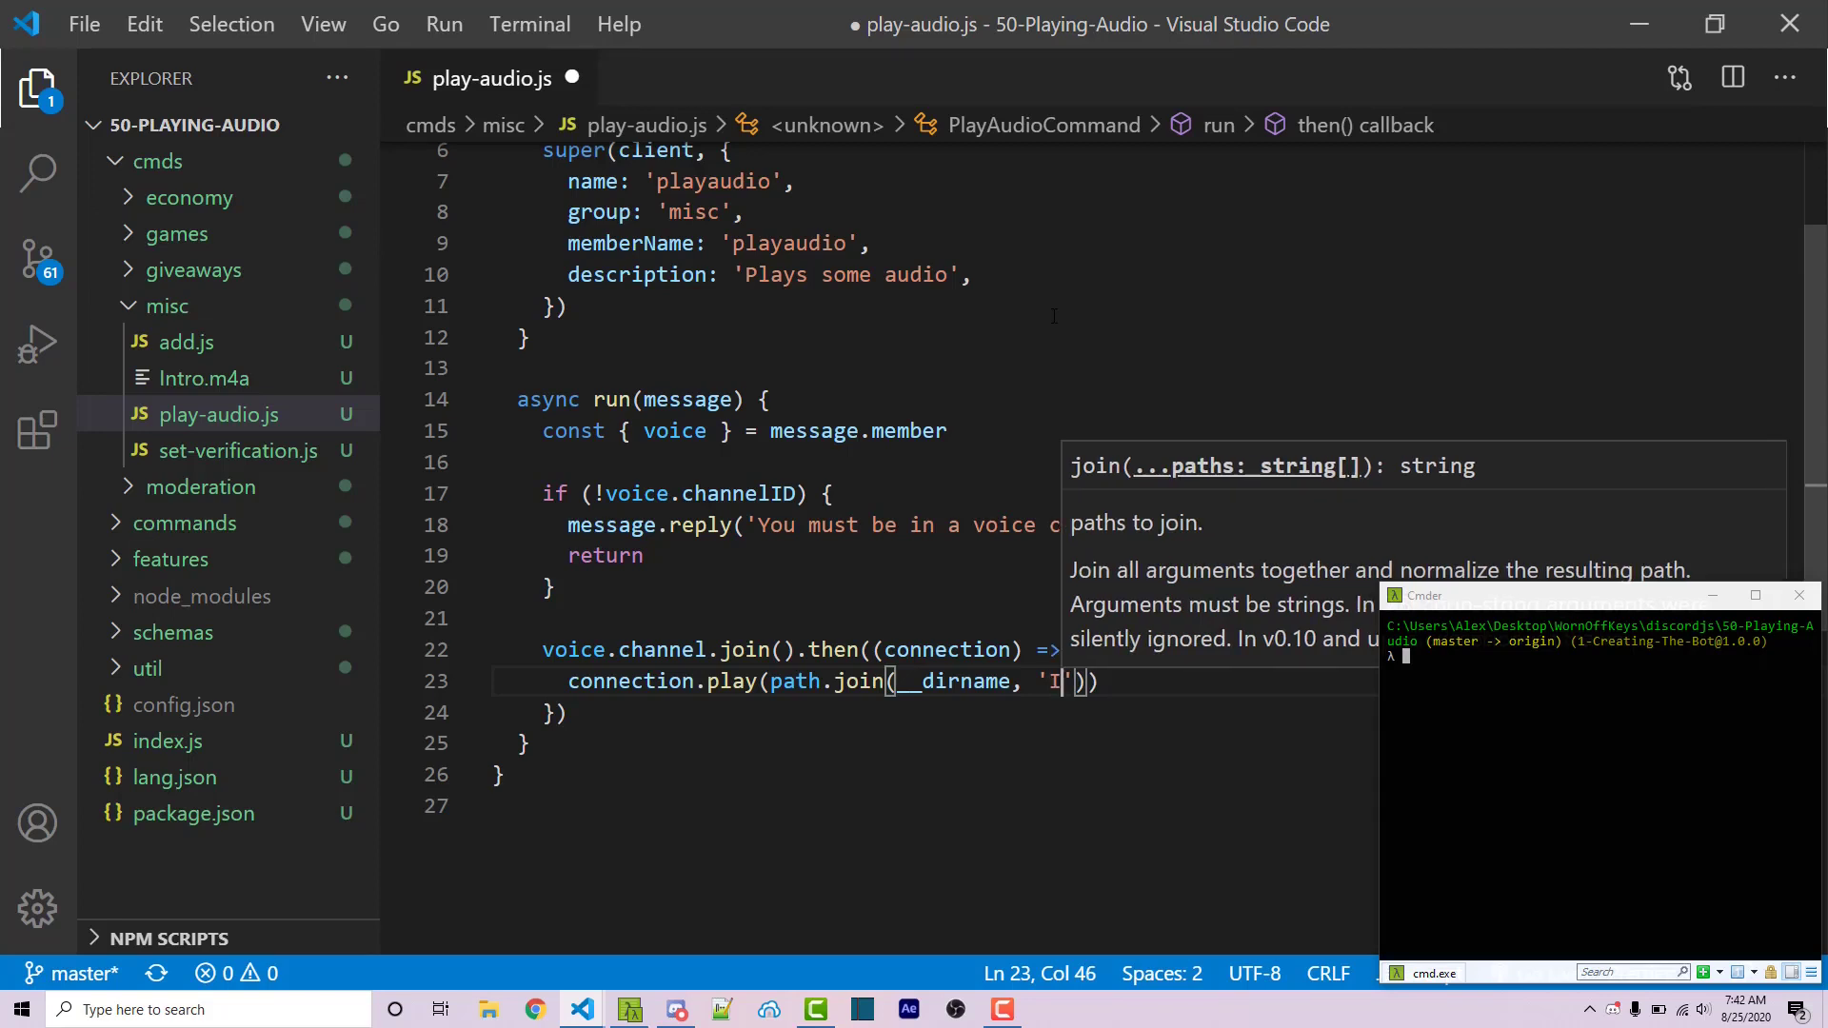
type("ntro.m4a")
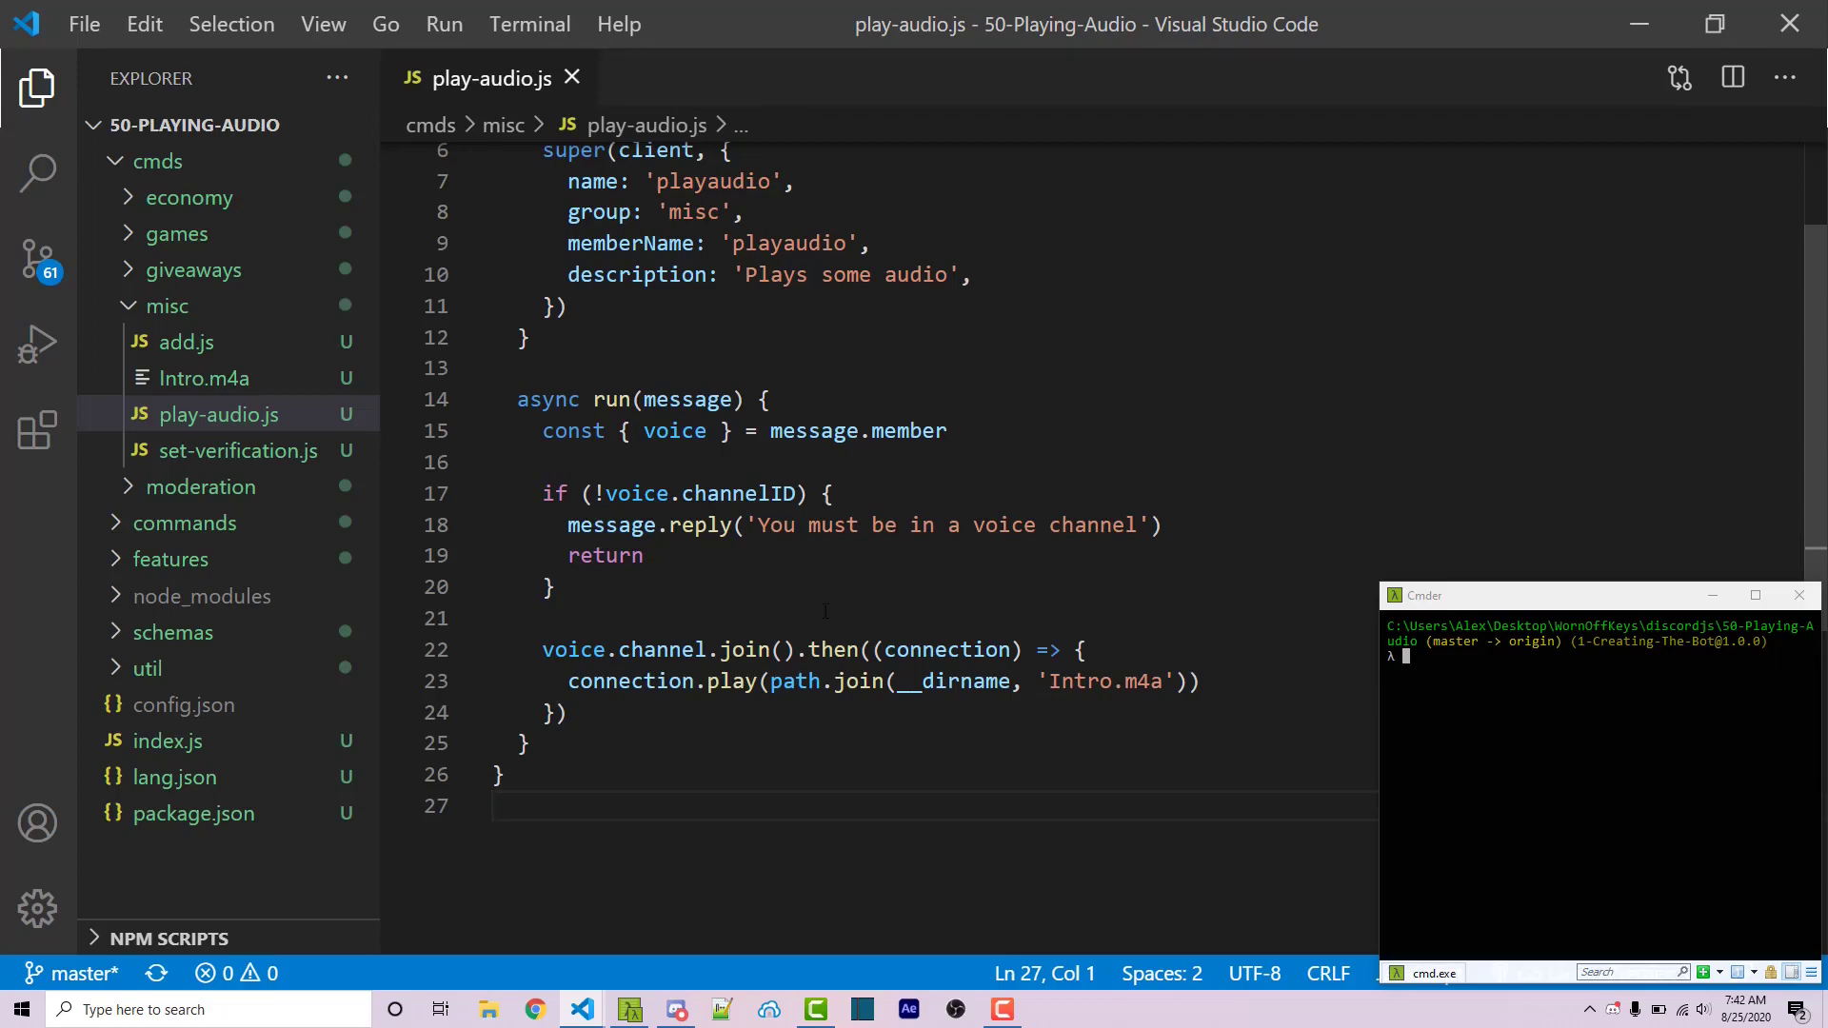
type("npm install discordjs/opus")
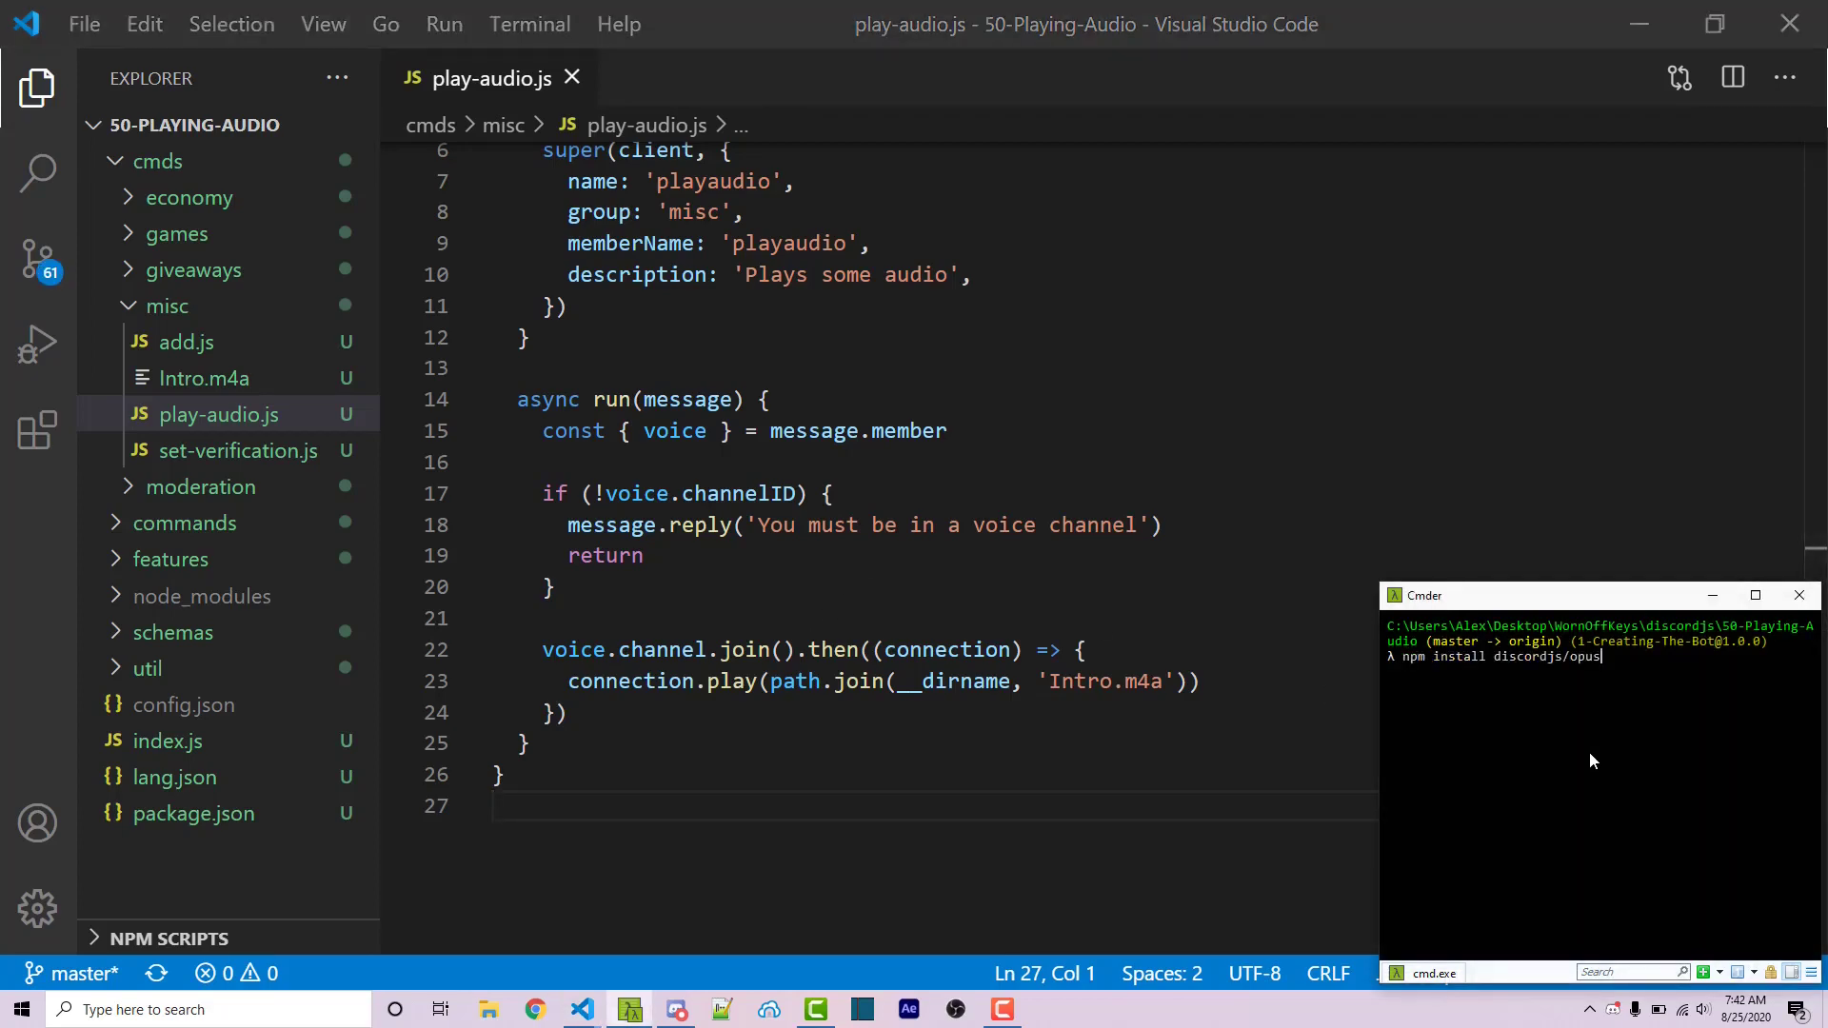
Step: In Discord, join the tutorial voice channel and send !playaudio so the bot joins
left_click(674, 1009)
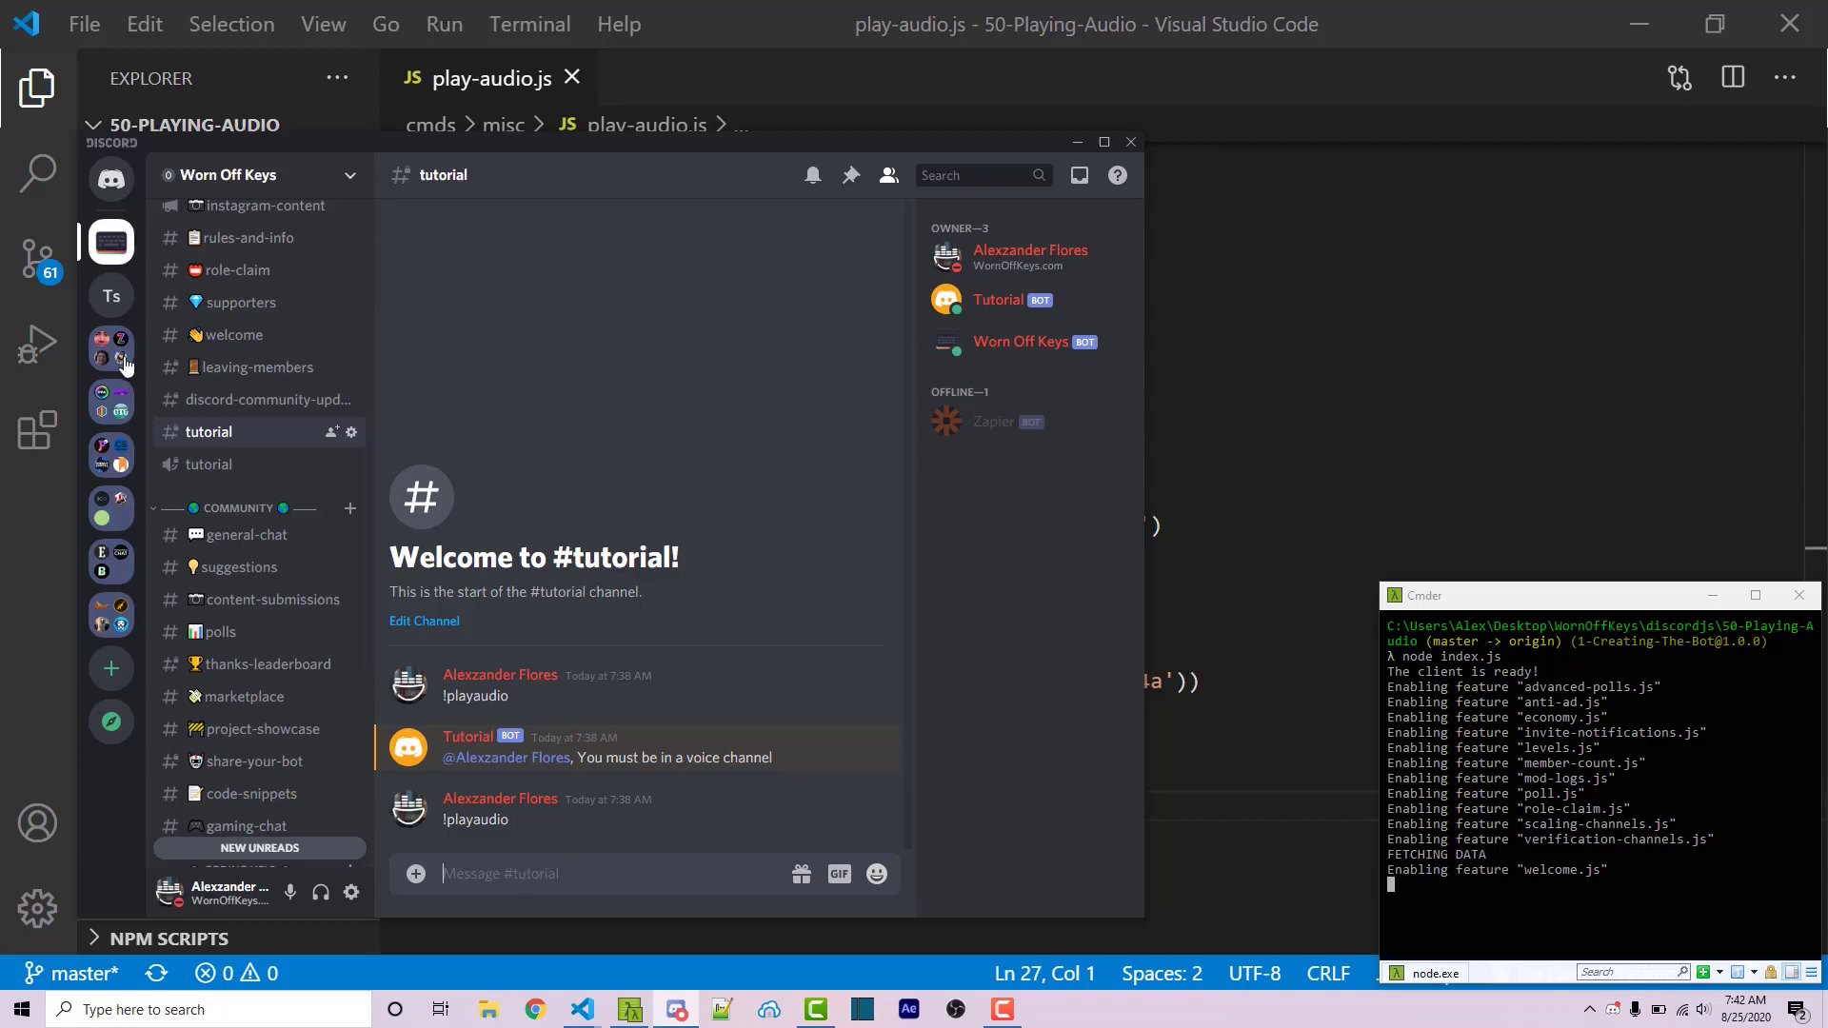
left_click(207, 465)
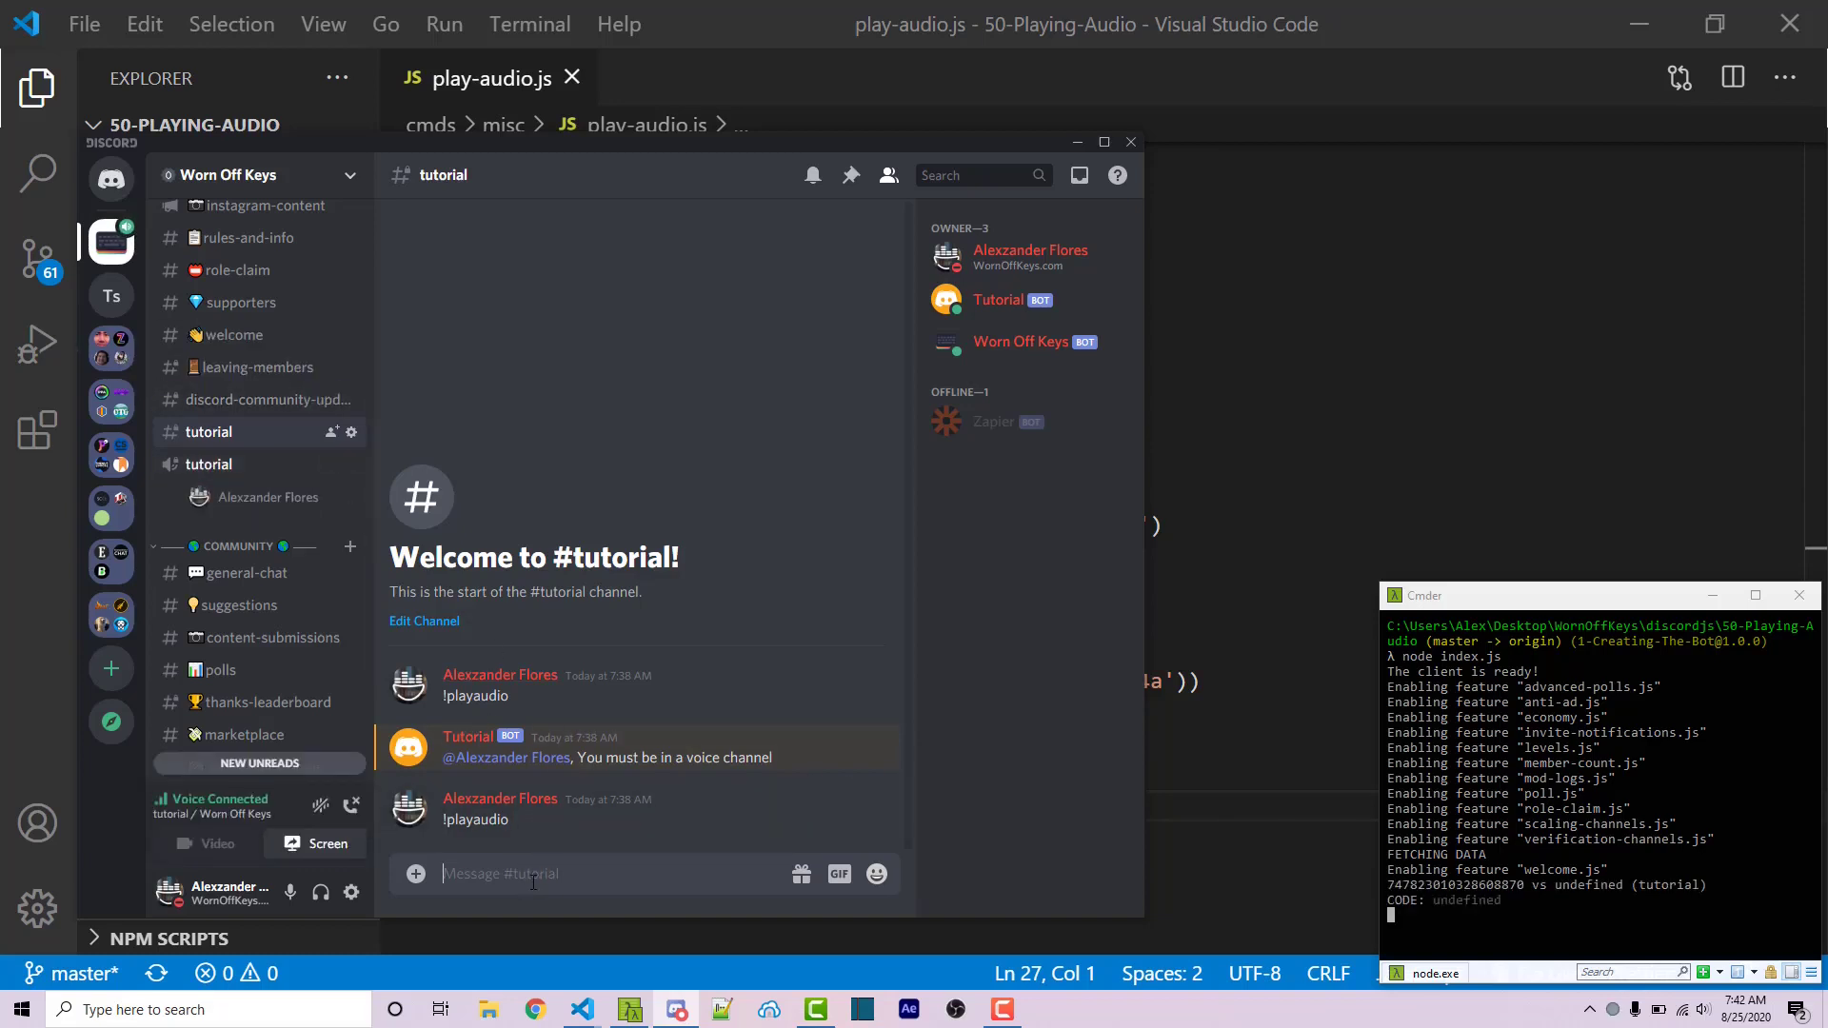
type("!playaudio")
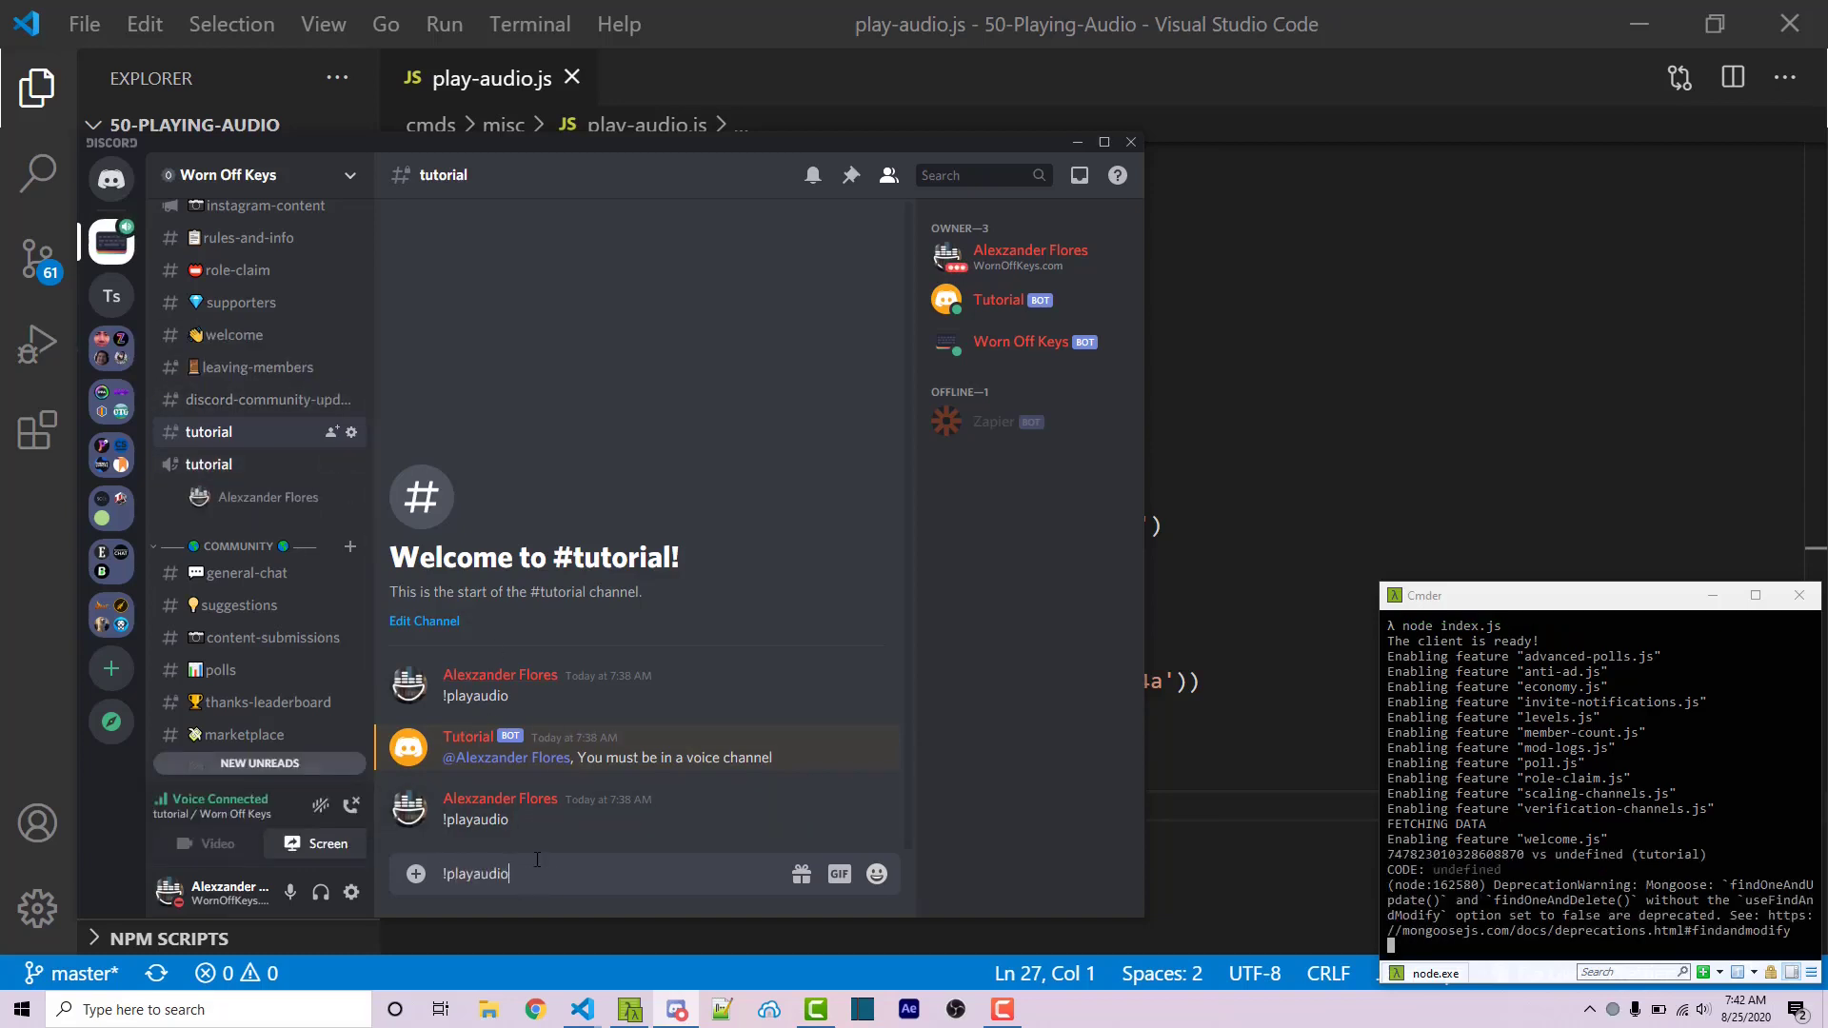
key("Return")
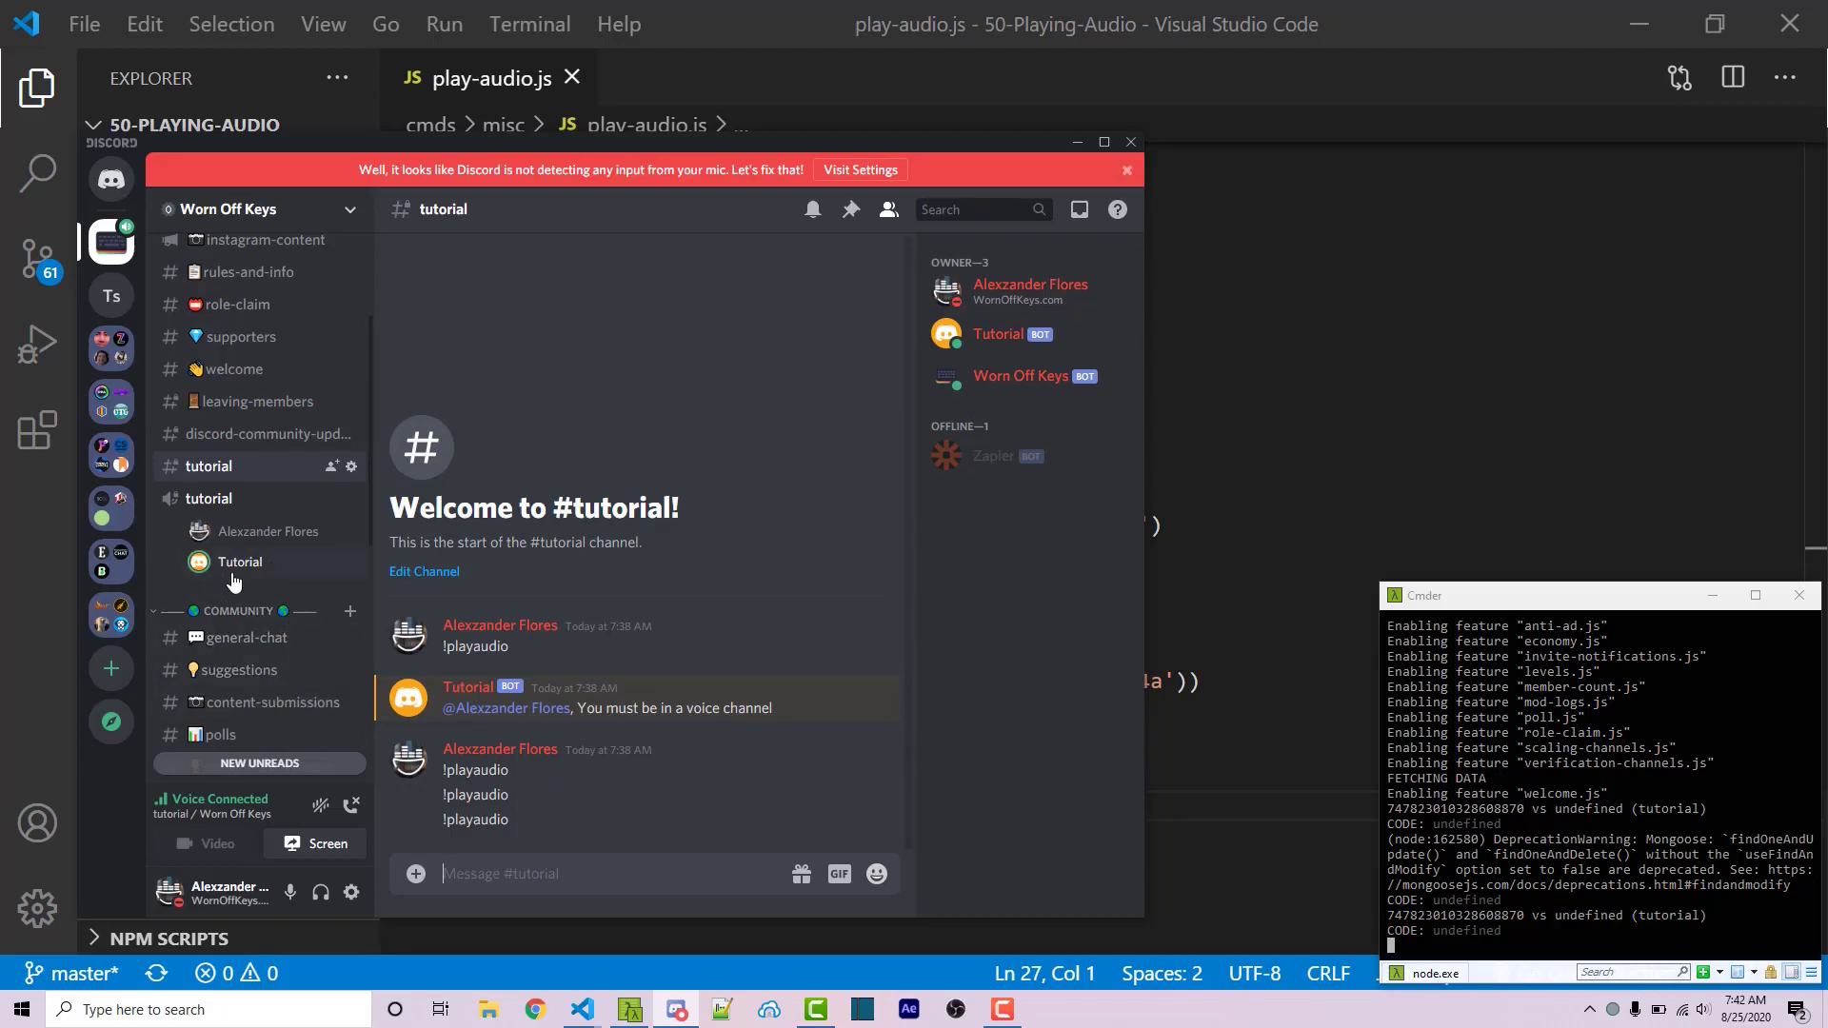